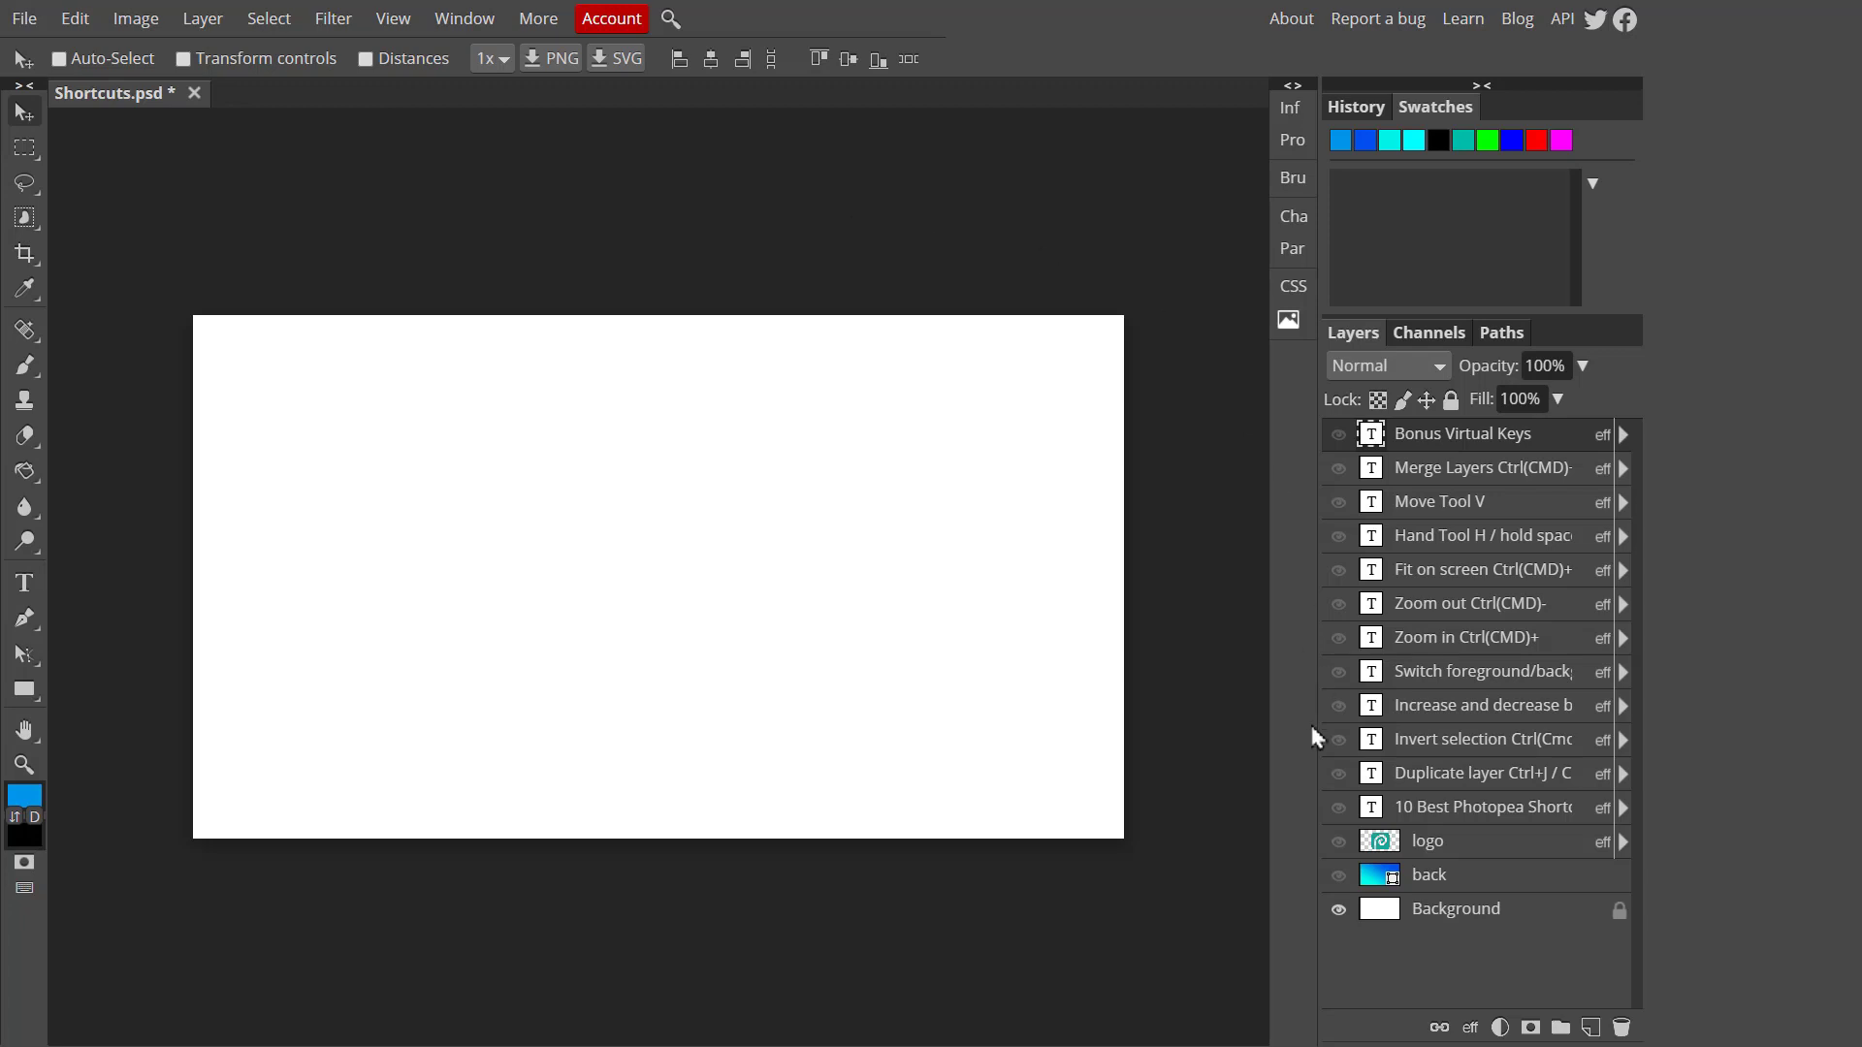
Reveal the gradient, logo and title layers, then swap the title for the Duplicate layer Ctrl+J card
left_click(1335, 840)
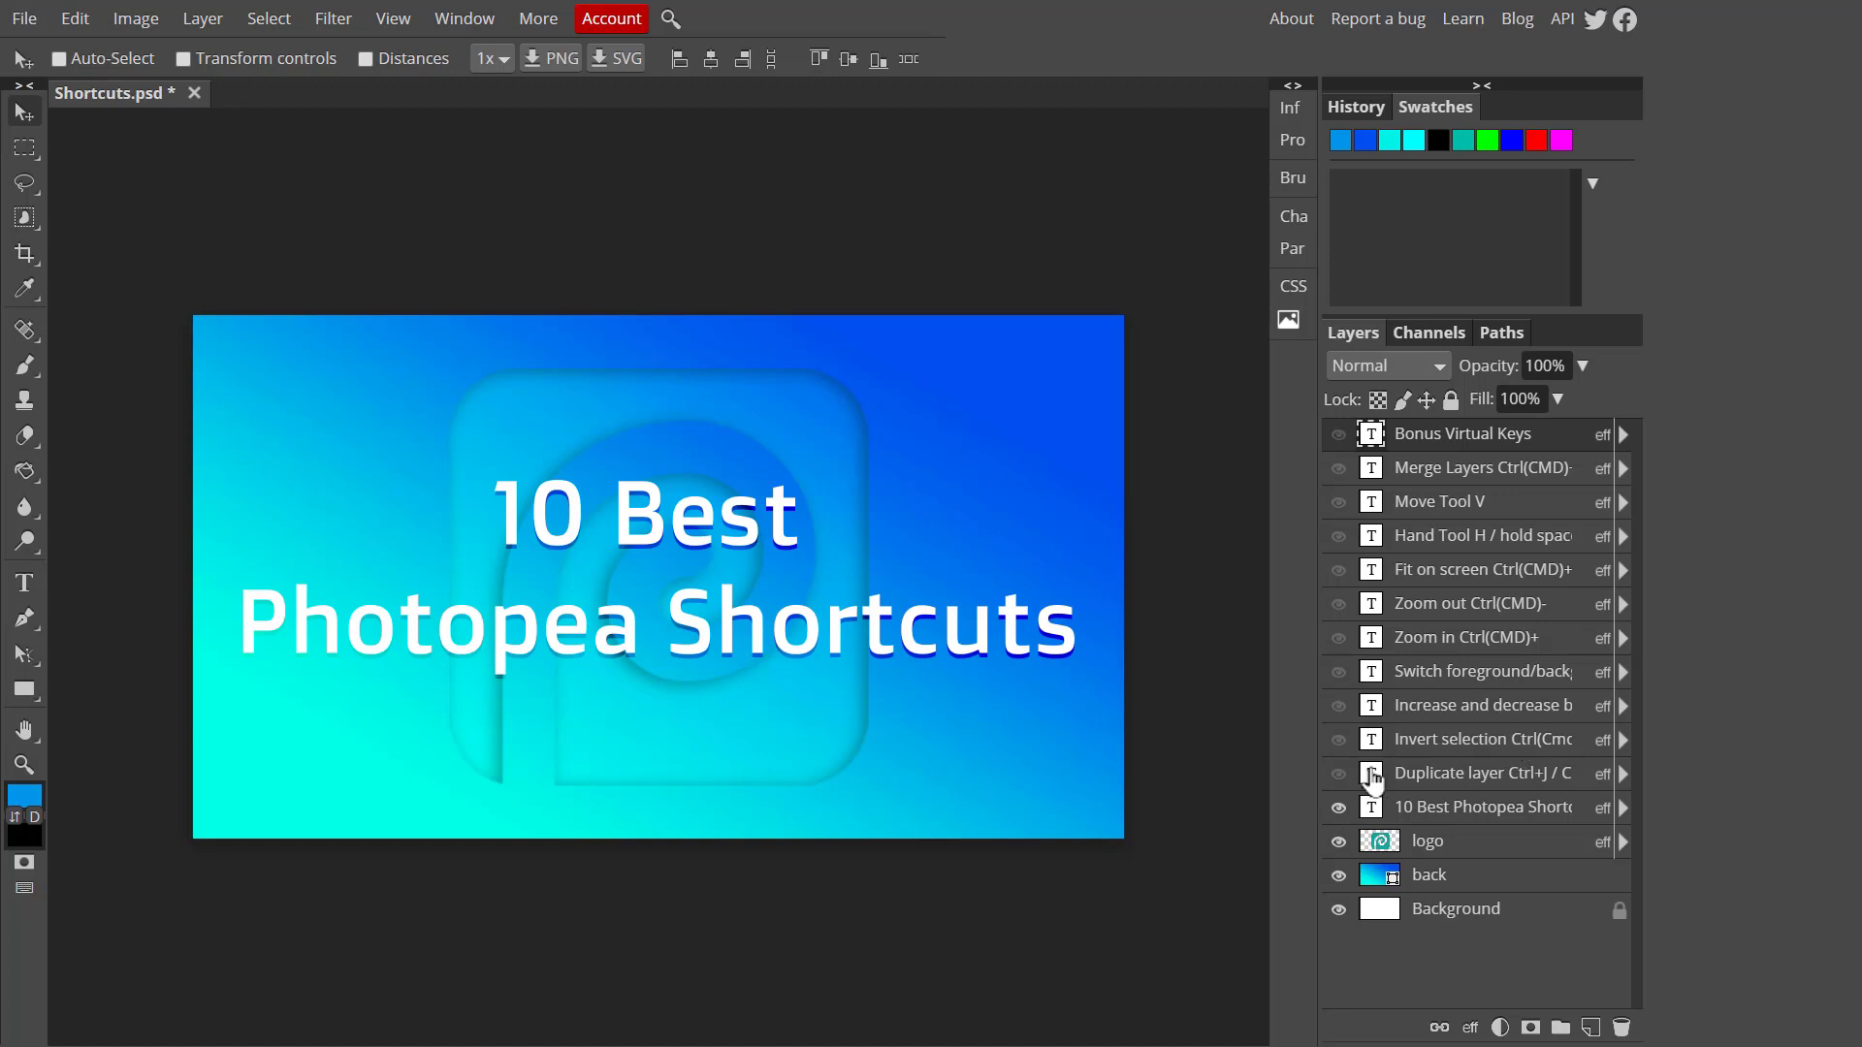
left_click(1334, 774)
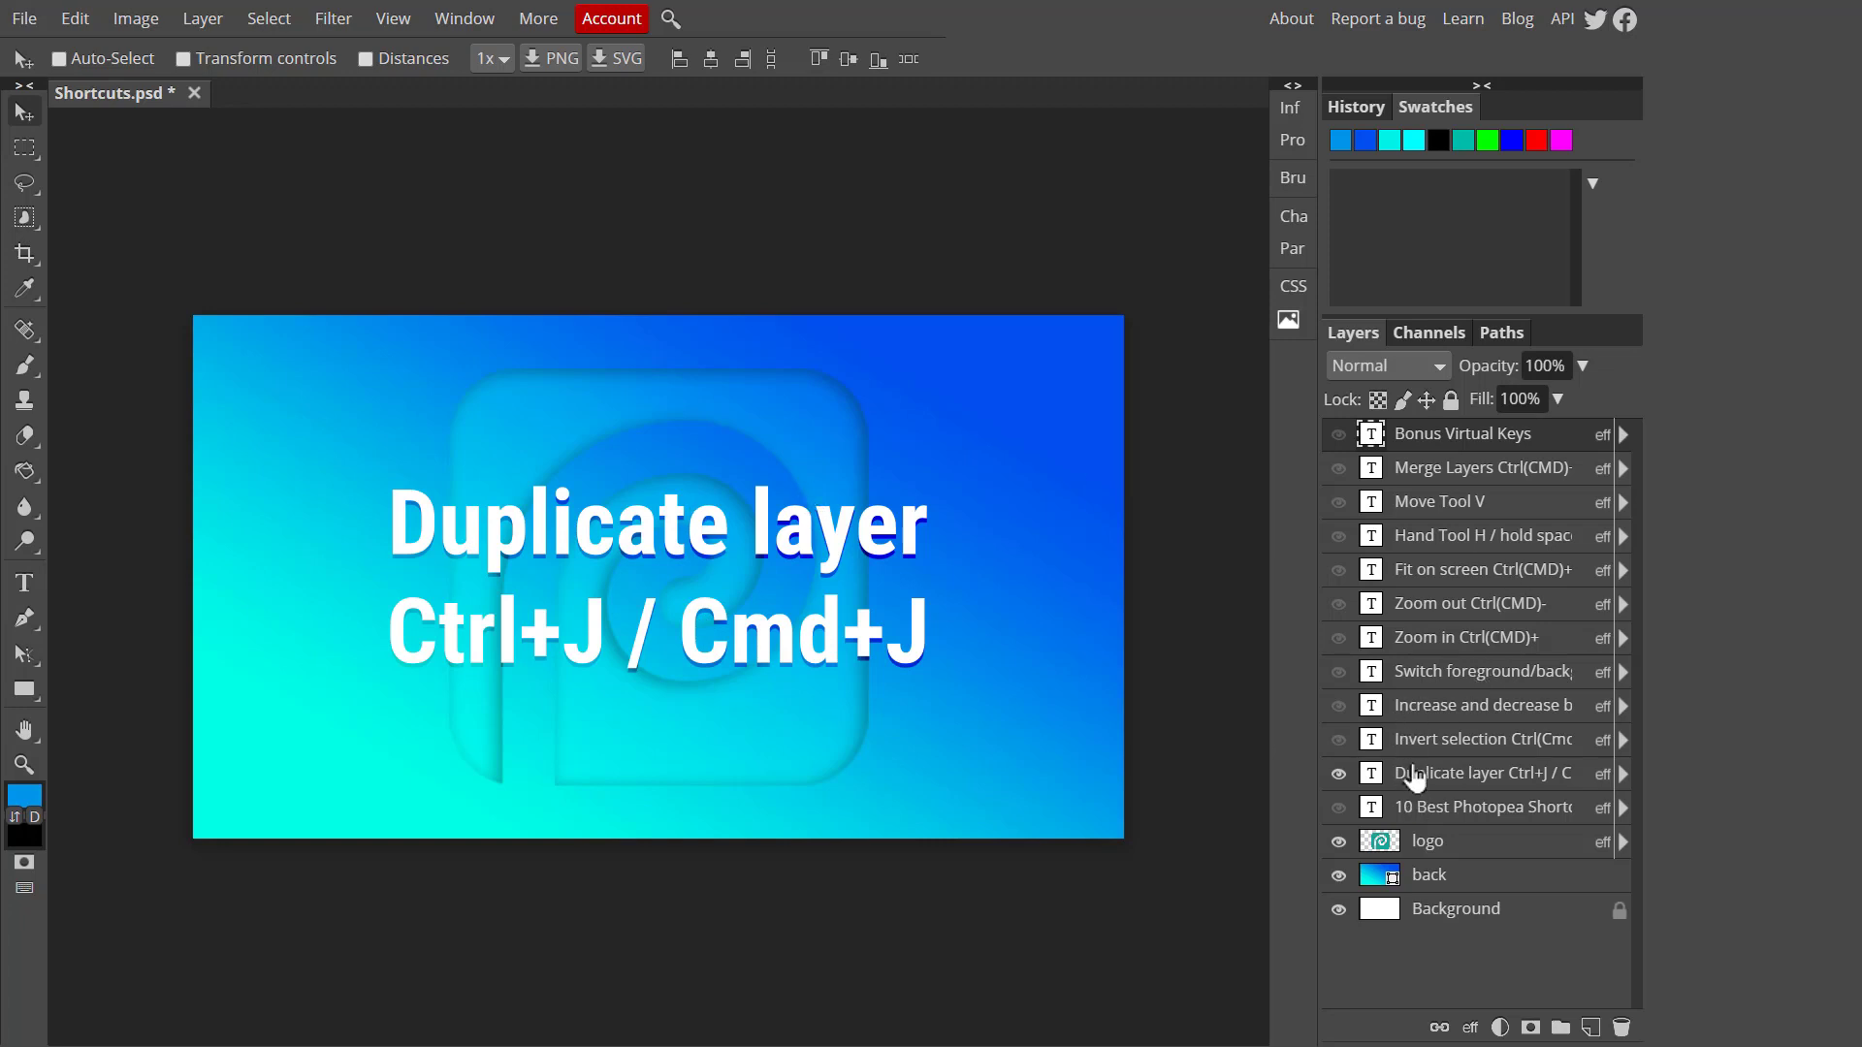
Demo Ctrl+J copies of the Duplicate layer text, then reveal the Invert selection Ctrl+Shift+I card
left_click(1472, 774)
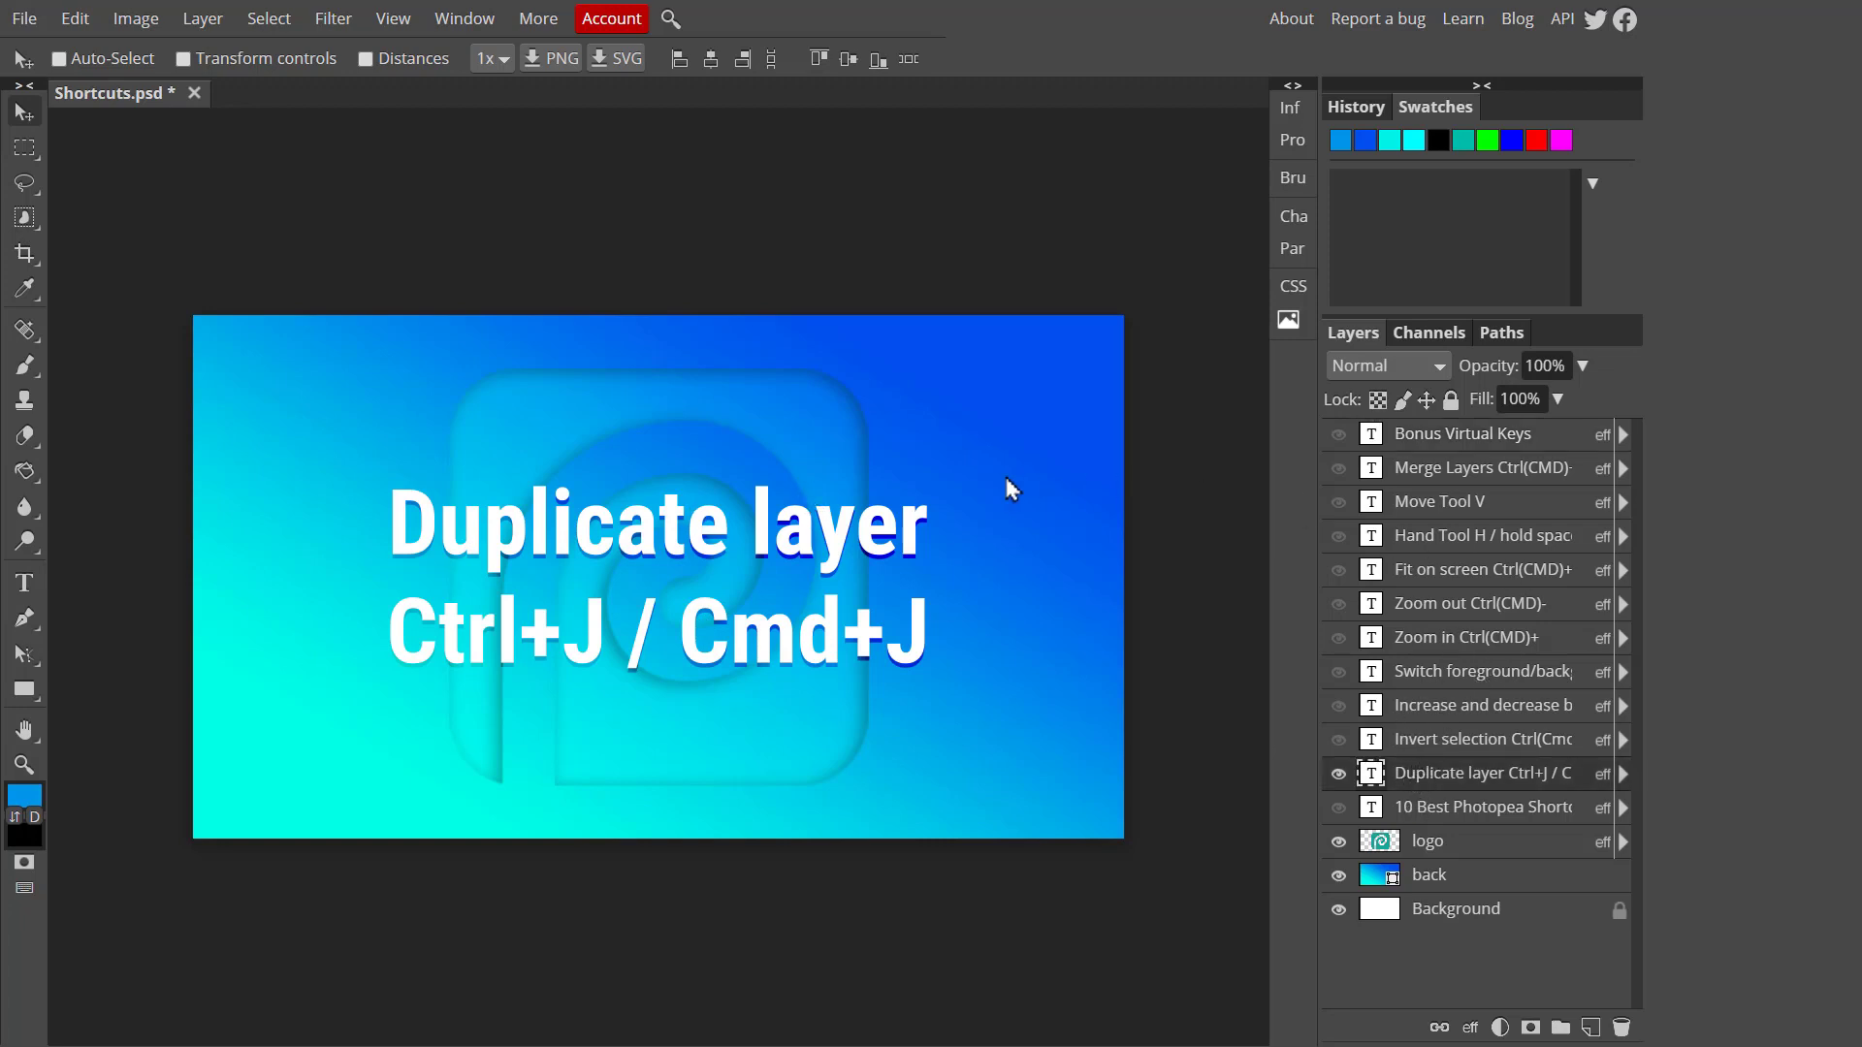
mouse_move(580, 644)
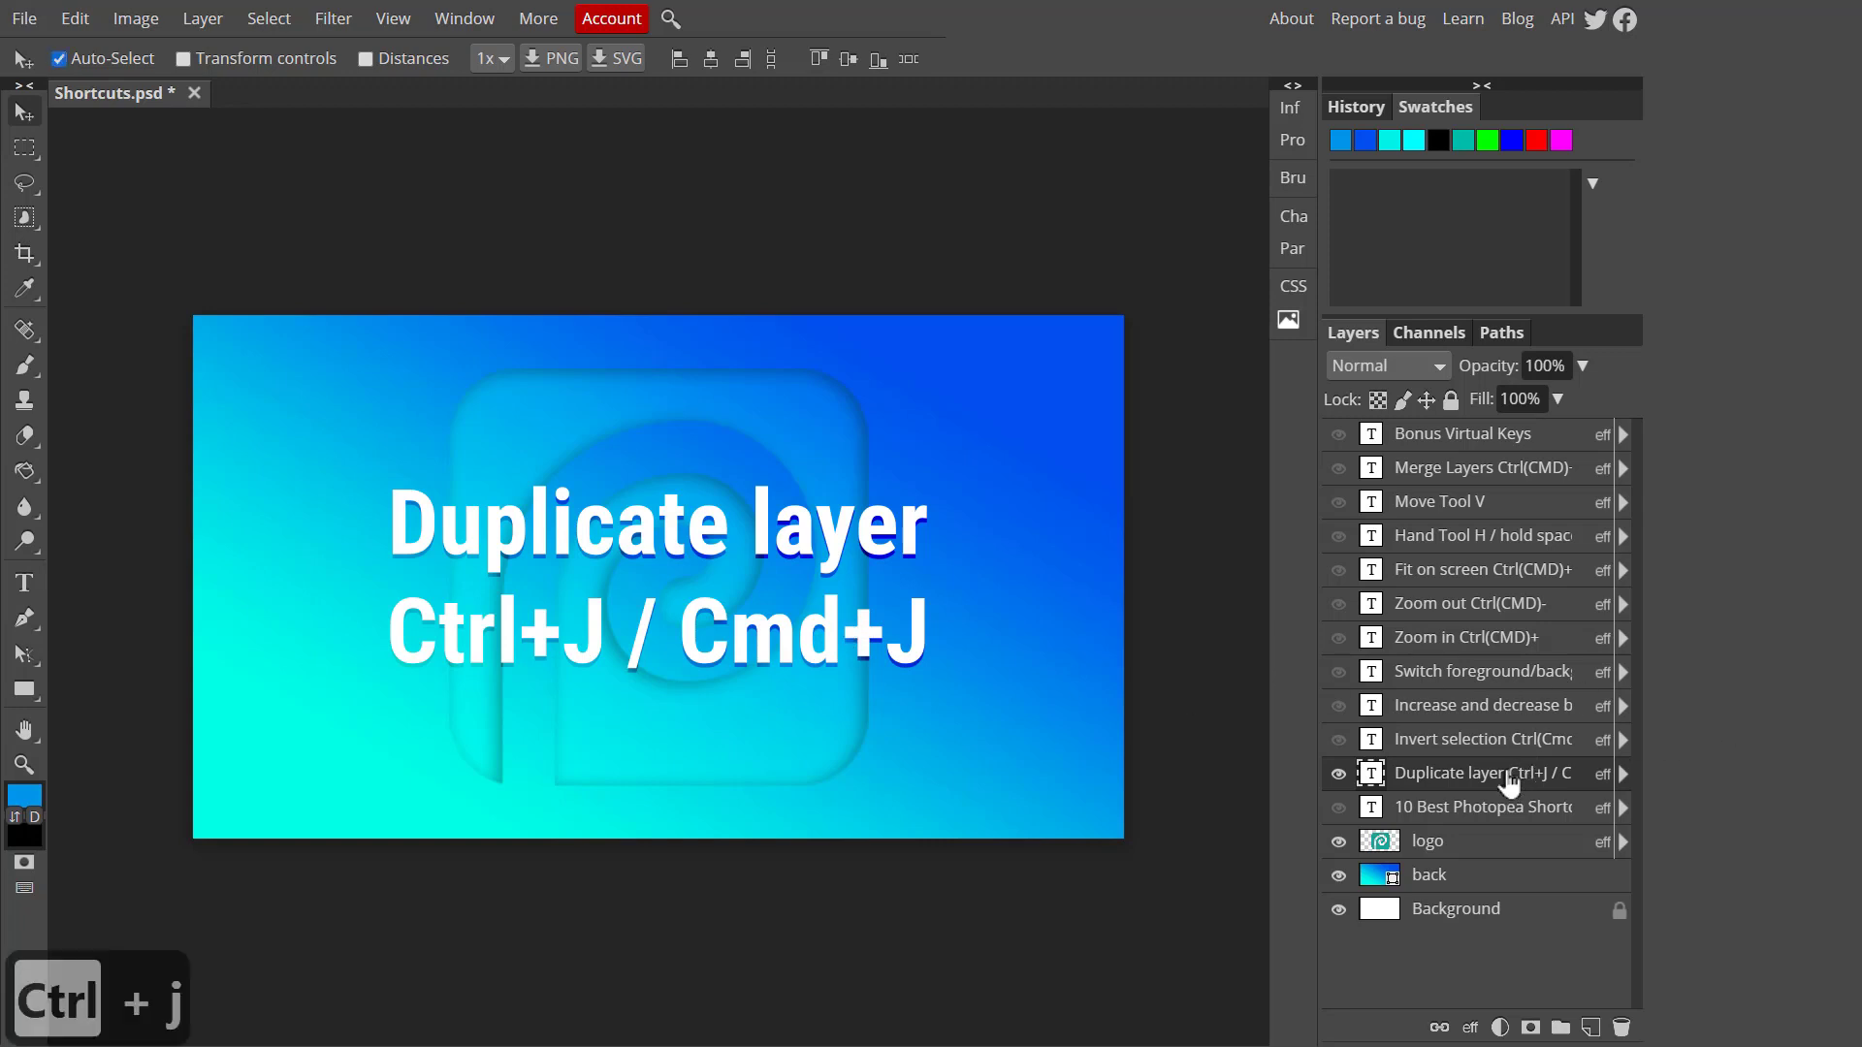
key("Ctrl+J")
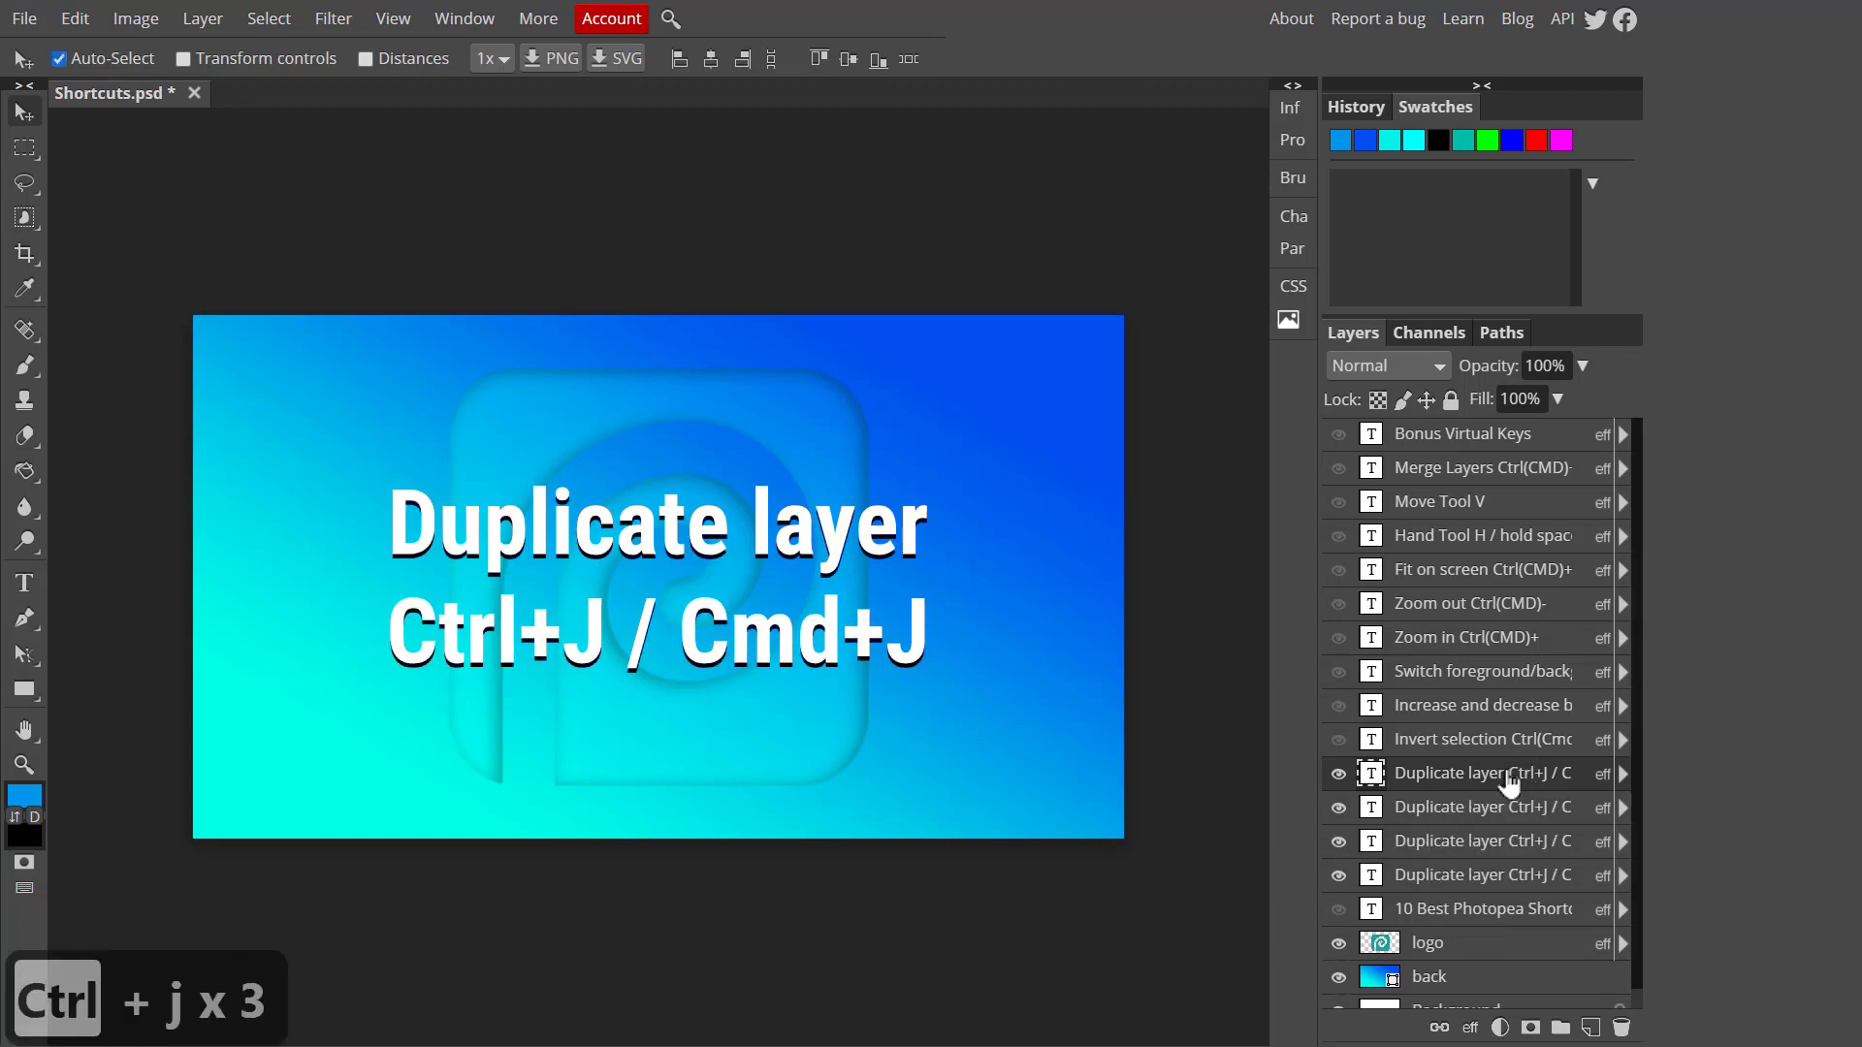
left_click(56, 58)
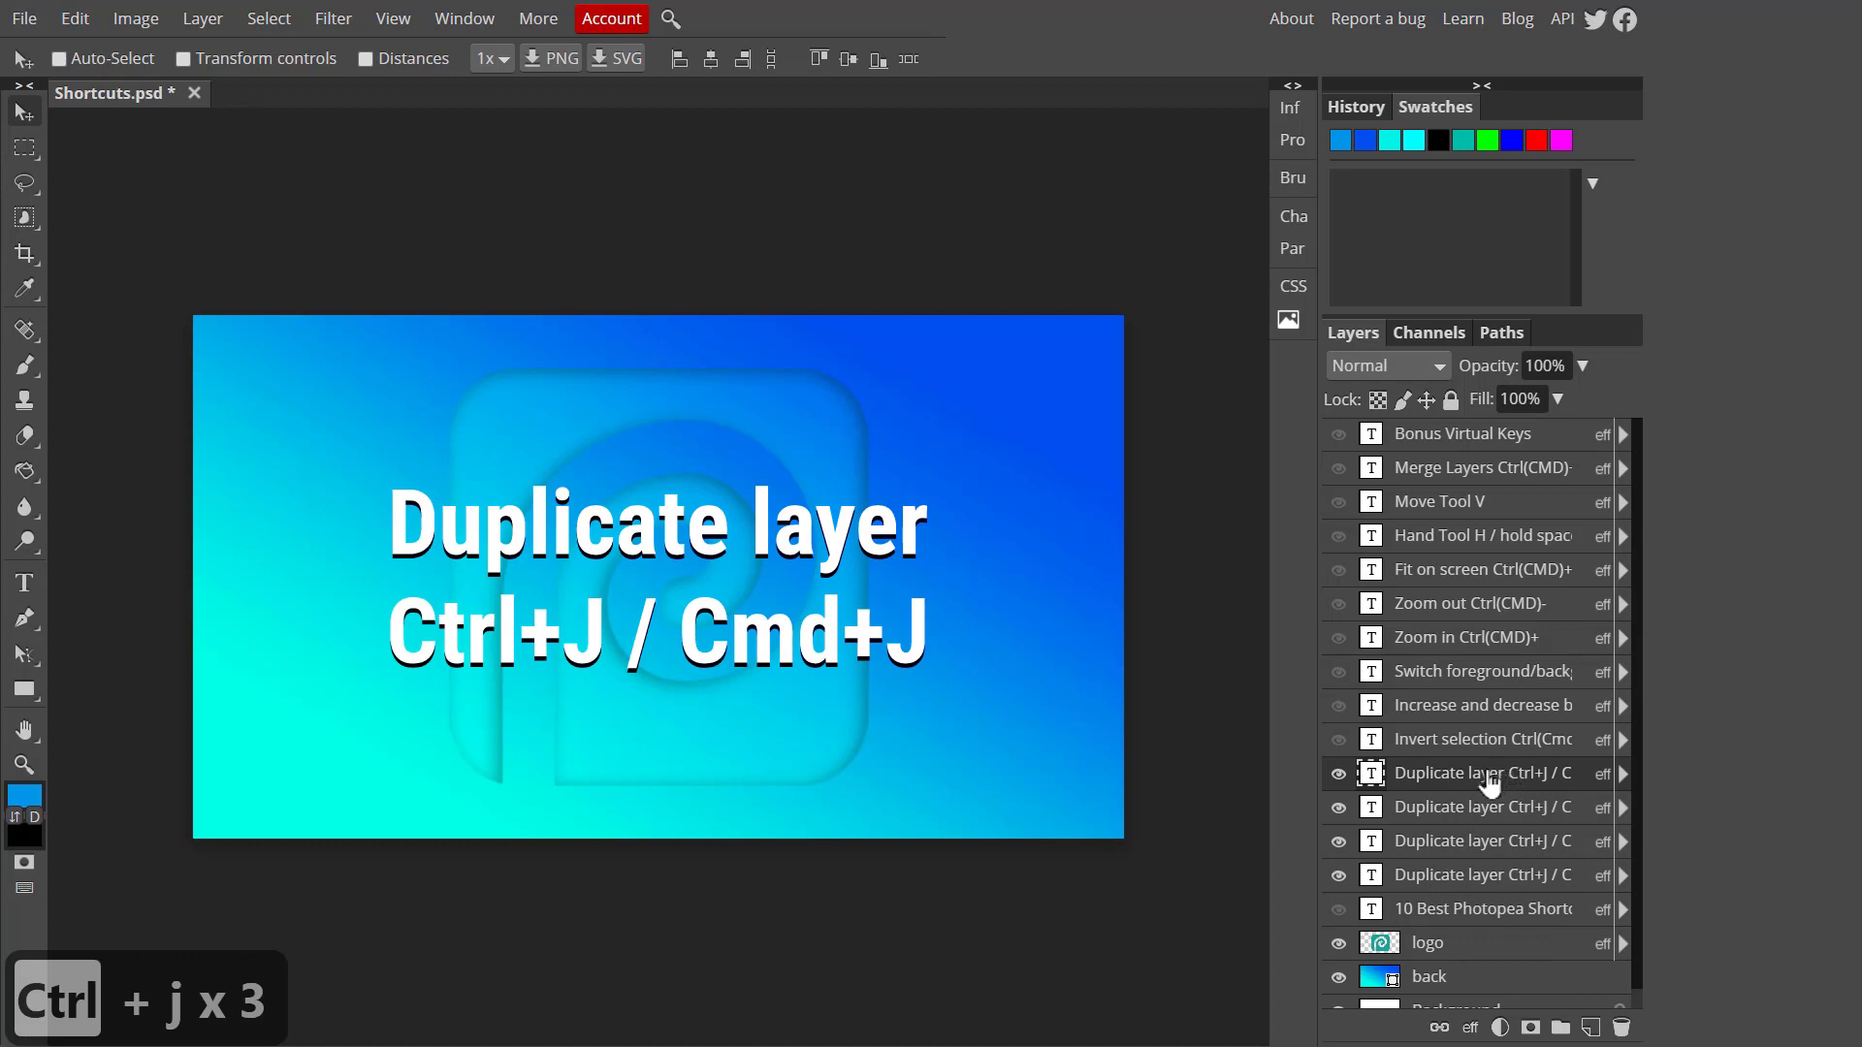
mouse_move(1505, 801)
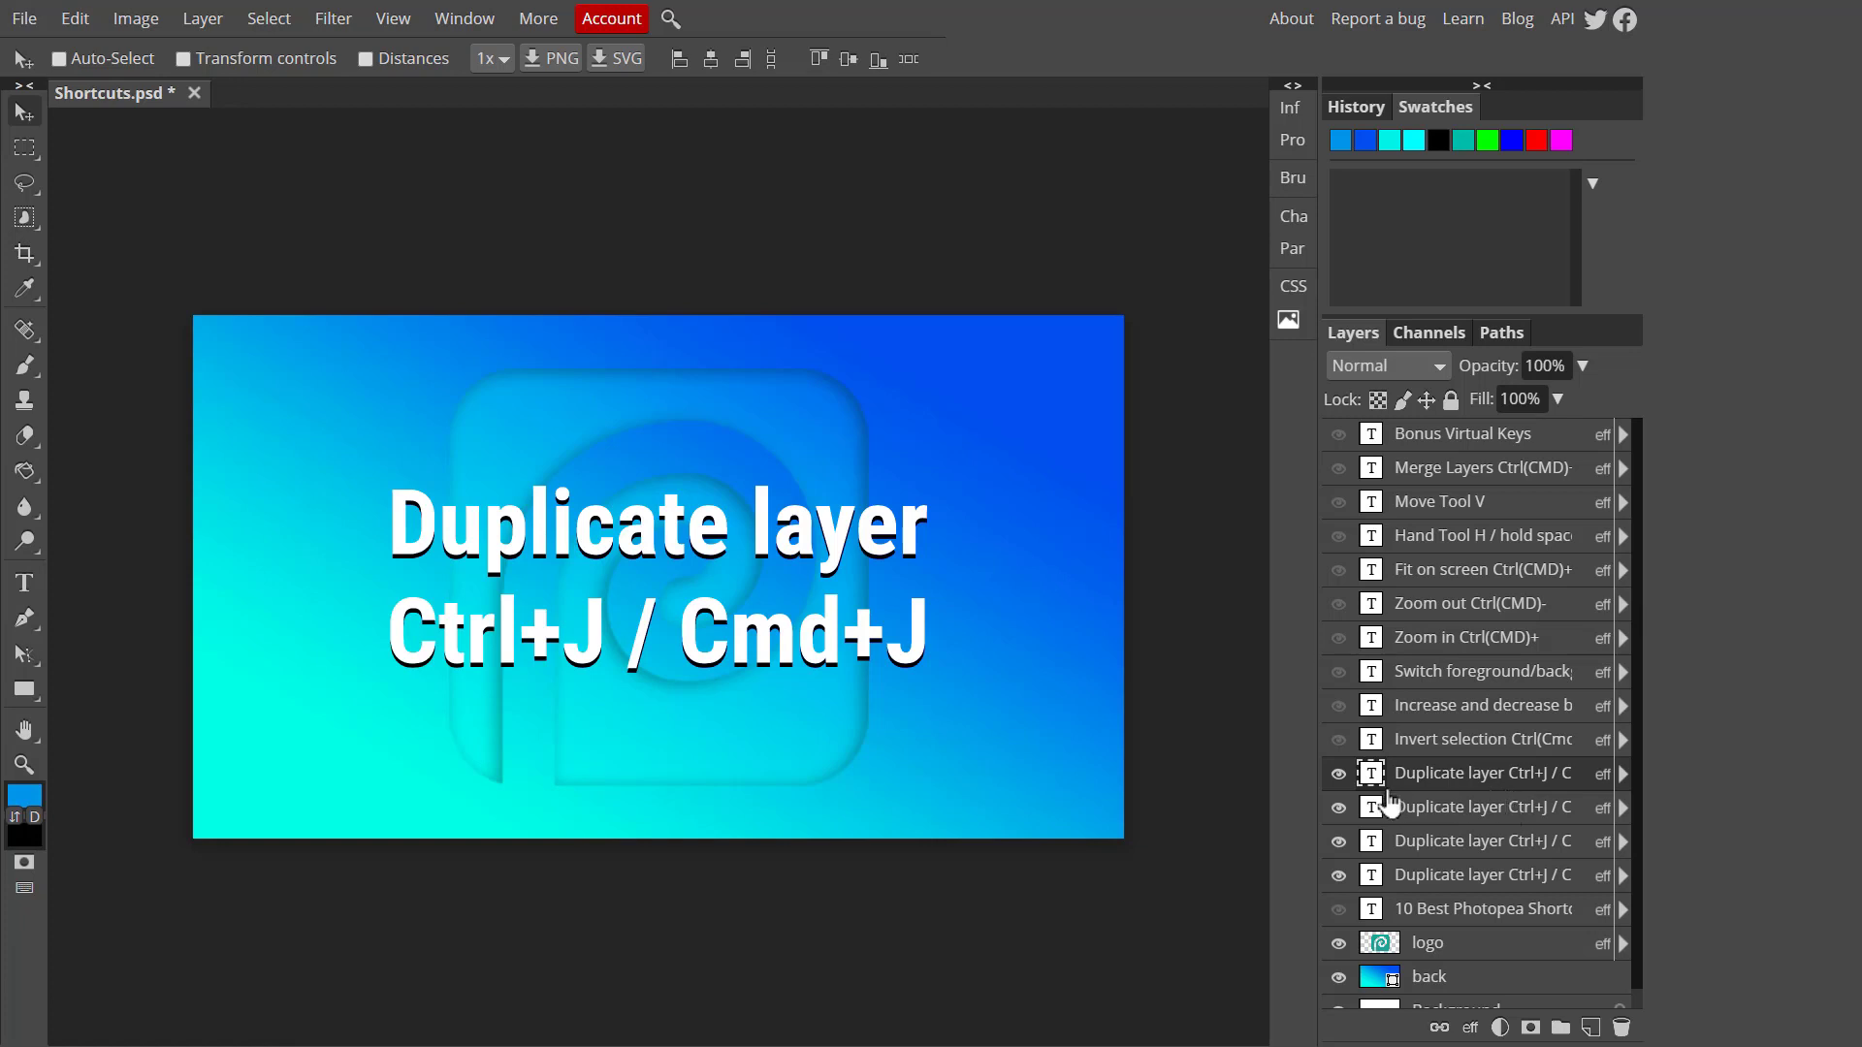
mouse_move(875, 537)
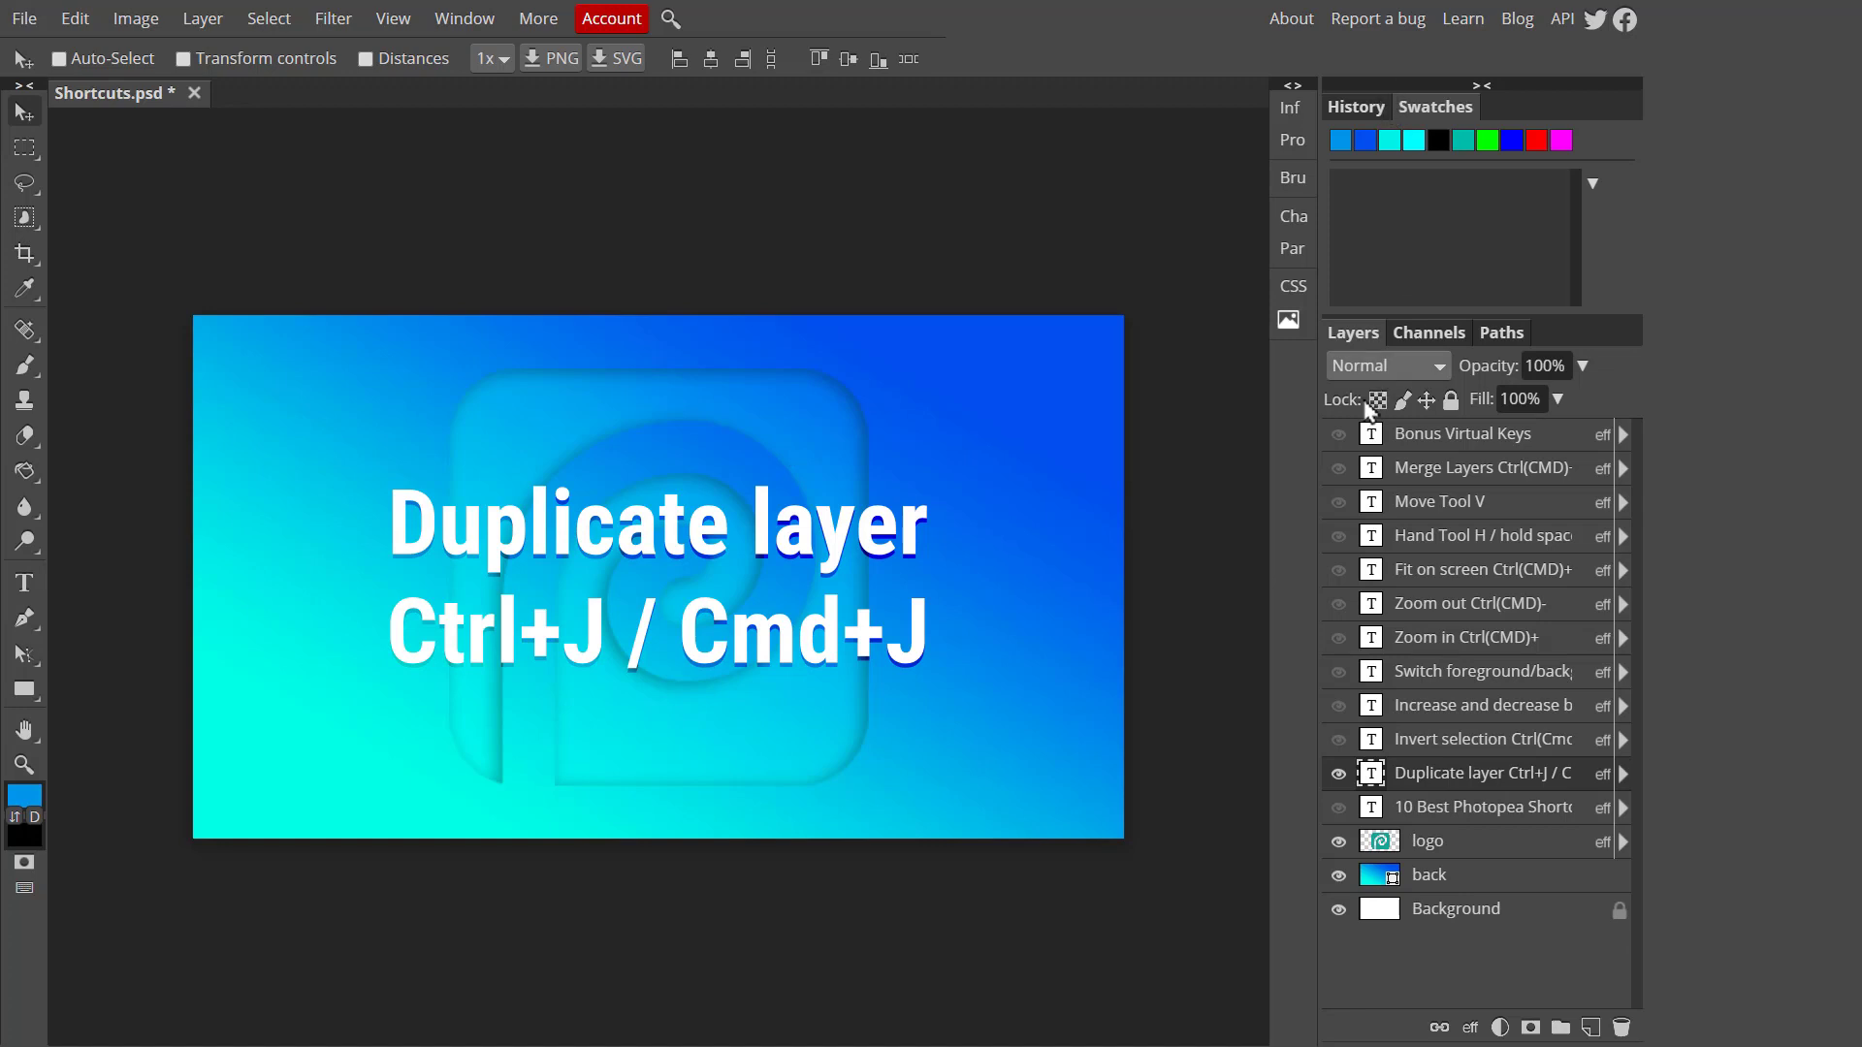
left_click(1336, 739)
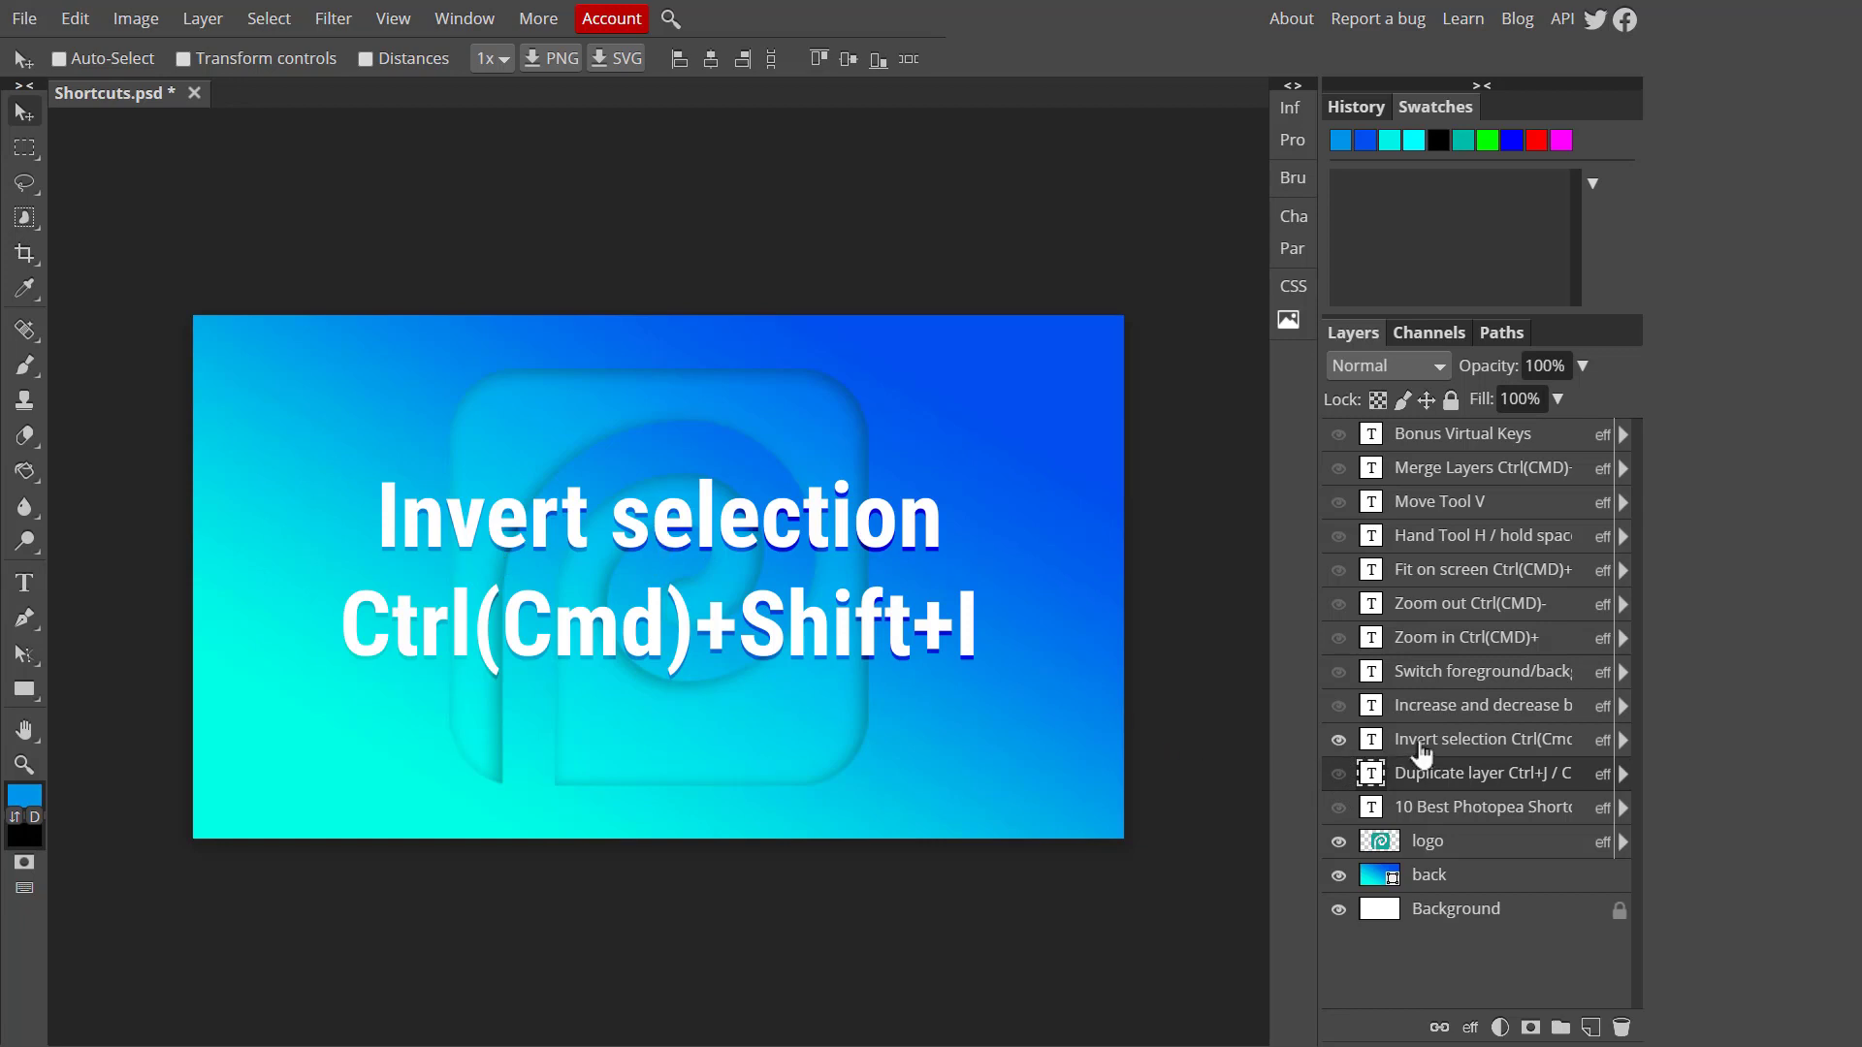
left_click(1336, 739)
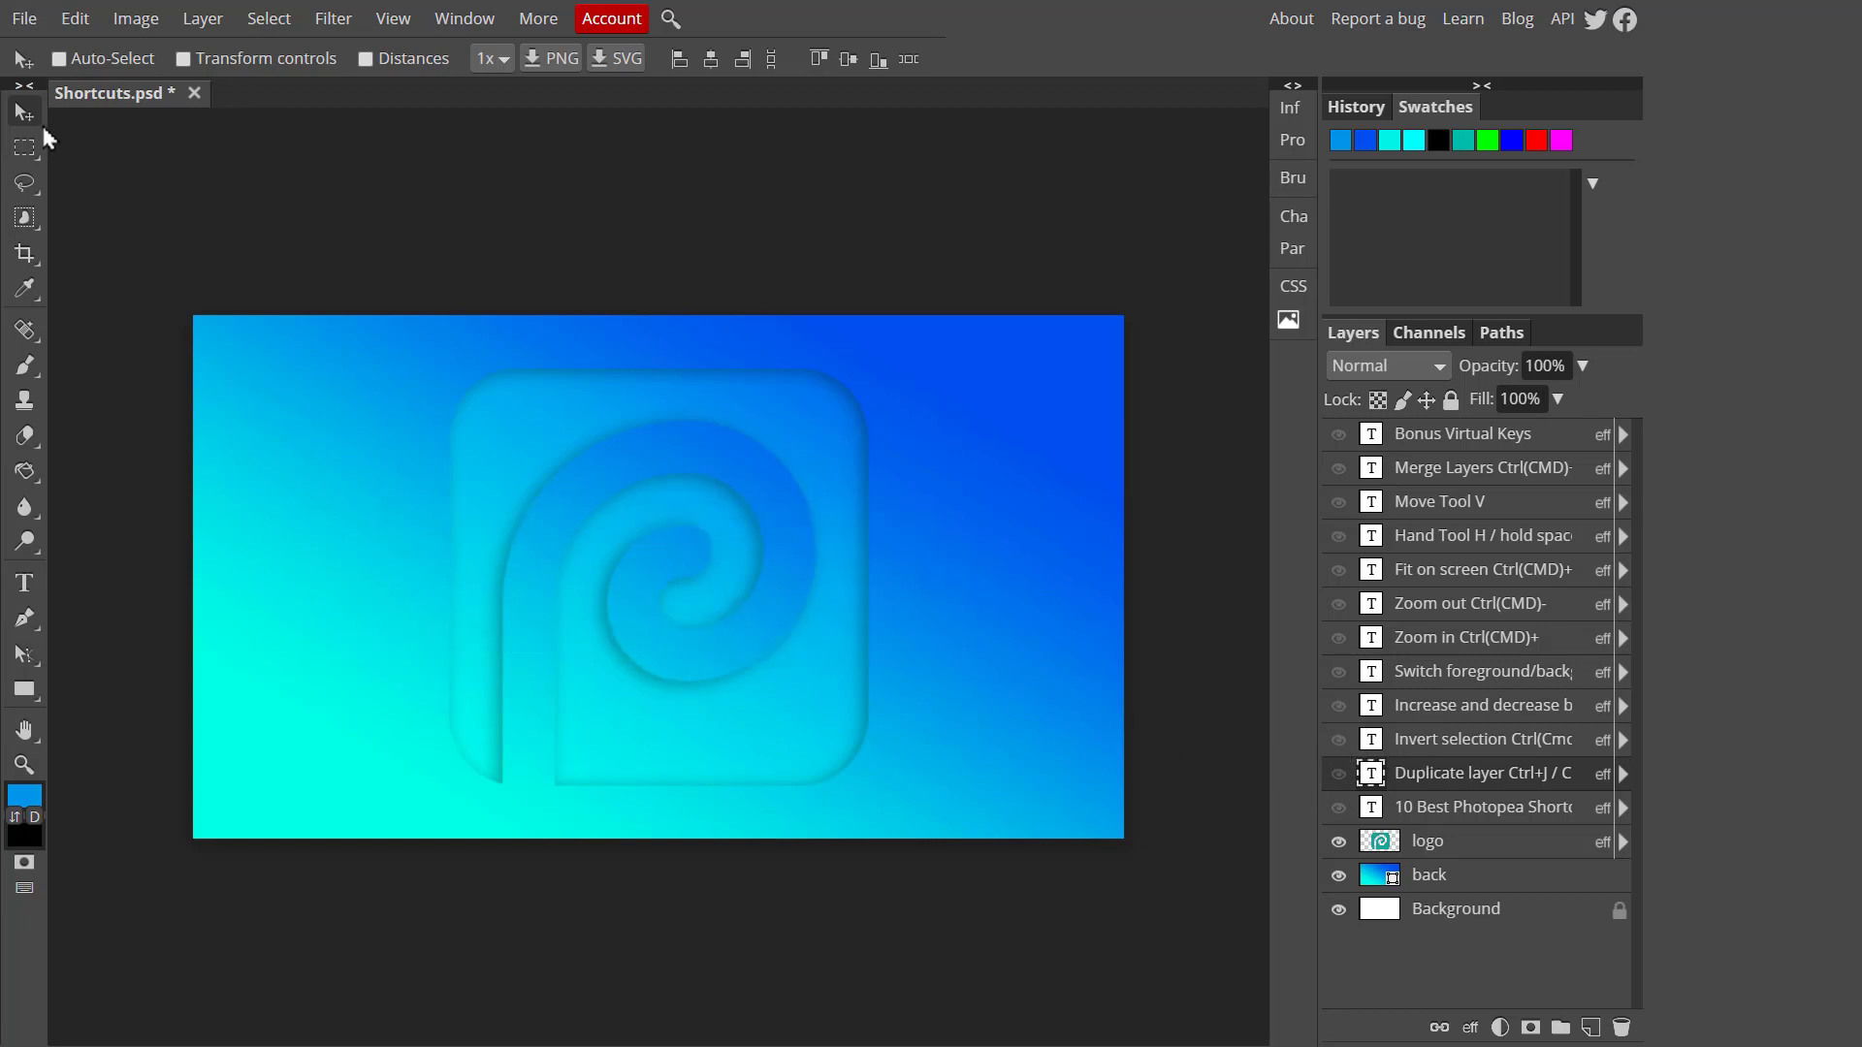
mouse_move(905, 382)
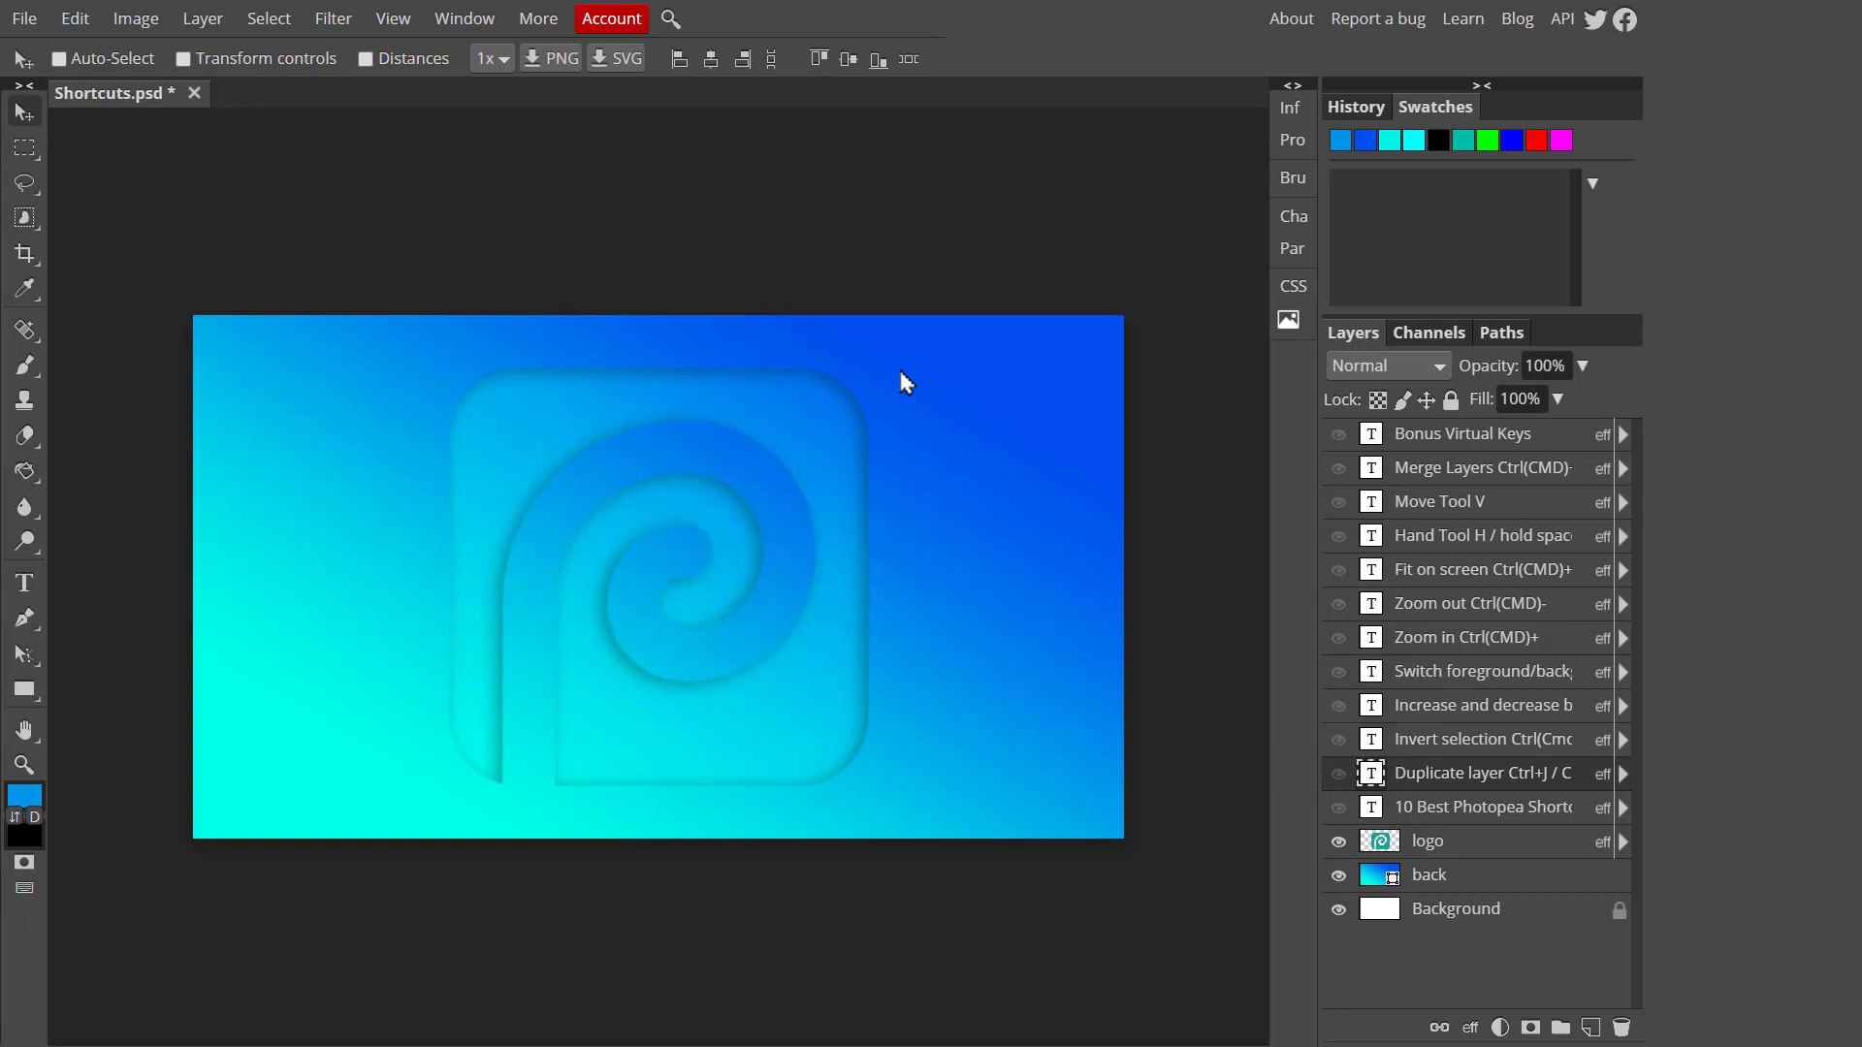
mouse_move(1408, 853)
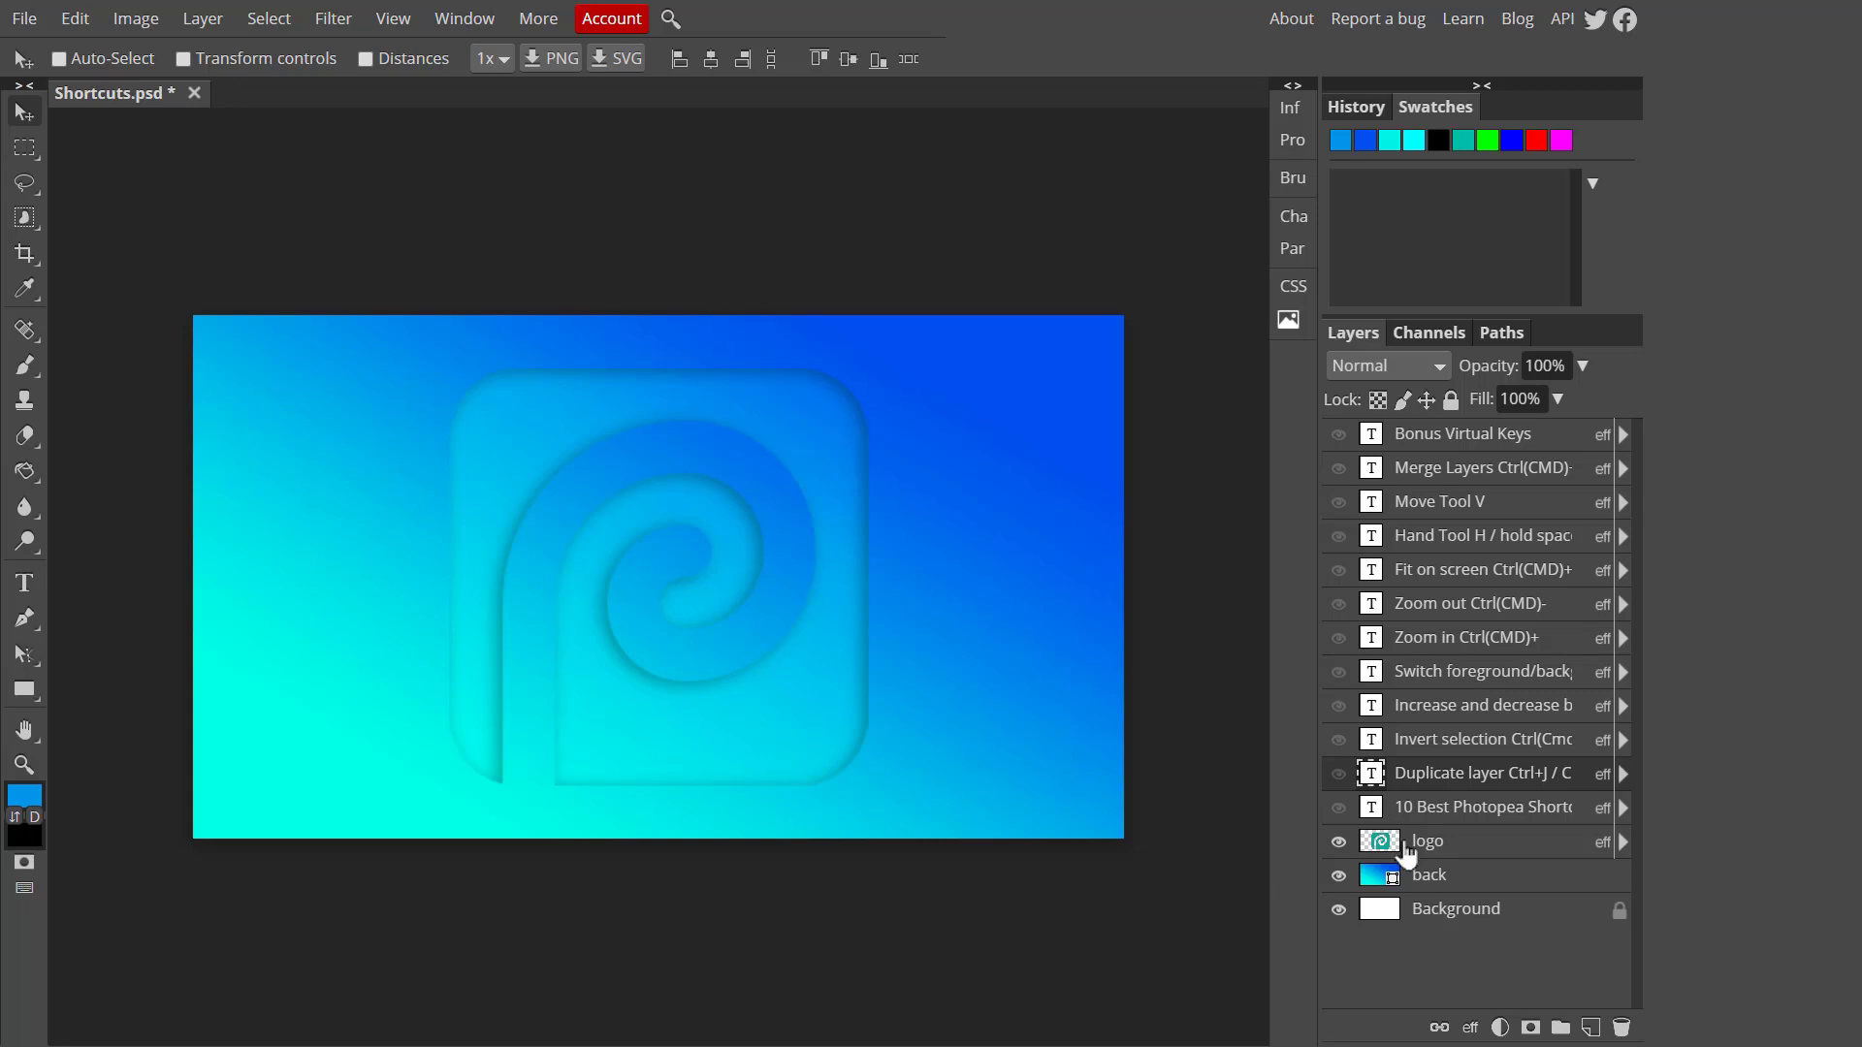
left_click(1379, 840)
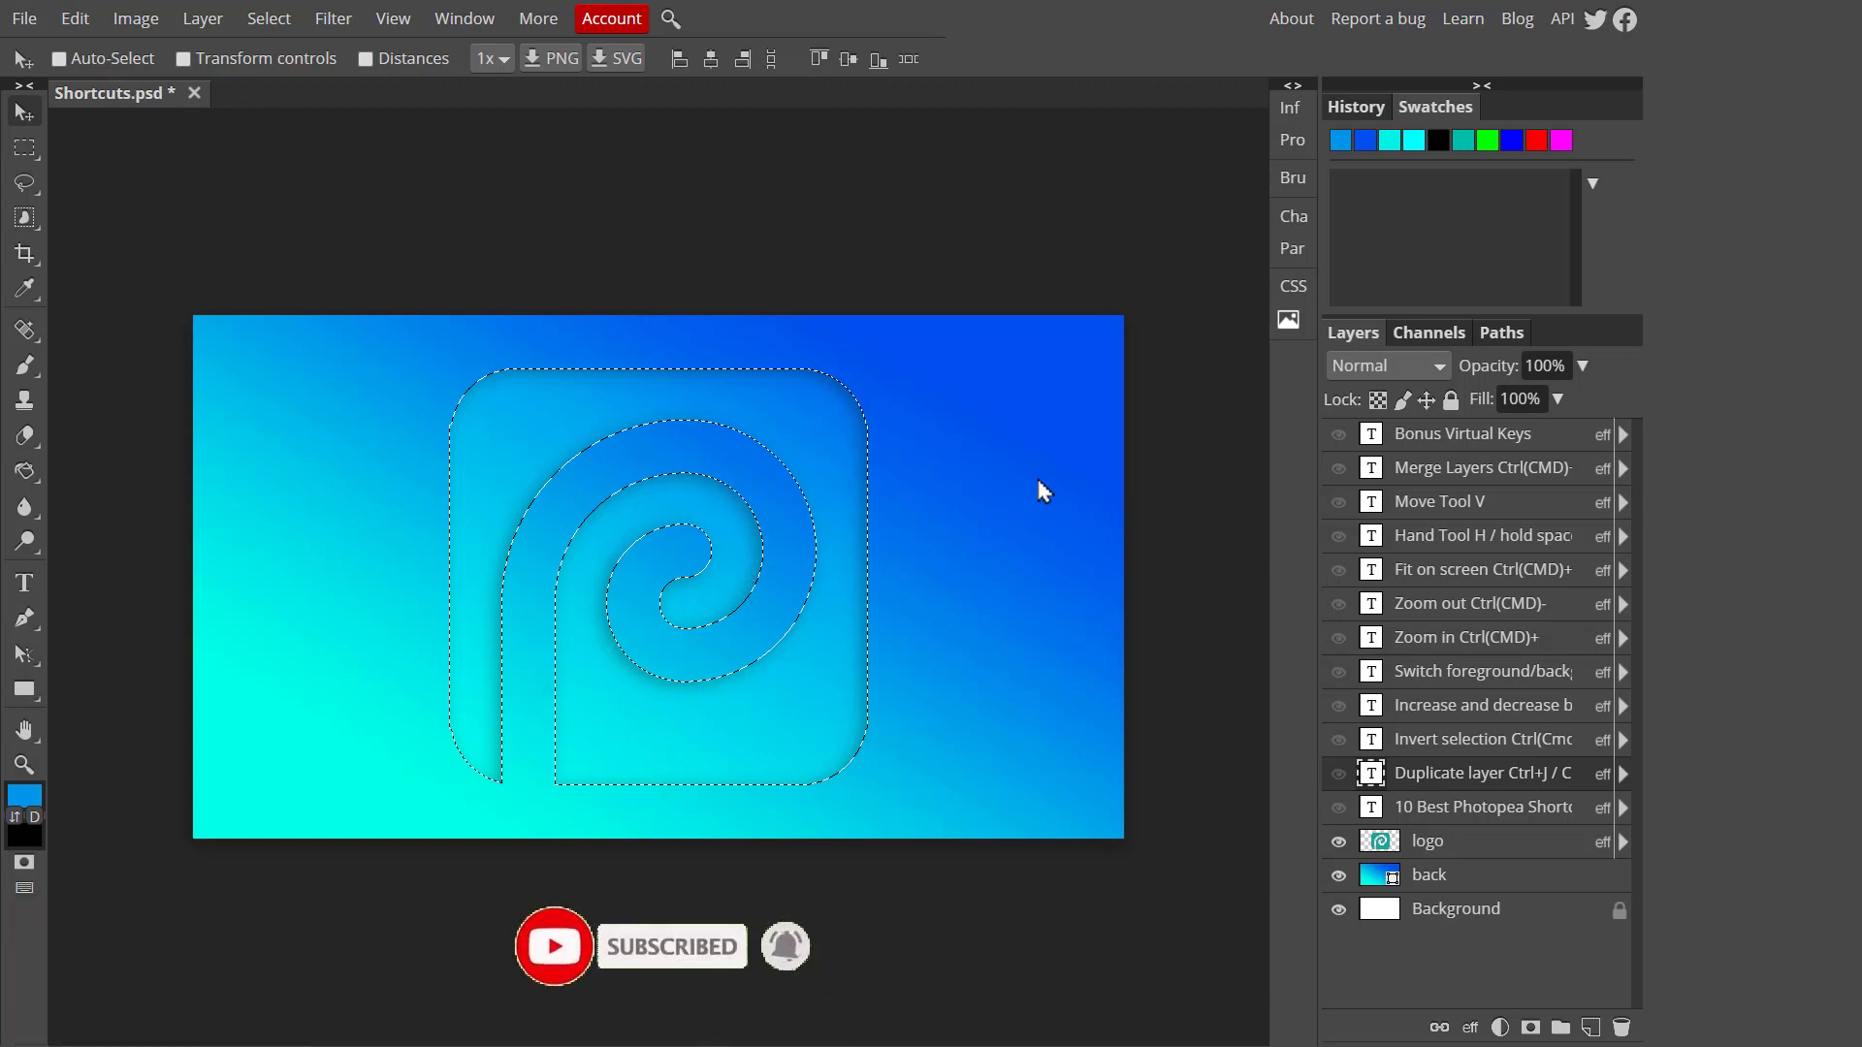
mouse_move(972, 590)
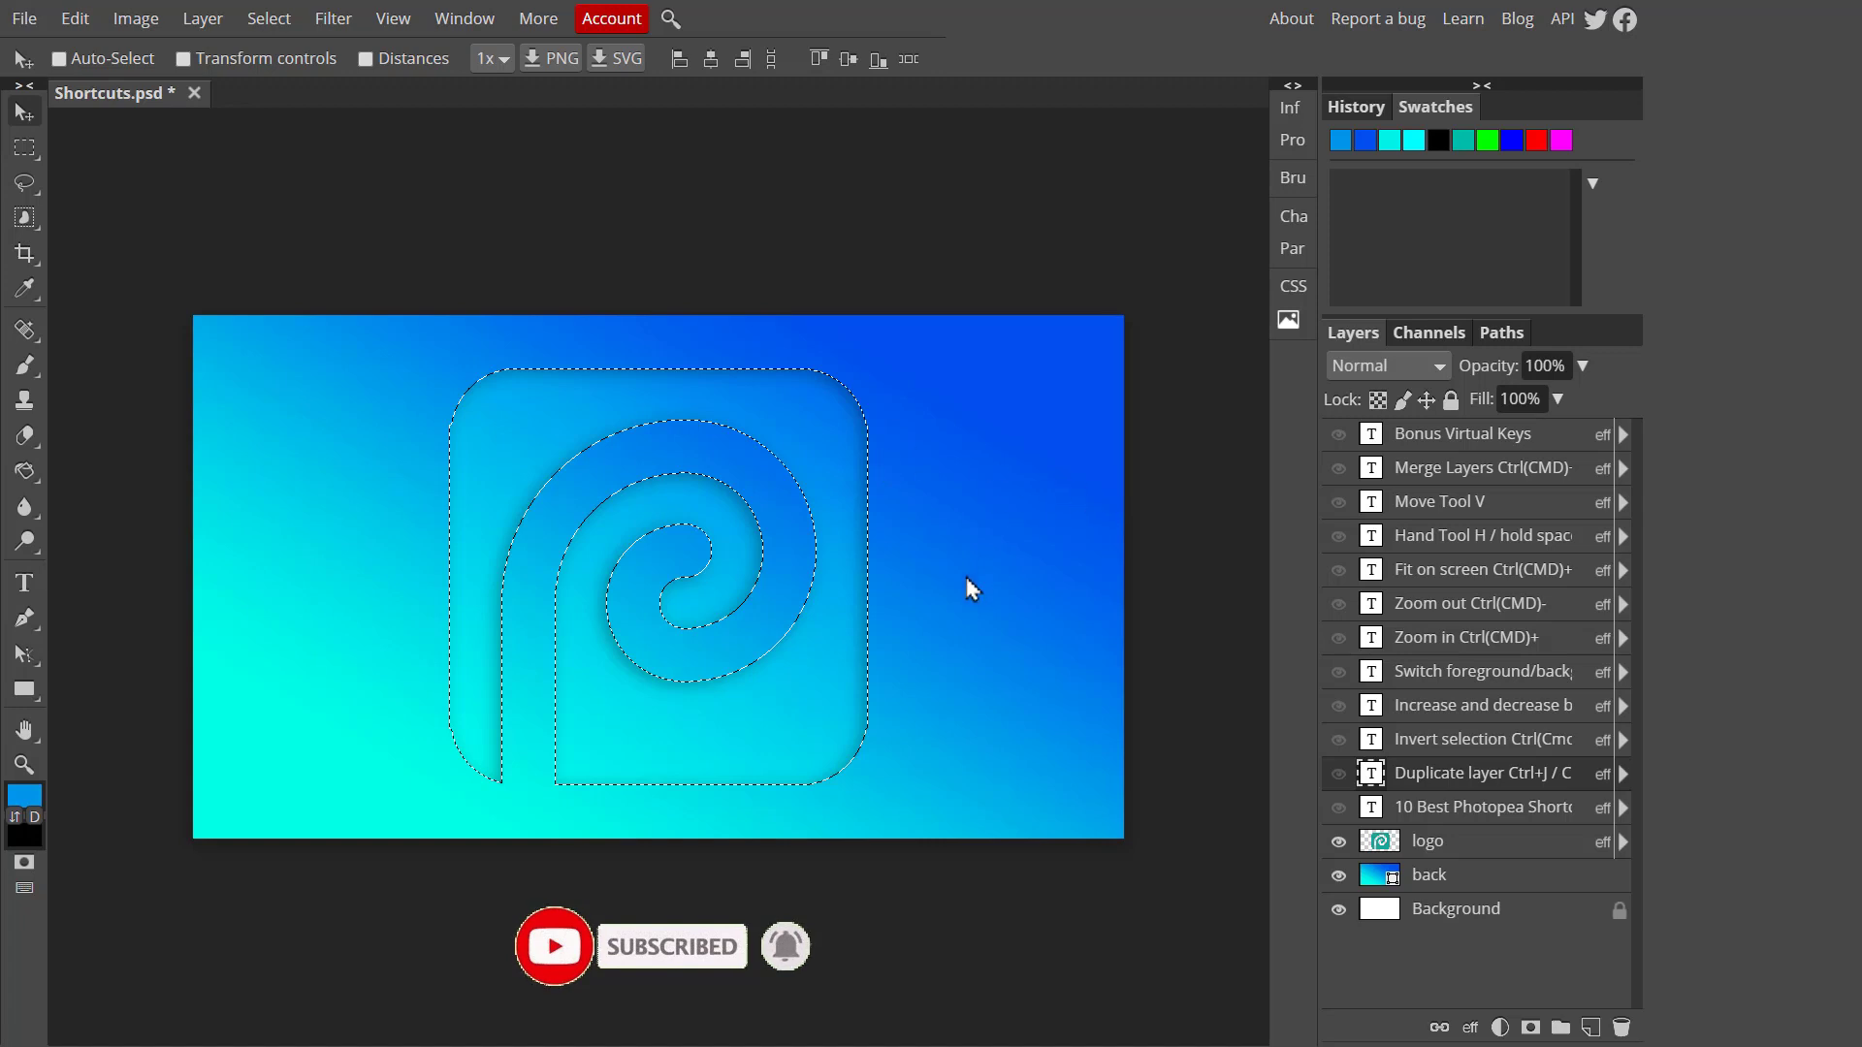
mouse_move(1003, 595)
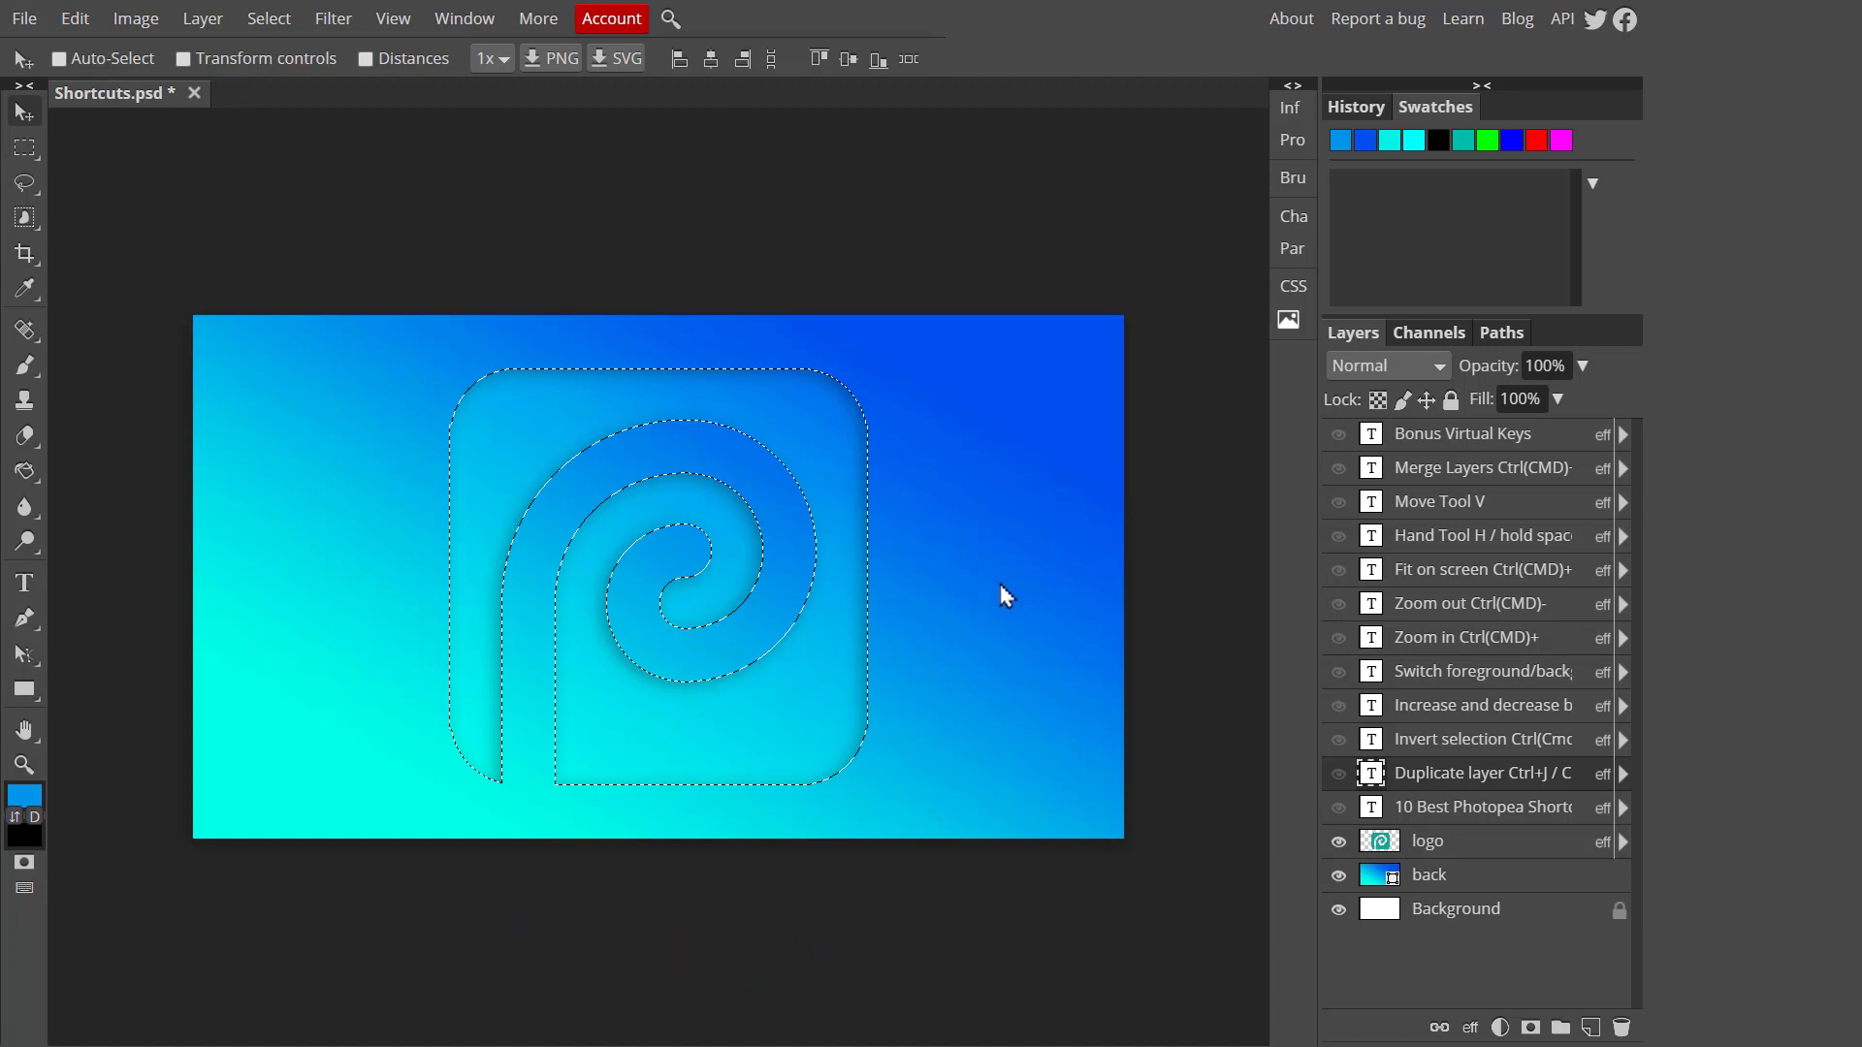
mouse_move(989, 600)
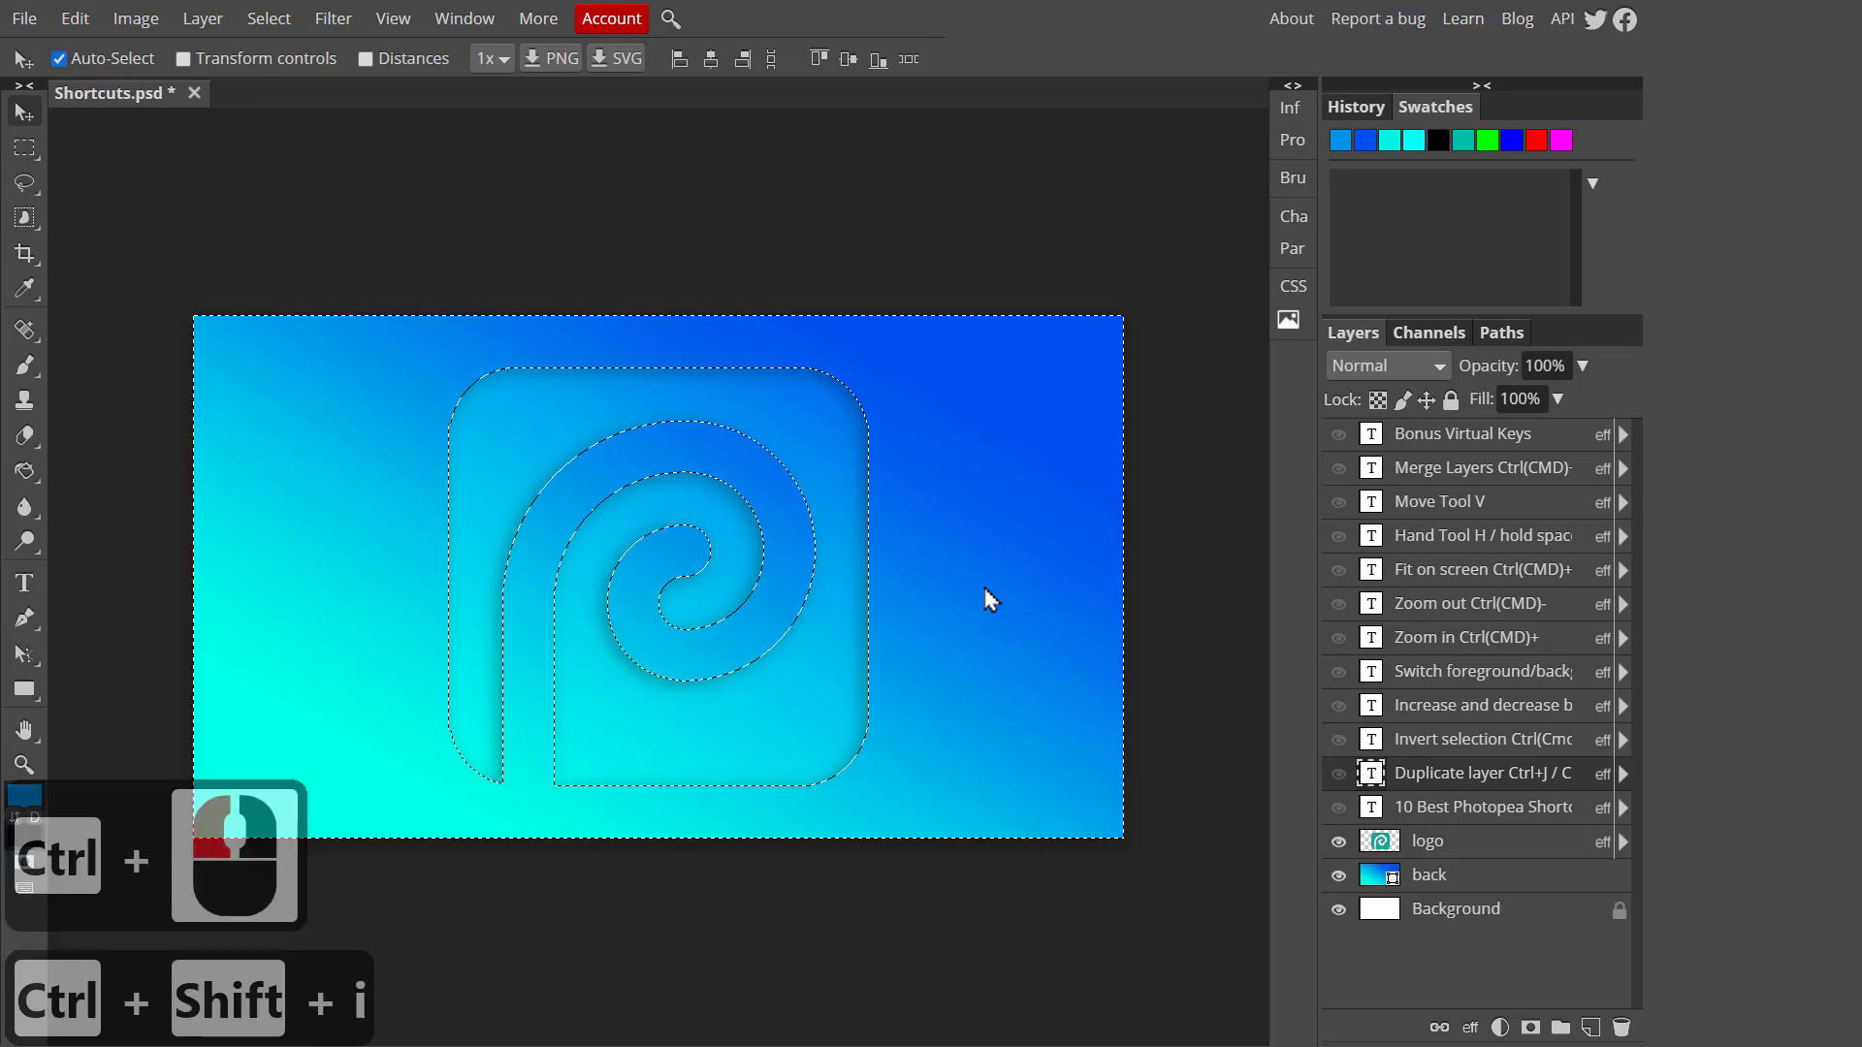
left_click(56, 58)
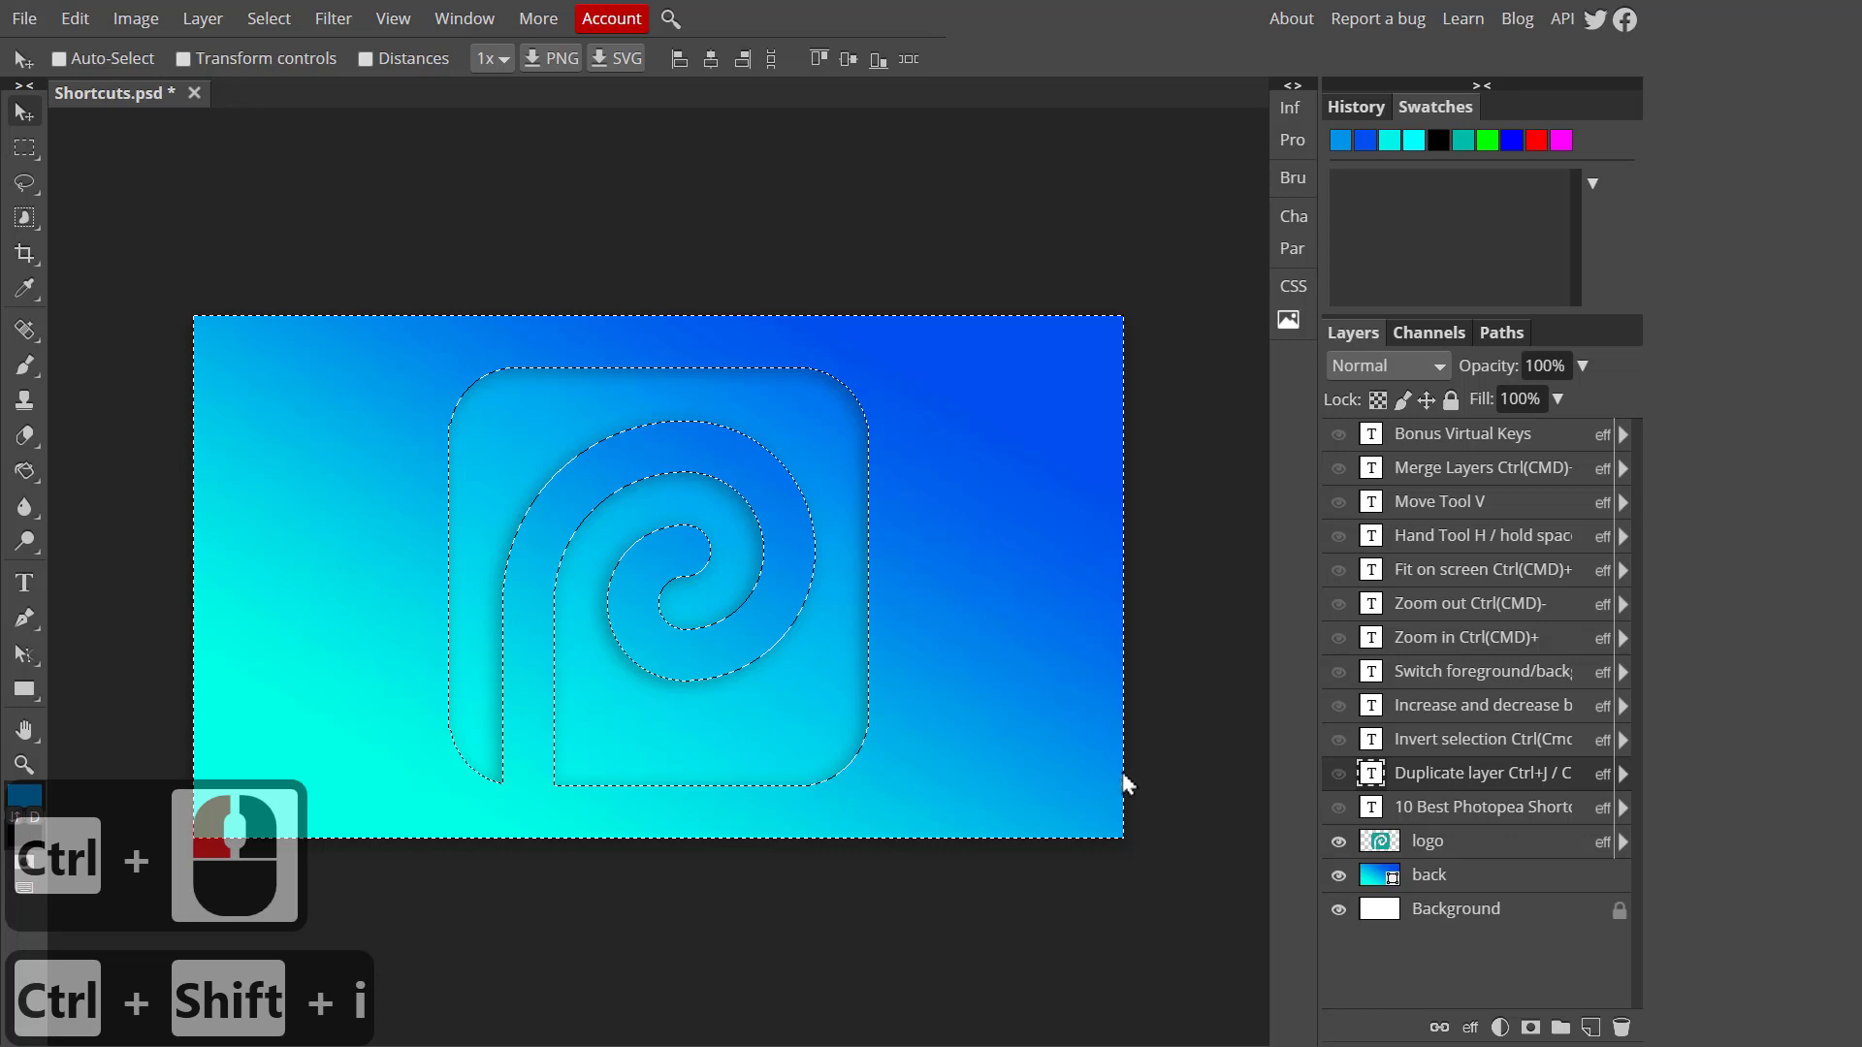
left_click(58, 59)
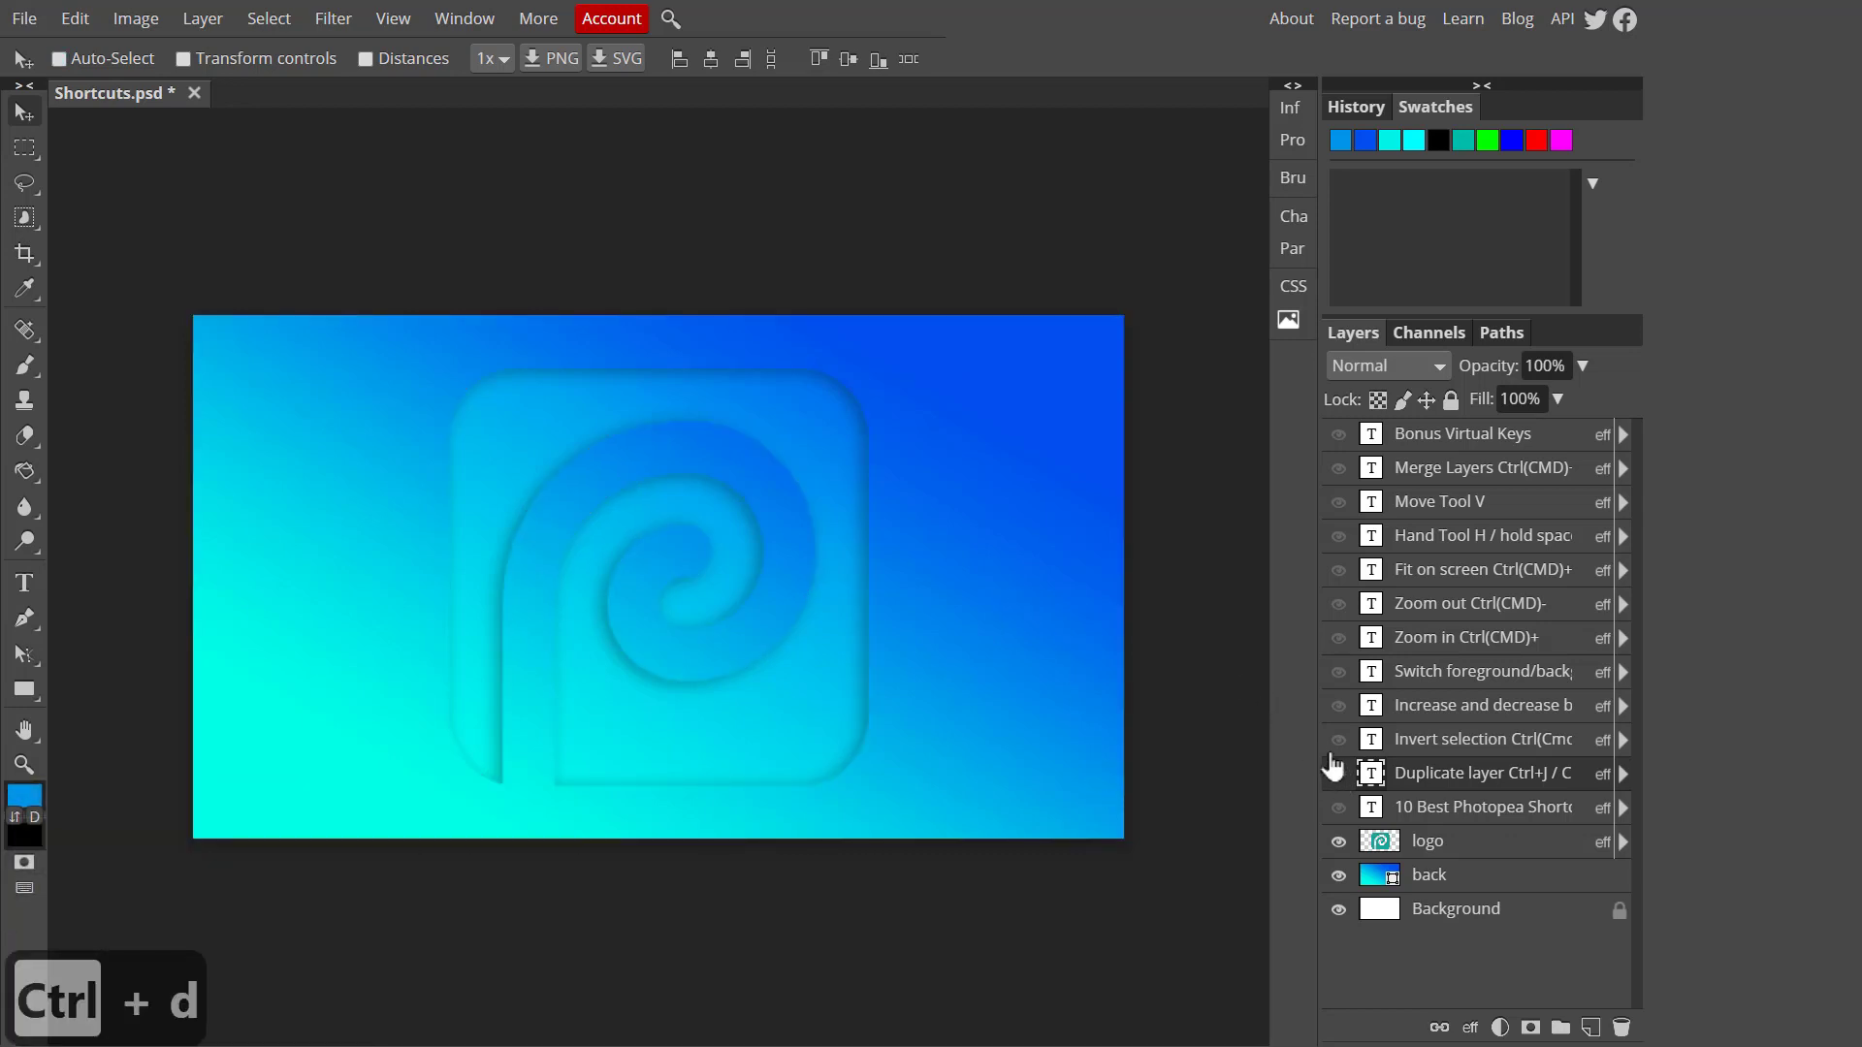
left_click(1337, 739)
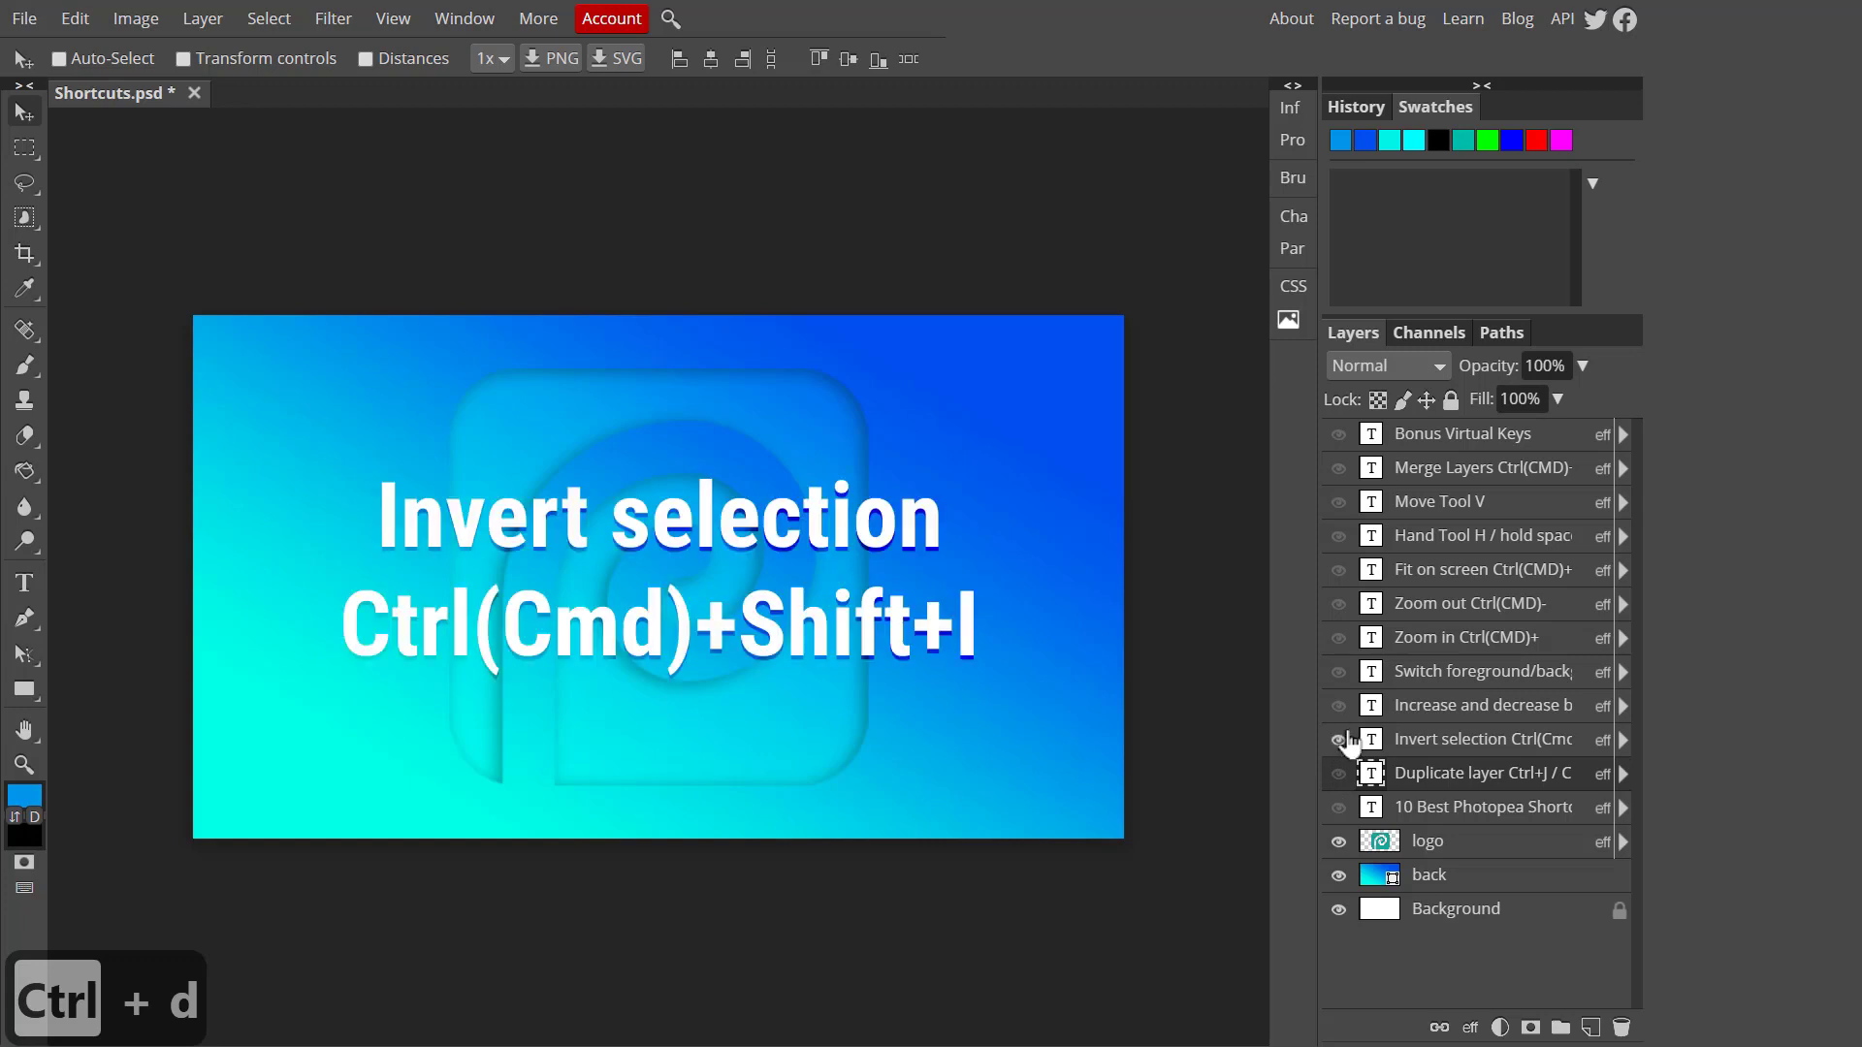
Reveal the brush-size card and adjust the Brush size around 186 px in its settings
left_click(1334, 739)
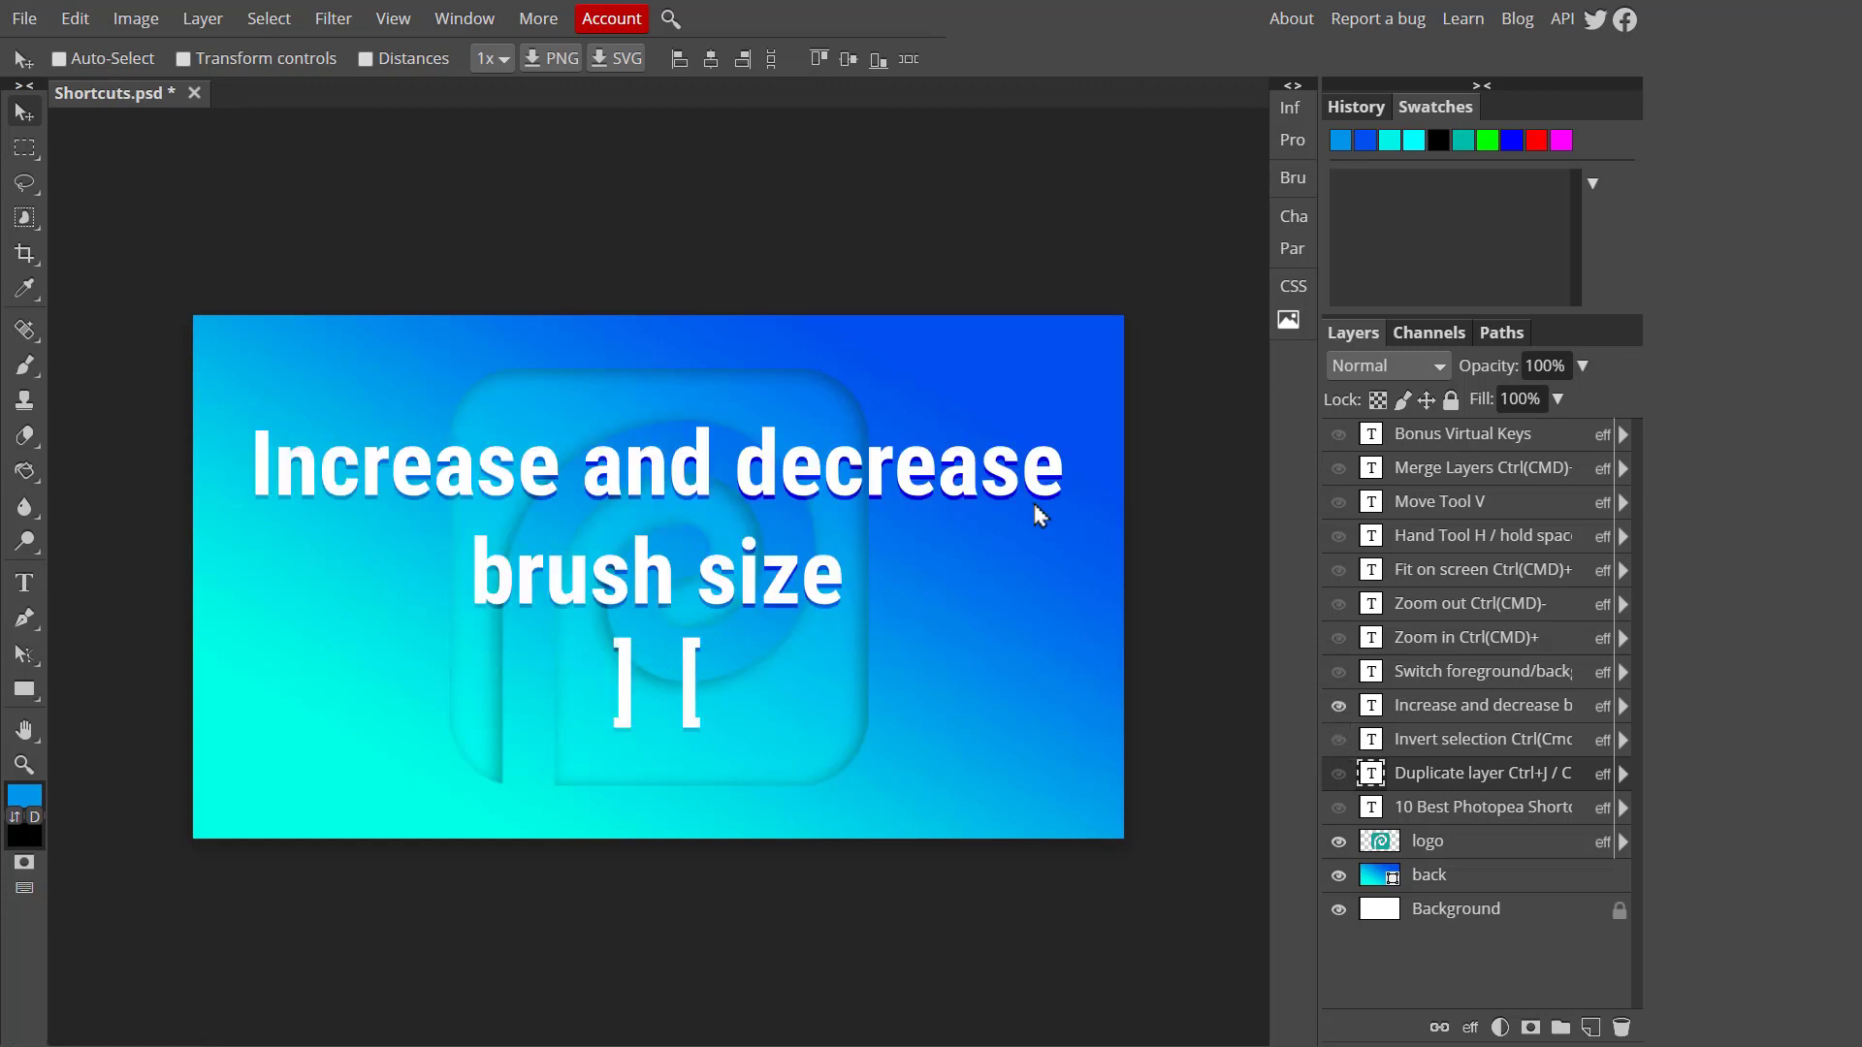
mouse_move(929, 541)
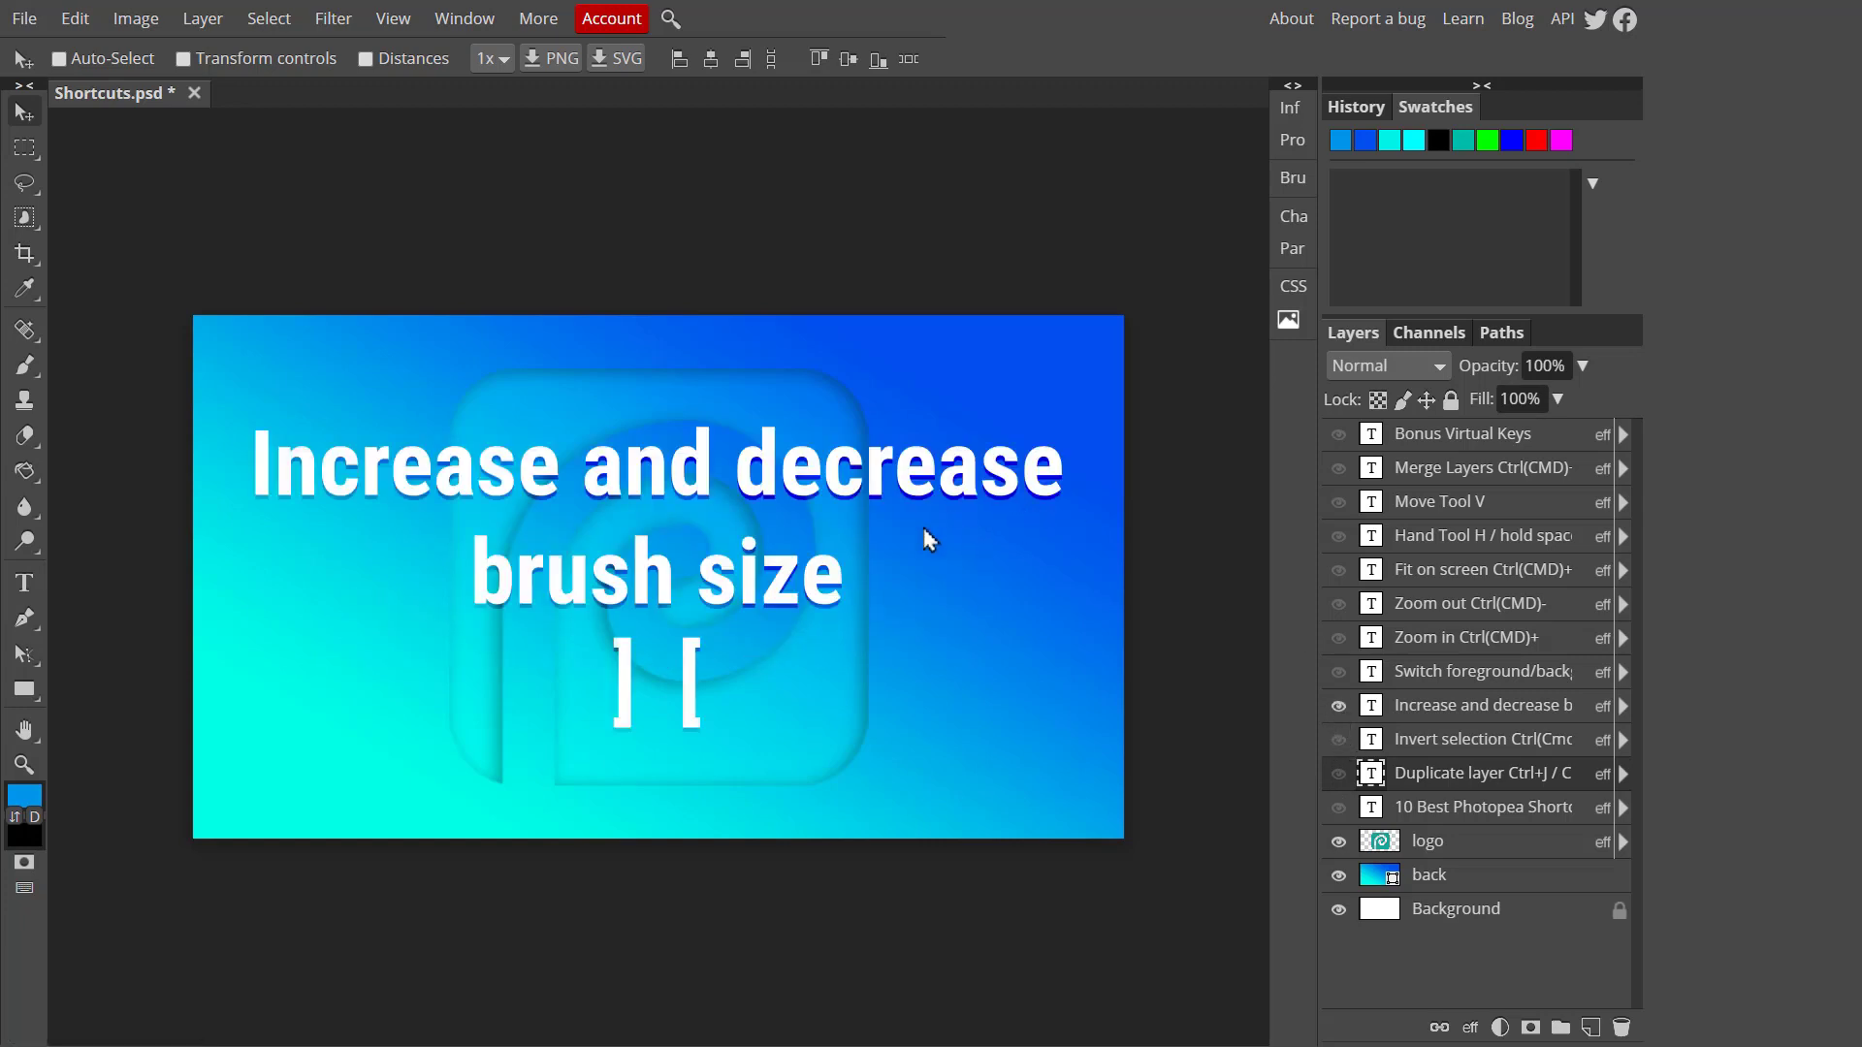
mouse_move(358, 379)
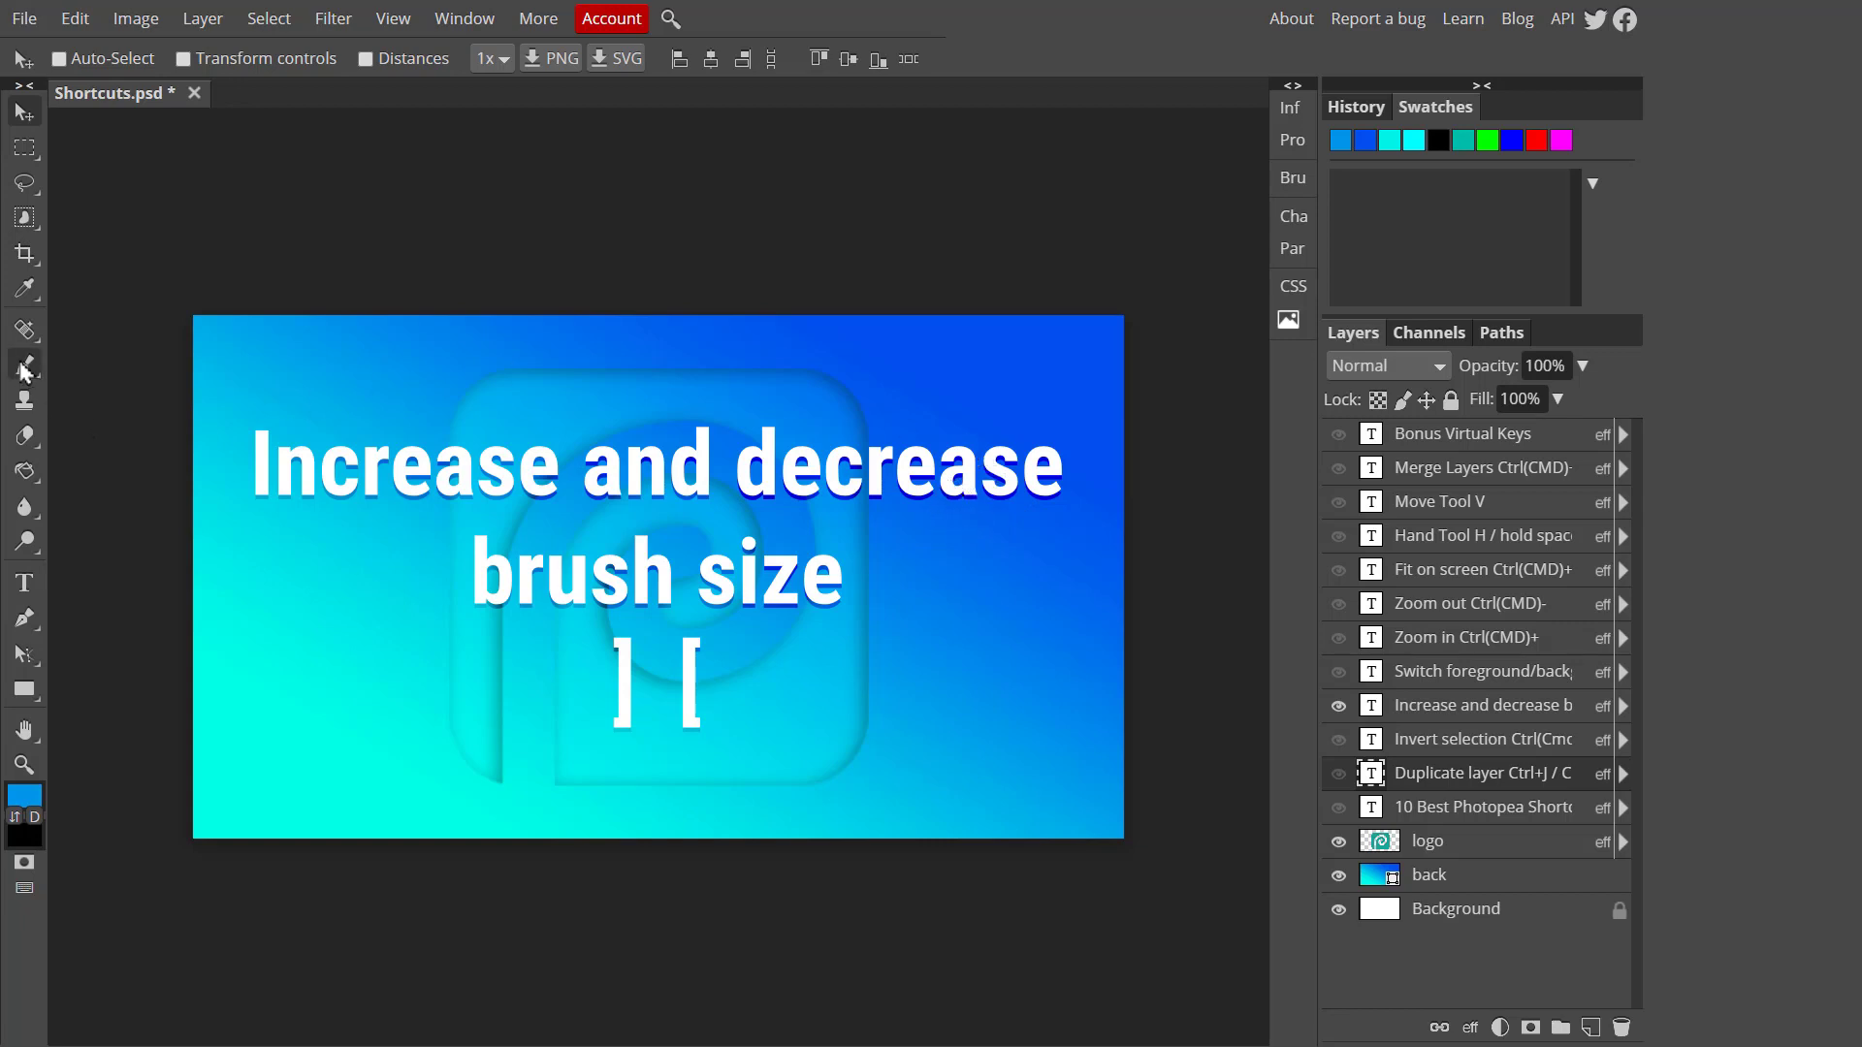
mouse_move(23, 368)
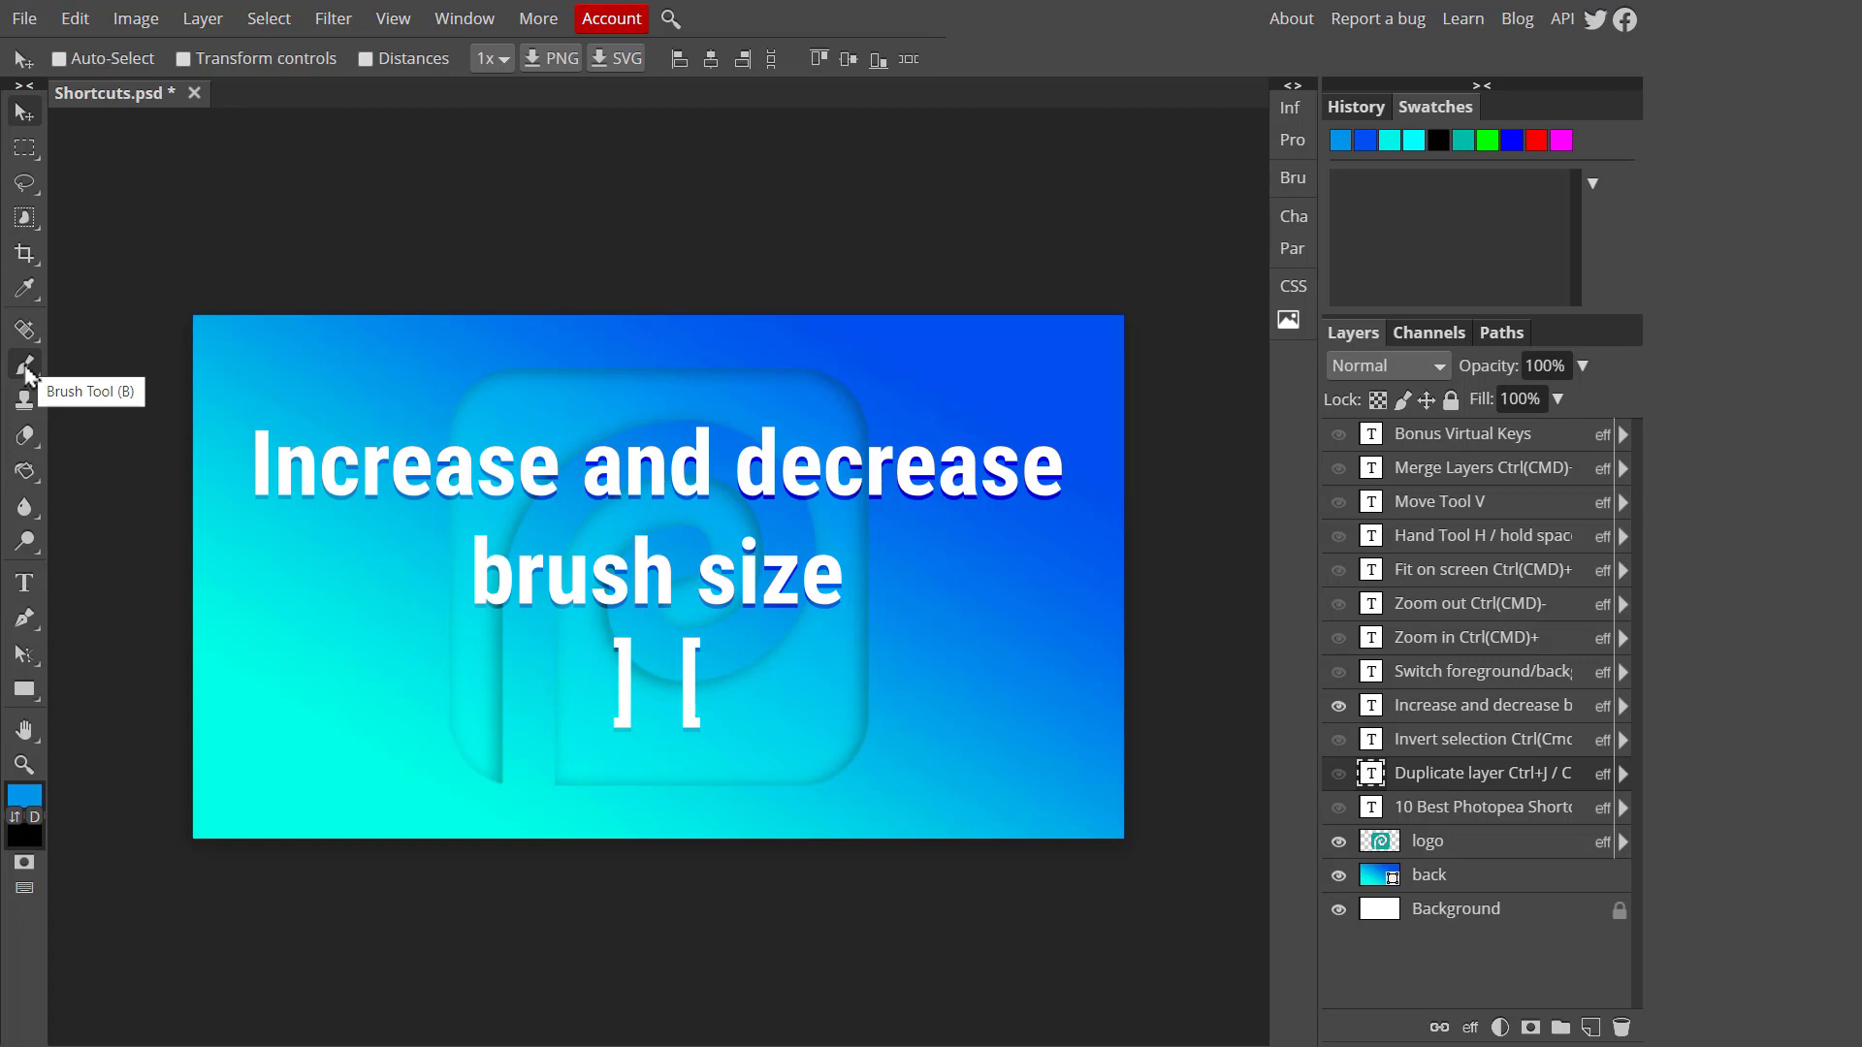
left_click(23, 366)
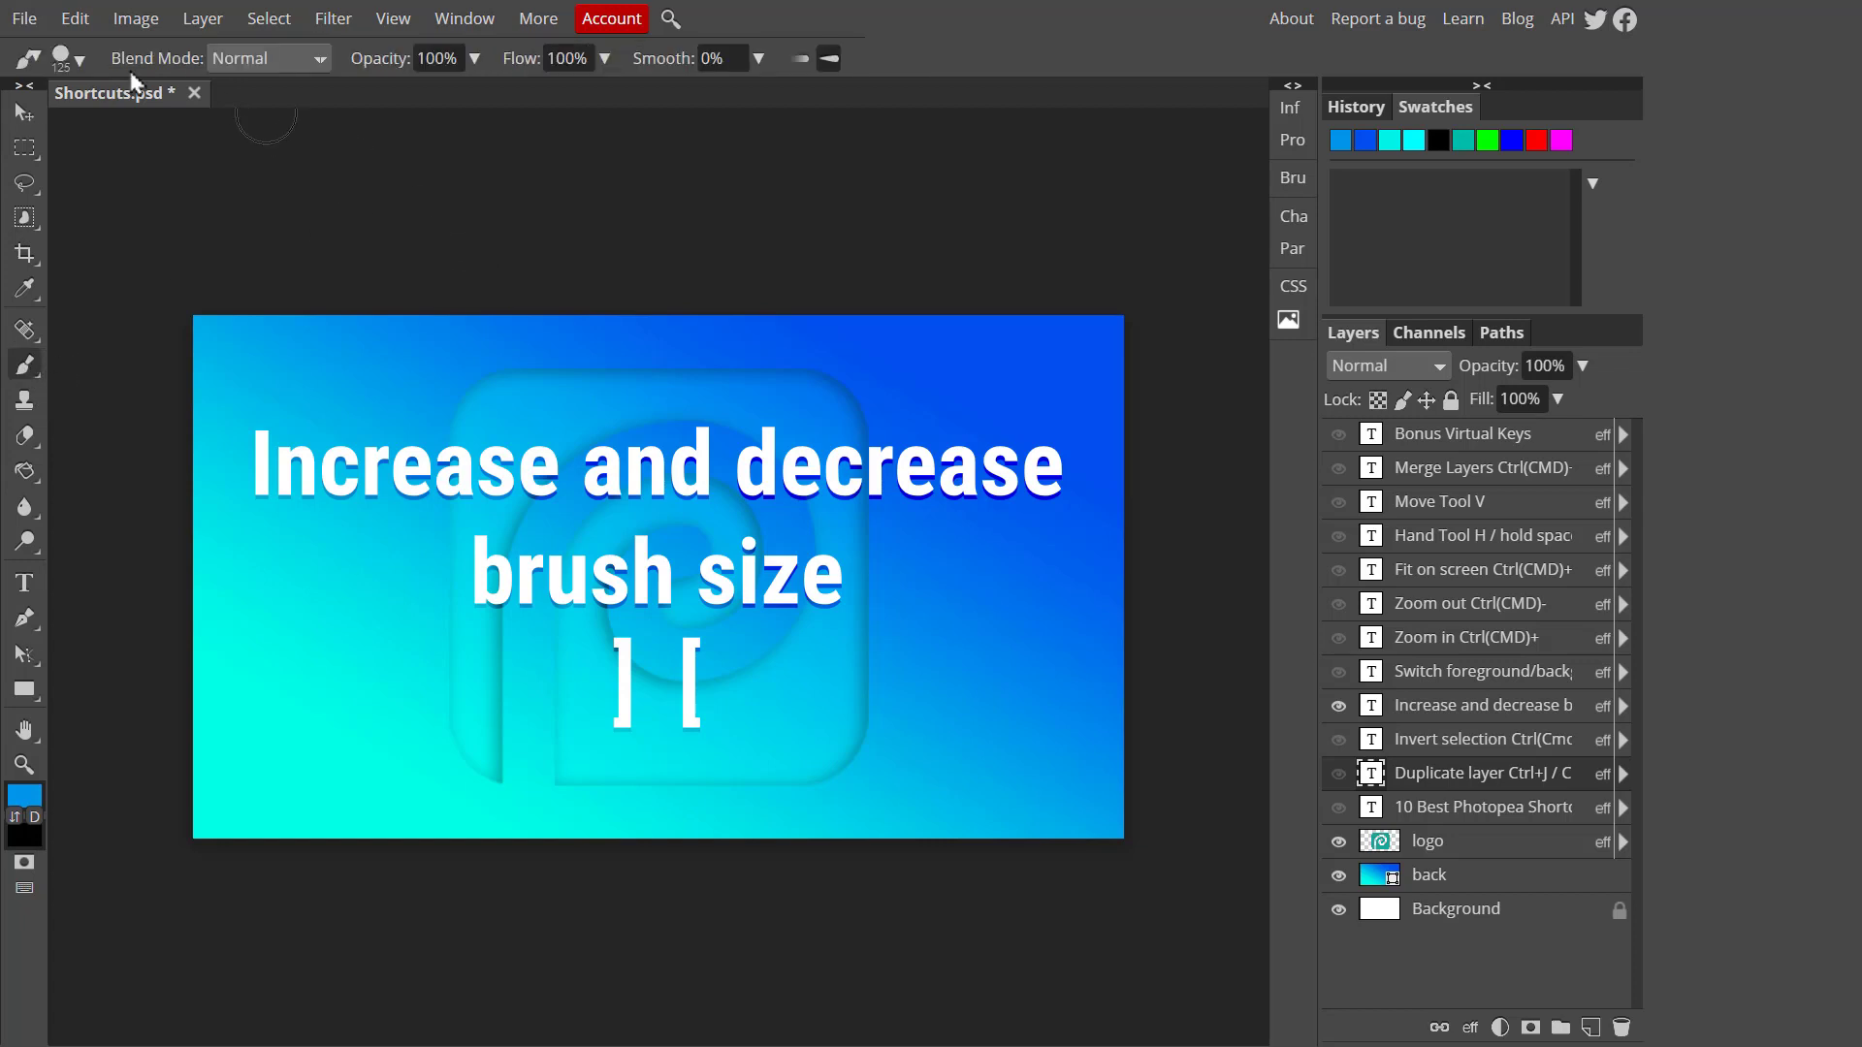
left_click(69, 58)
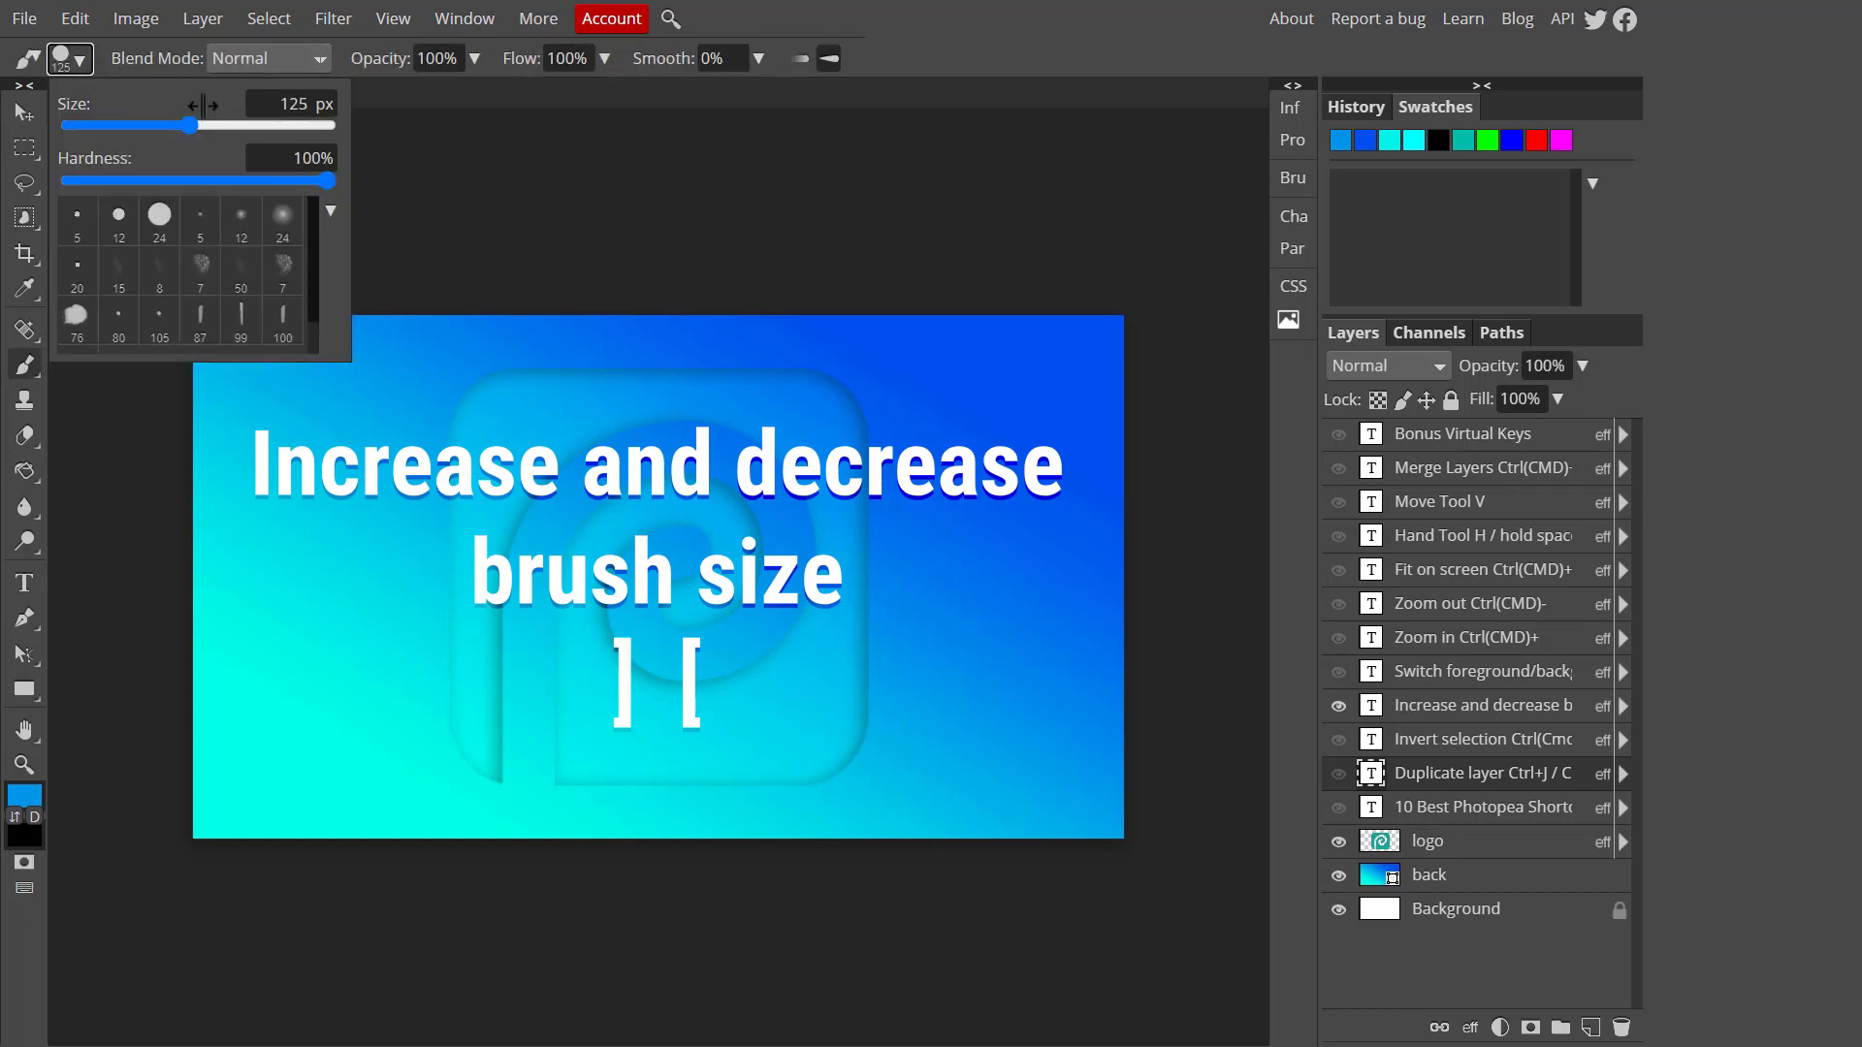
left_click_drag(157, 124, 212, 124)
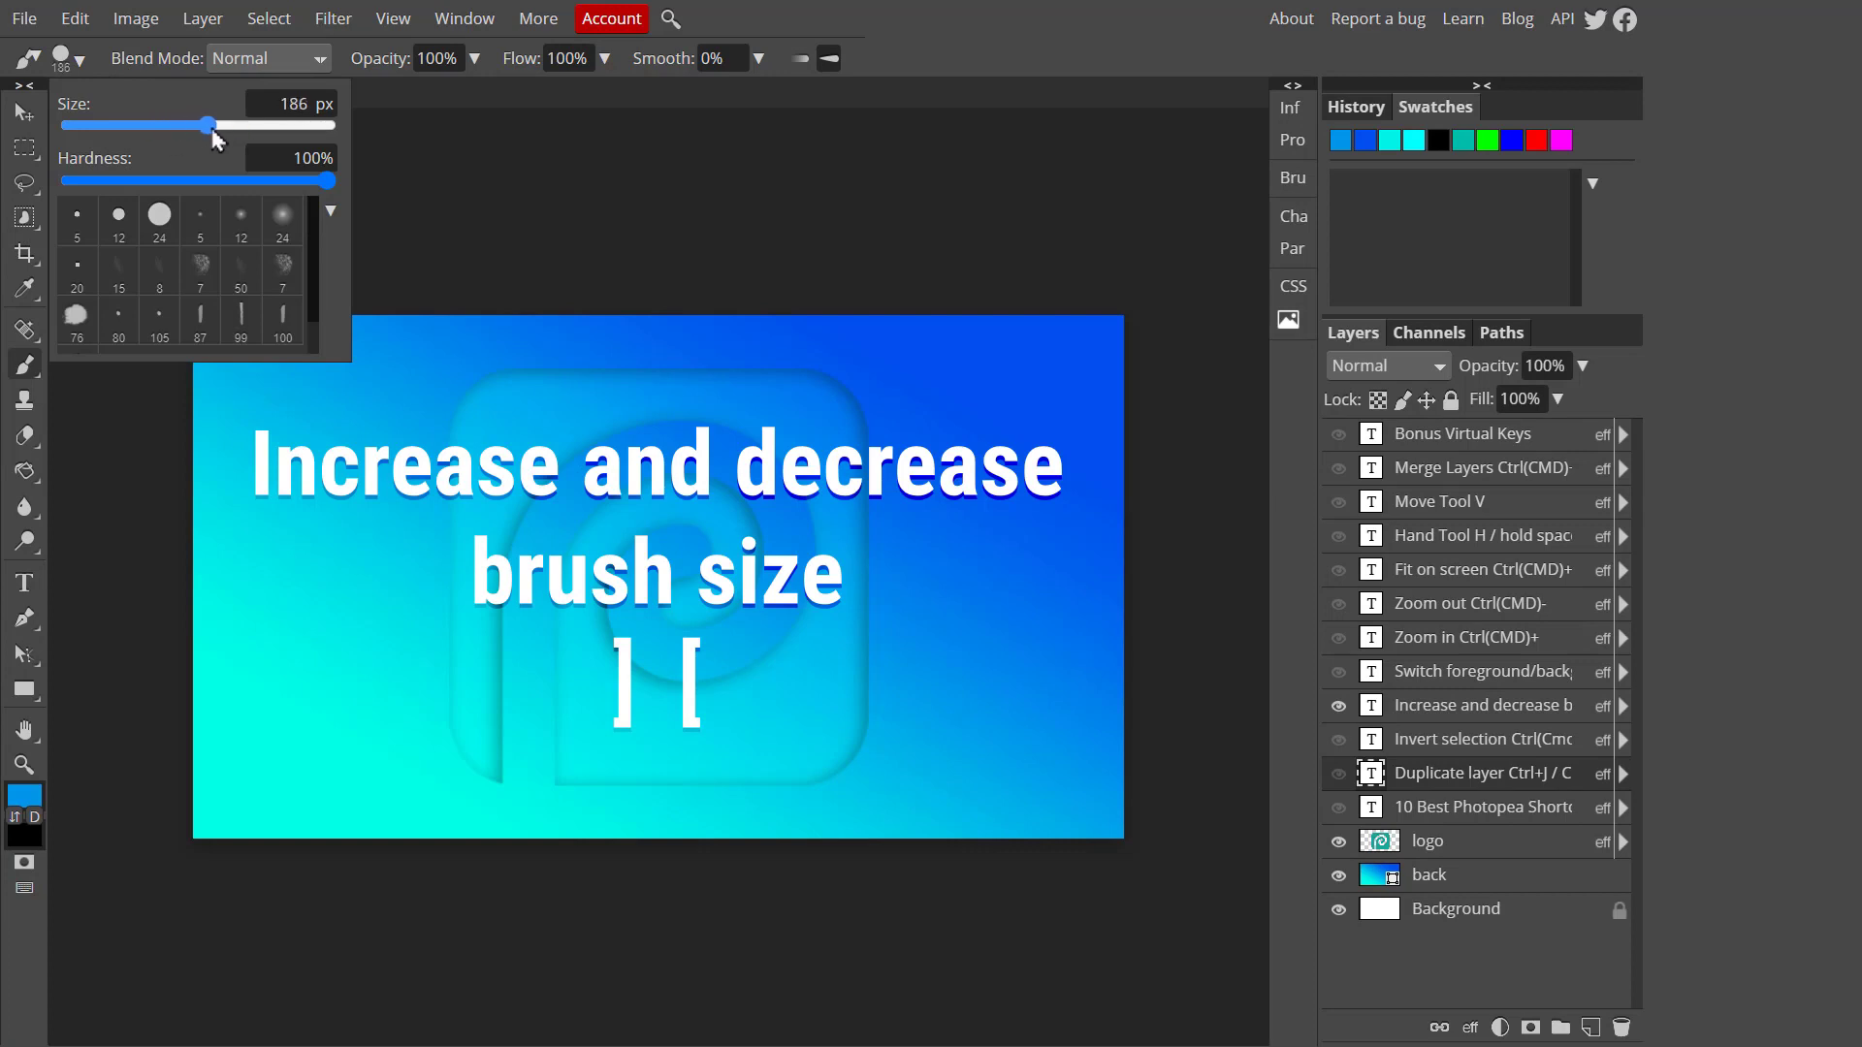
left_click_drag(211, 124, 186, 124)
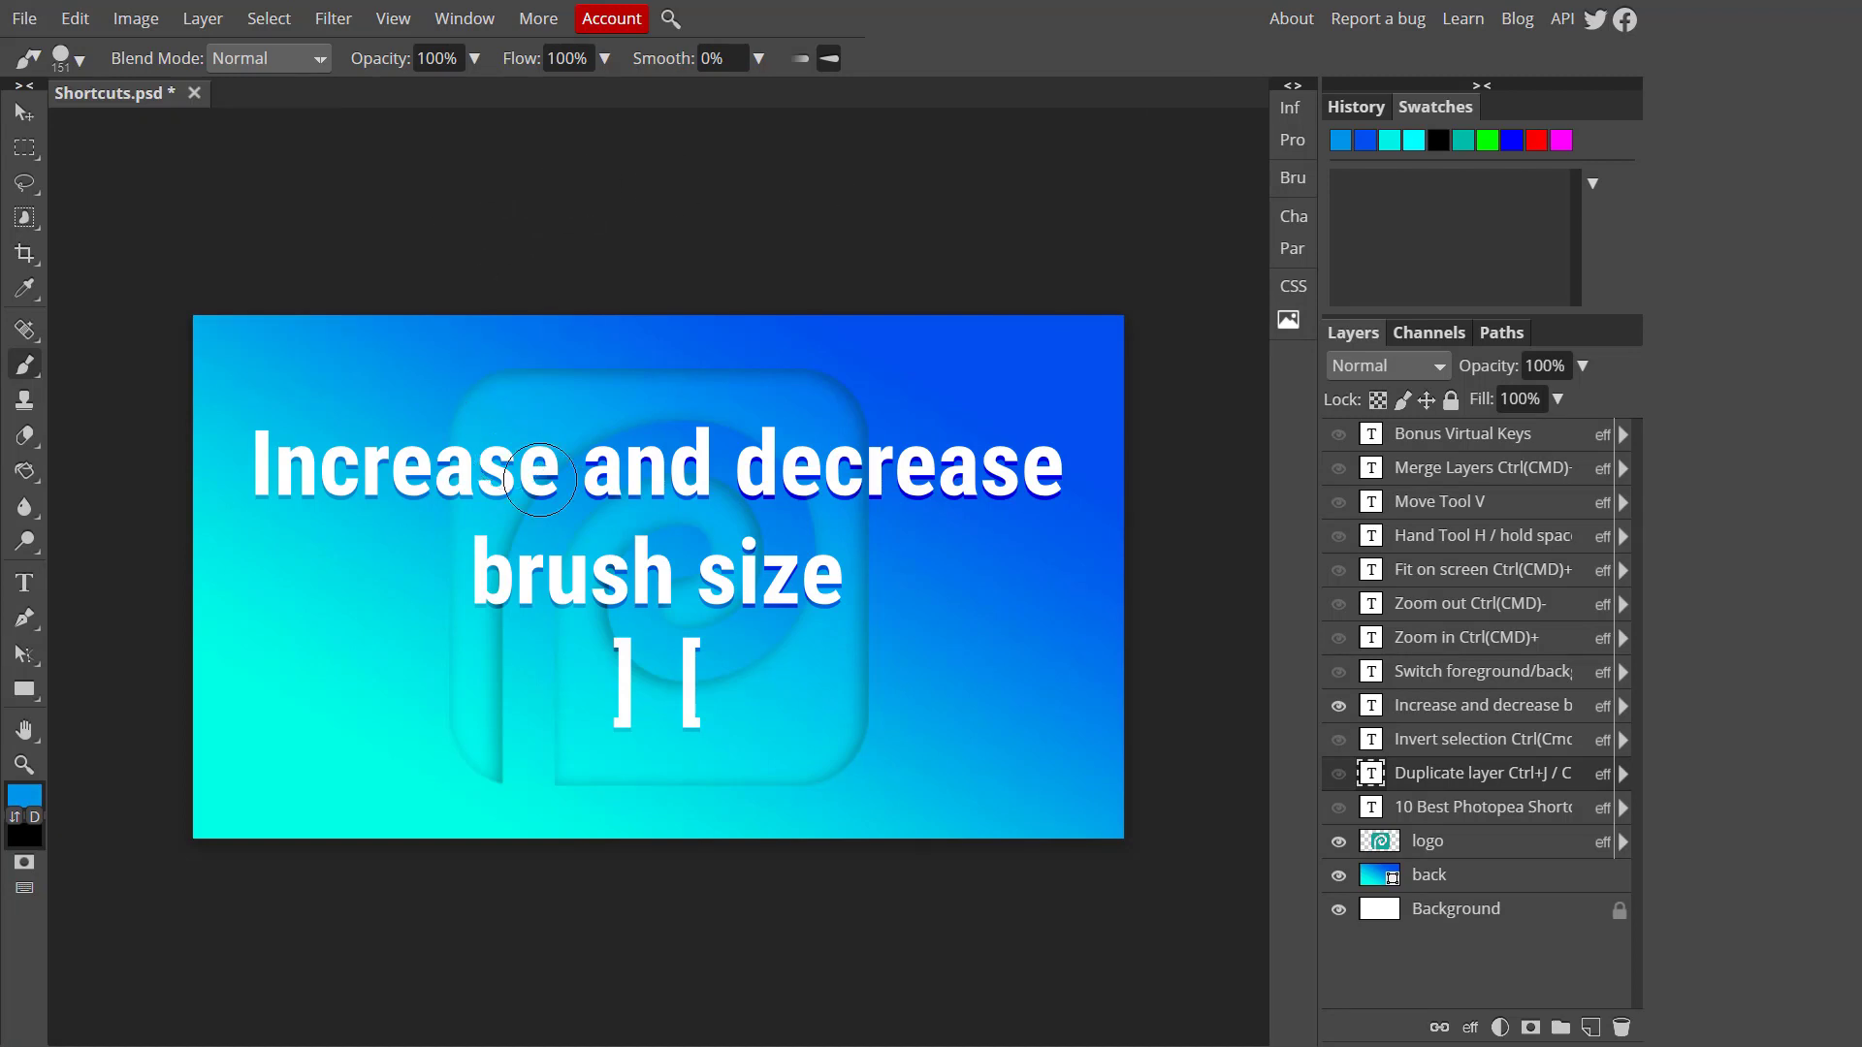
mouse_move(576, 510)
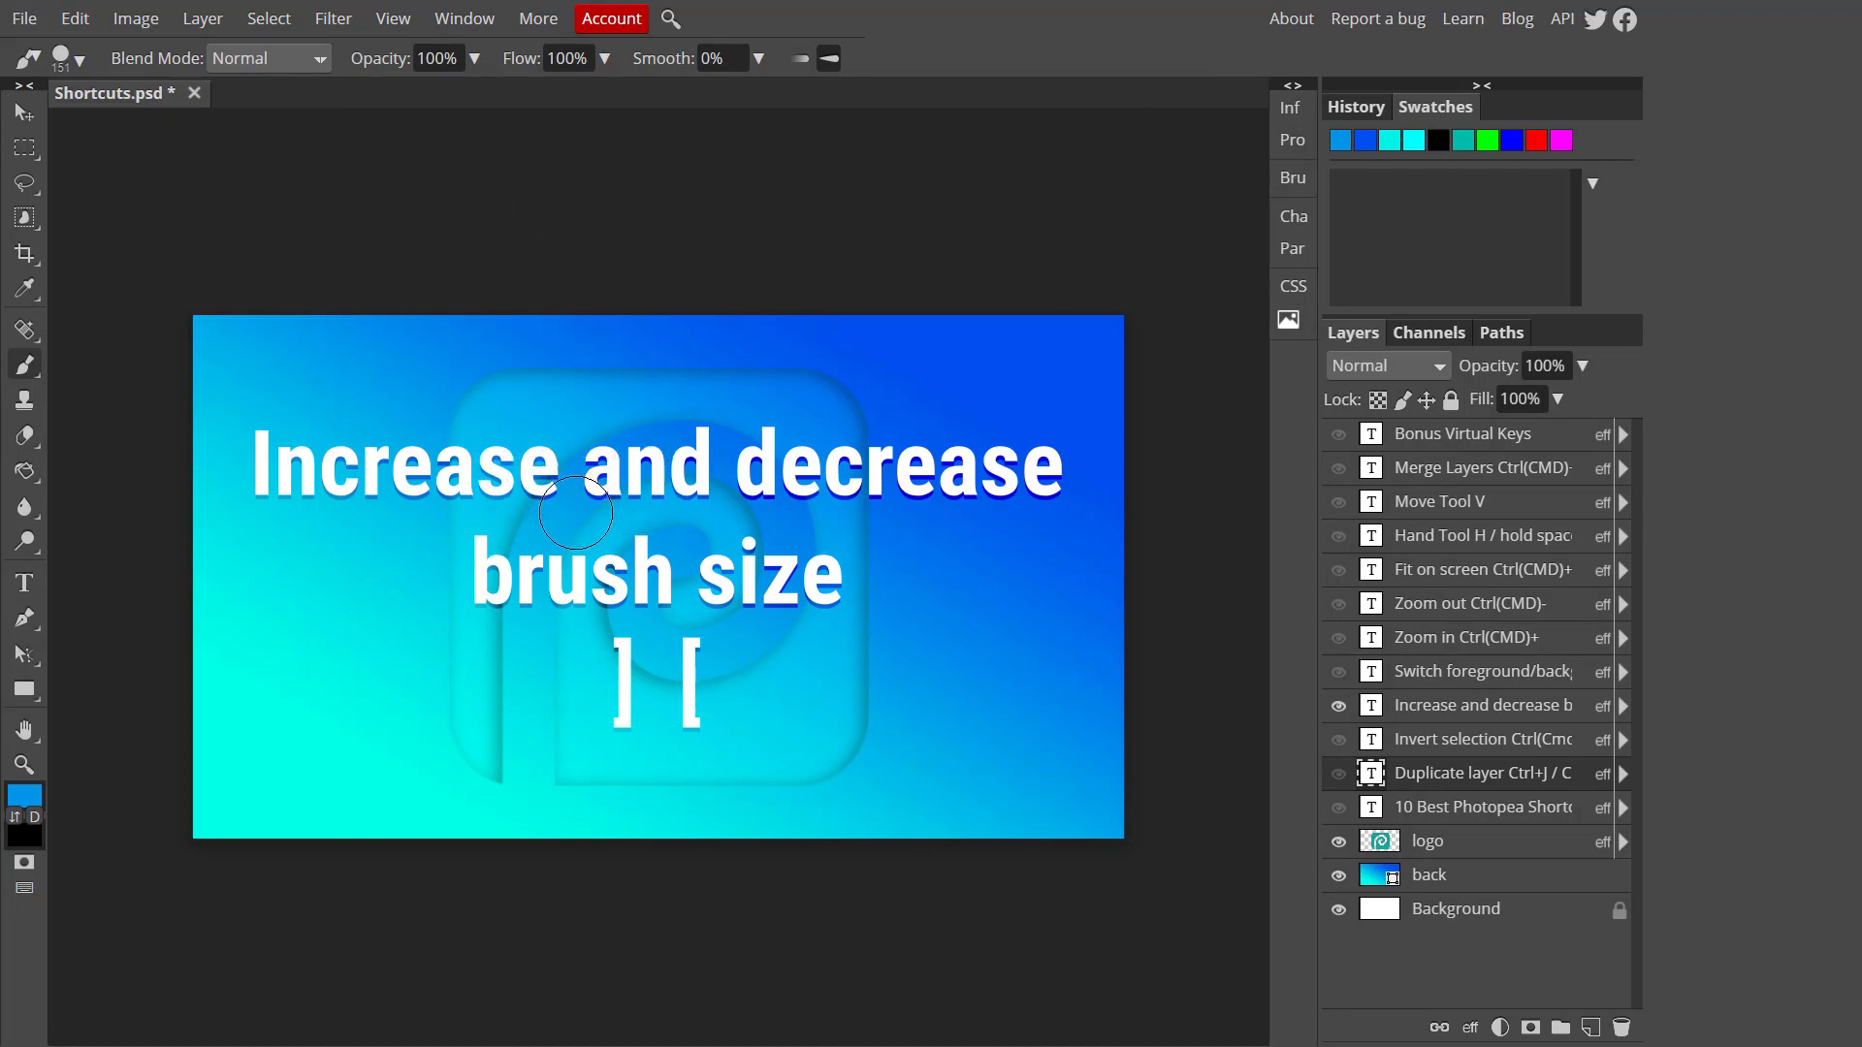
Demo growing and shrinking the brush with the ] and [ shortcuts
key("]")
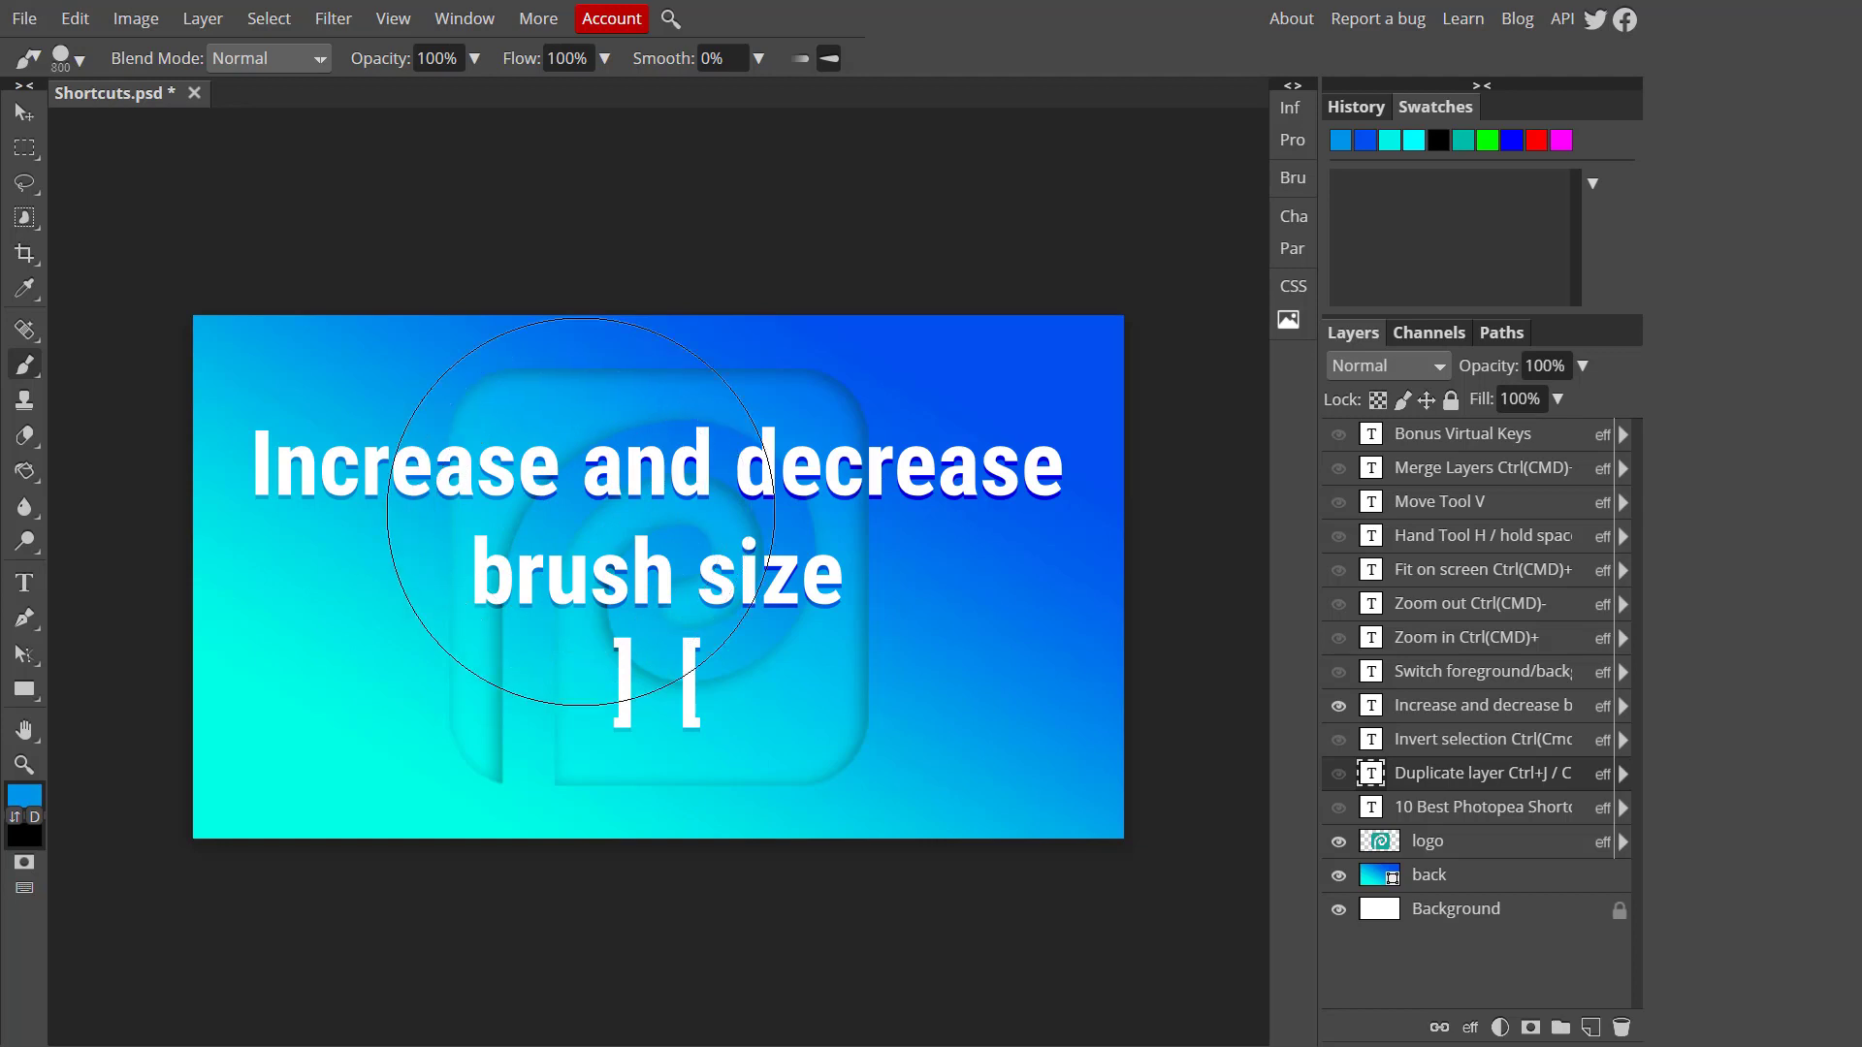
key("[")
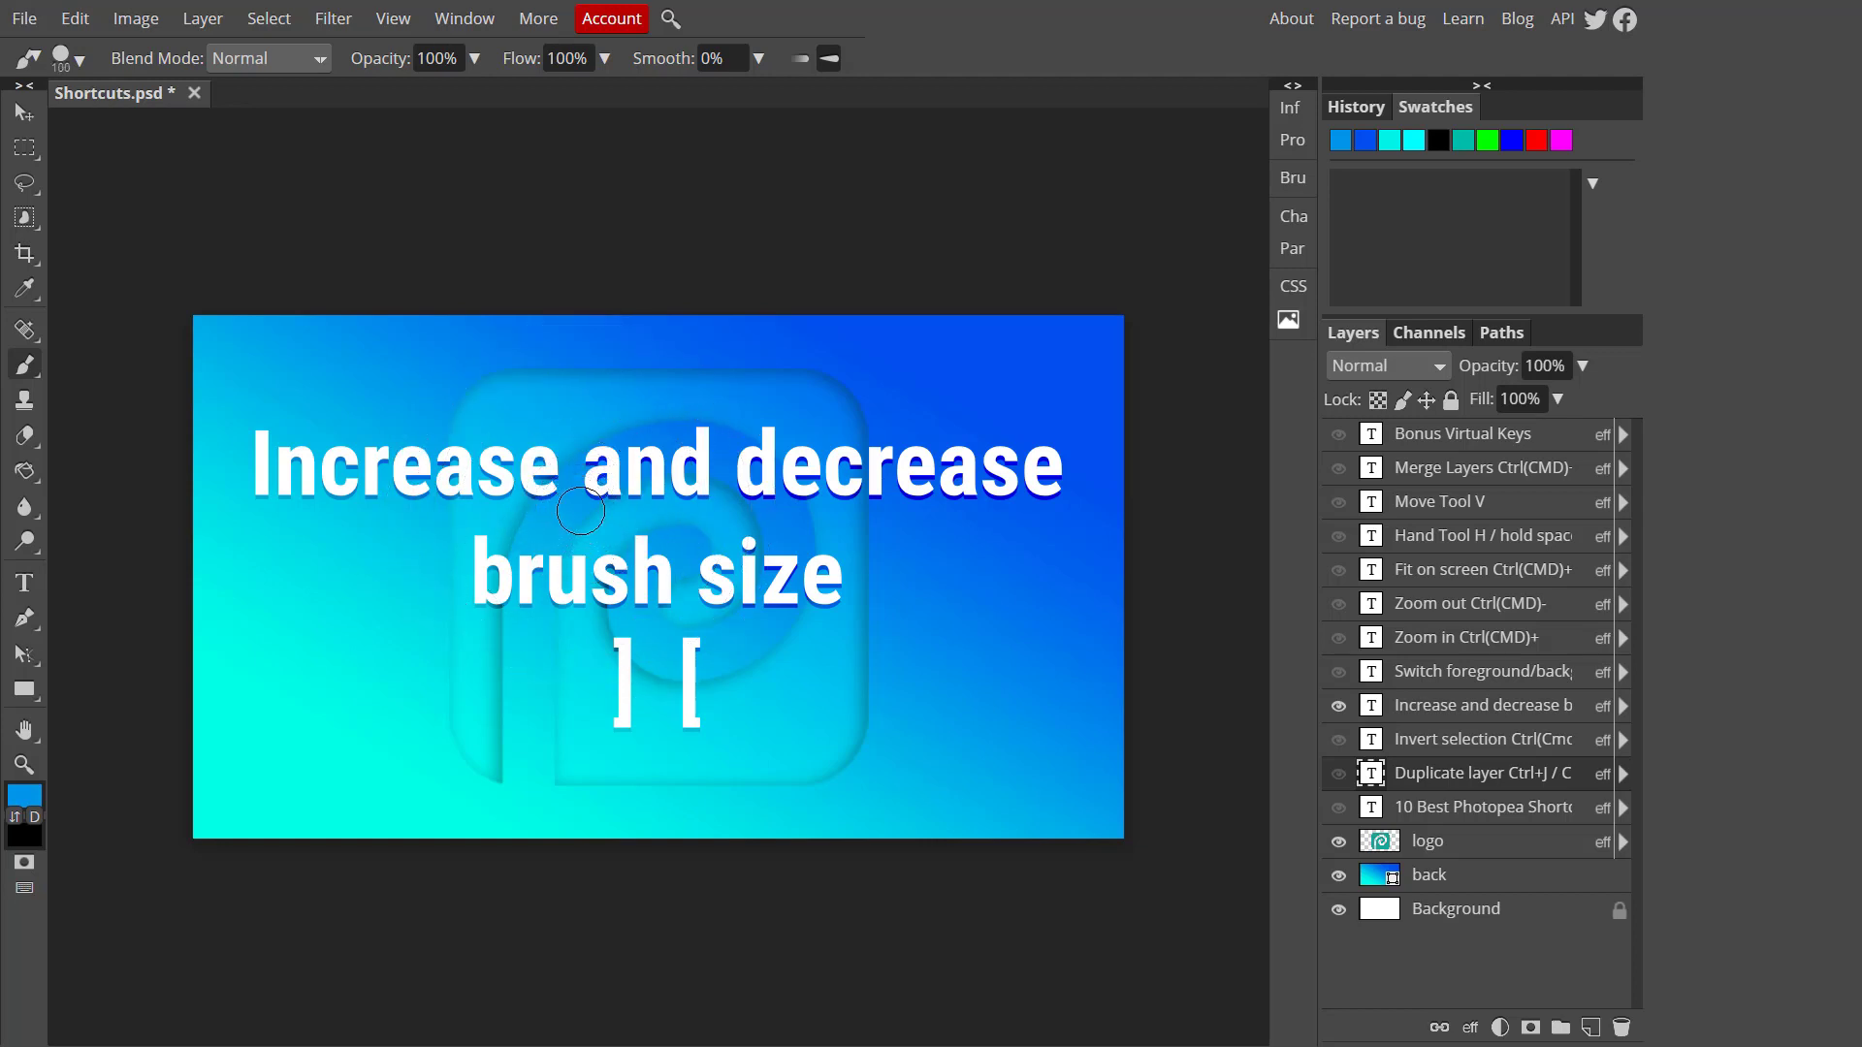
key("]")
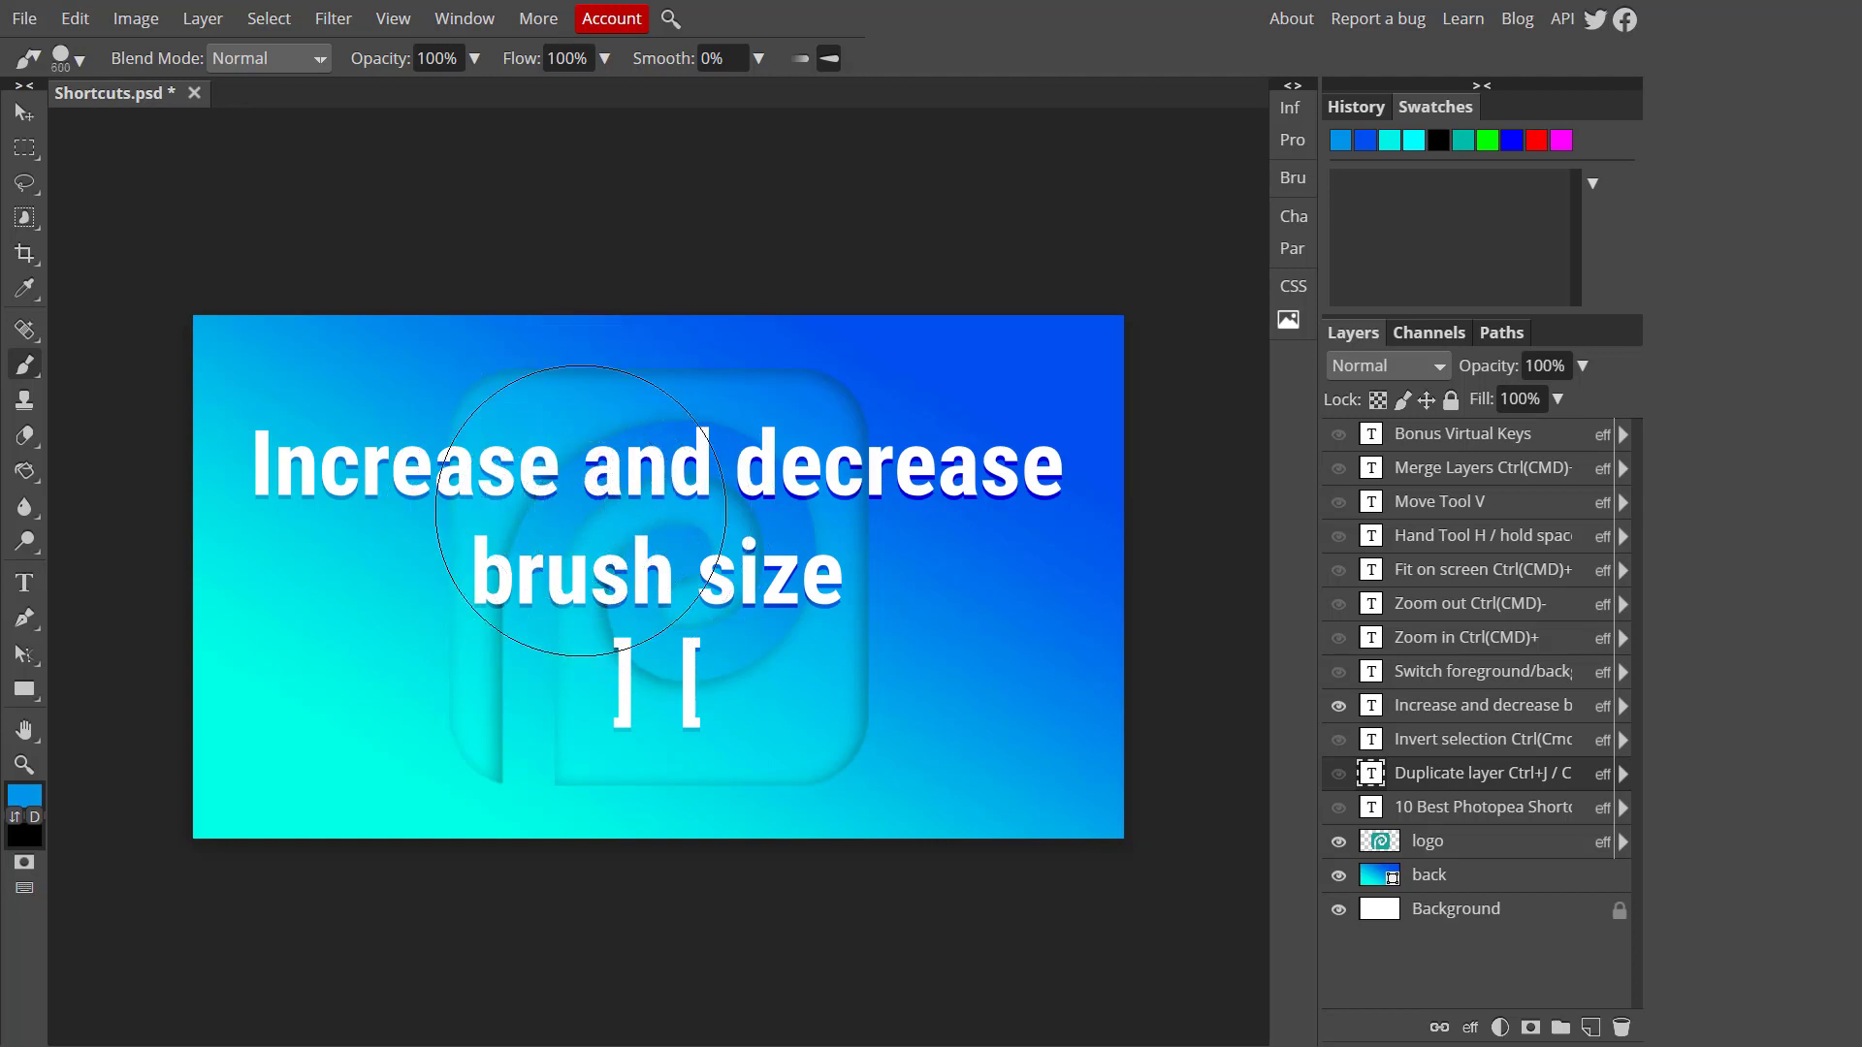
key("[")
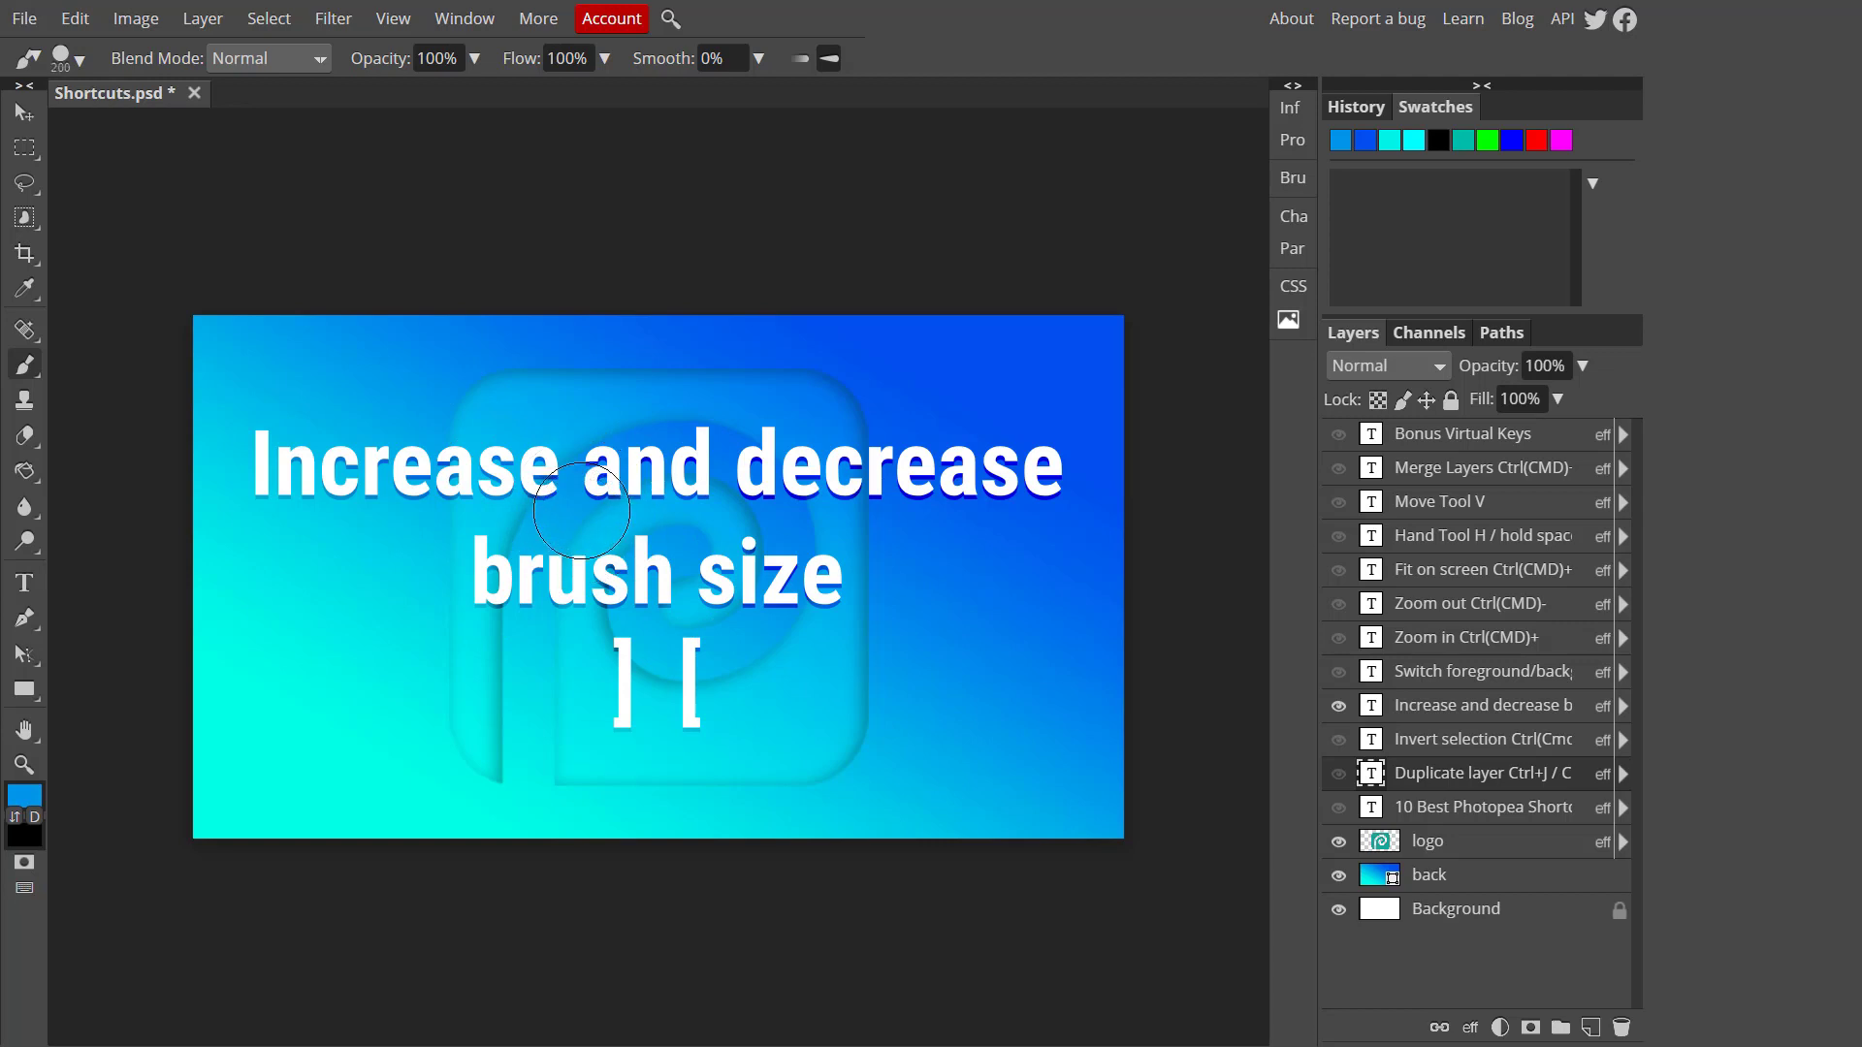
key("]")
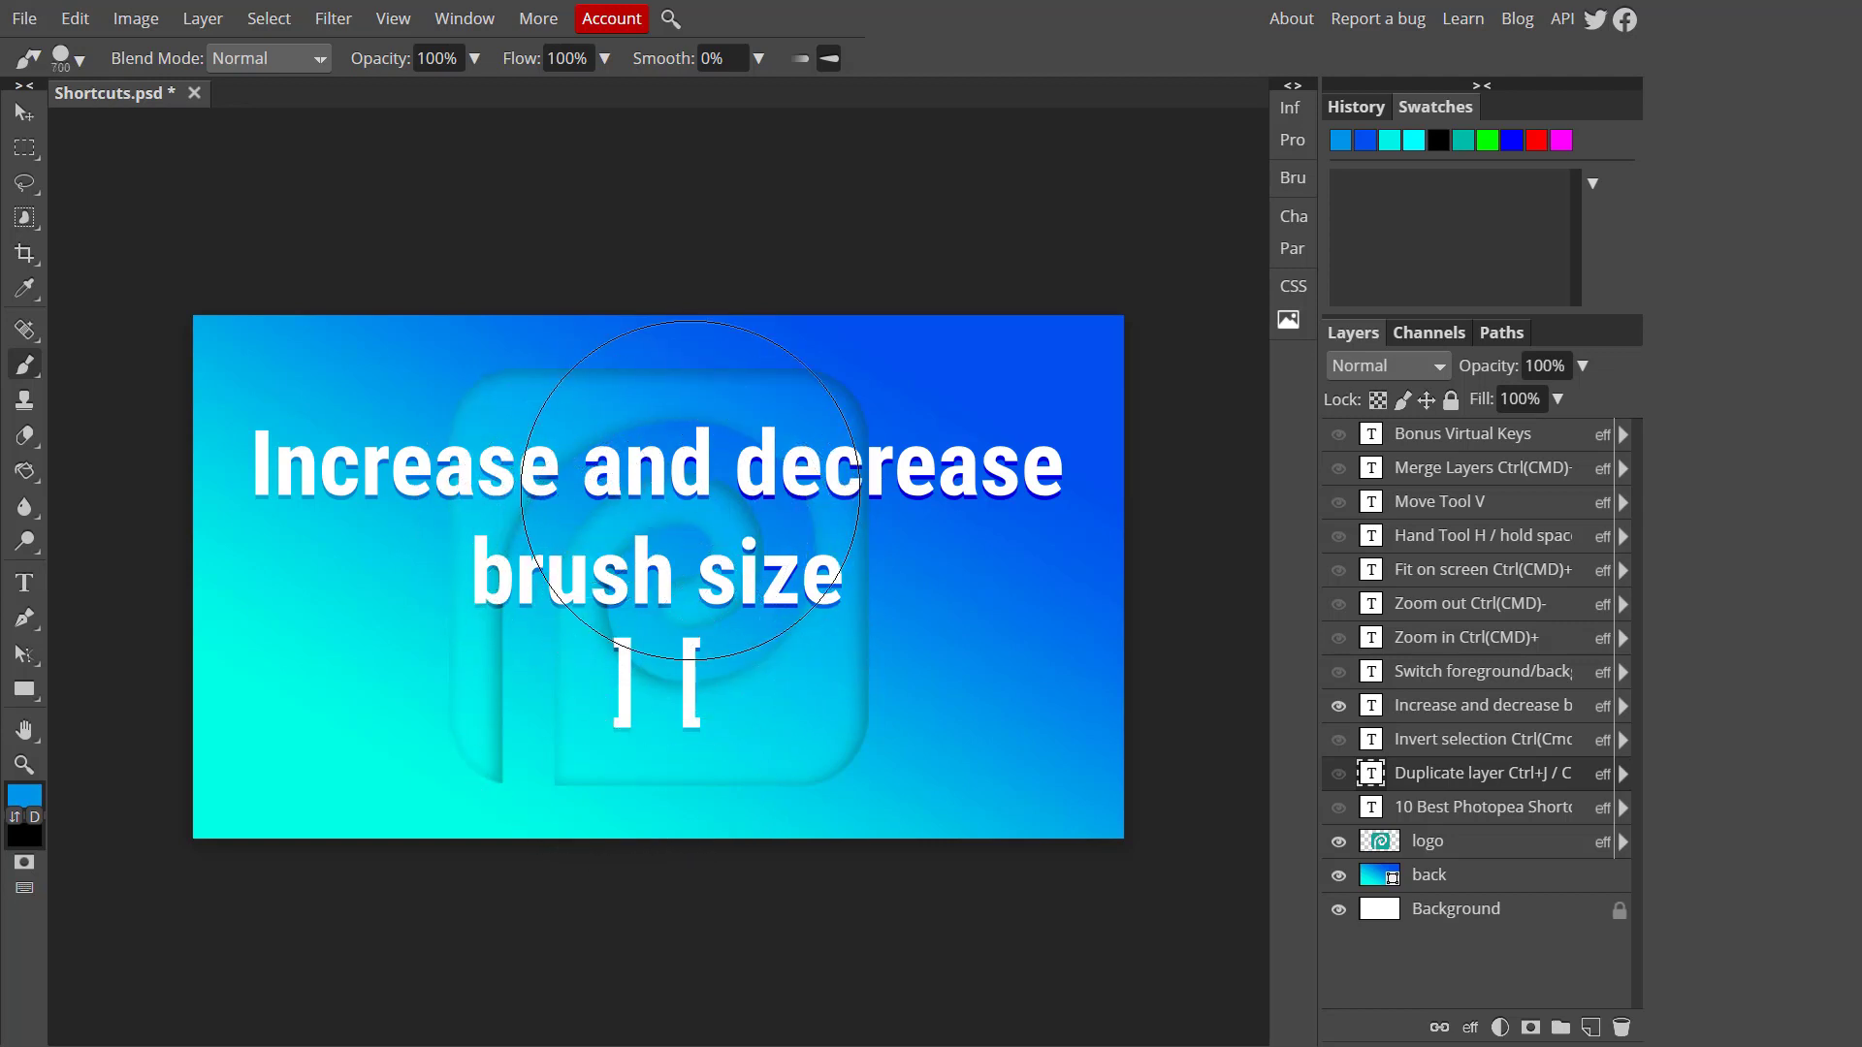
key("]")
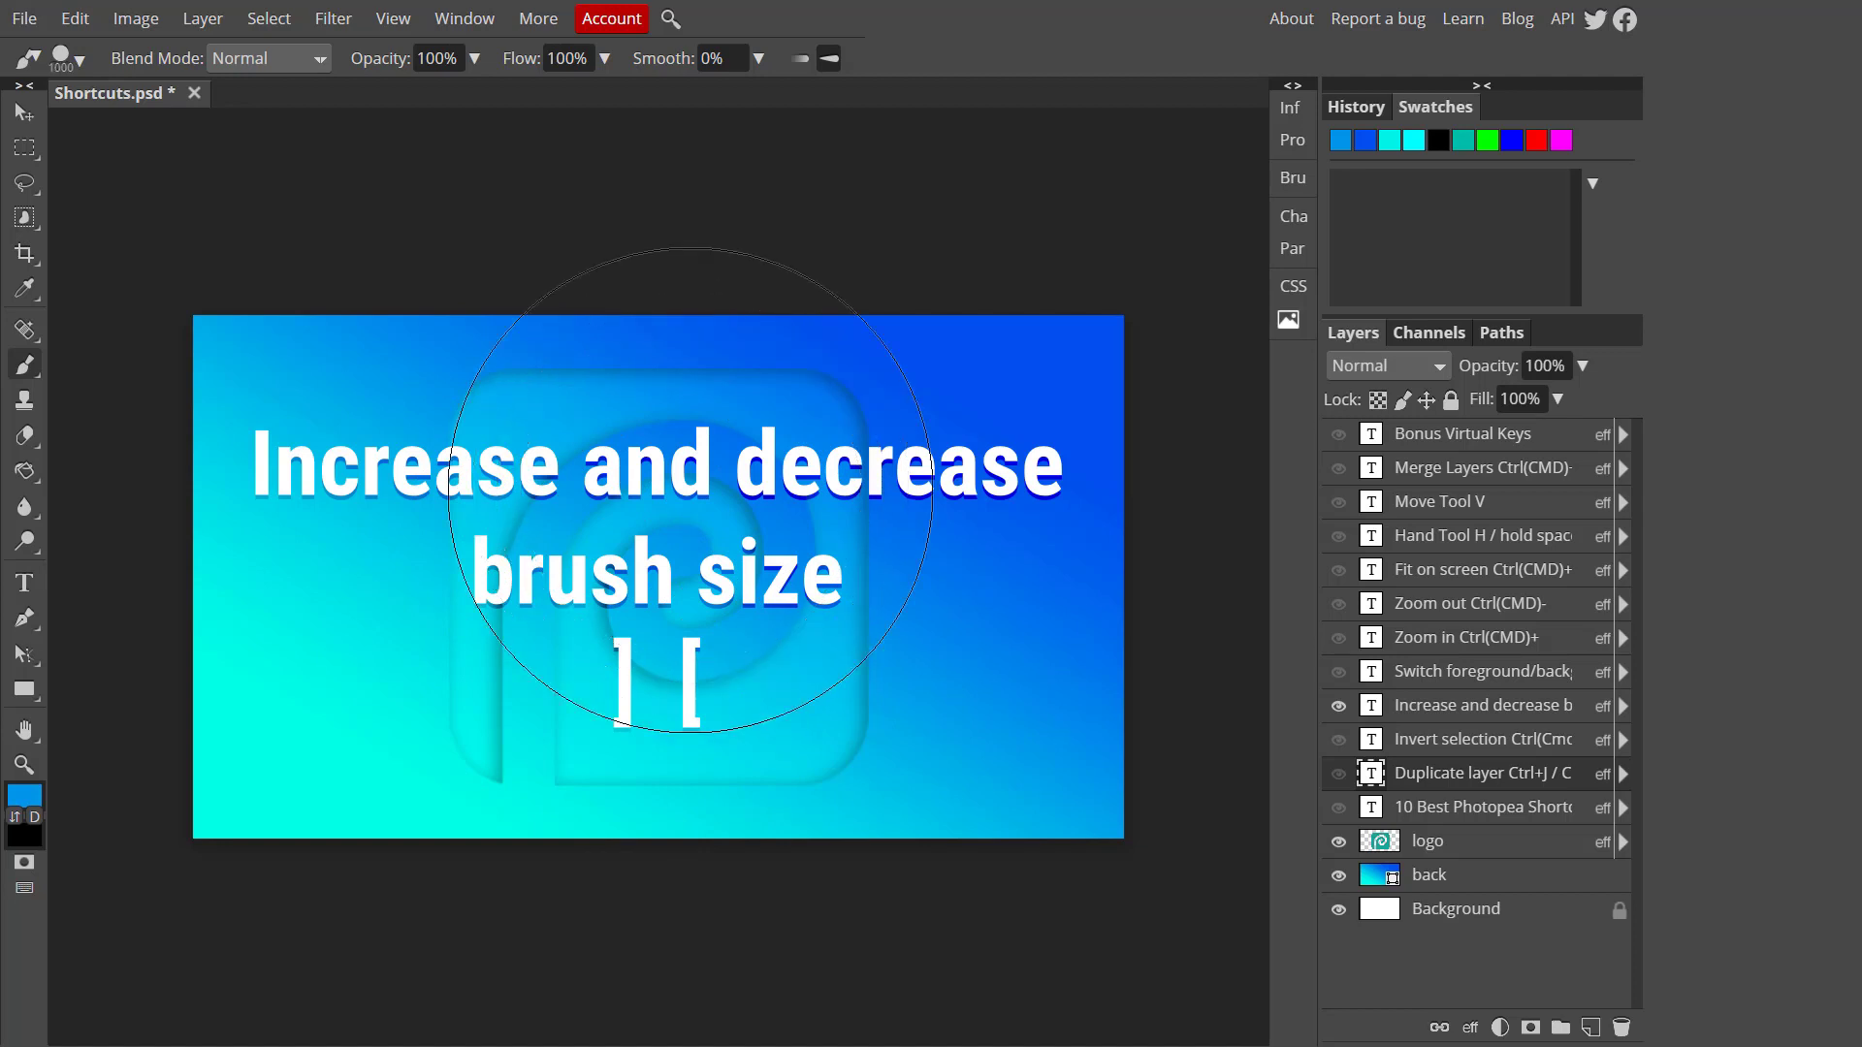
key("[")
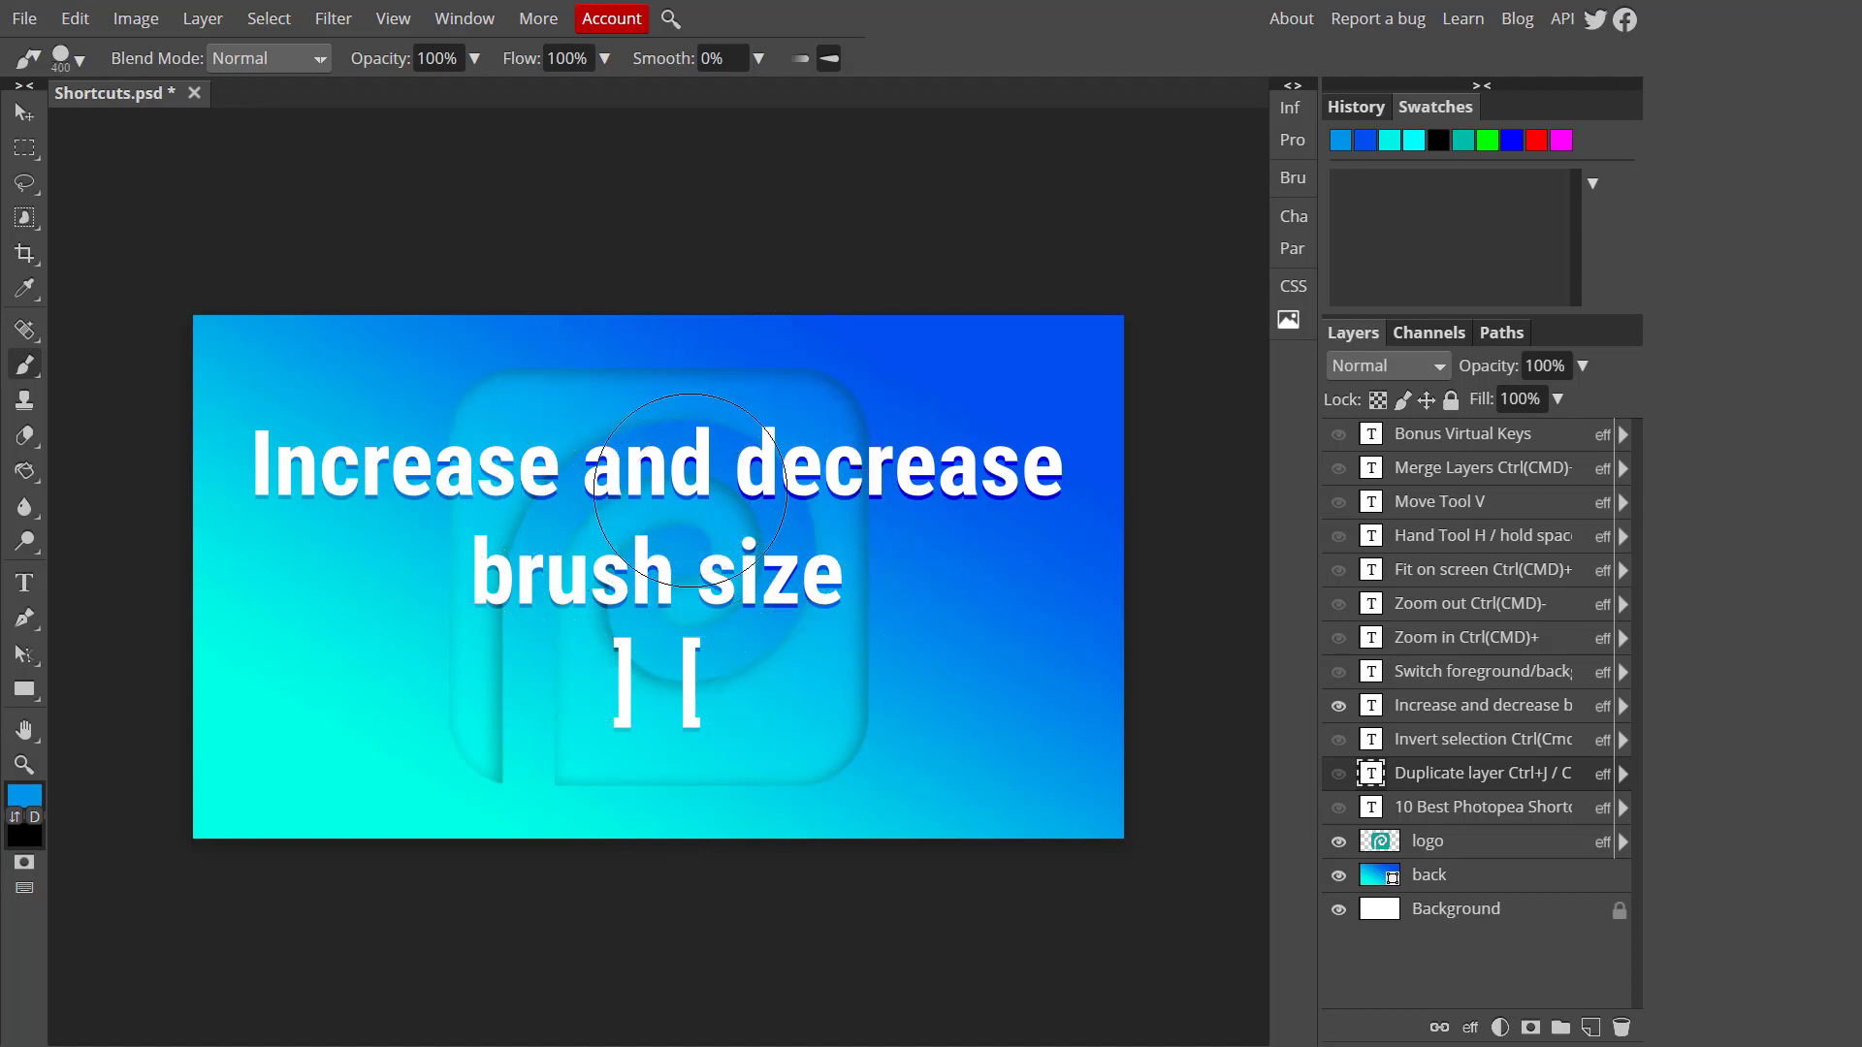
key("[")
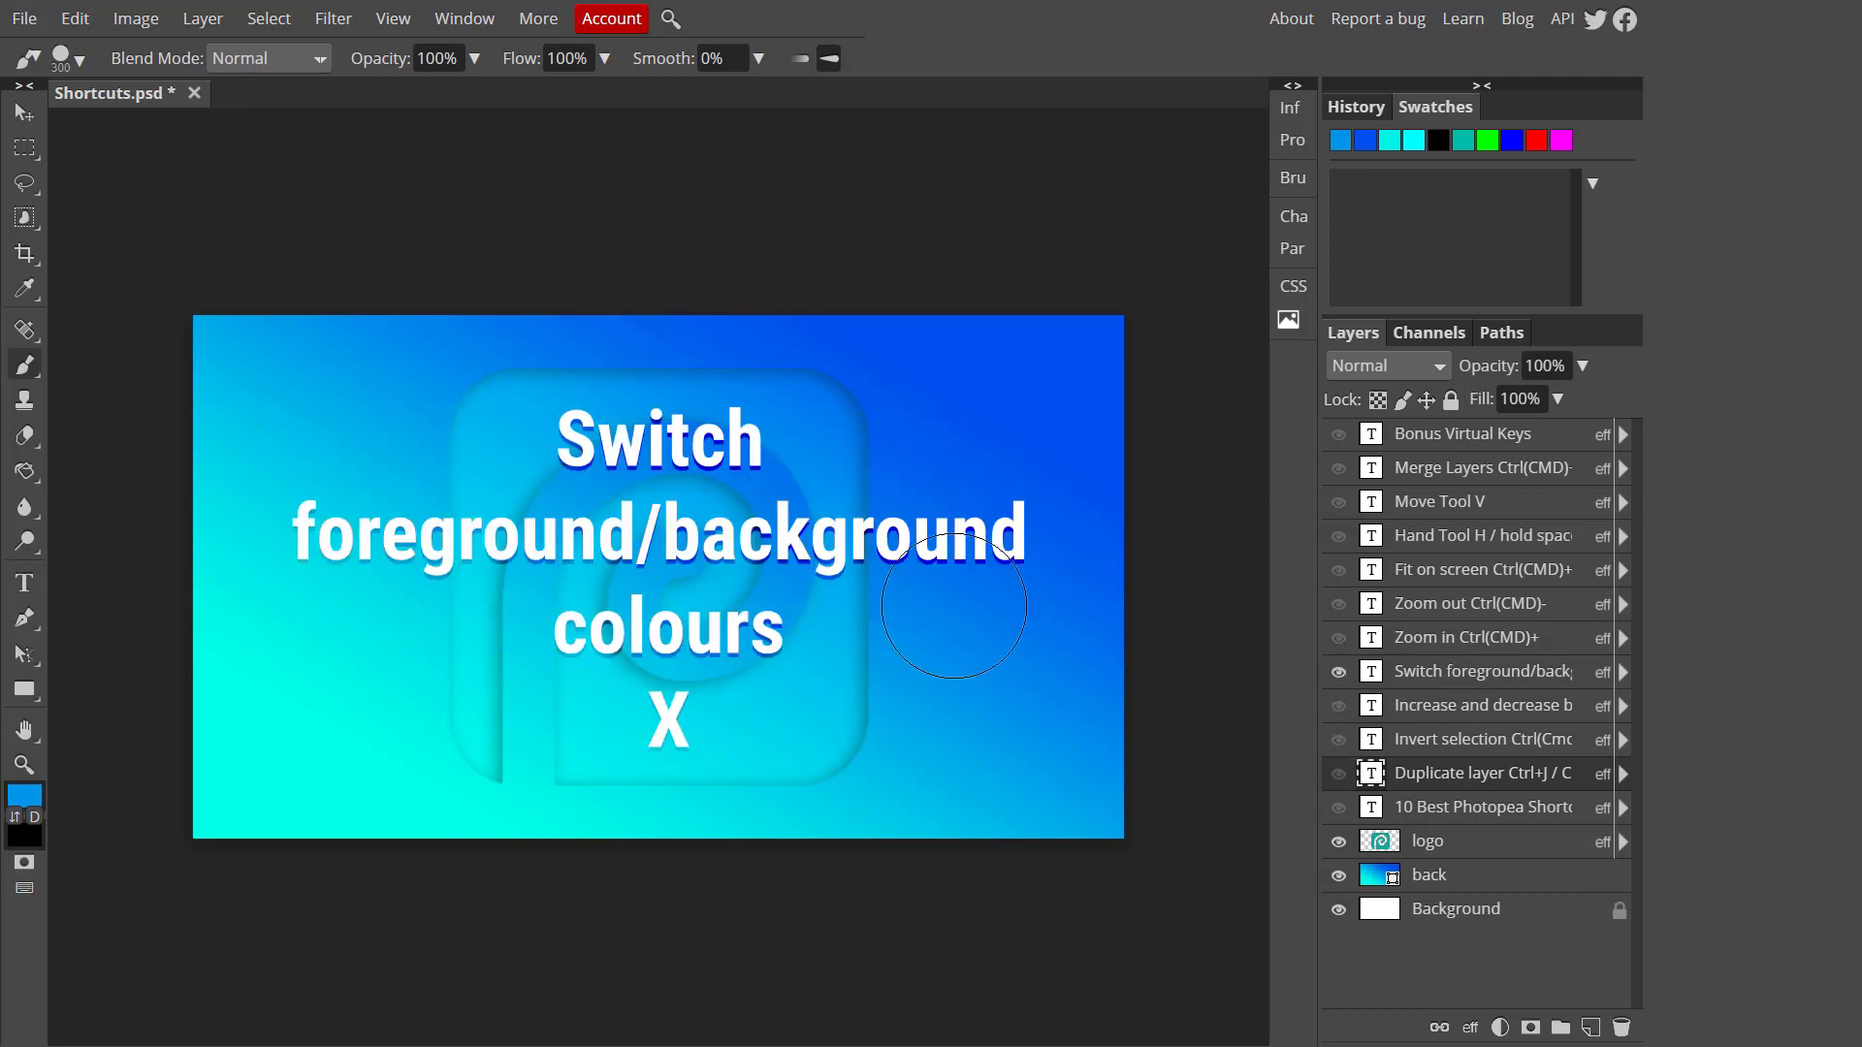
mouse_move(1040, 487)
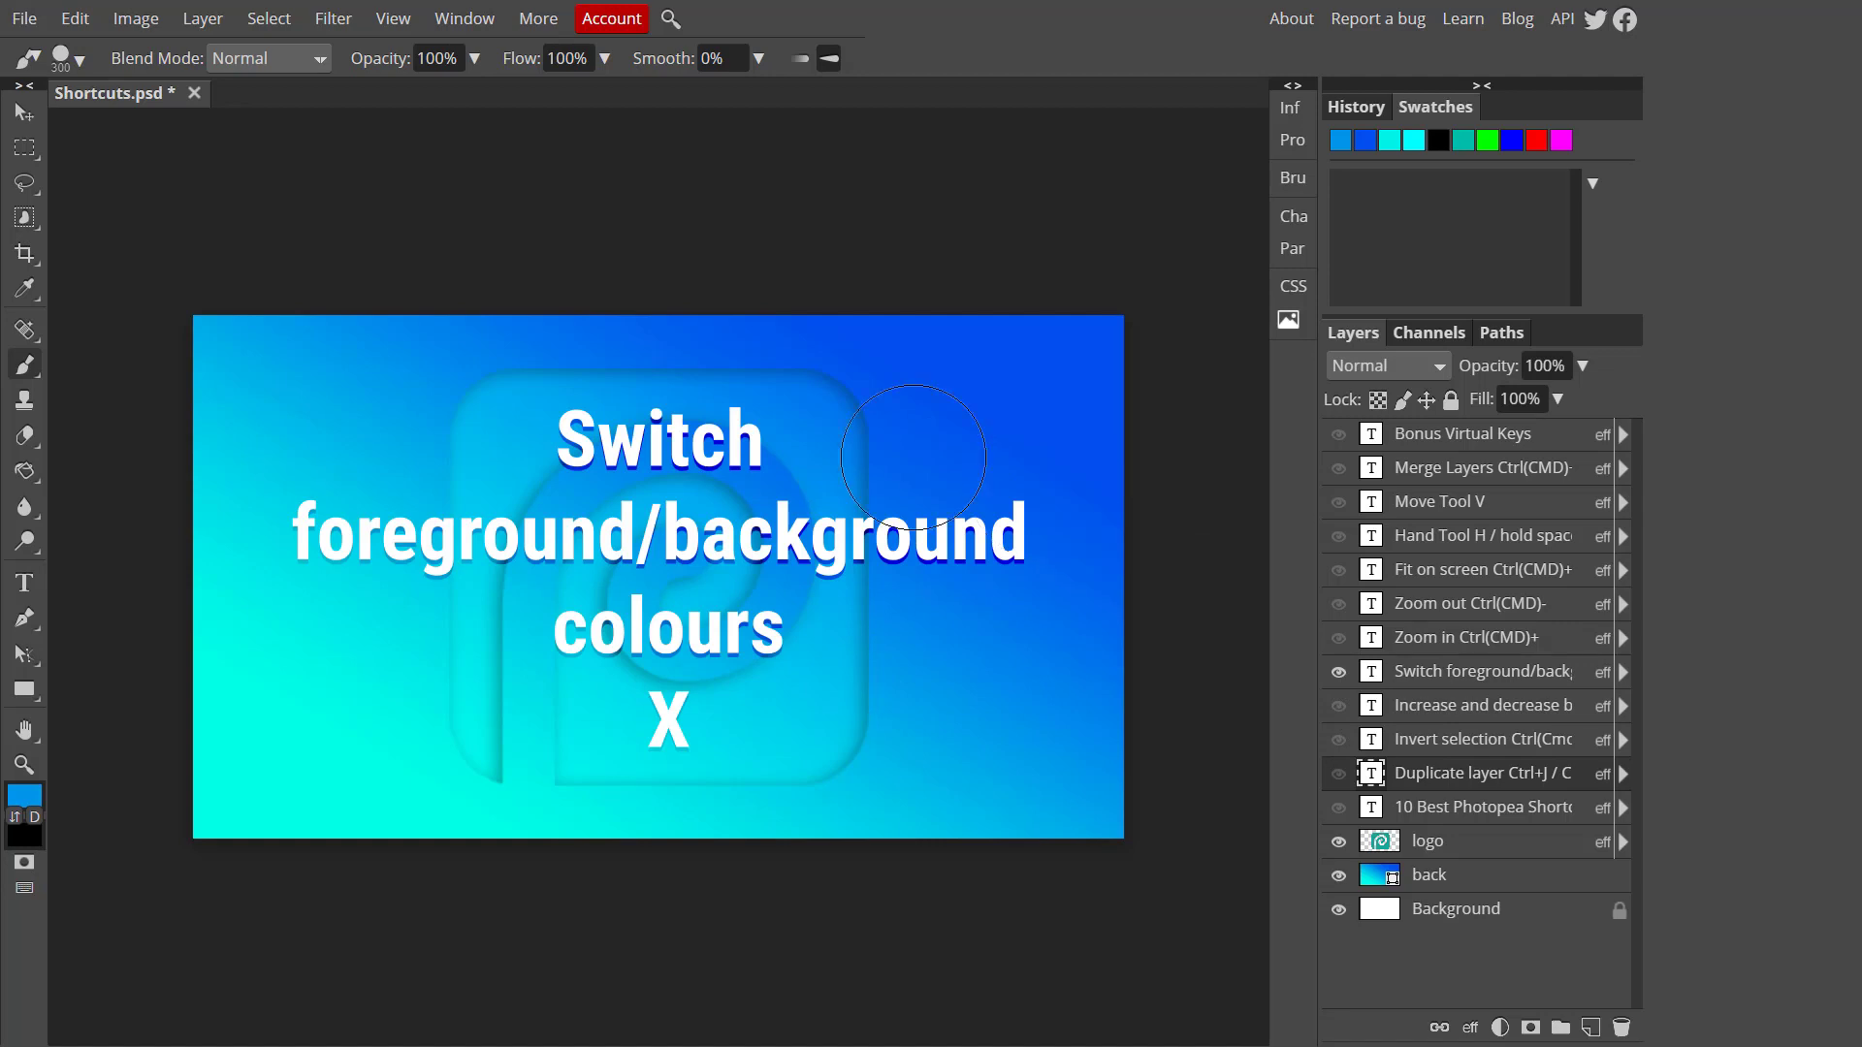
Return to the Move Tool and reveal the Zoom in Ctrl(CMD)+ card in place of switch-colours
left_click(22, 113)
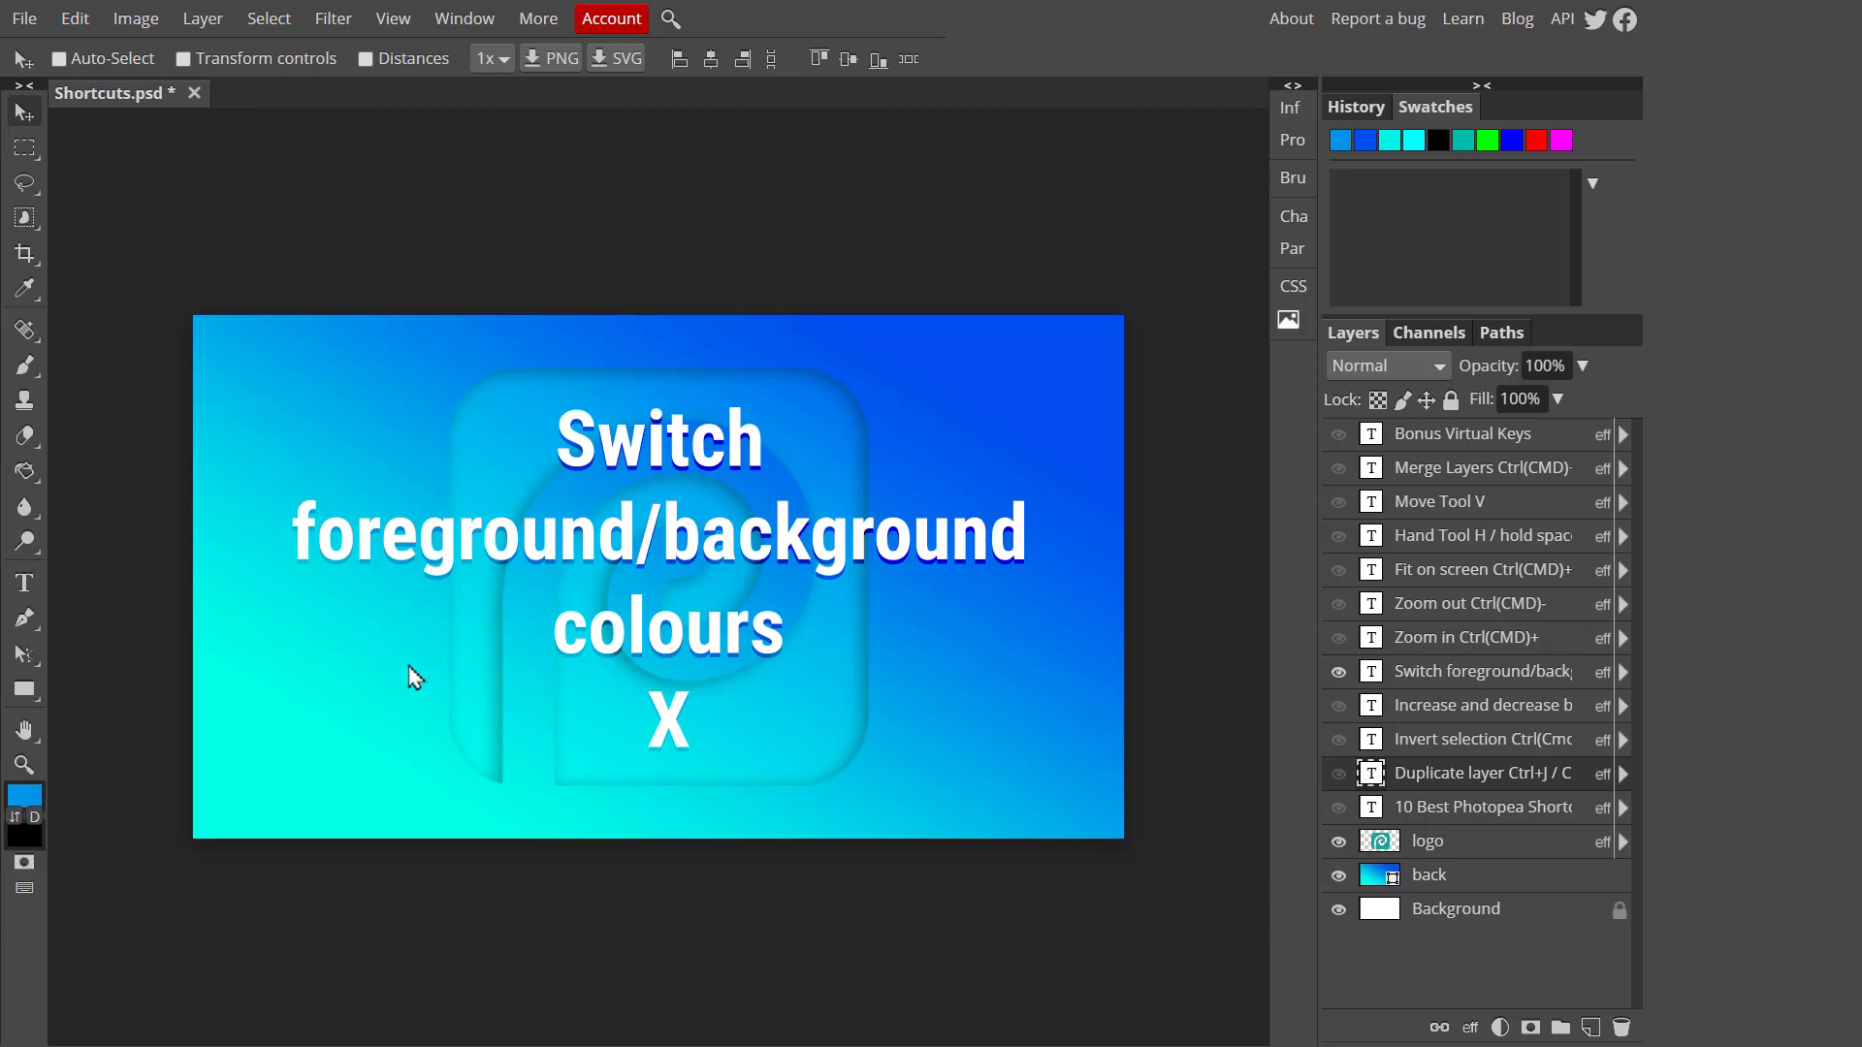
mouse_move(671, 727)
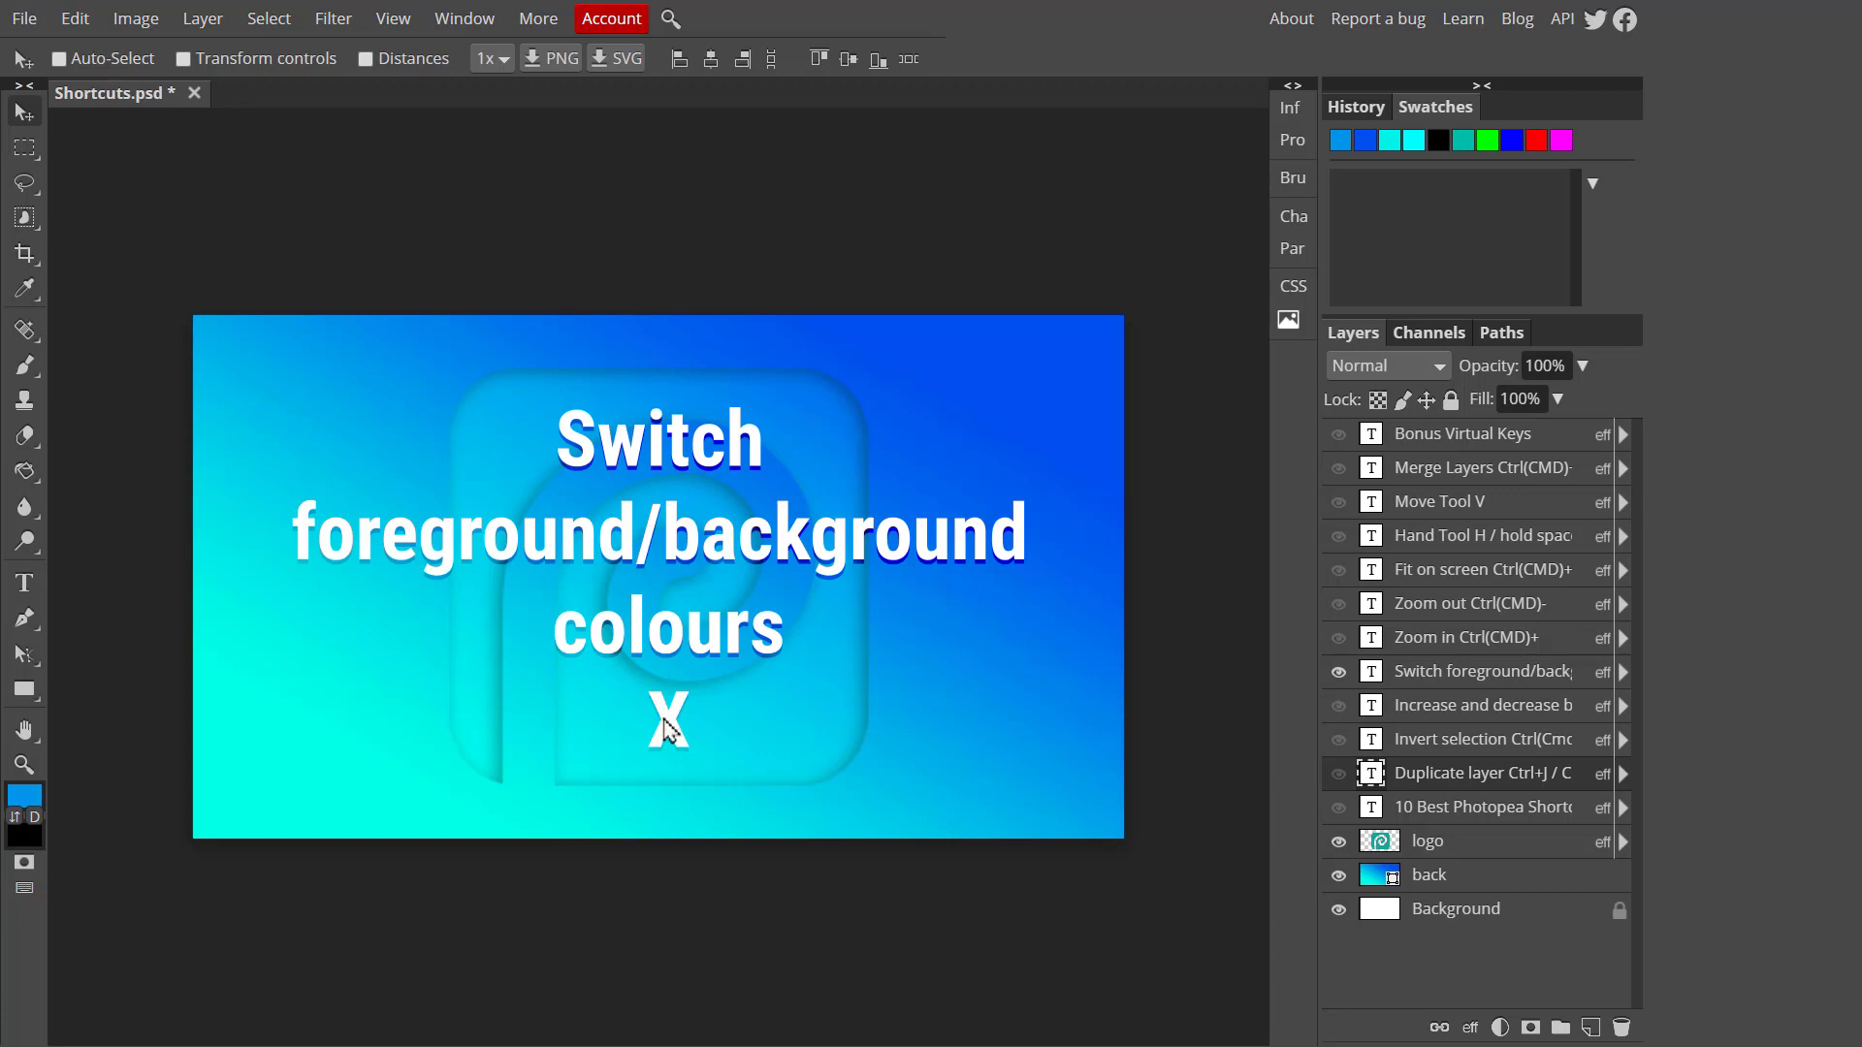
left_click(35, 803)
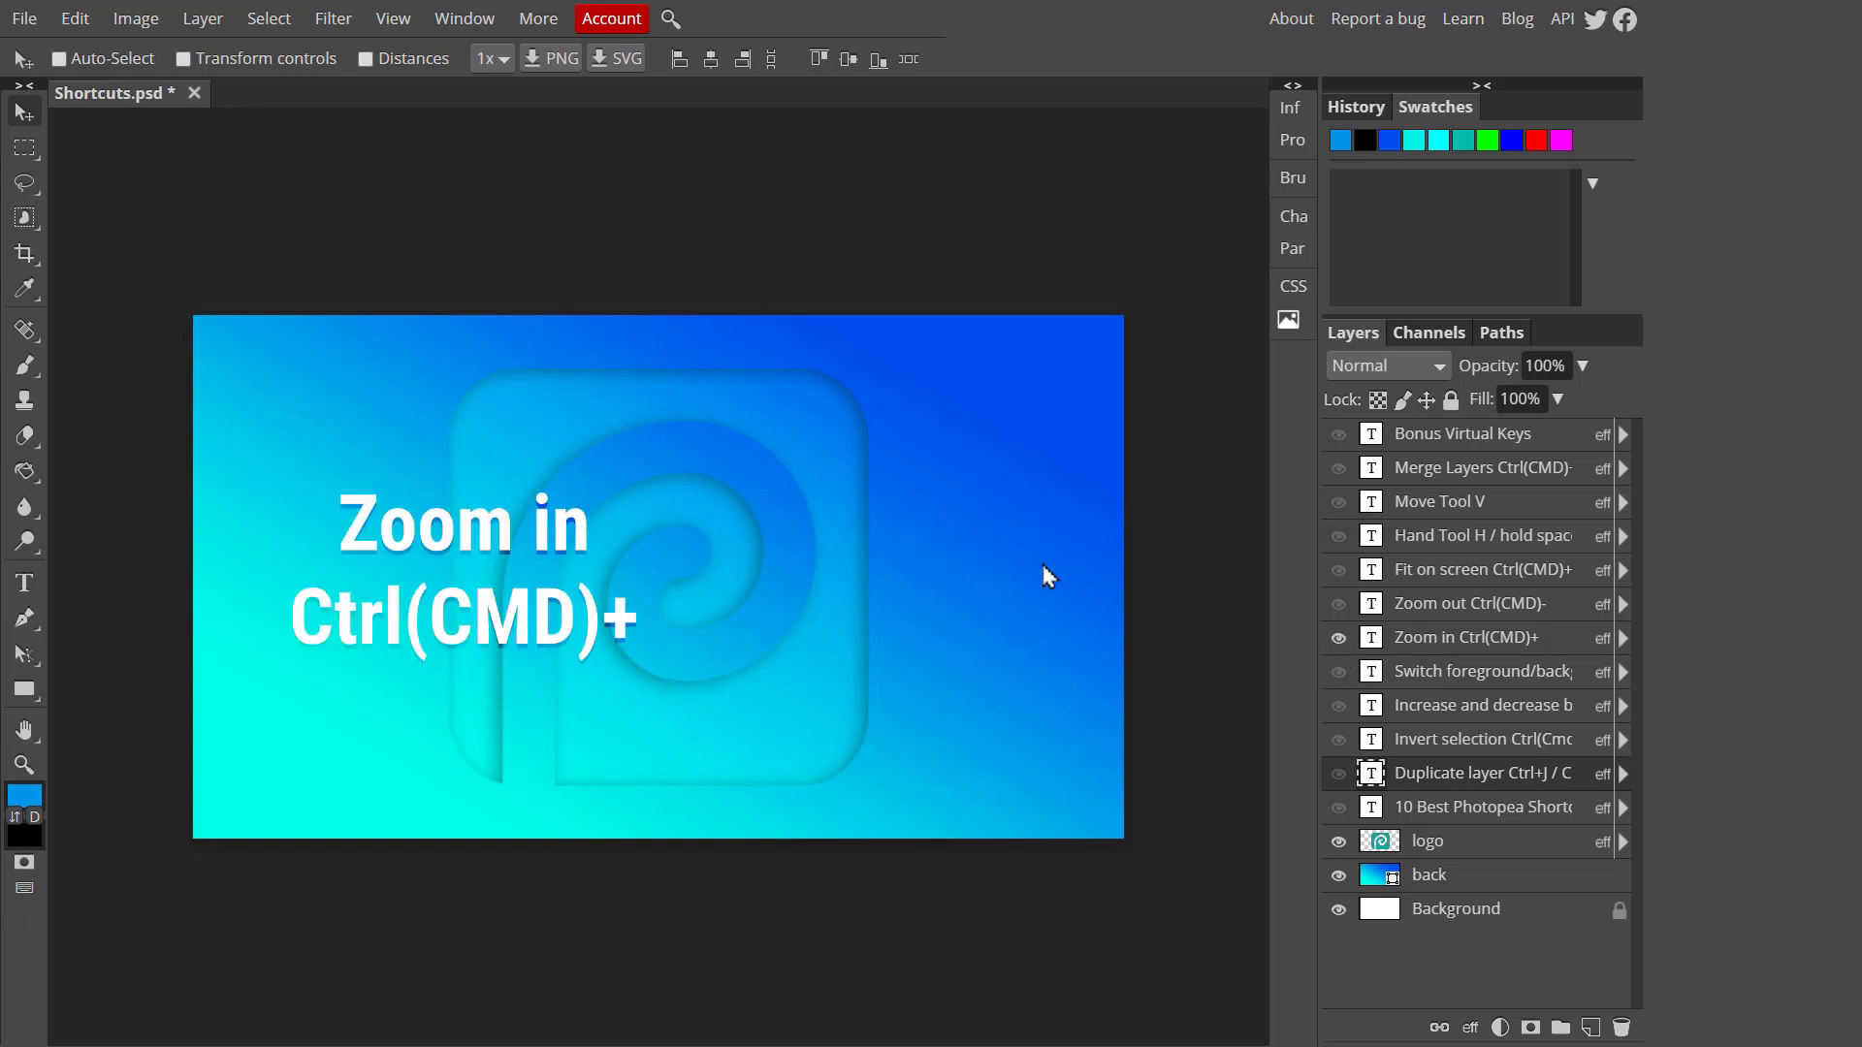
mouse_move(363, 570)
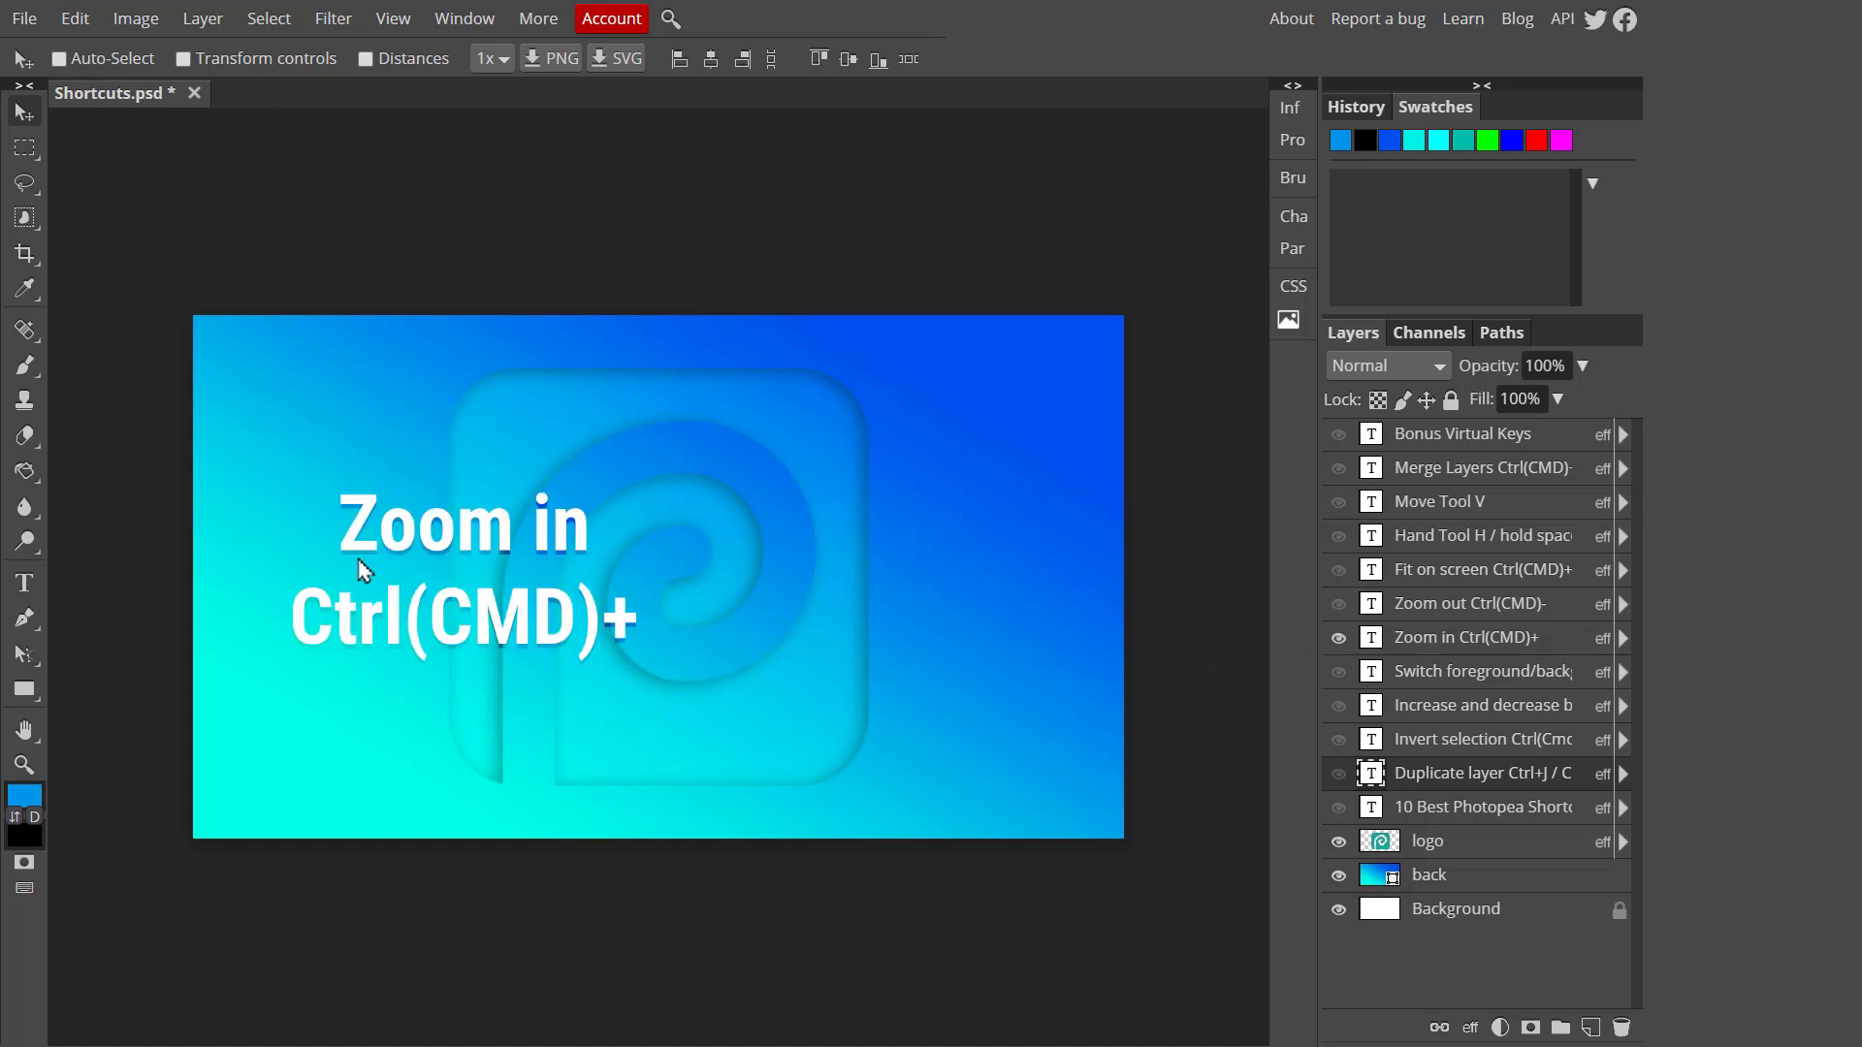
mouse_move(1352, 616)
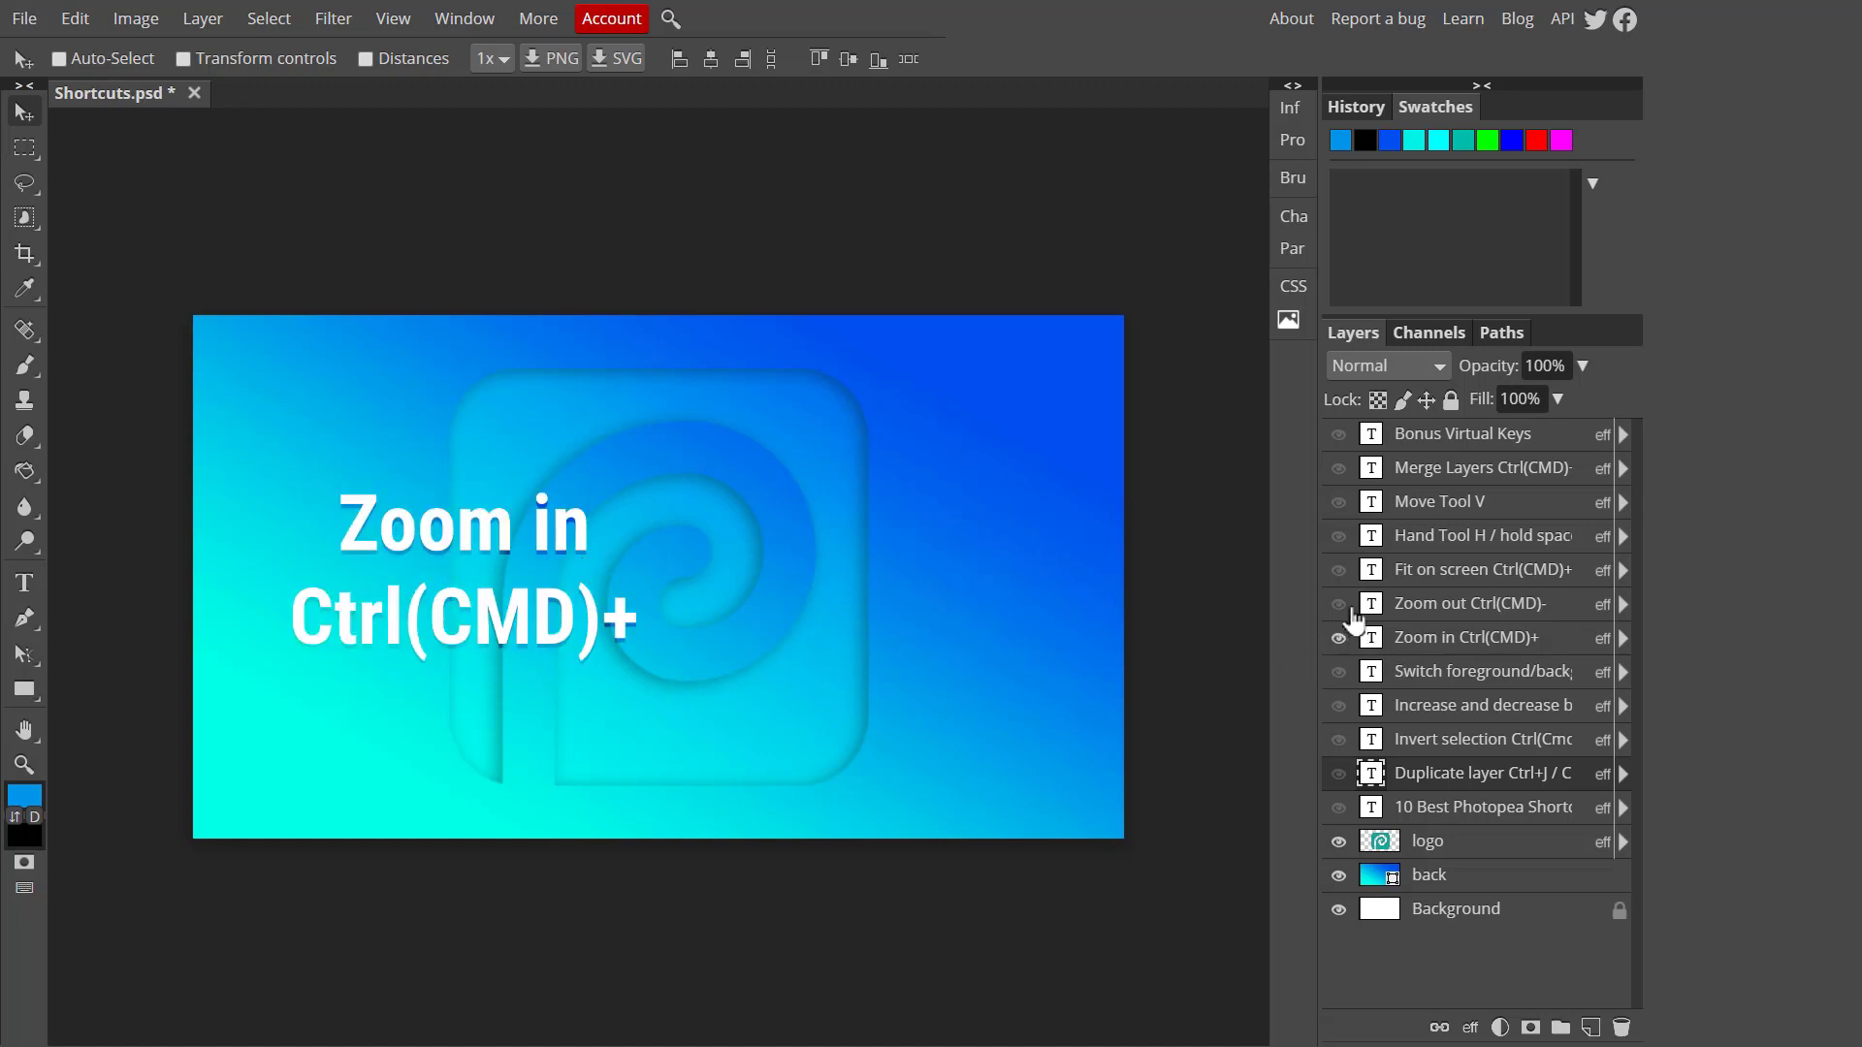
Reveal the Zoom out Ctrl(CMD)- card alongside the Zoom in card
left_click(1335, 604)
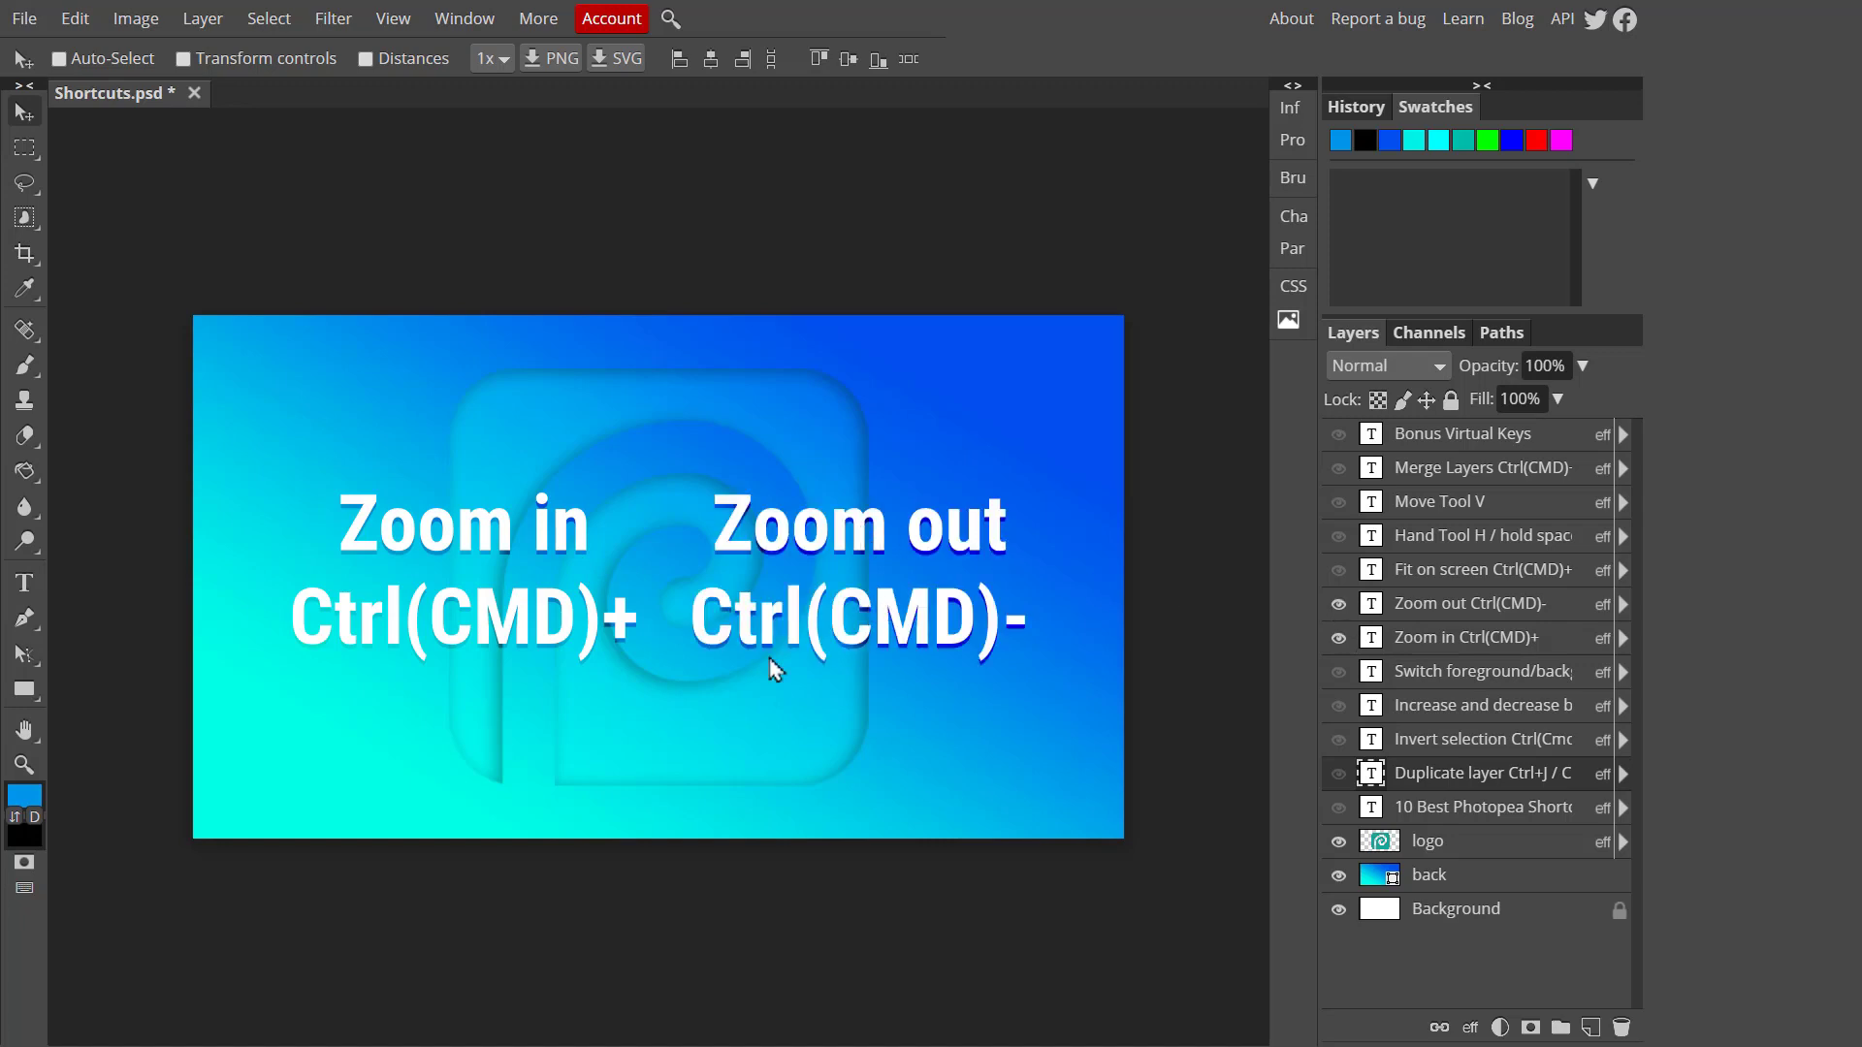
mouse_move(378, 659)
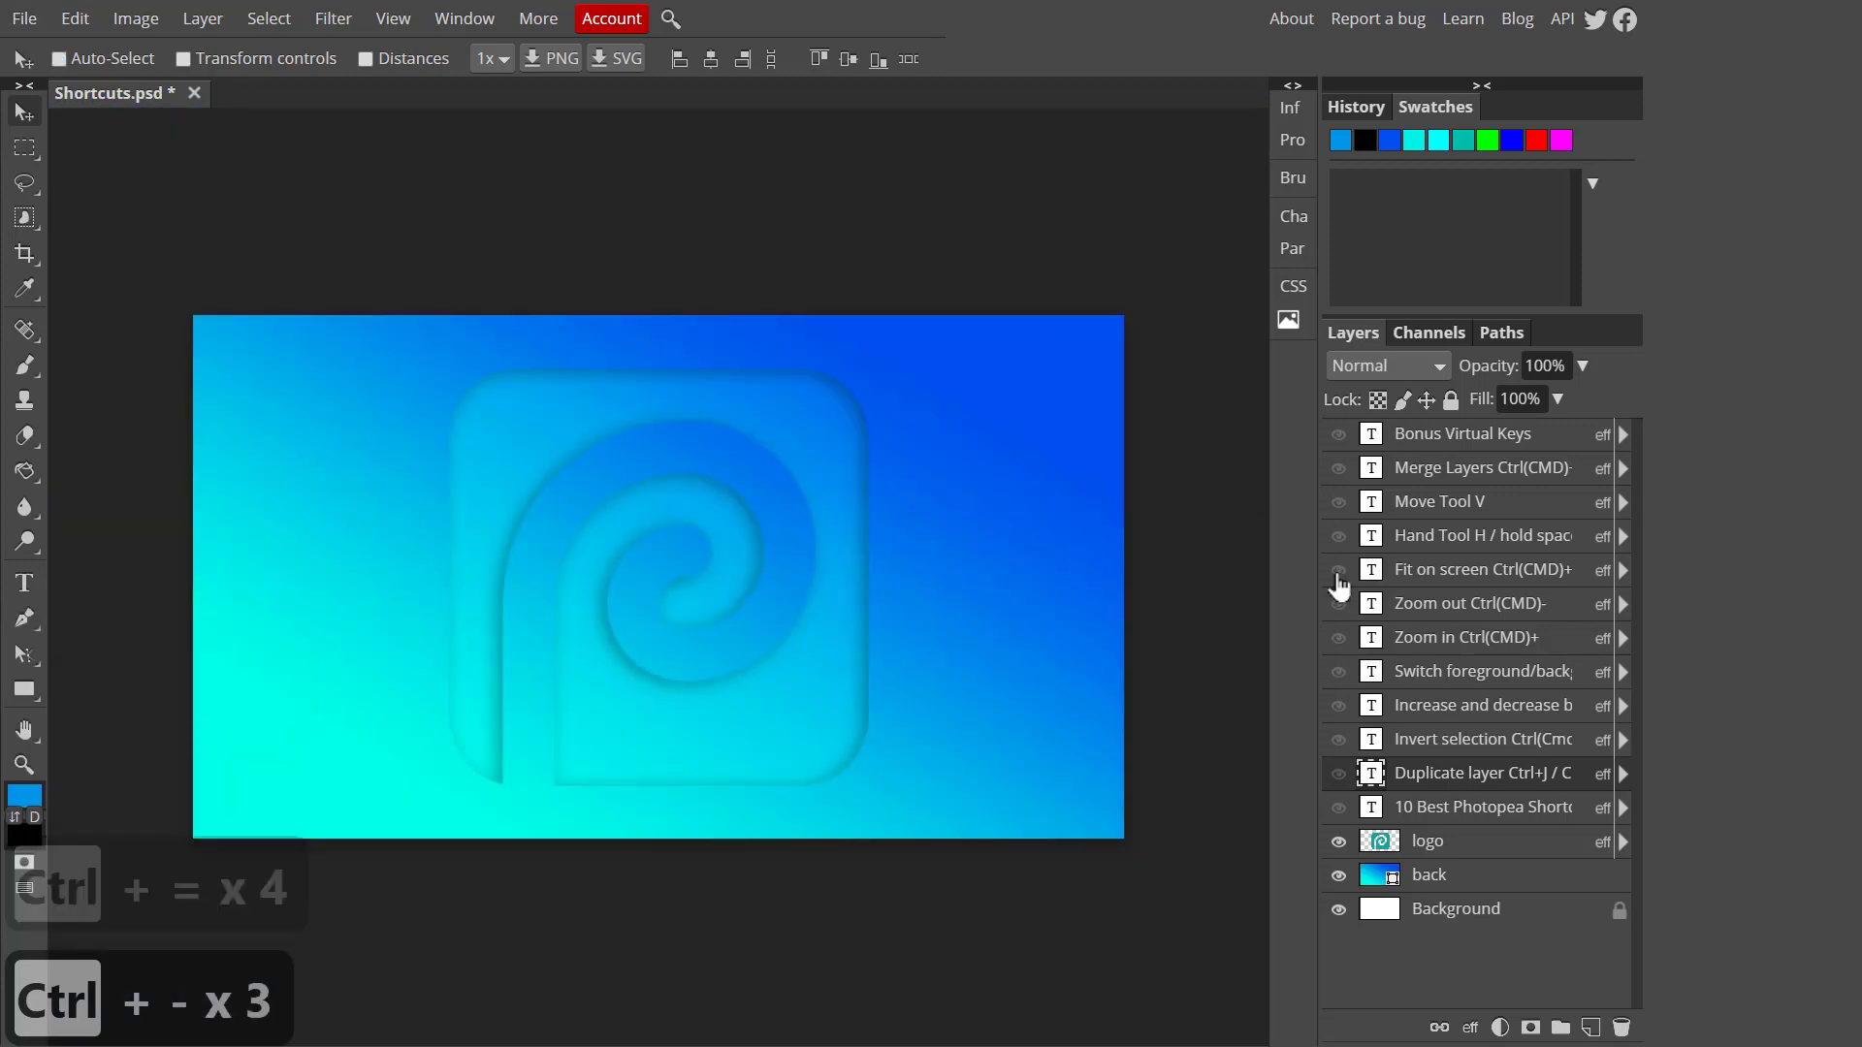
left_click(1336, 569)
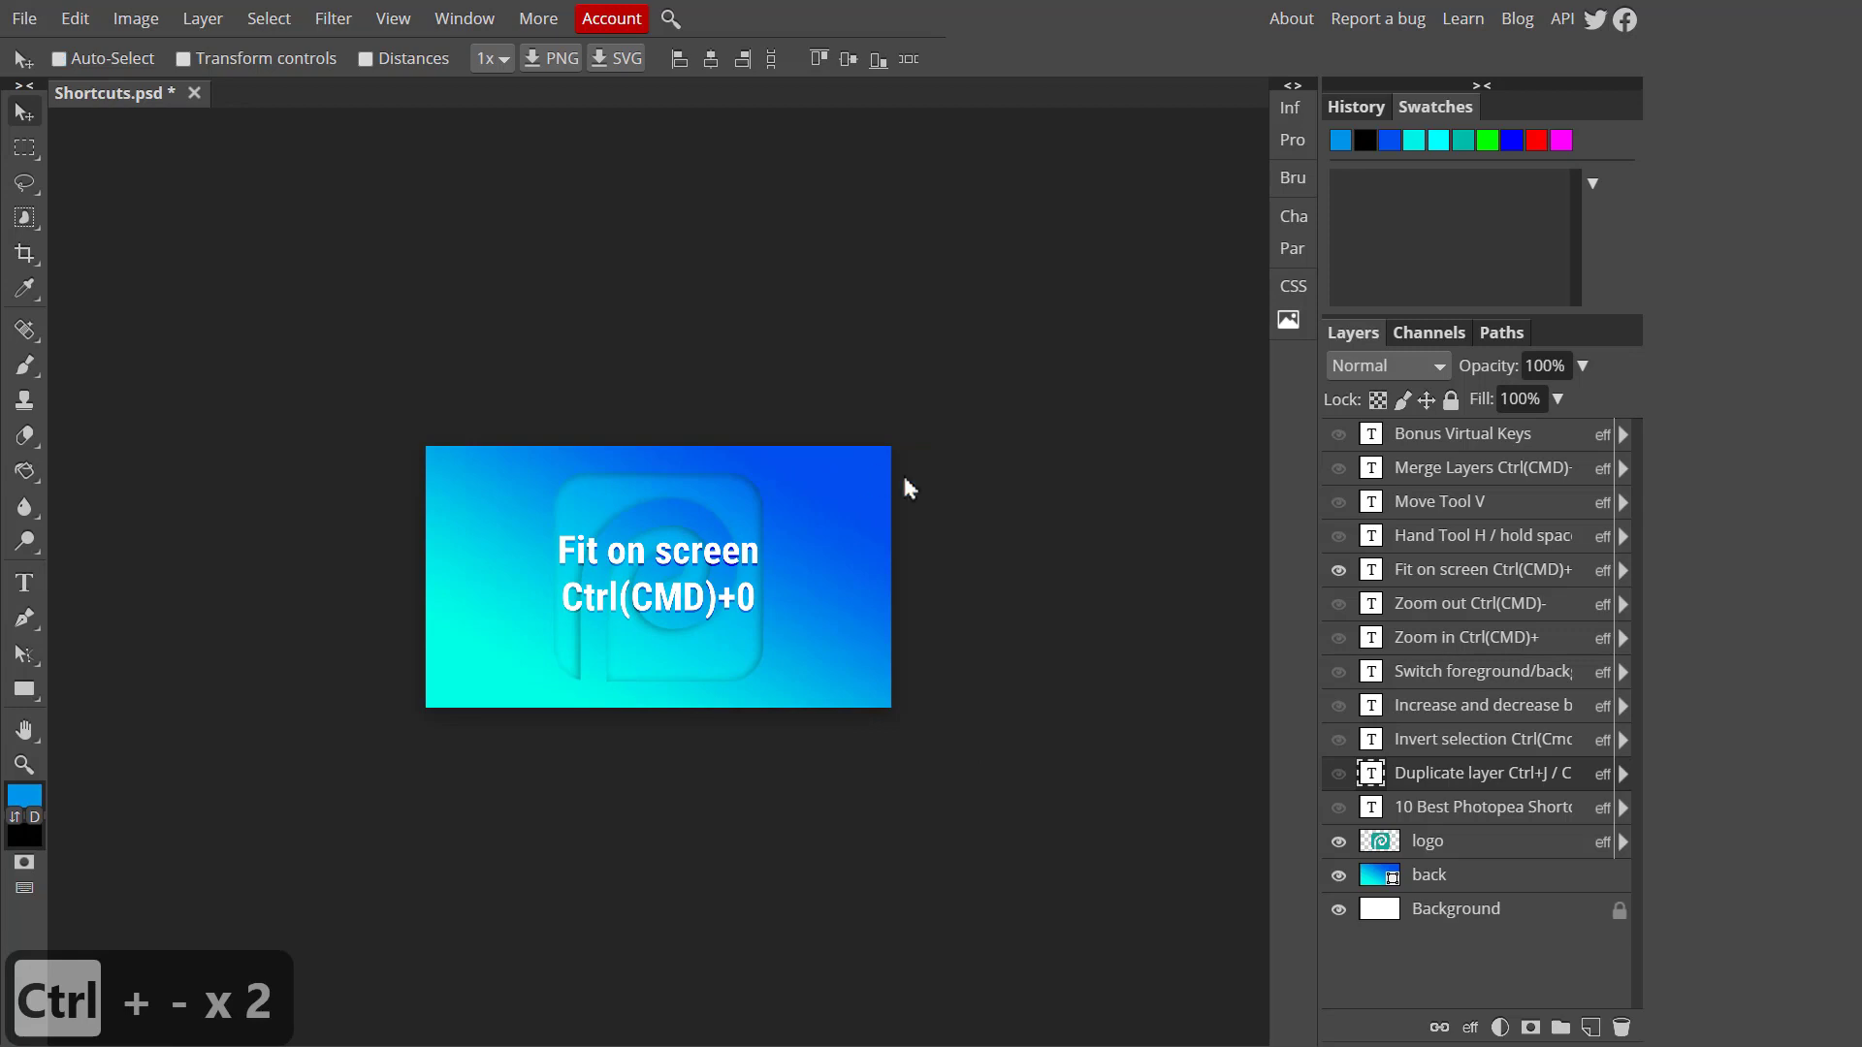
mouse_move(956, 448)
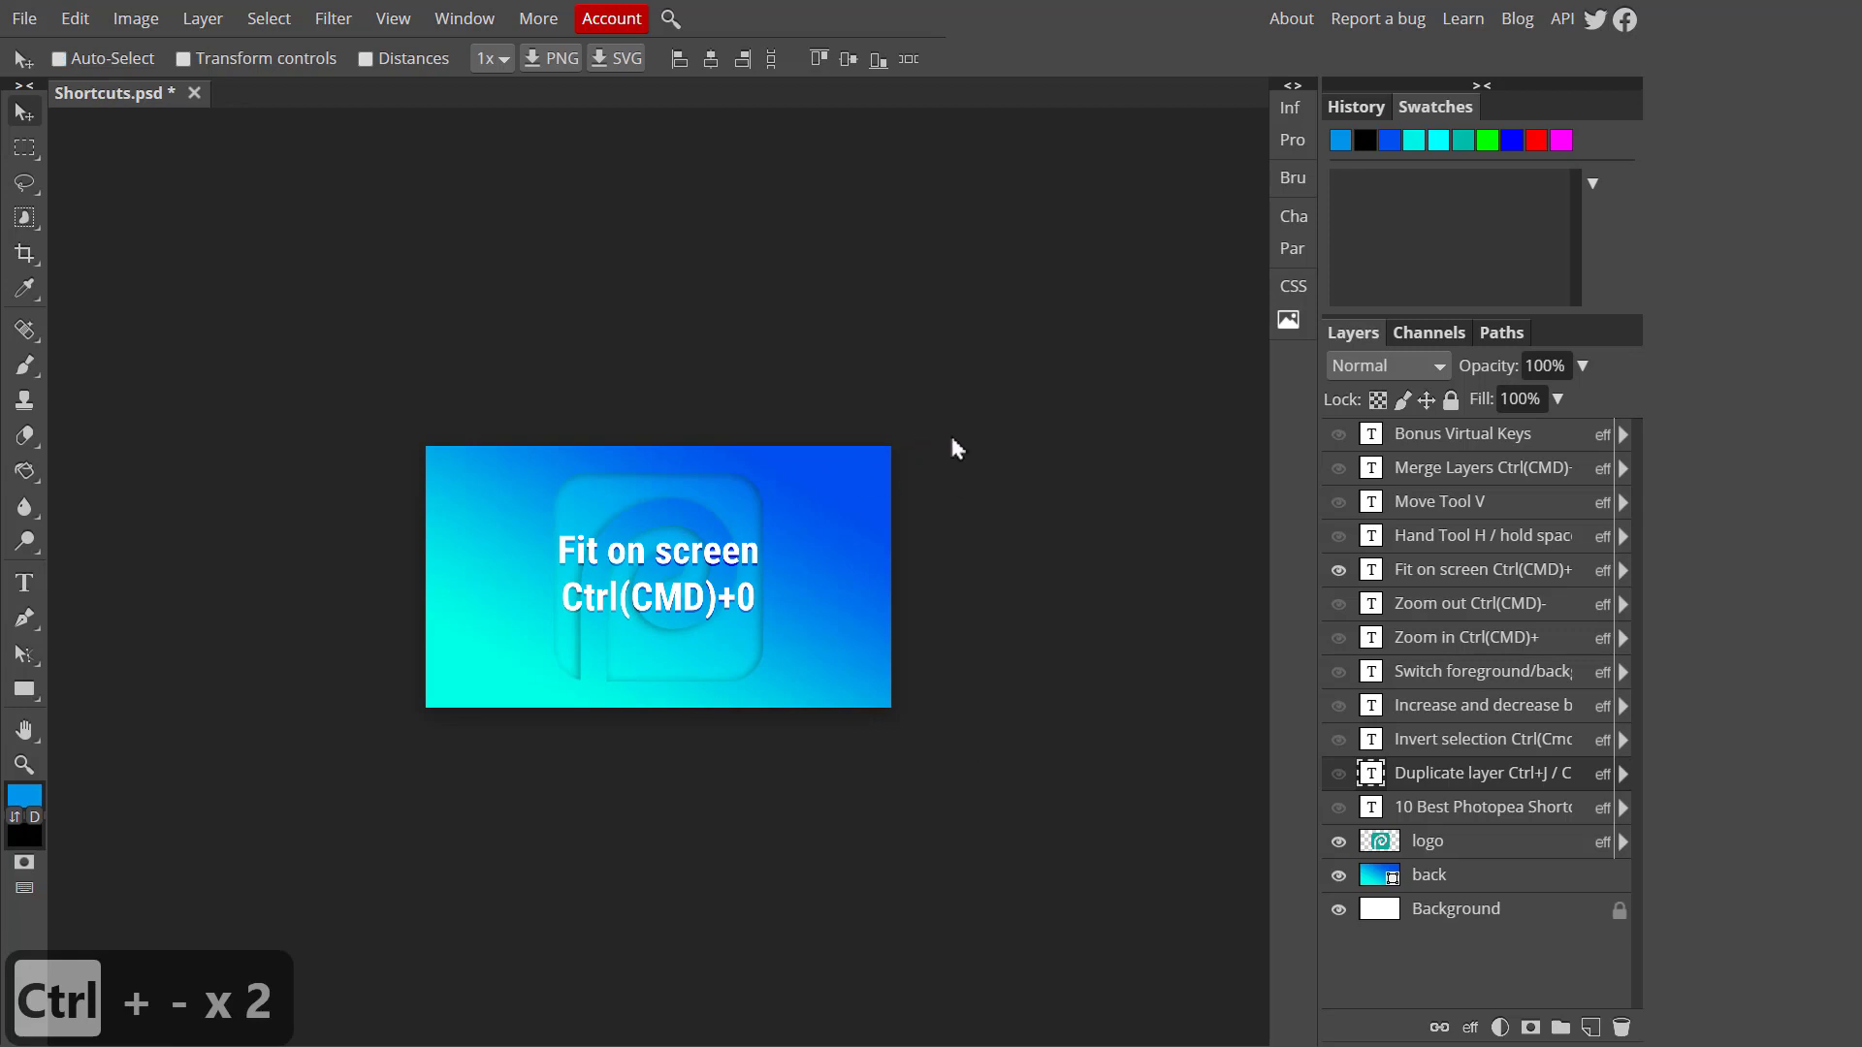
key("ctrl+0")
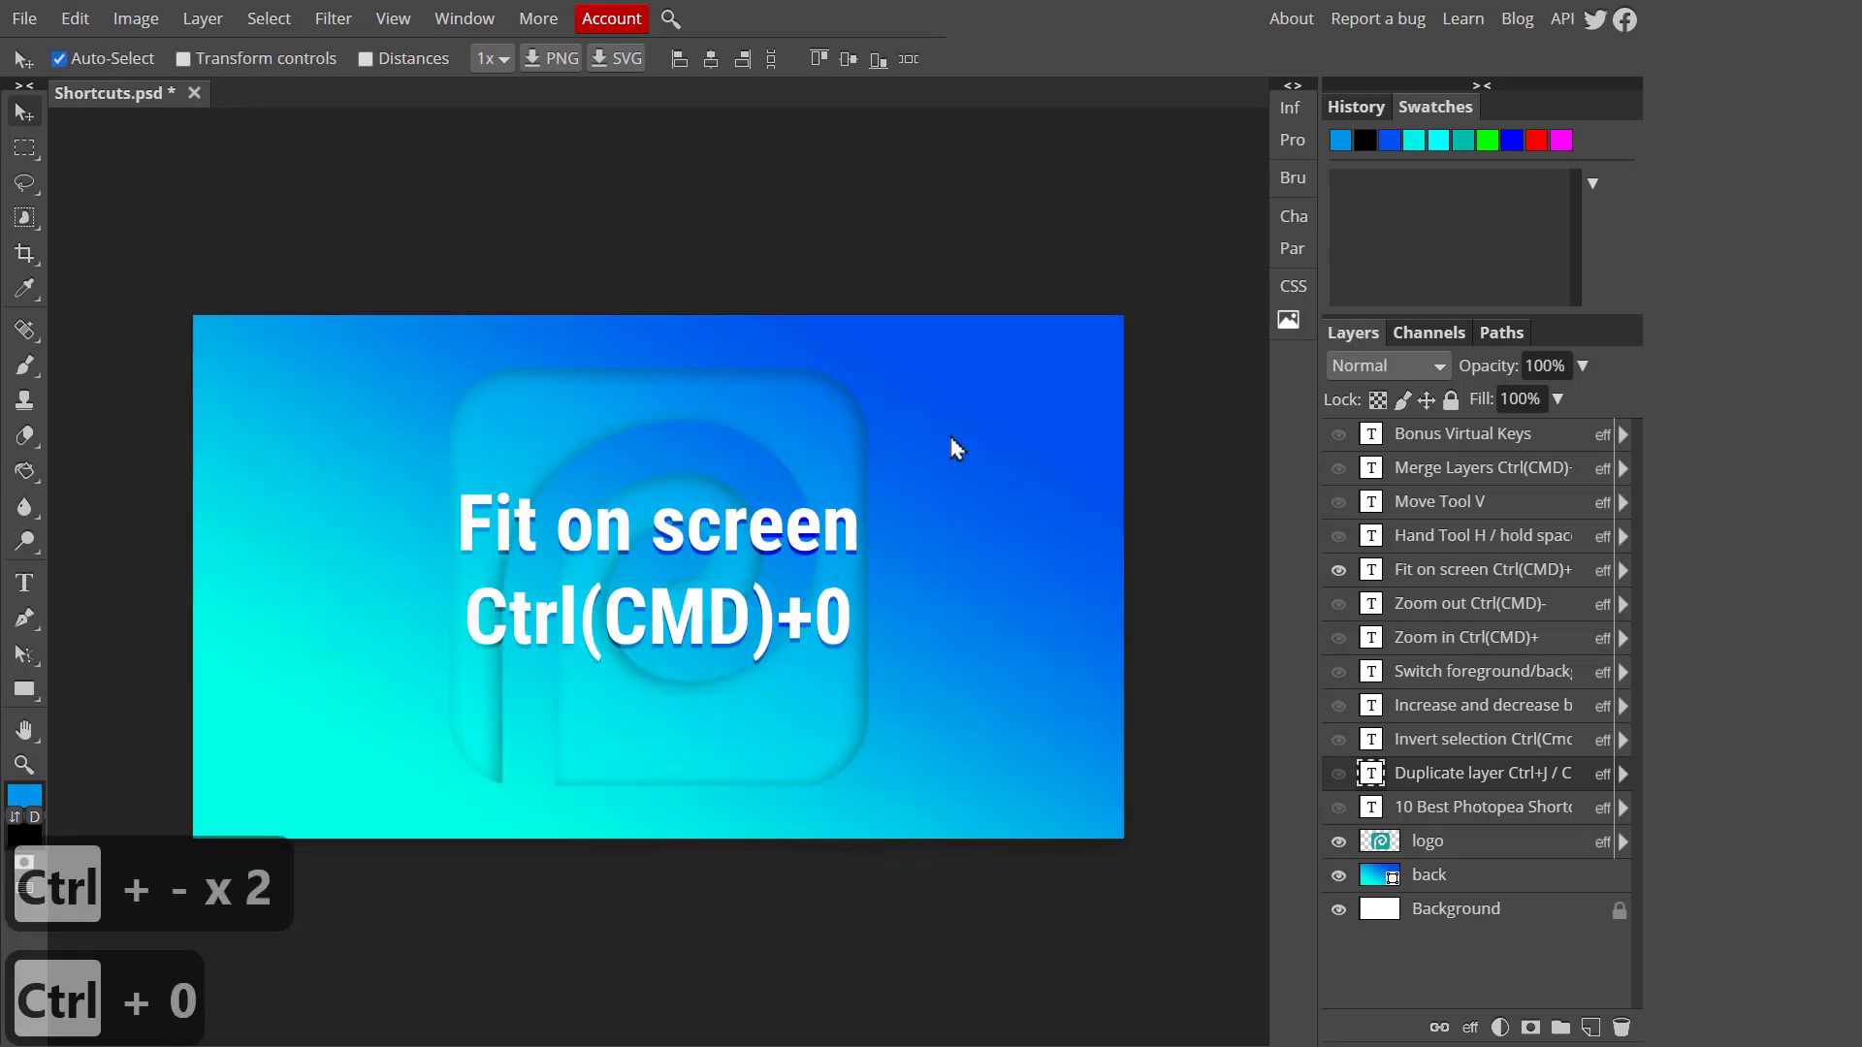
key("Ctrl+0")
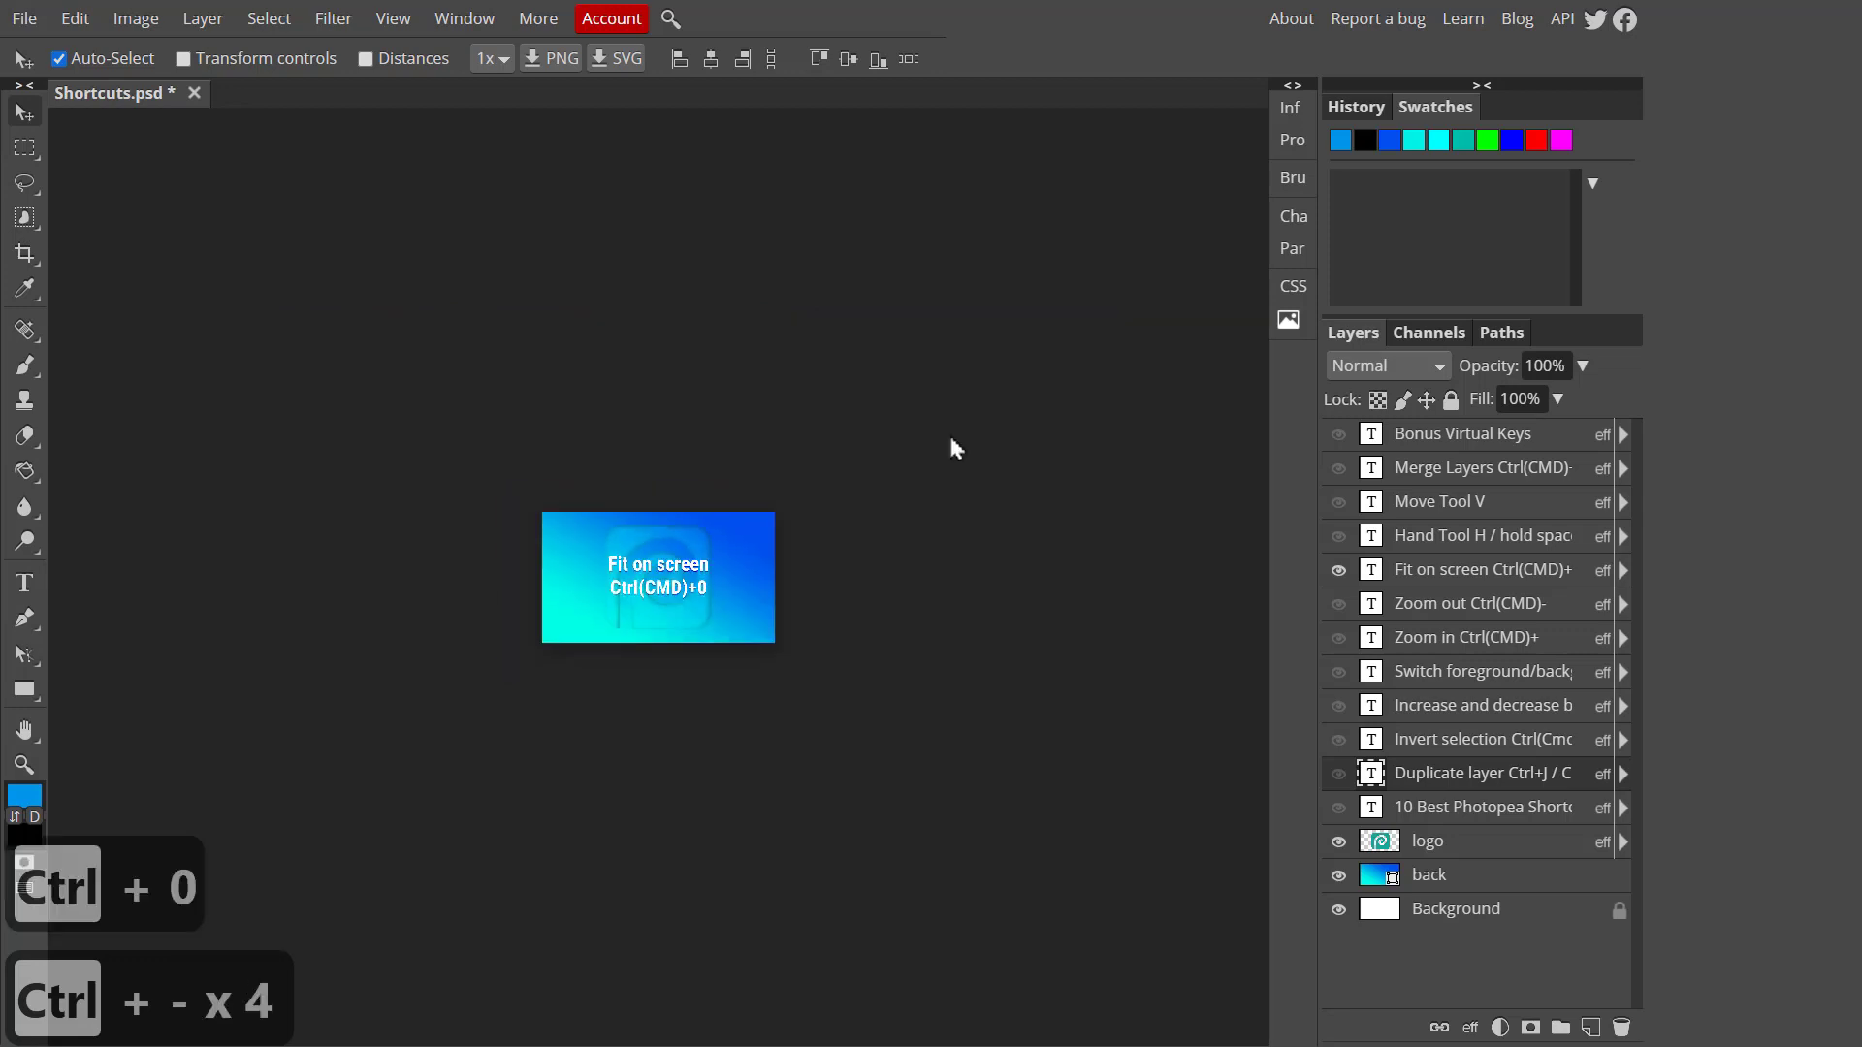
key("ctrl+0")
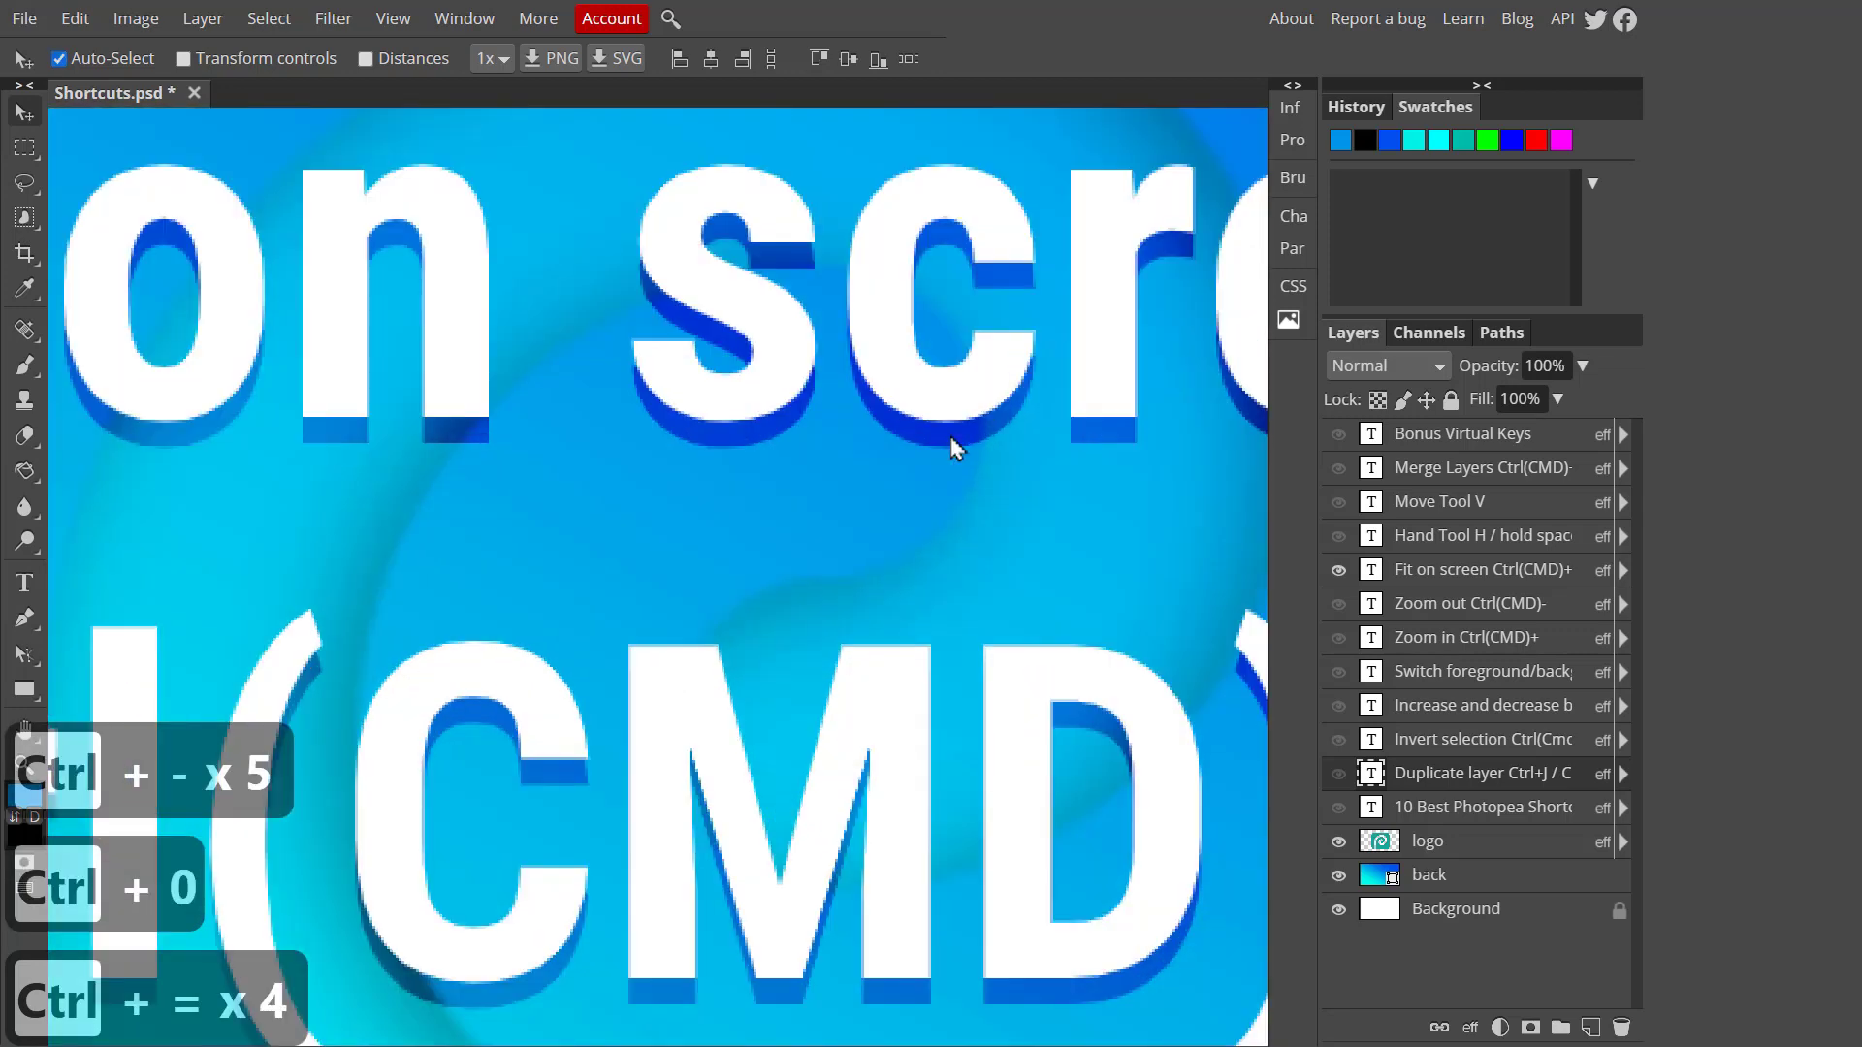
key("ctrl+0")
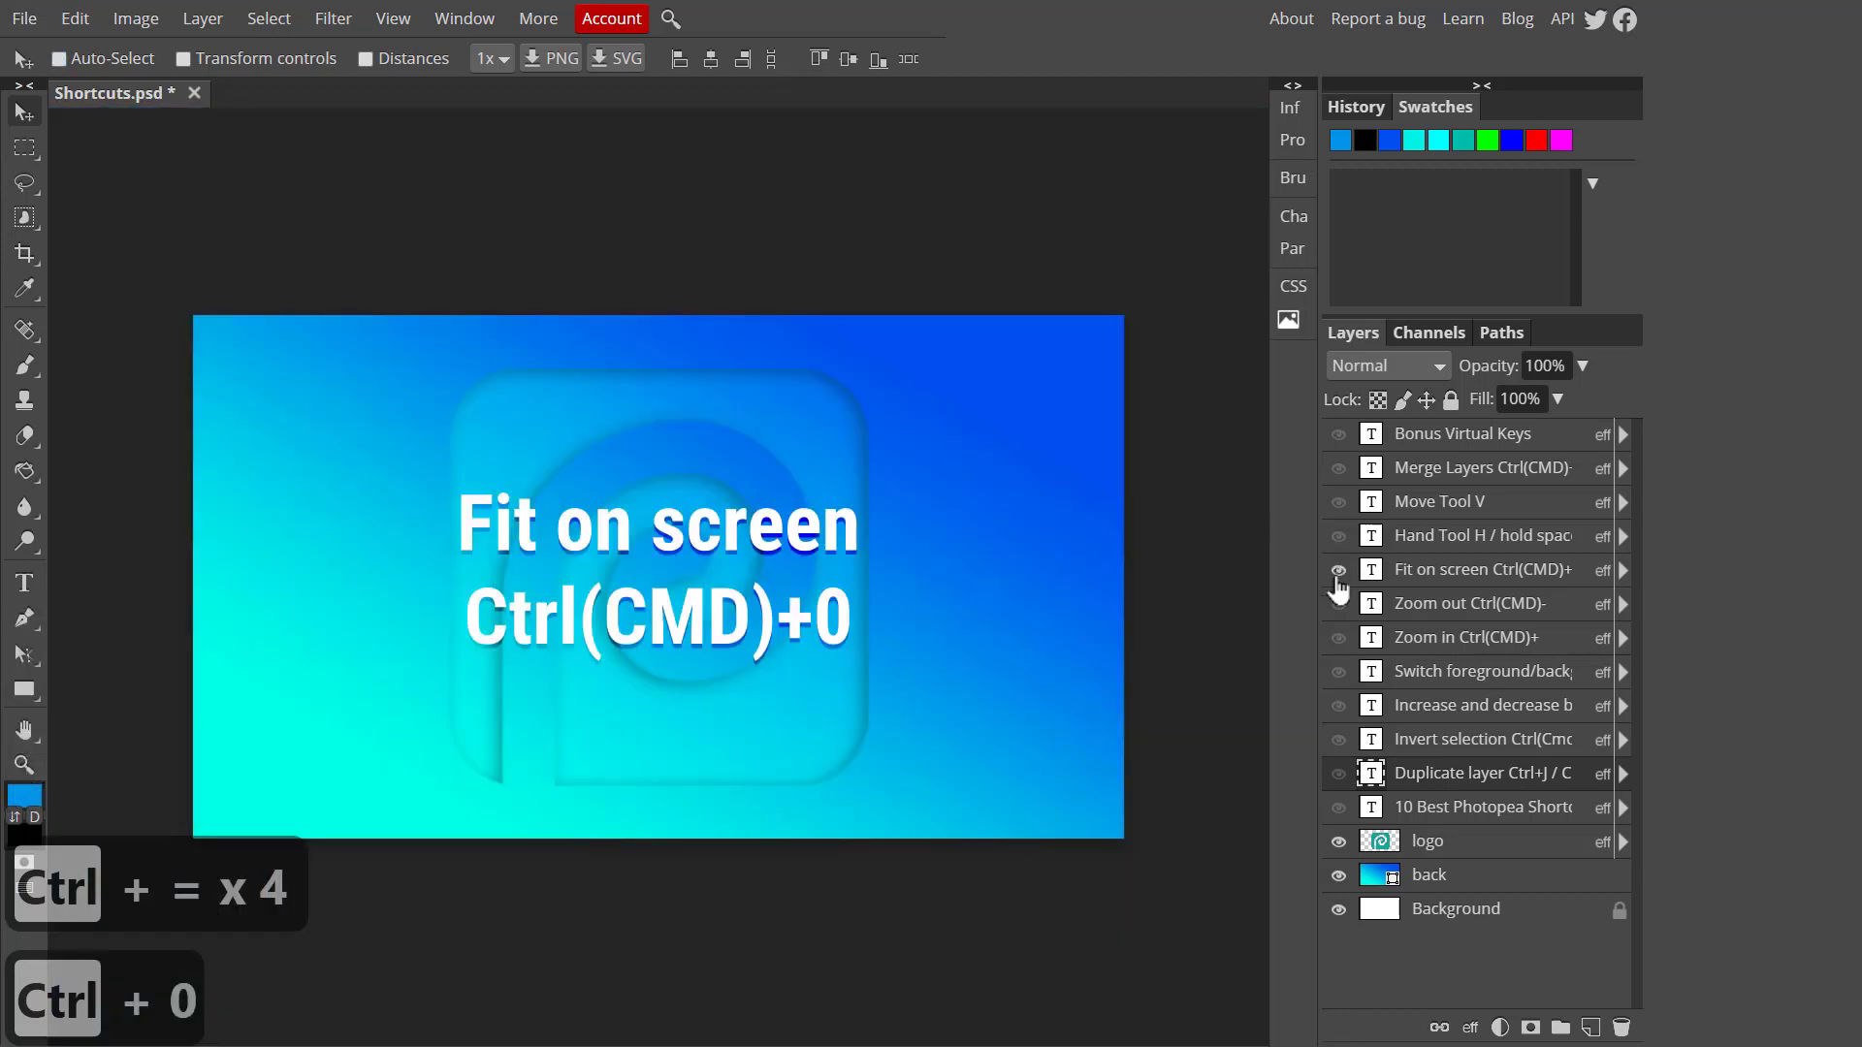
left_click(1336, 570)
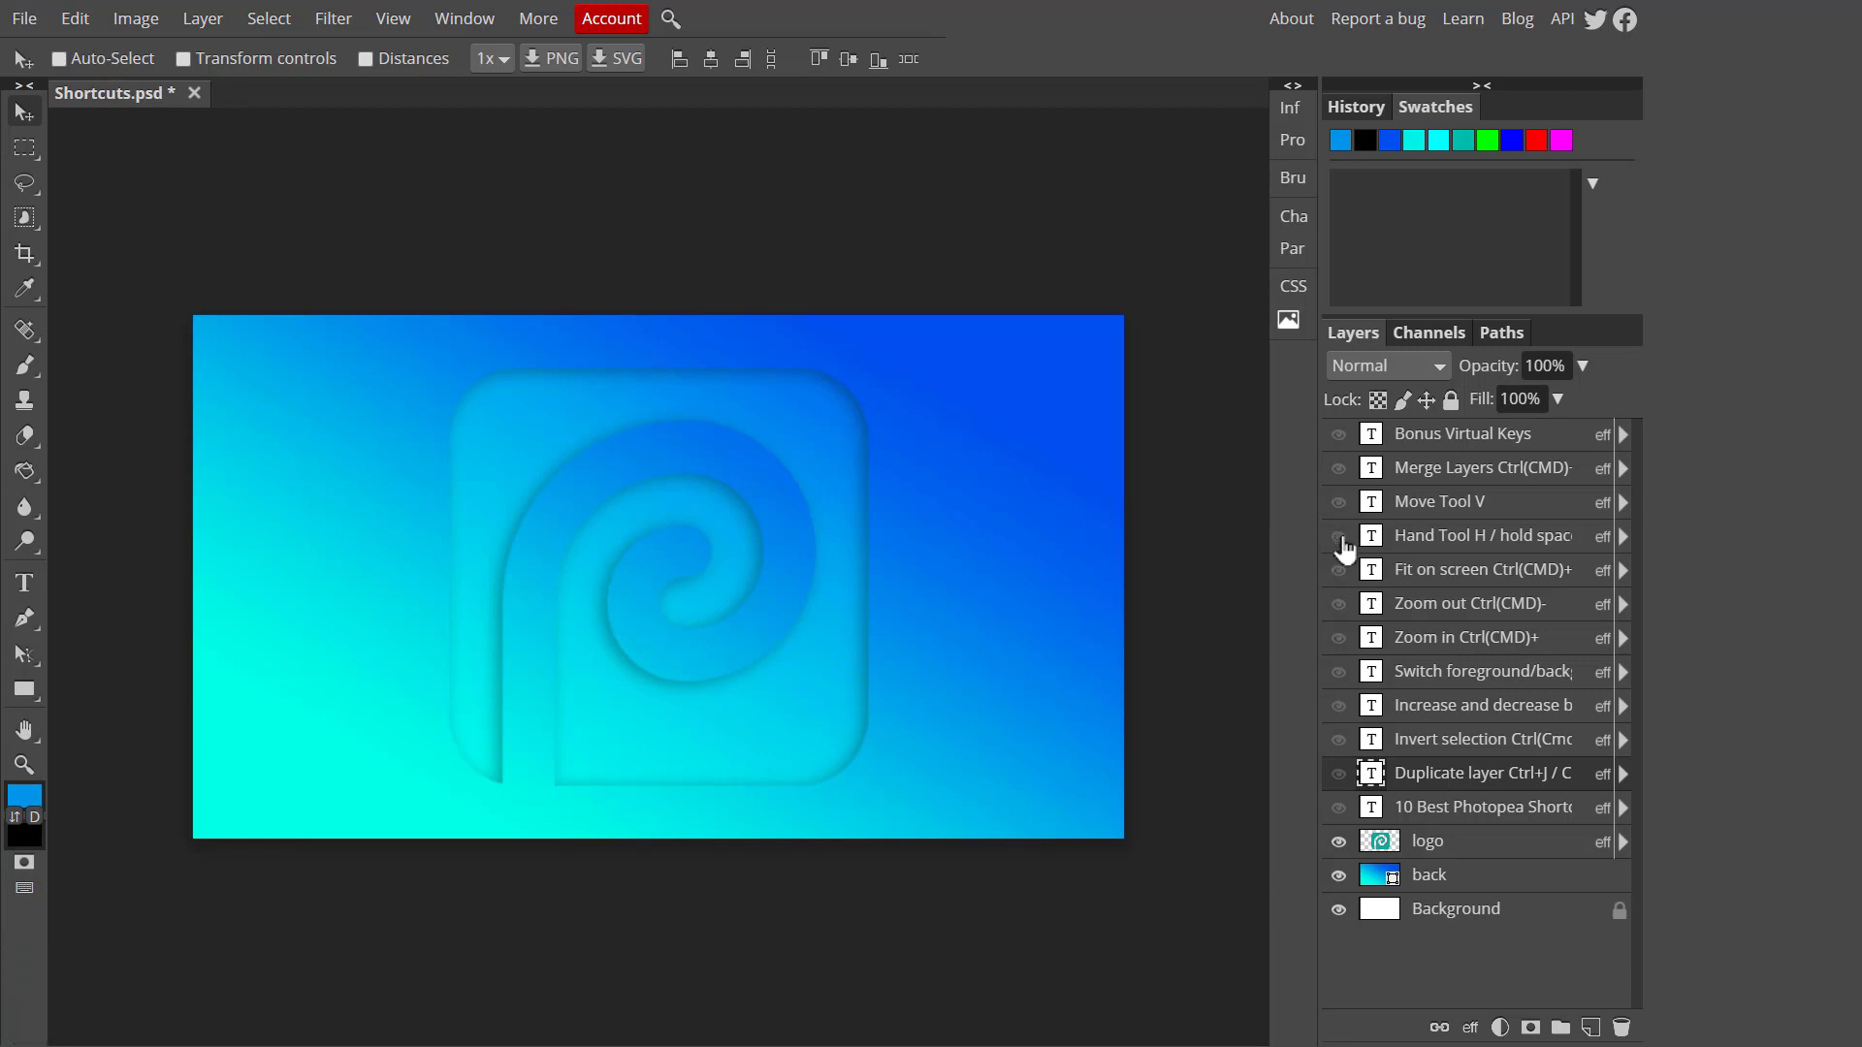
Reveal the Hand Tool H card, demo the H shortcut, return to Move and zoom in with Ctrl+=
left_click(1335, 536)
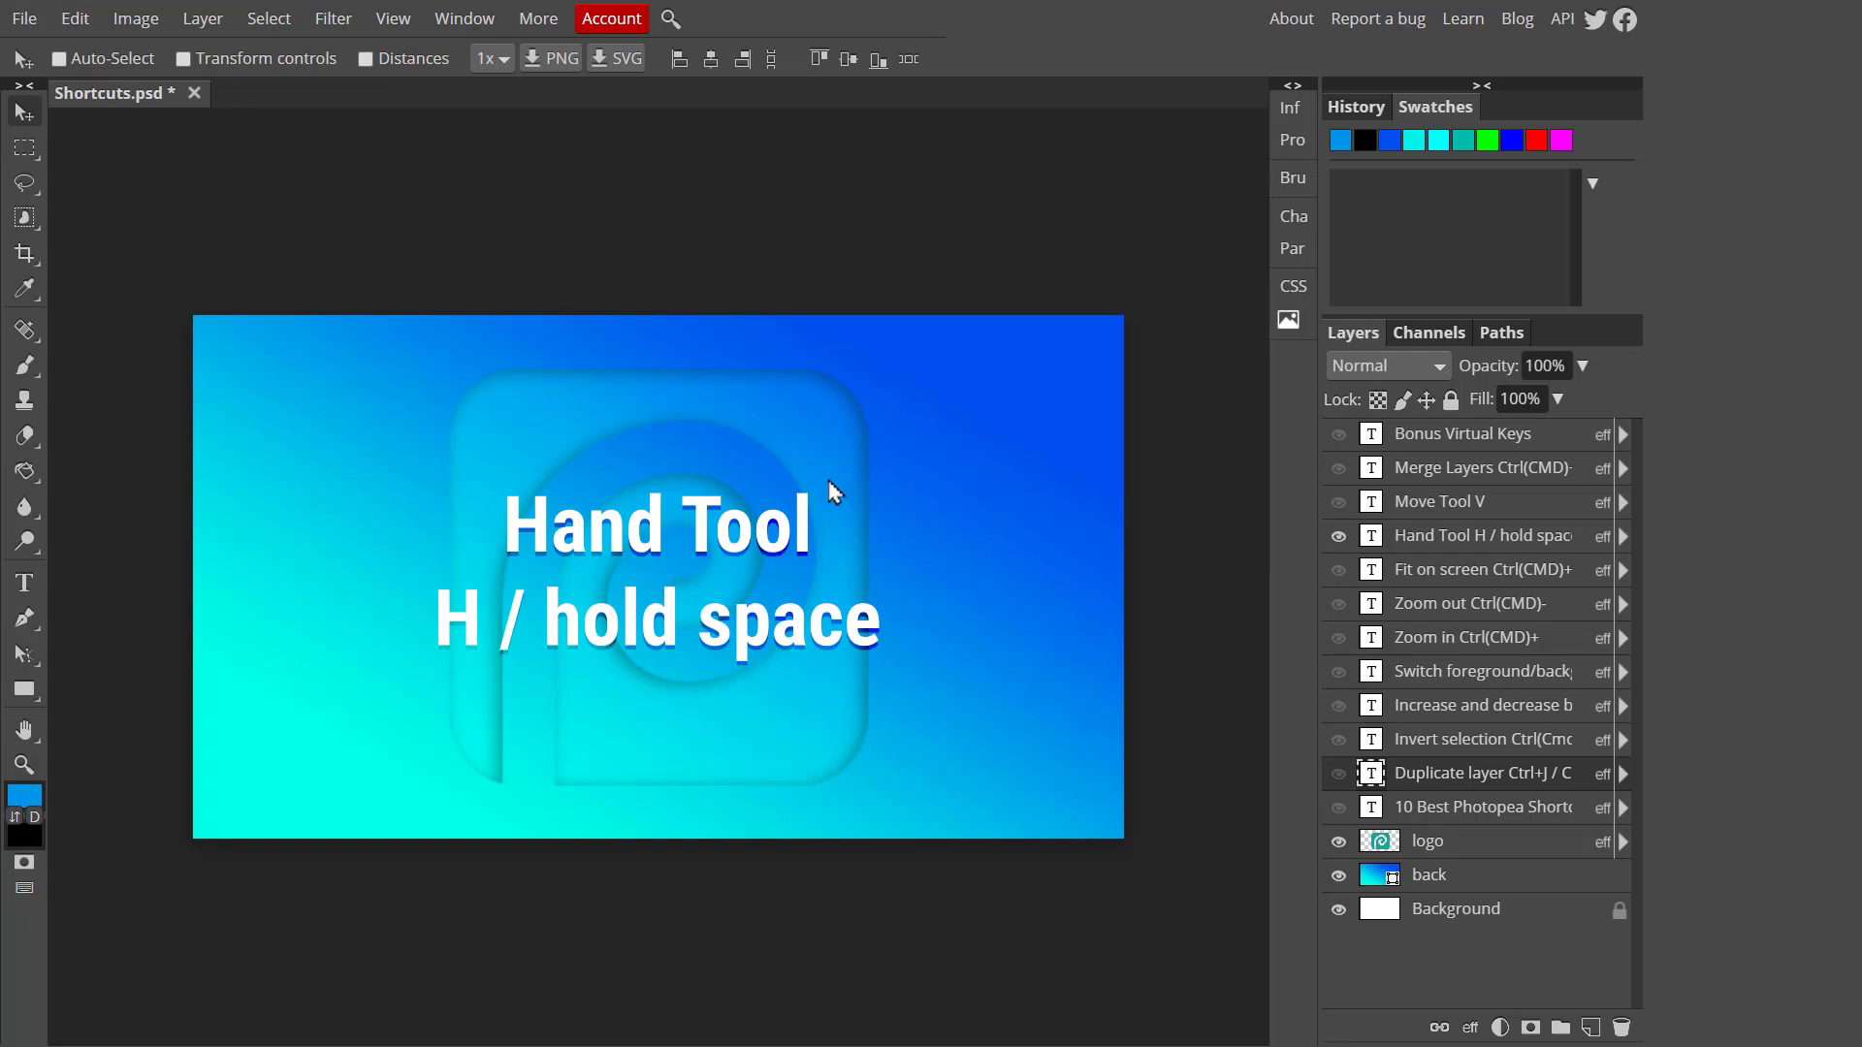
mouse_move(29, 698)
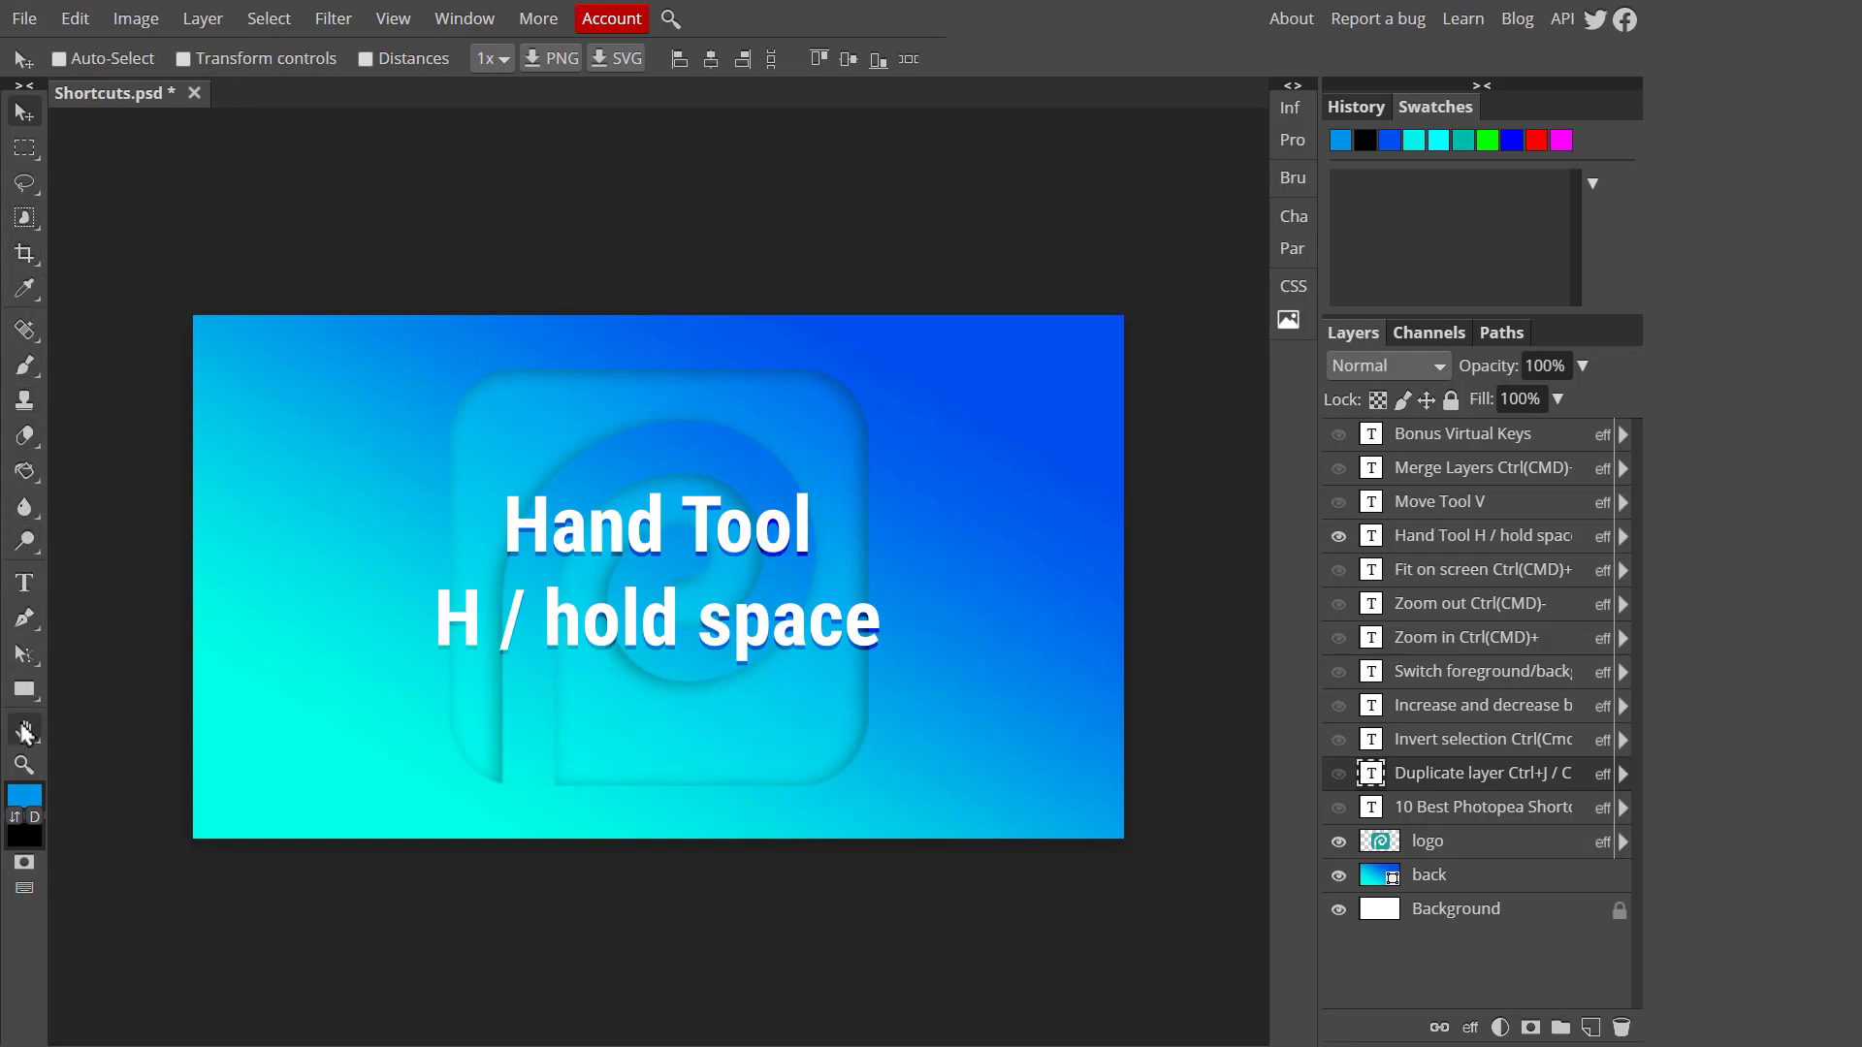
mouse_move(710, 490)
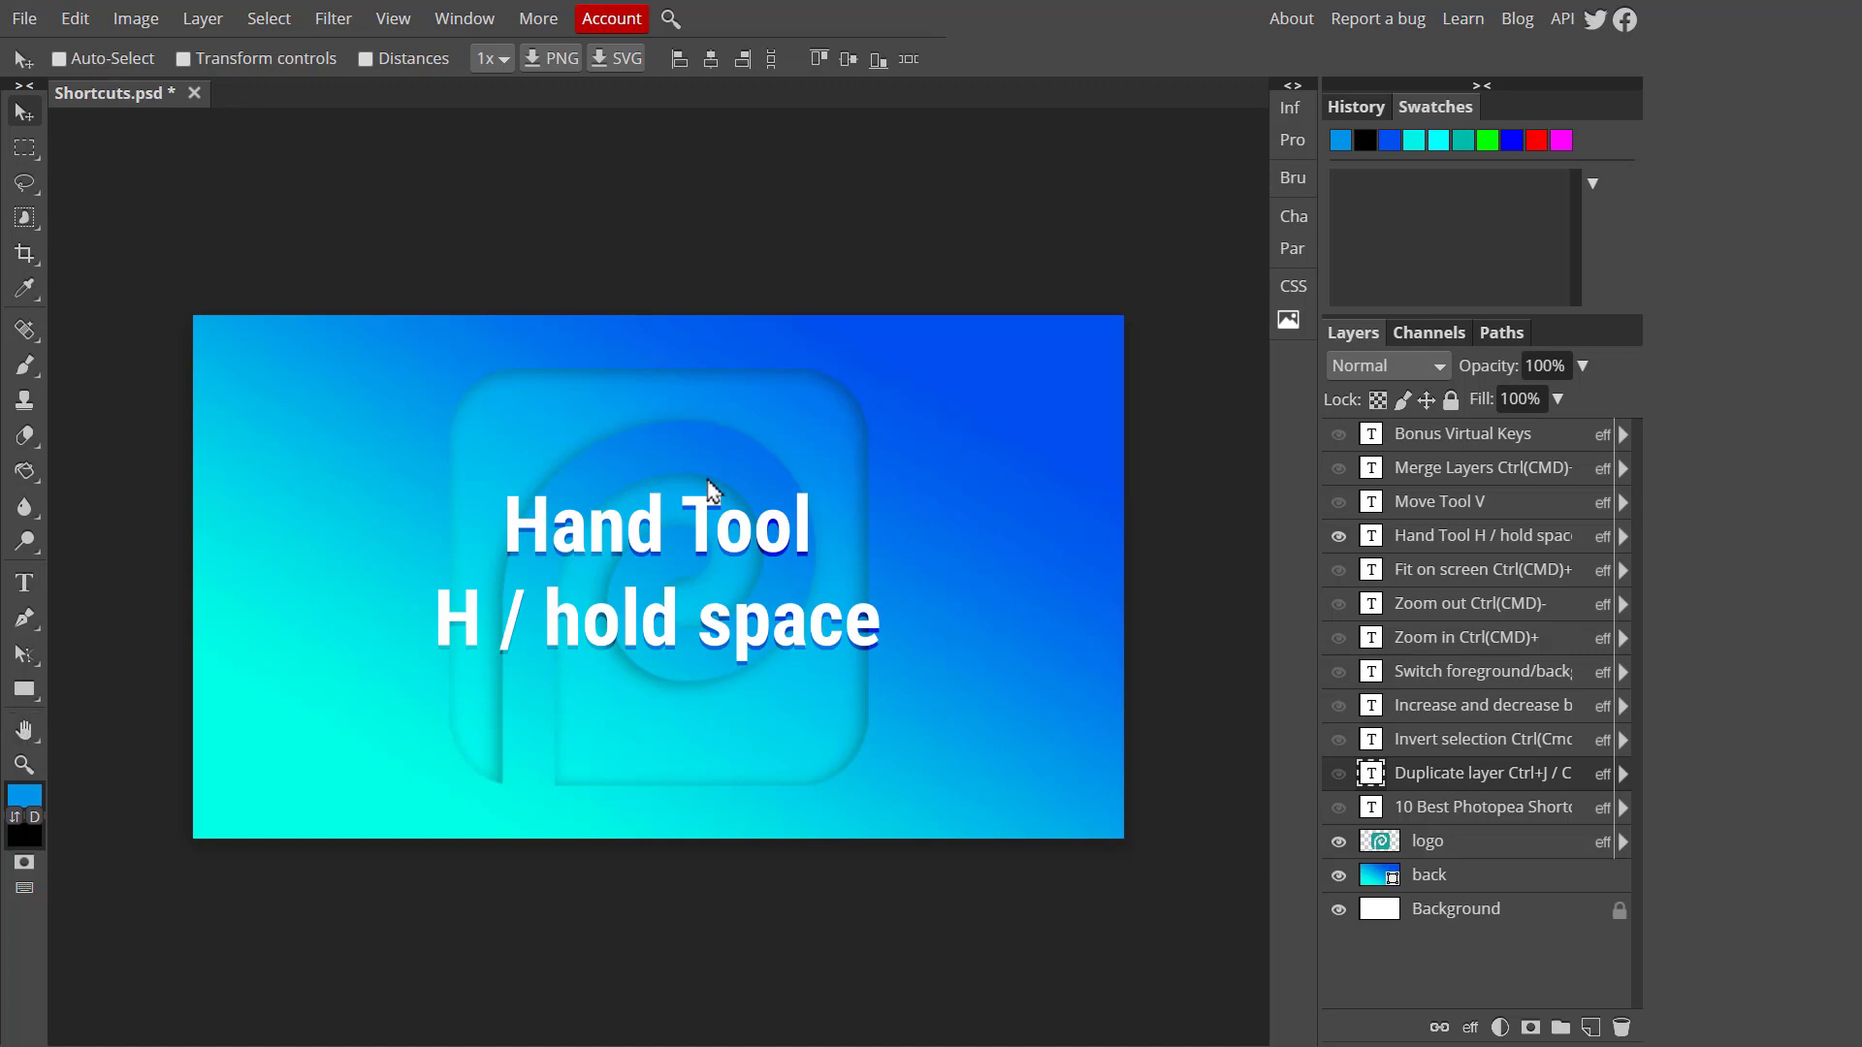
mouse_move(704, 522)
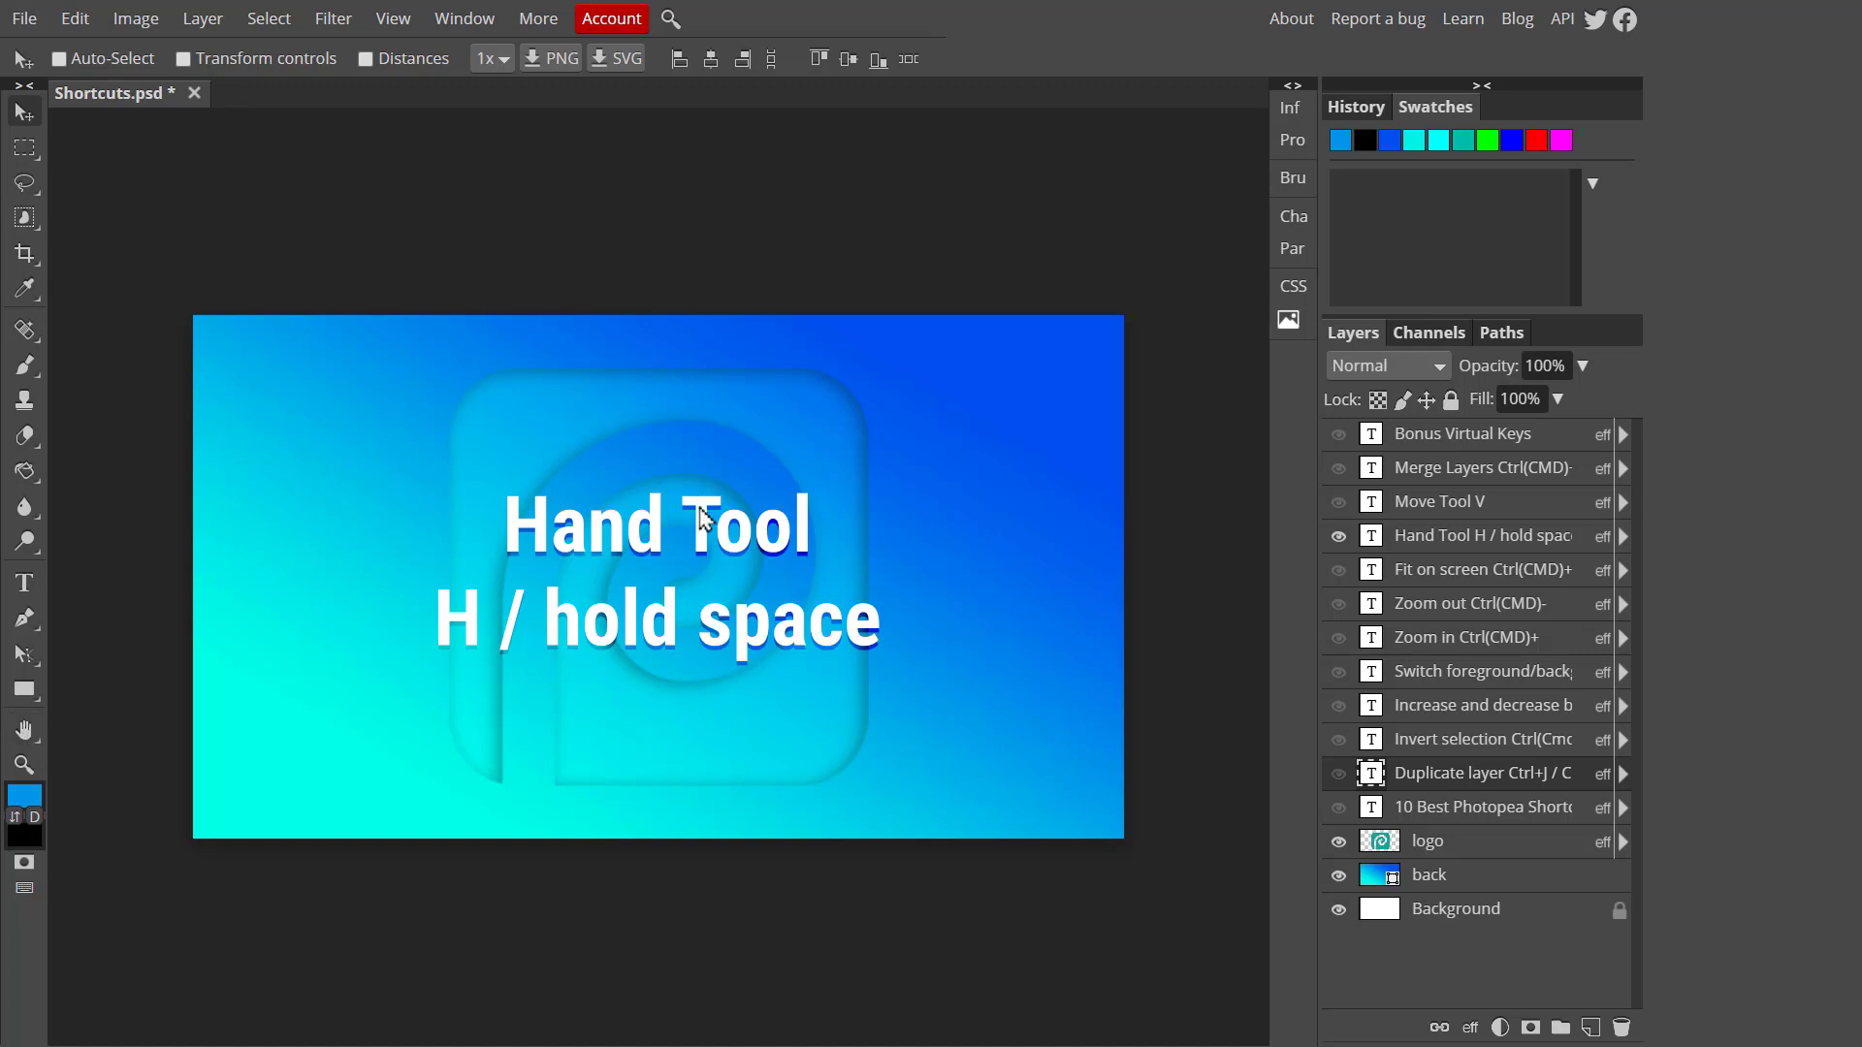
key("h")
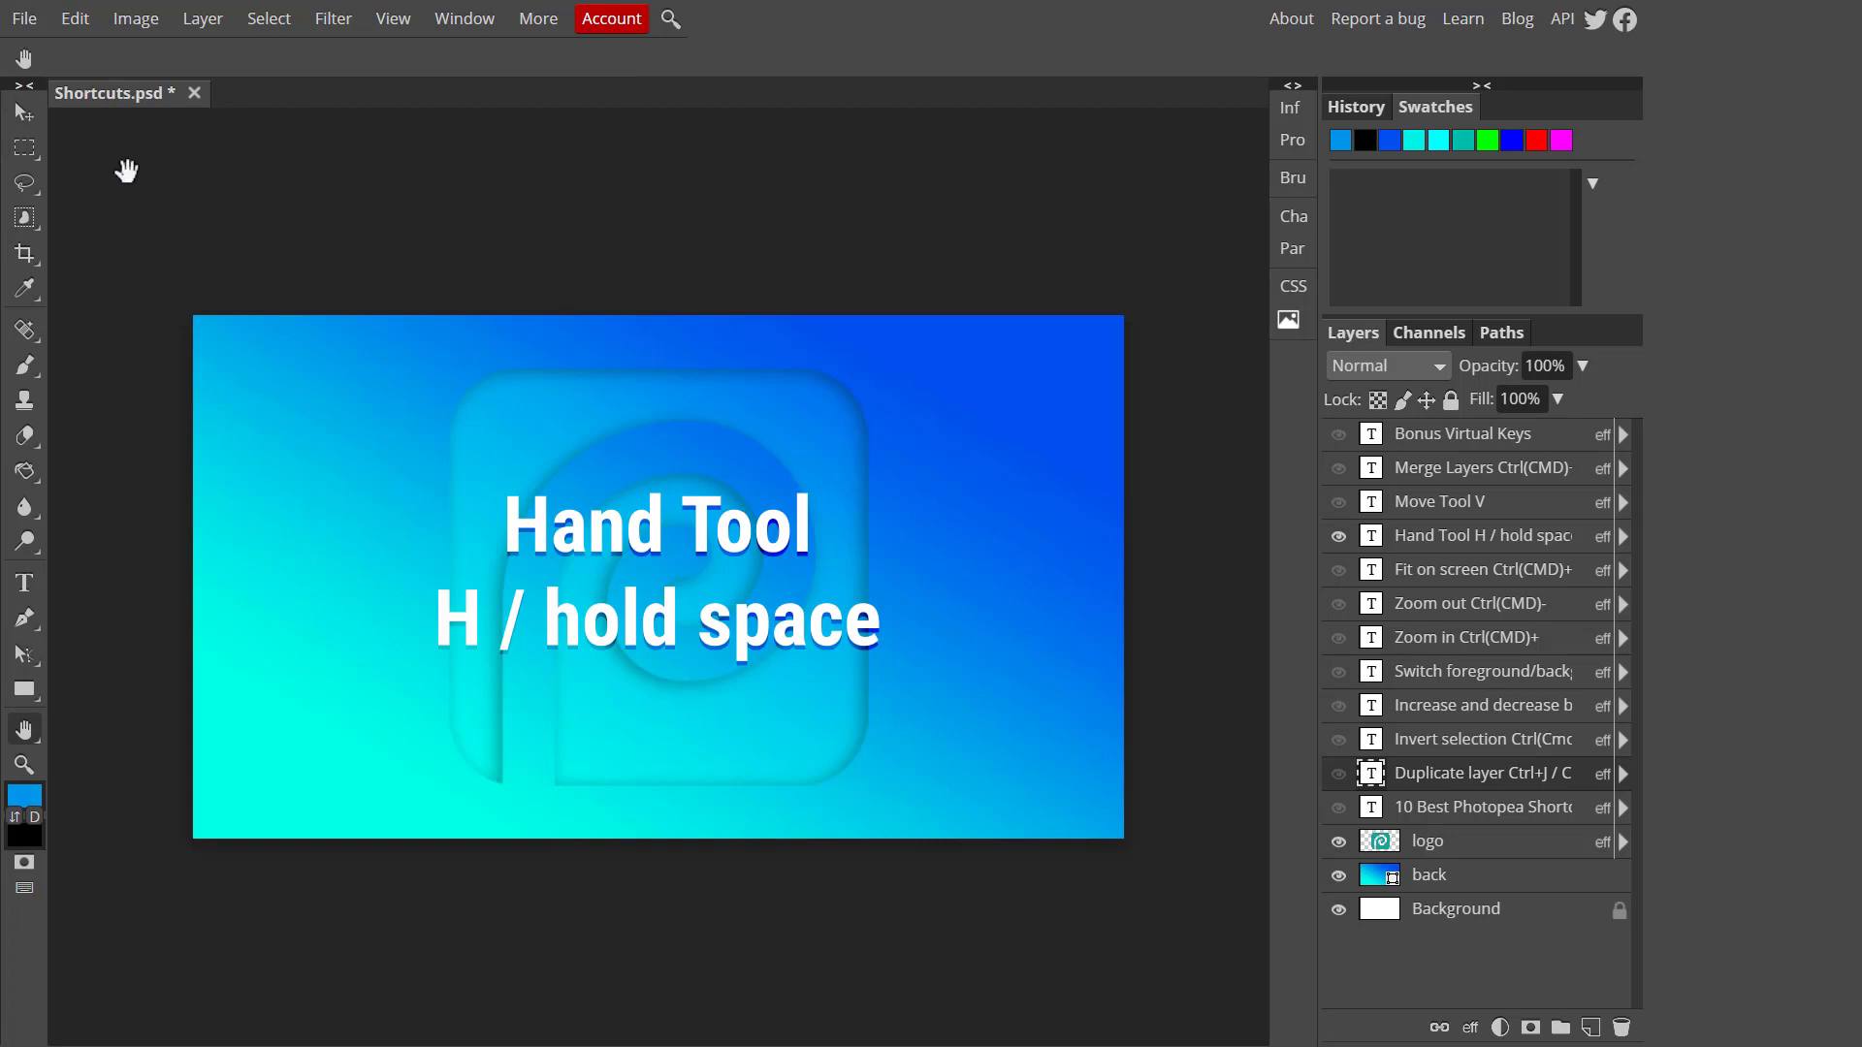
mouse_move(603, 373)
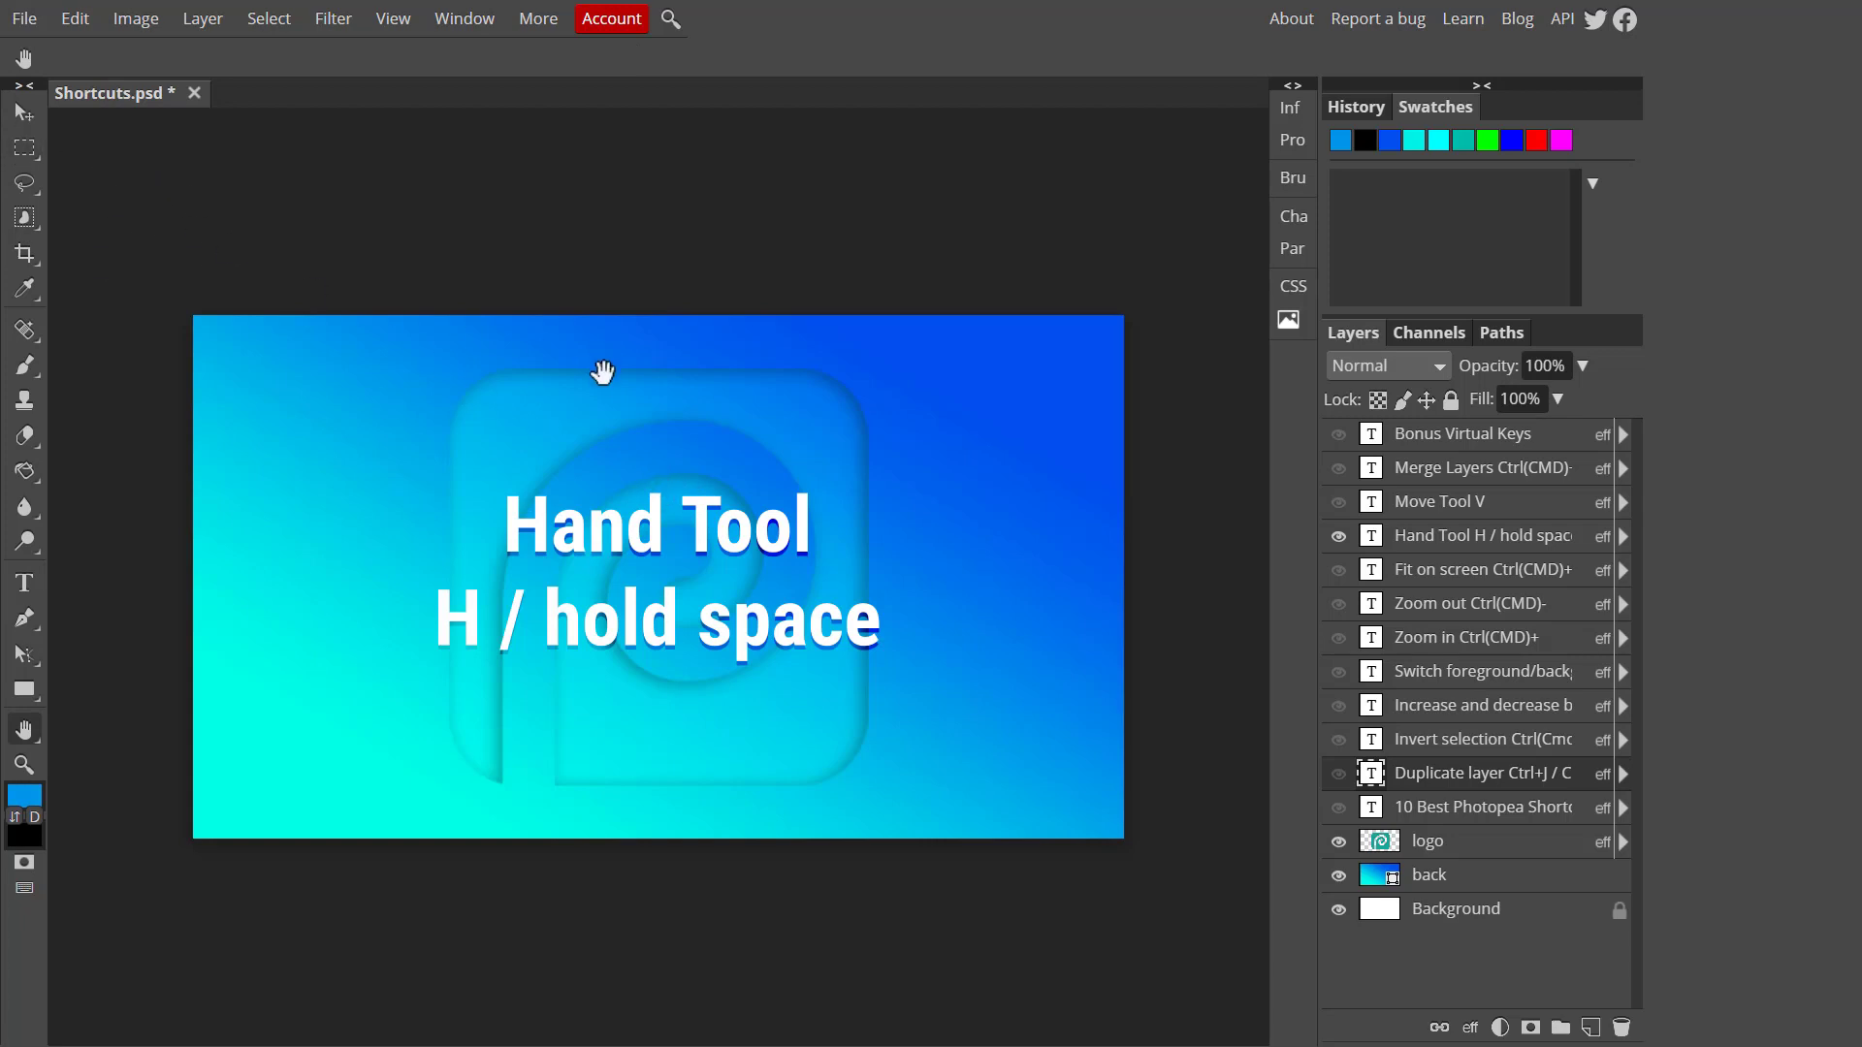
mouse_move(241, 225)
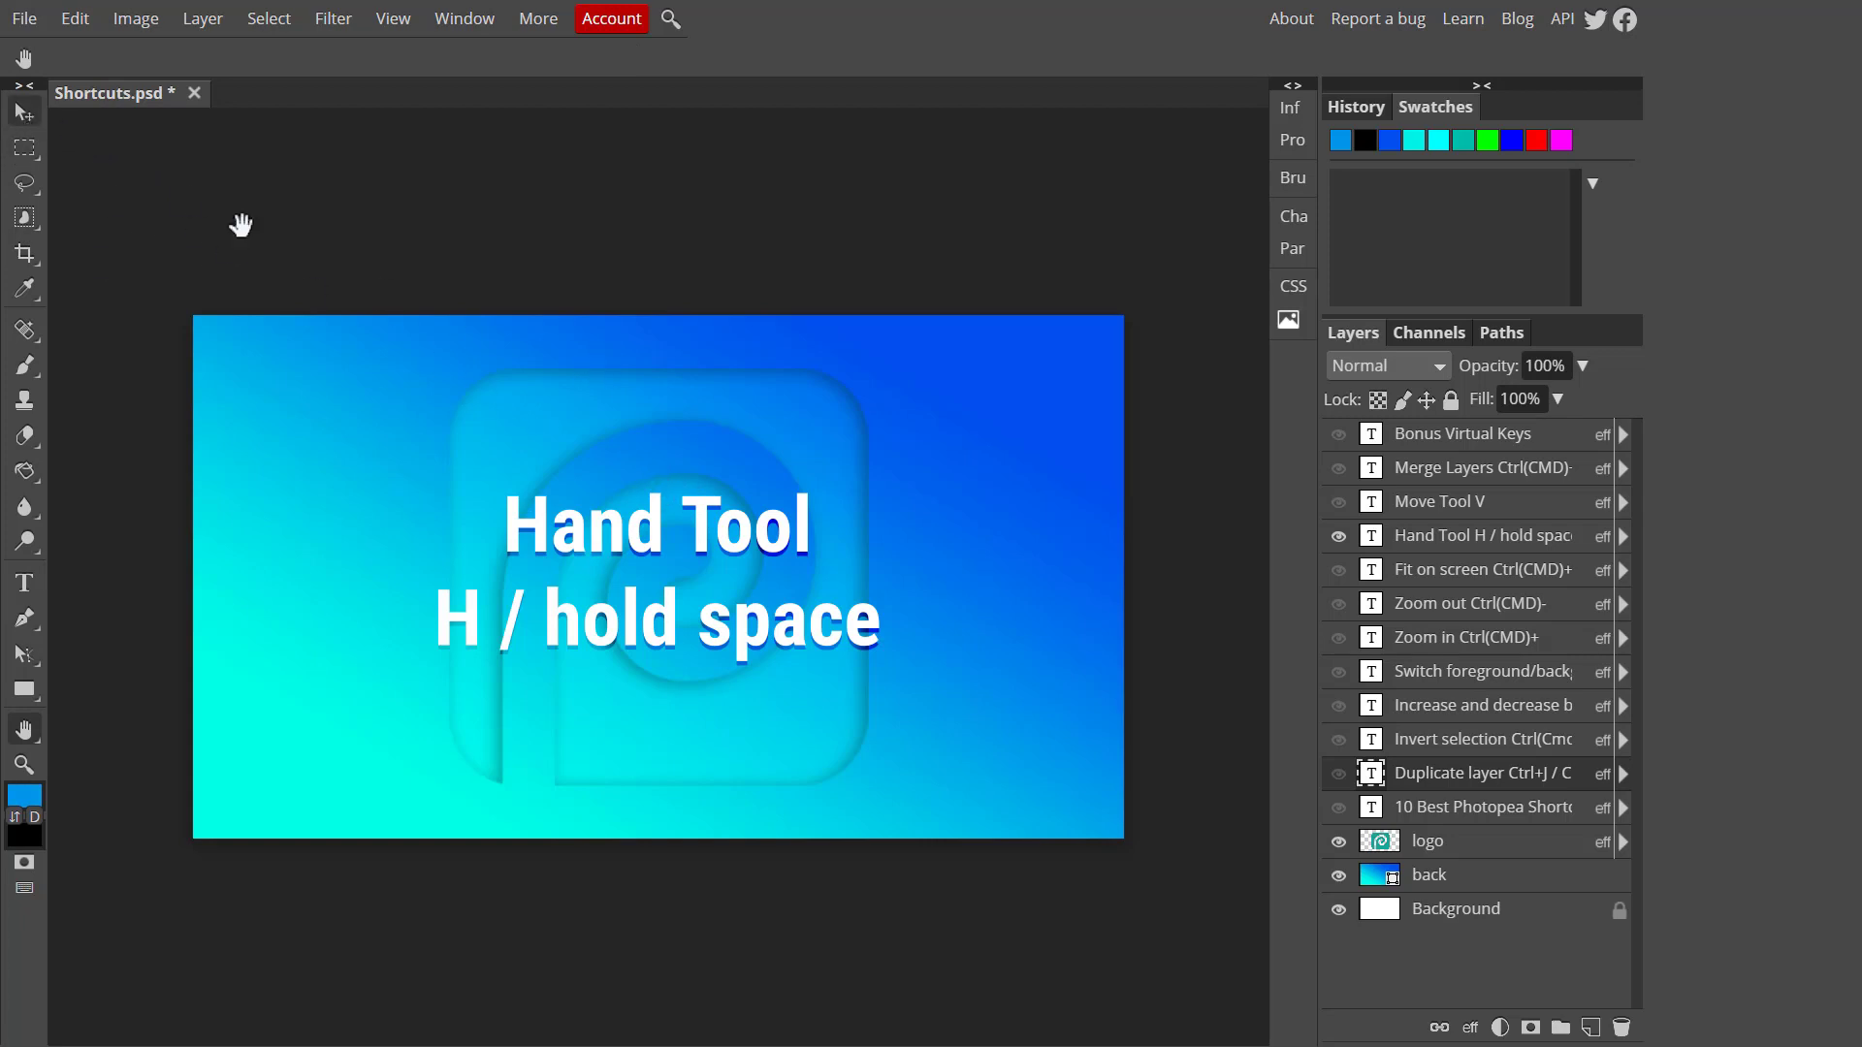
mouse_move(35, 136)
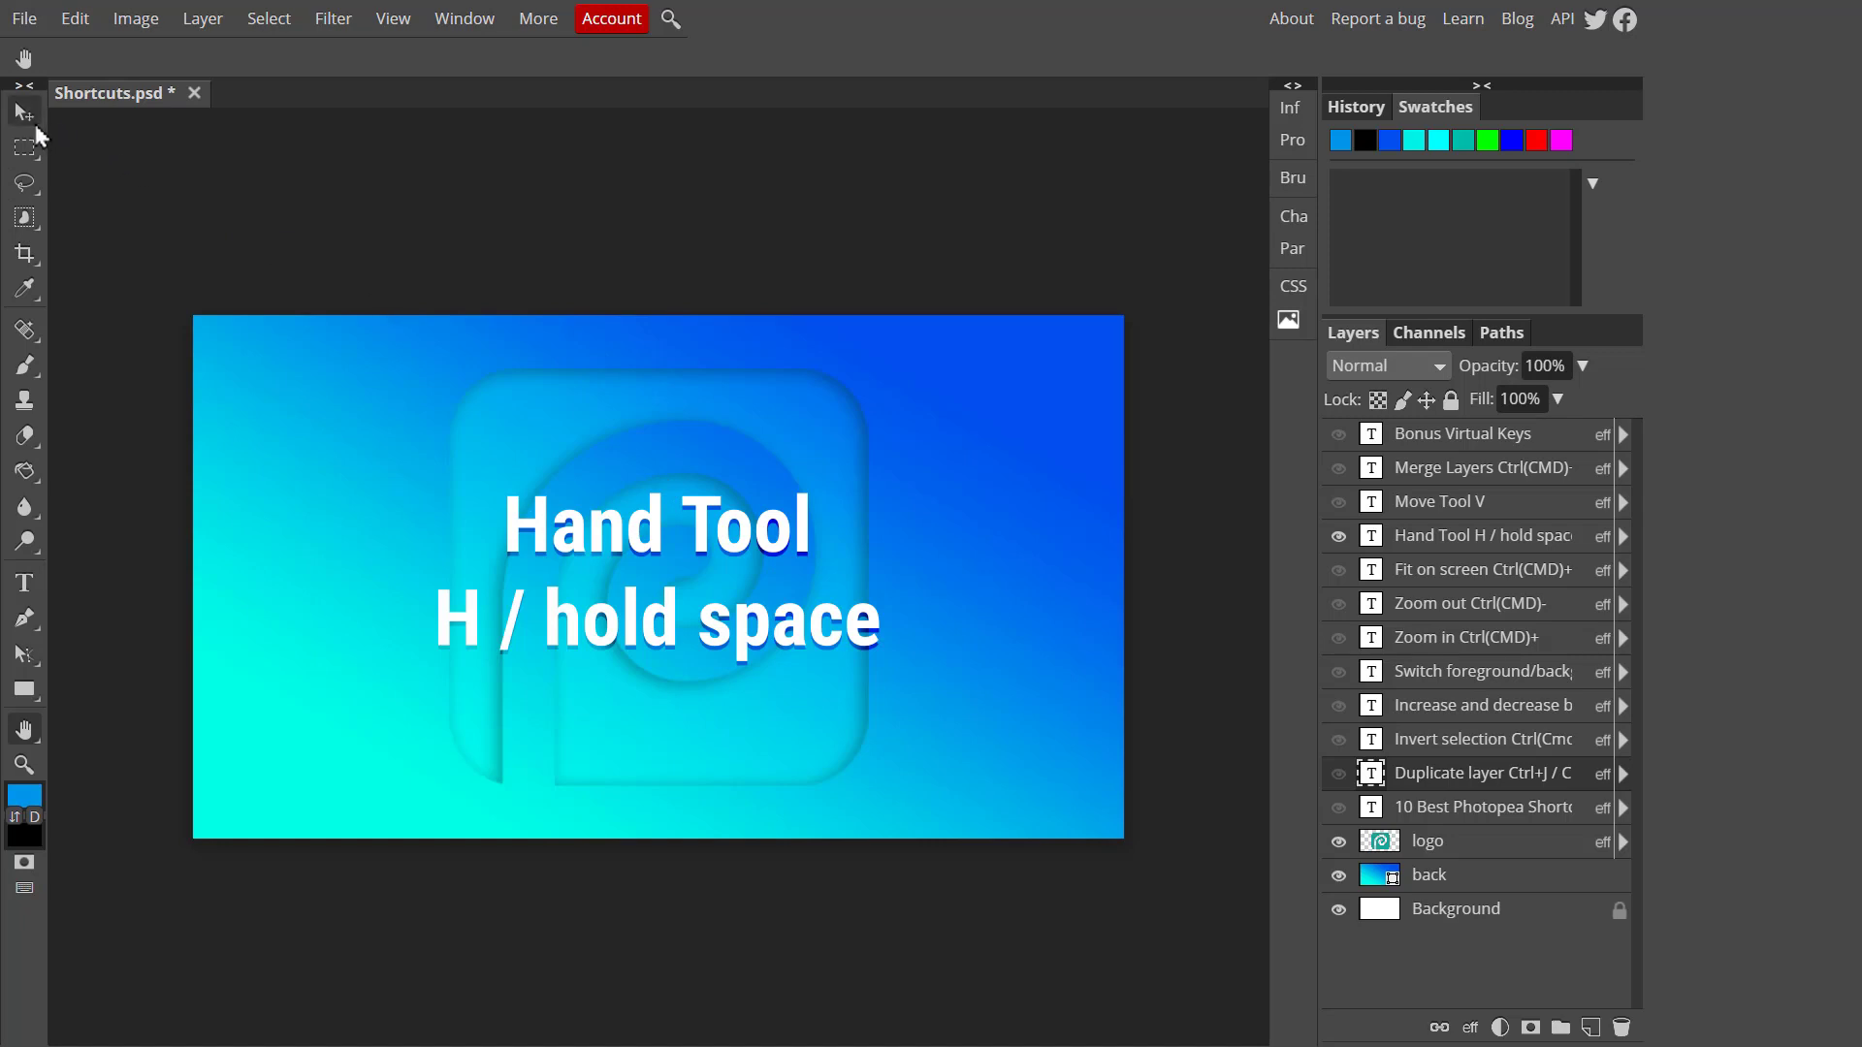
left_click(21, 113)
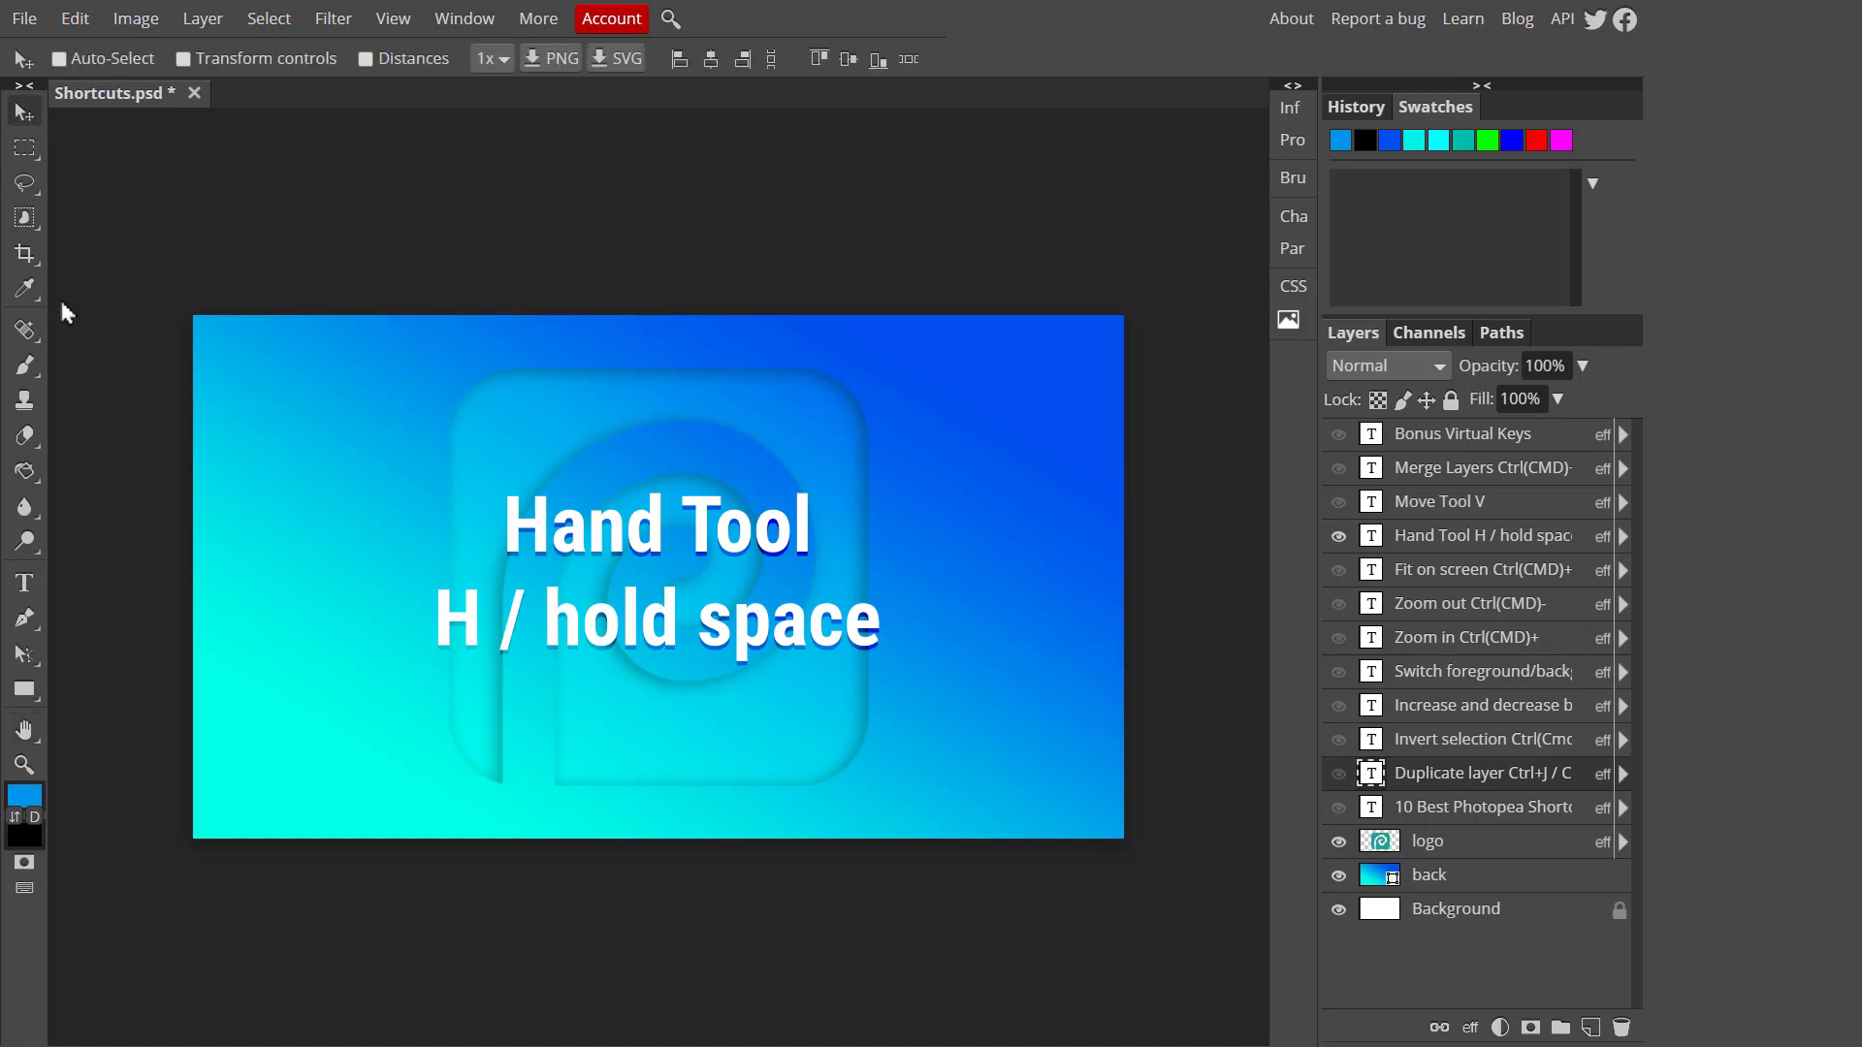
mouse_move(654, 545)
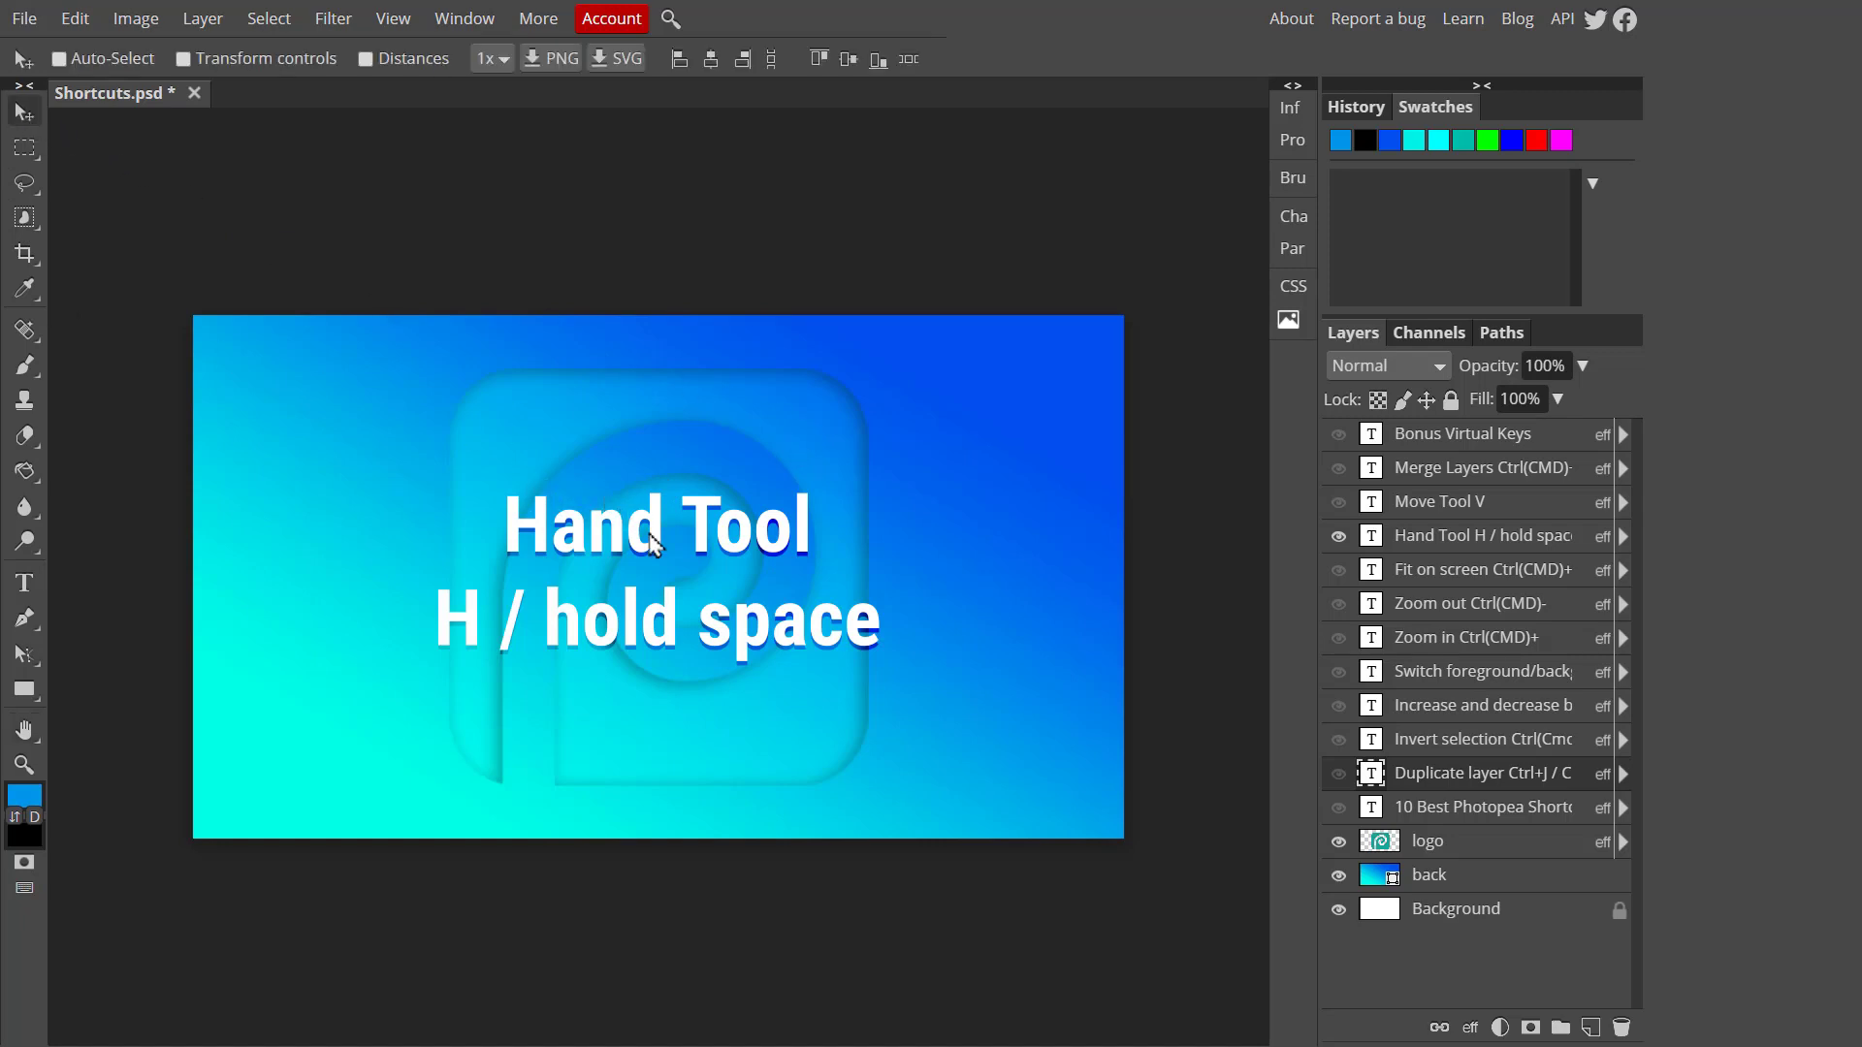
mouse_move(500, 410)
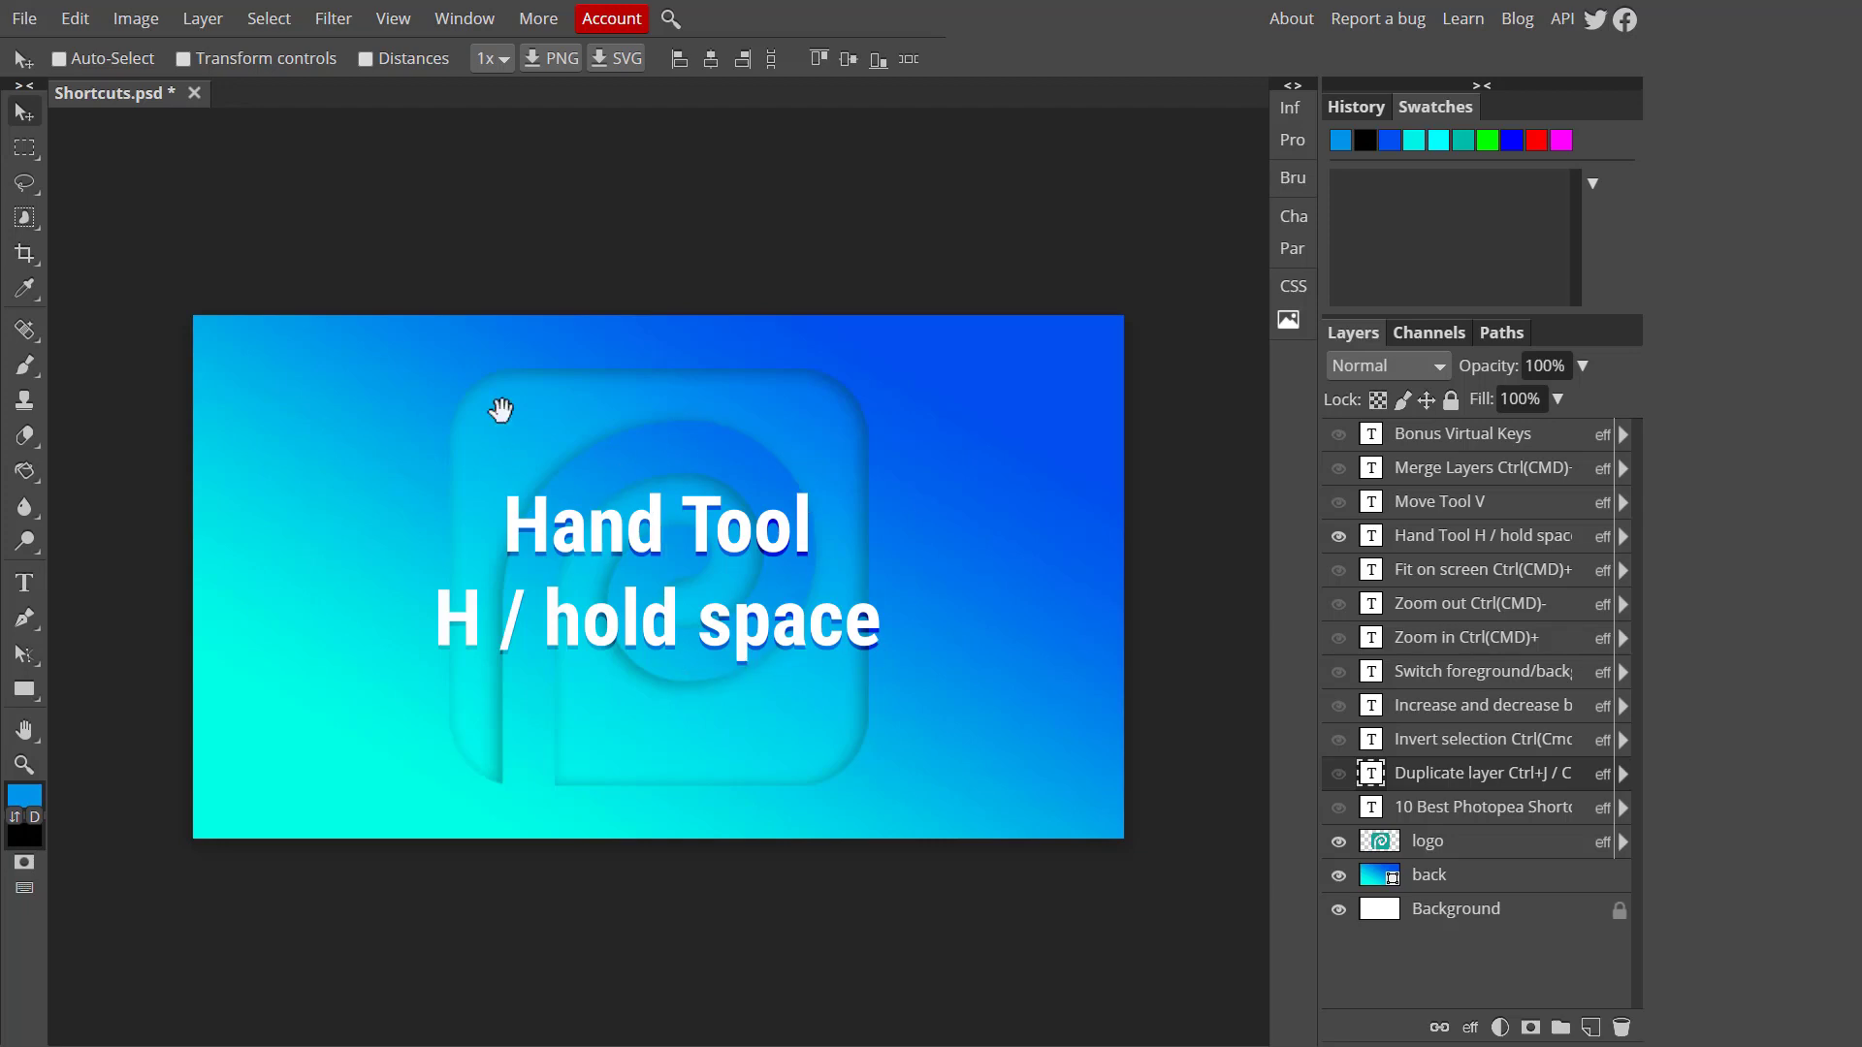
mouse_move(778, 504)
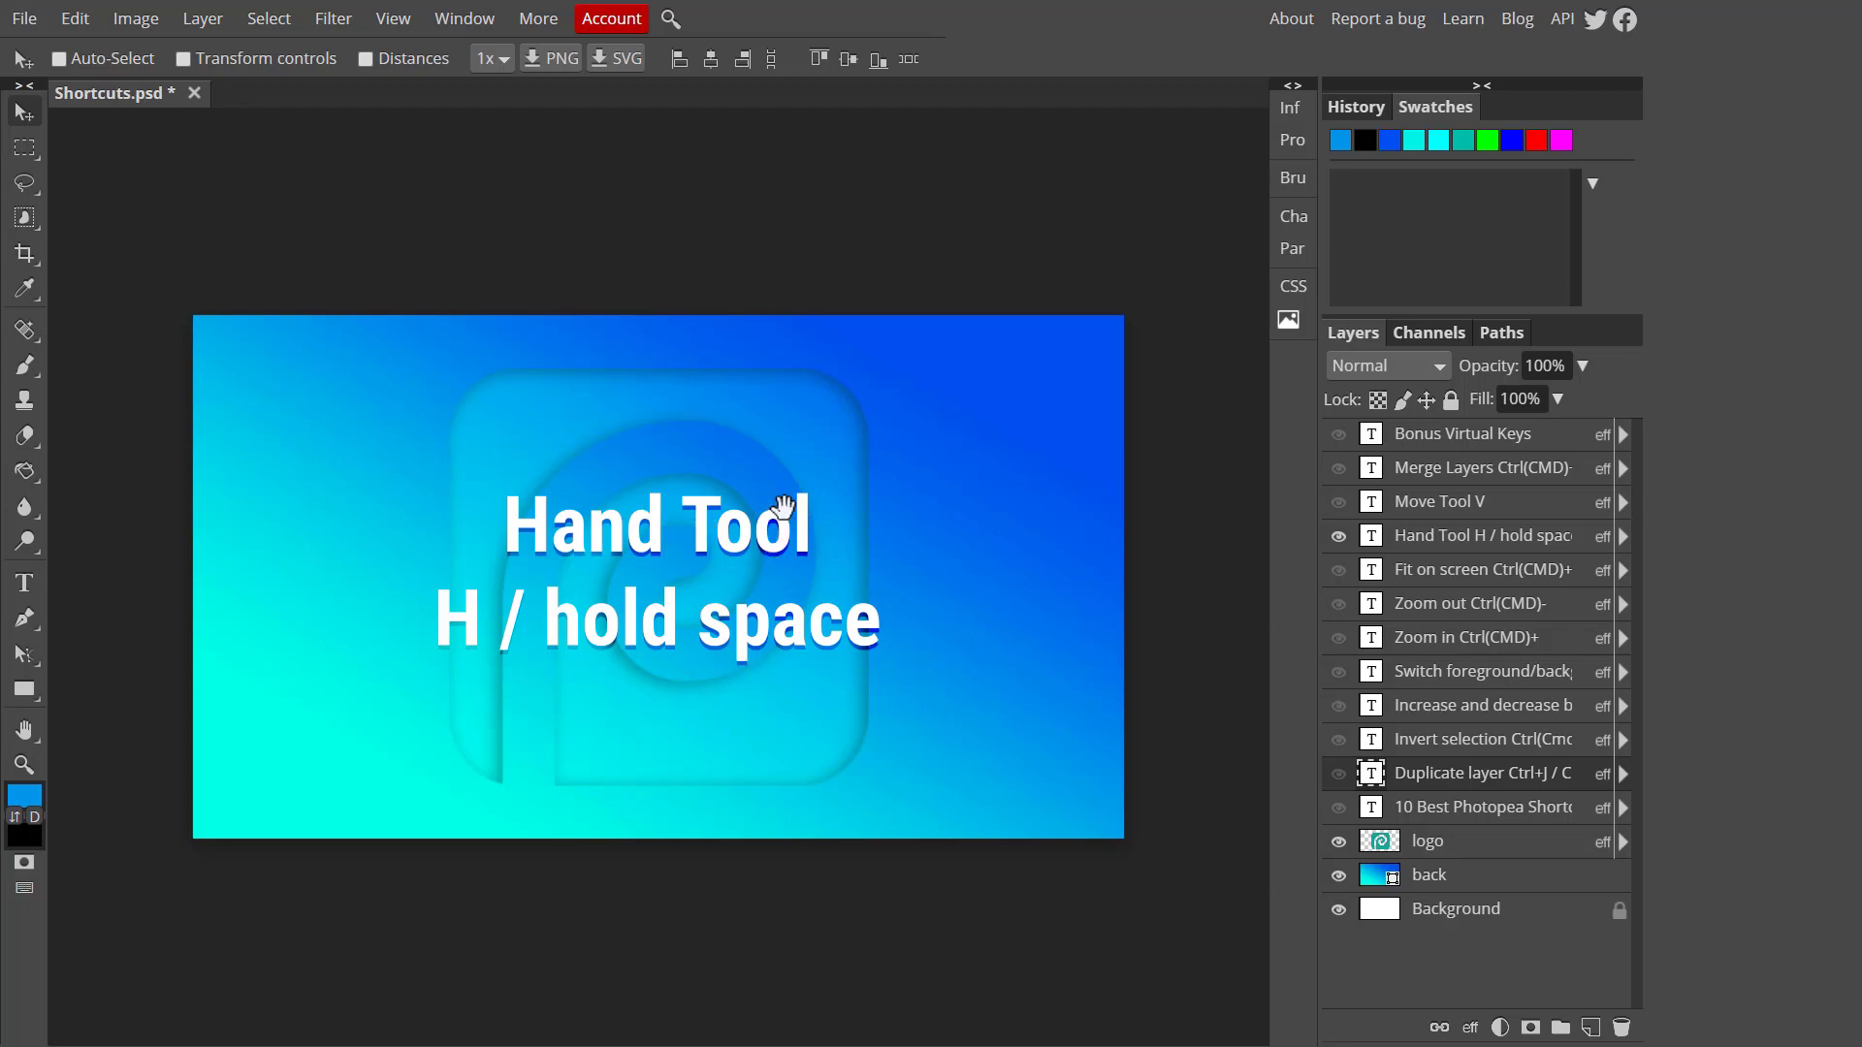
mouse_move(737, 469)
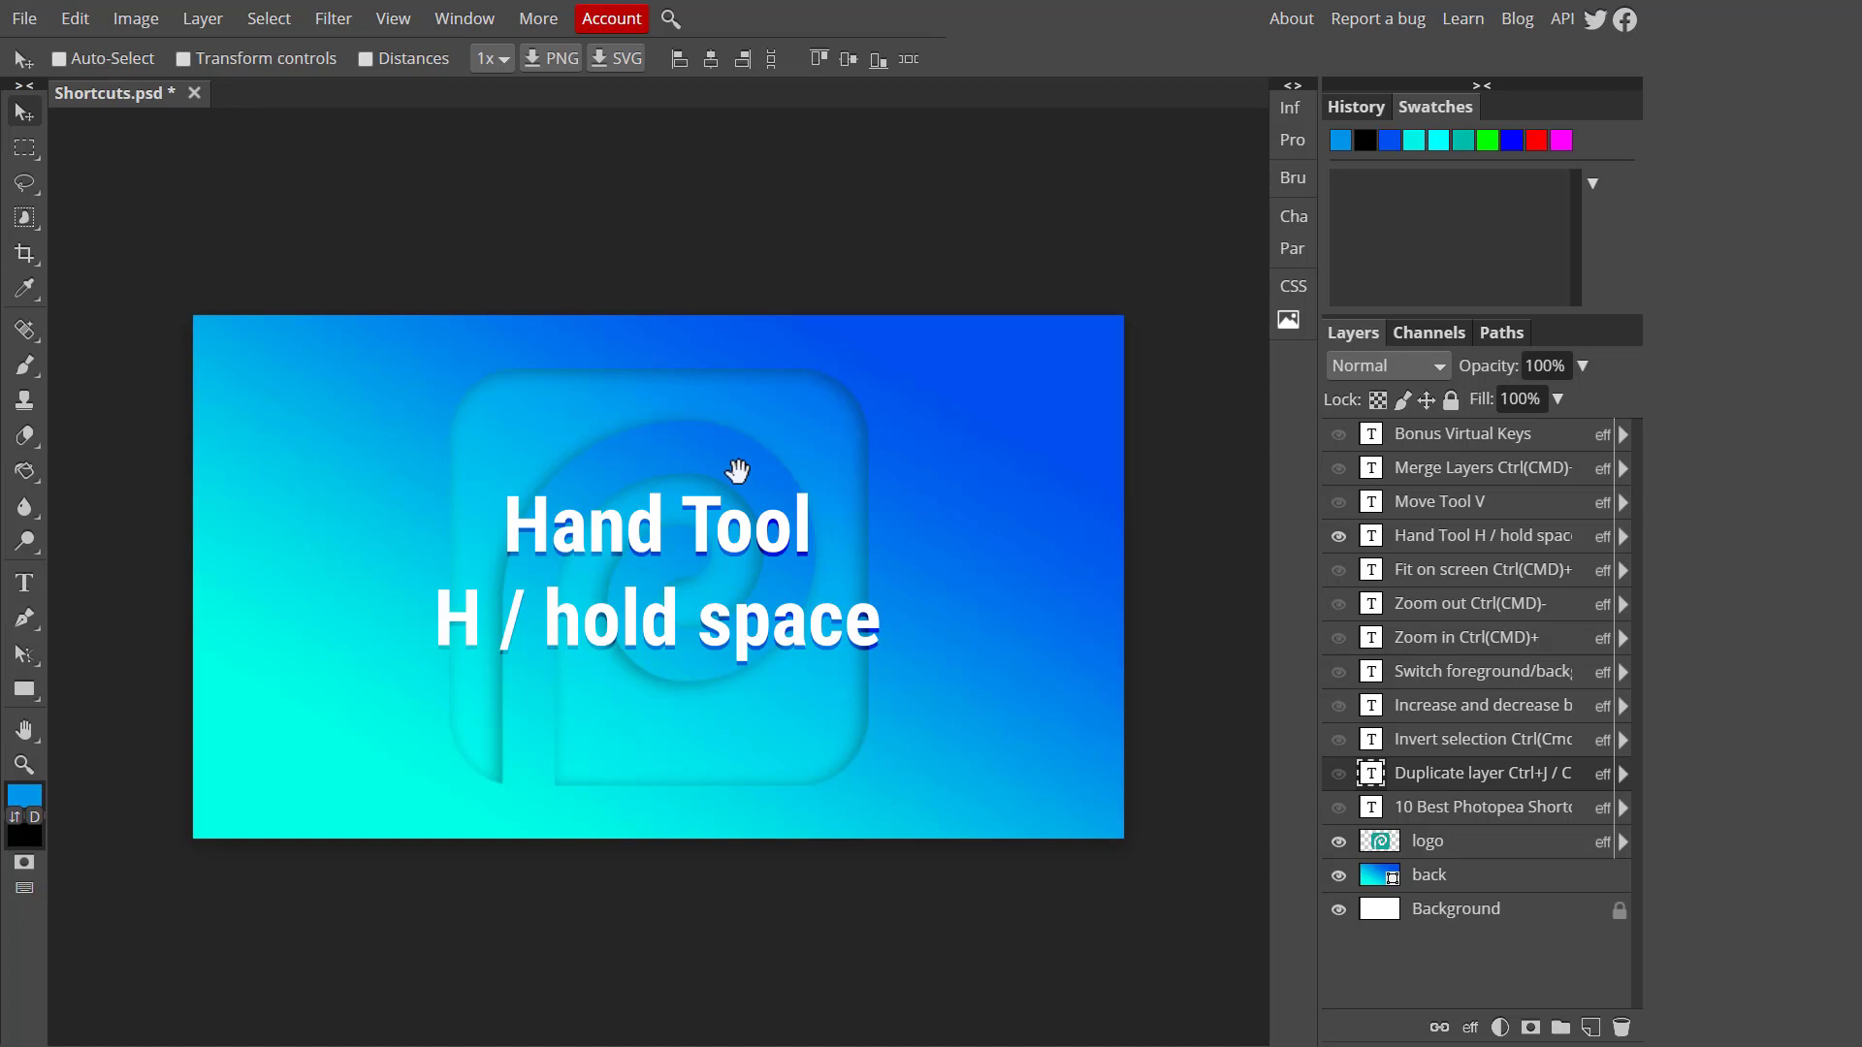
mouse_move(729, 483)
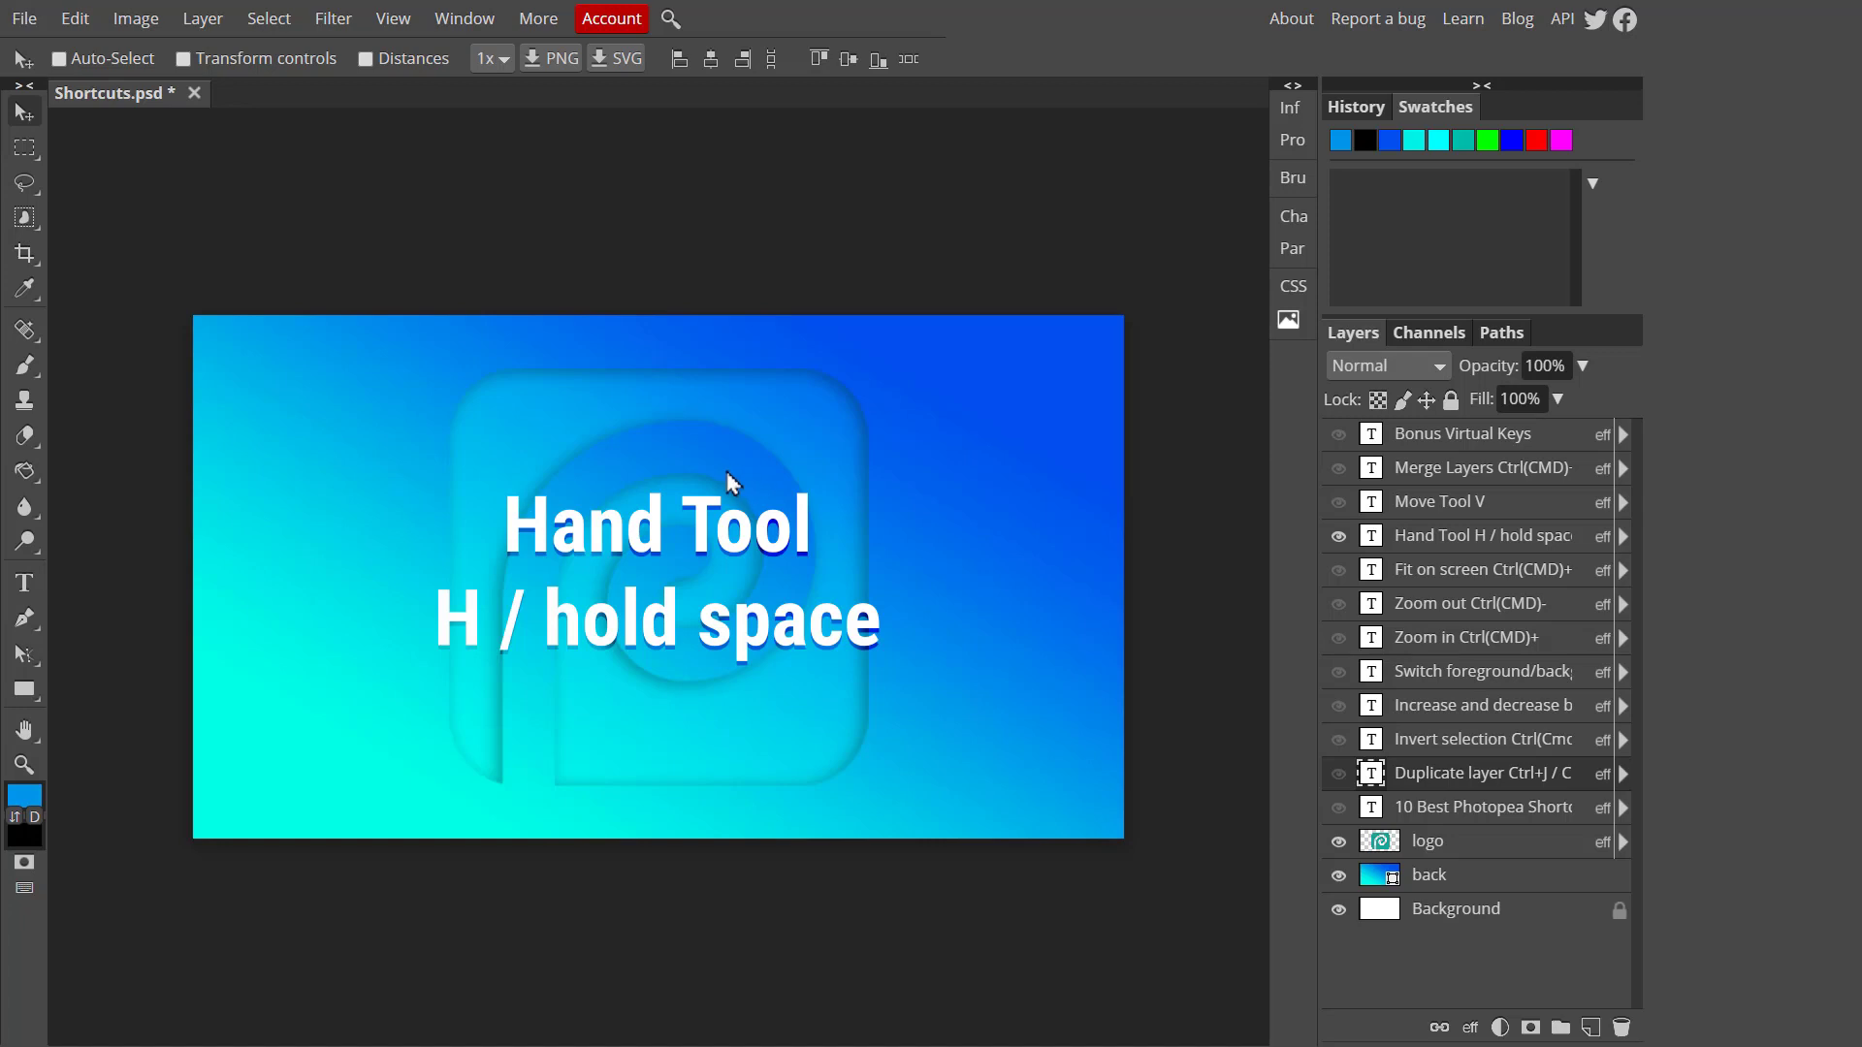
key("Ctrl+=")
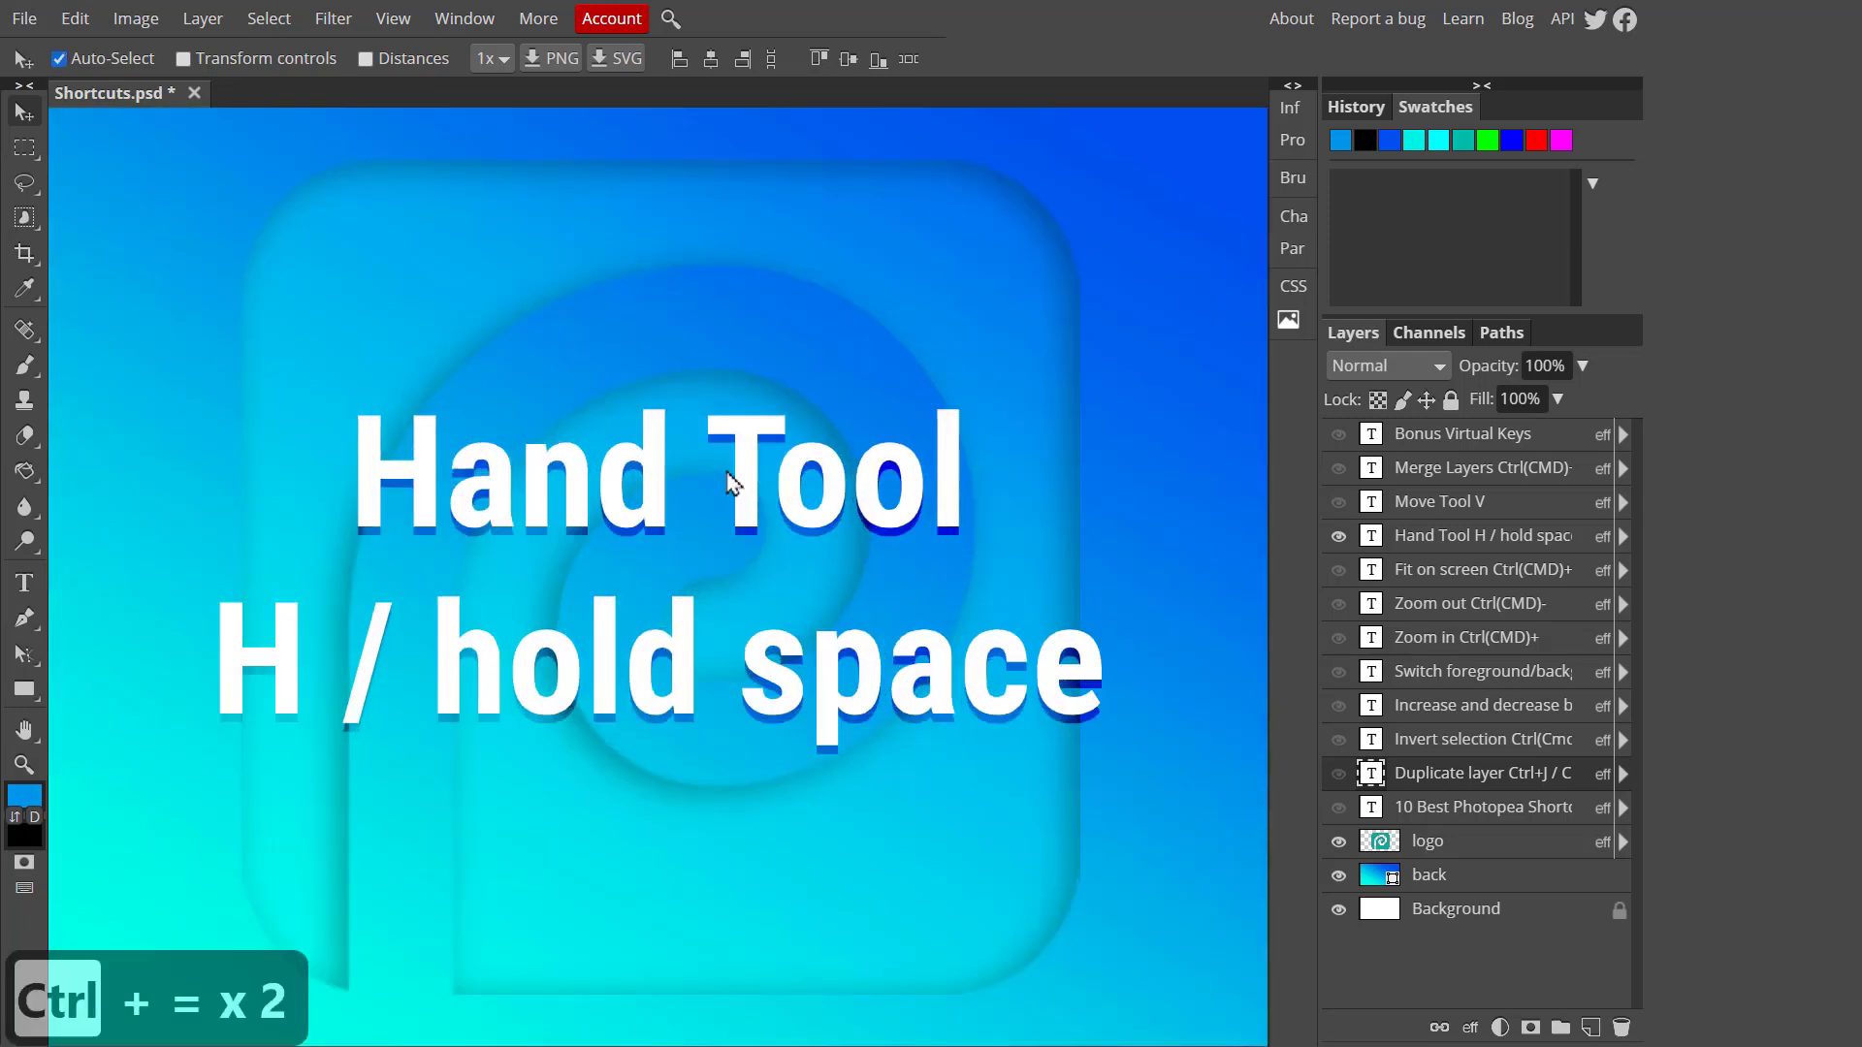
Paint and pan on the logo layer, fit view with Ctrl+0, undo, then reveal the Merge Layers Ctrl+E card
left_click(58, 58)
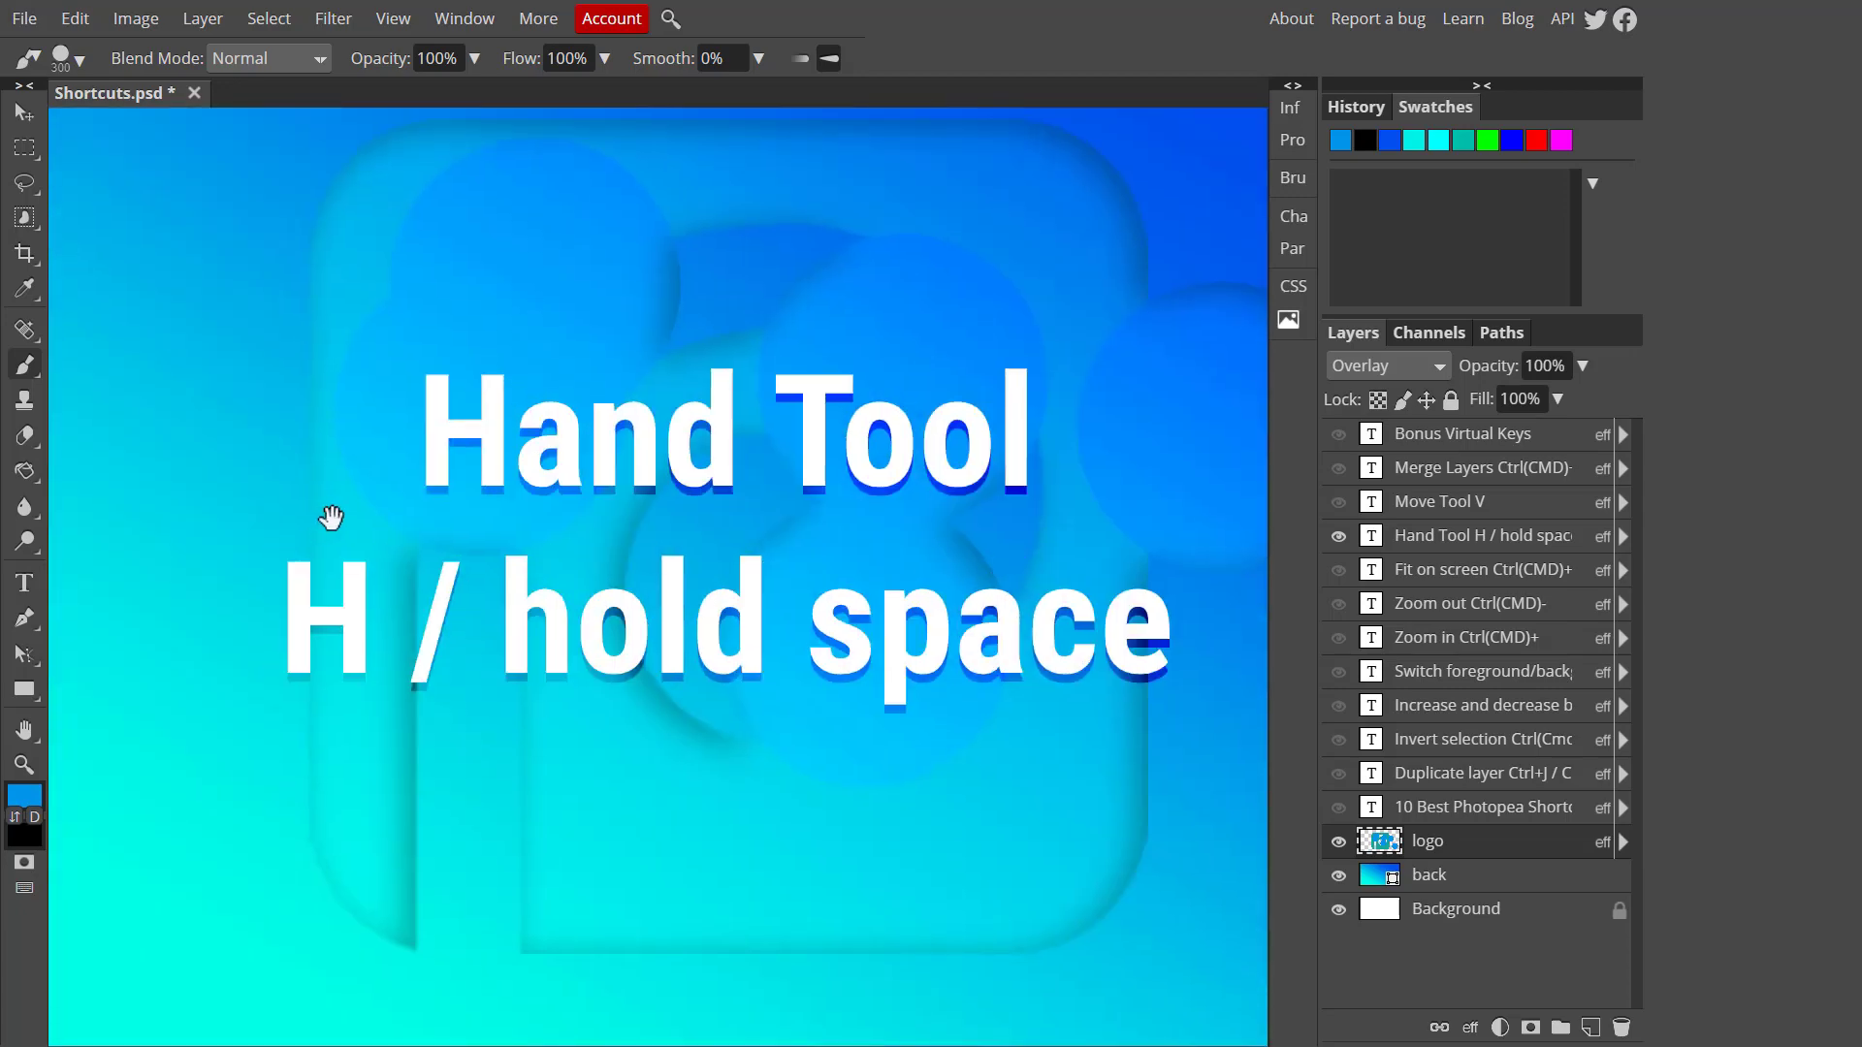
left_click_drag(331, 520, 974, 403)
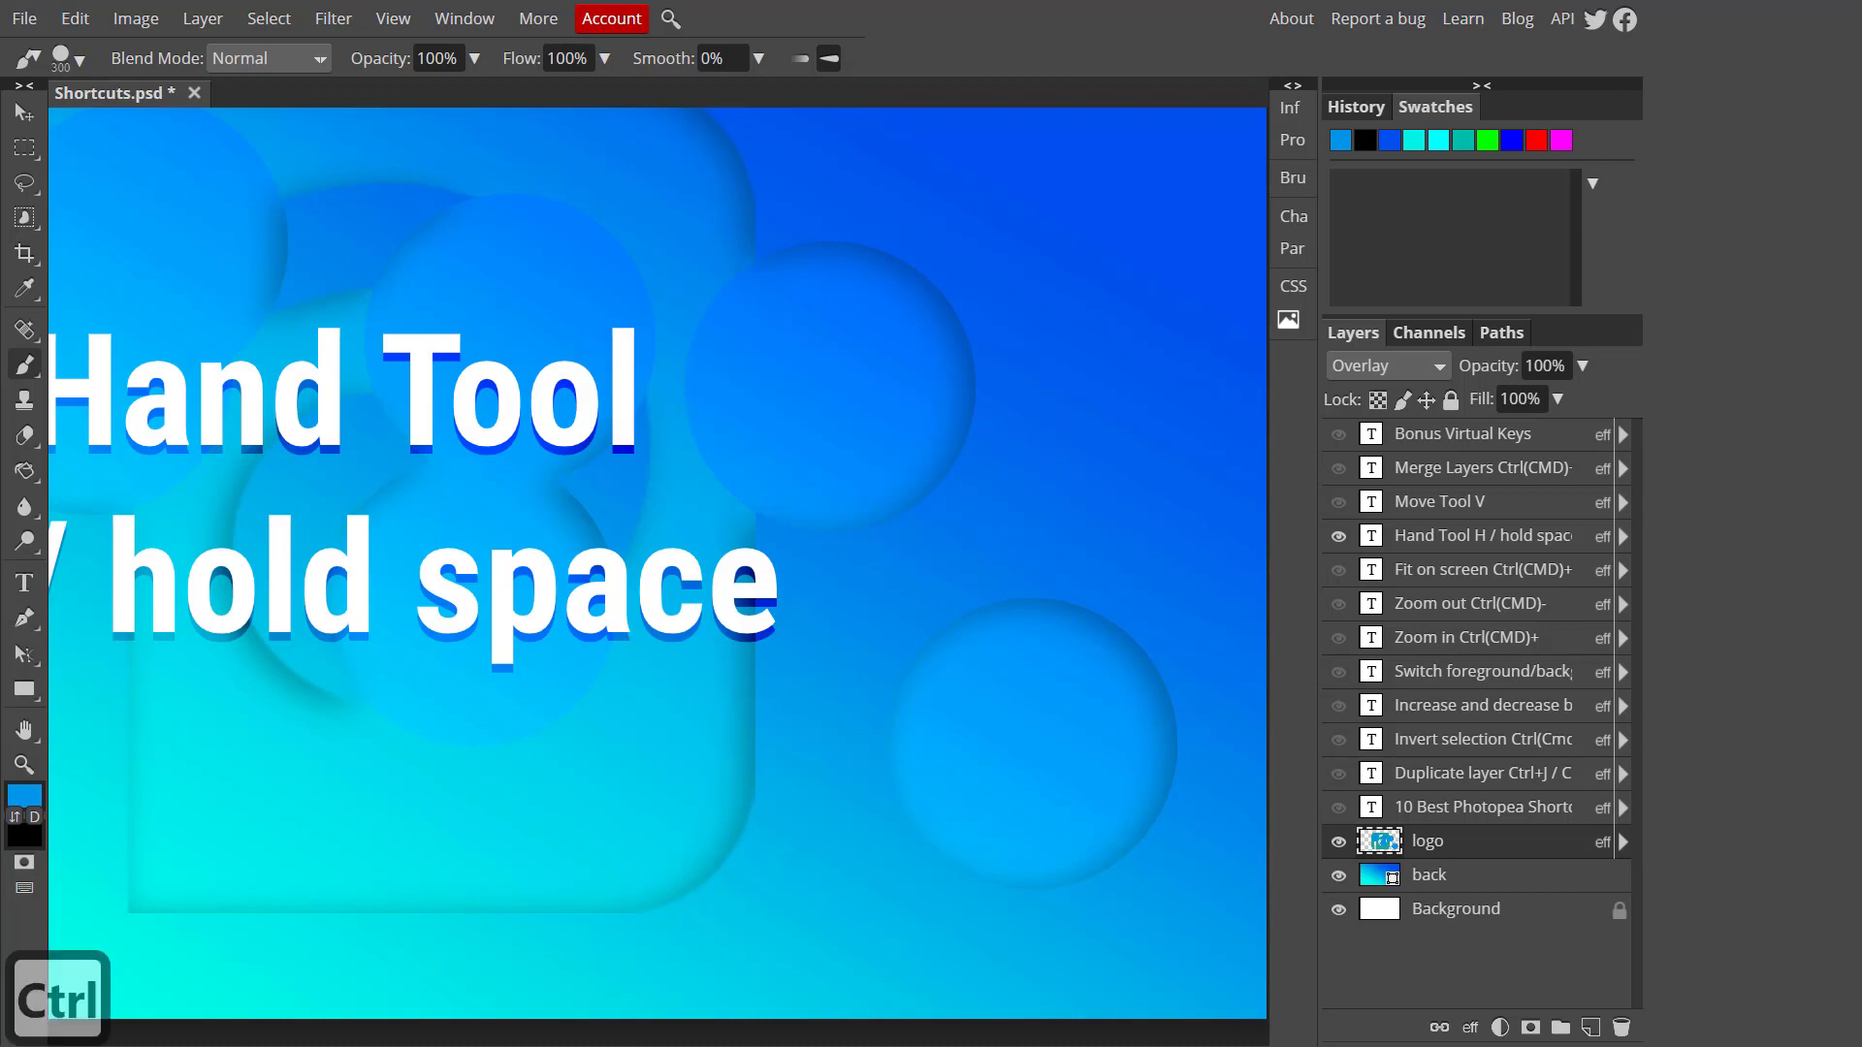
key("Ctrl+0")
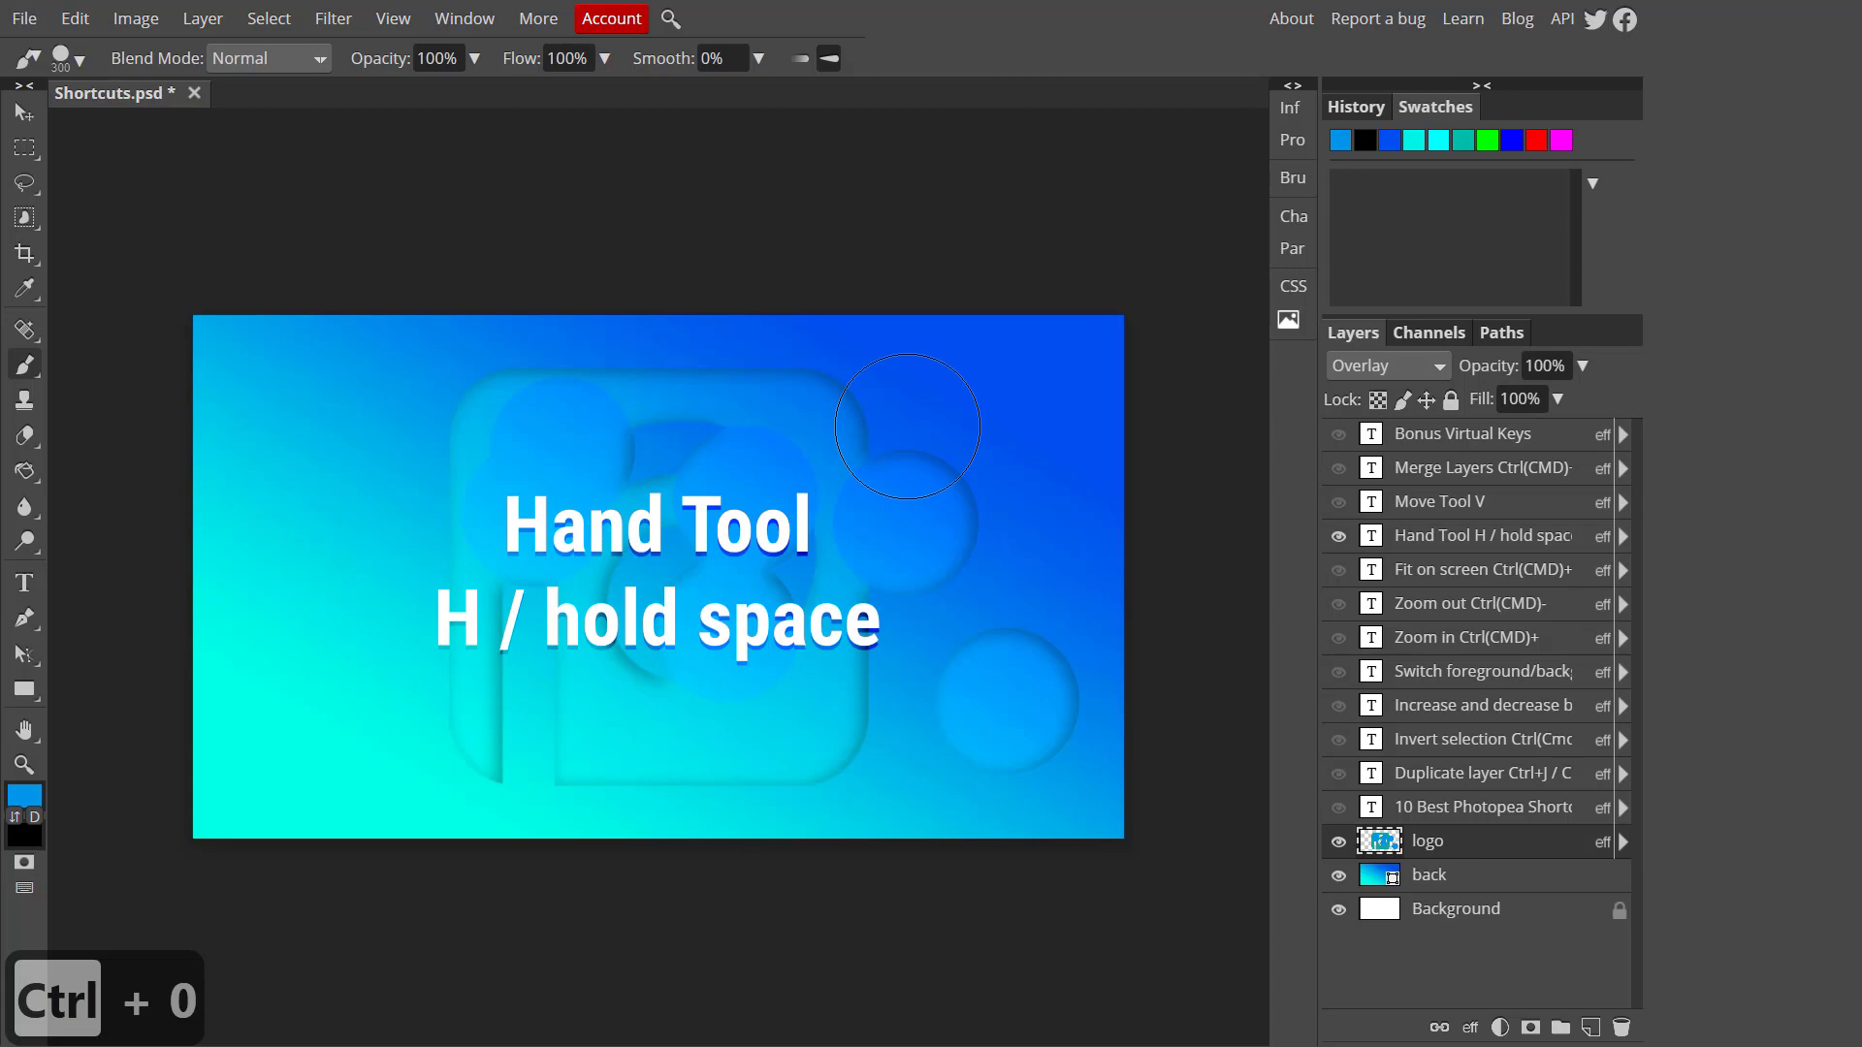
key("ctrl+z")
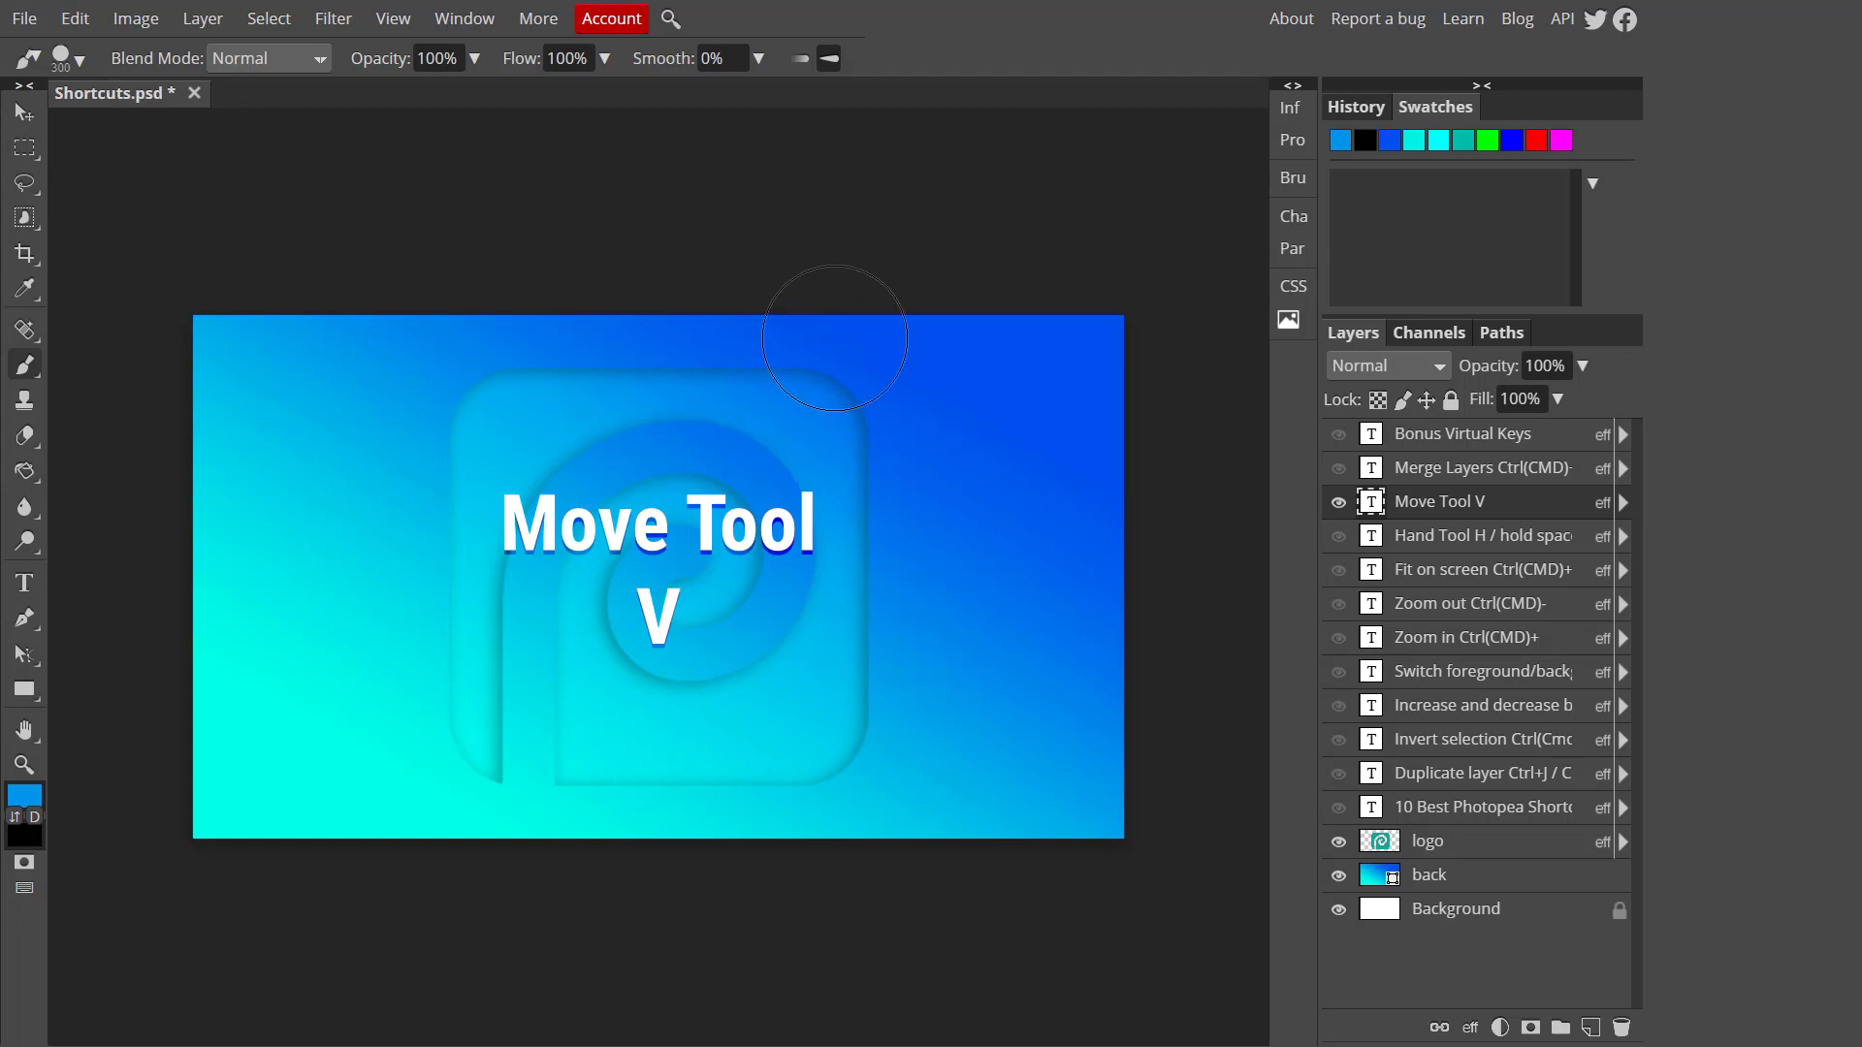
left_click(20, 111)
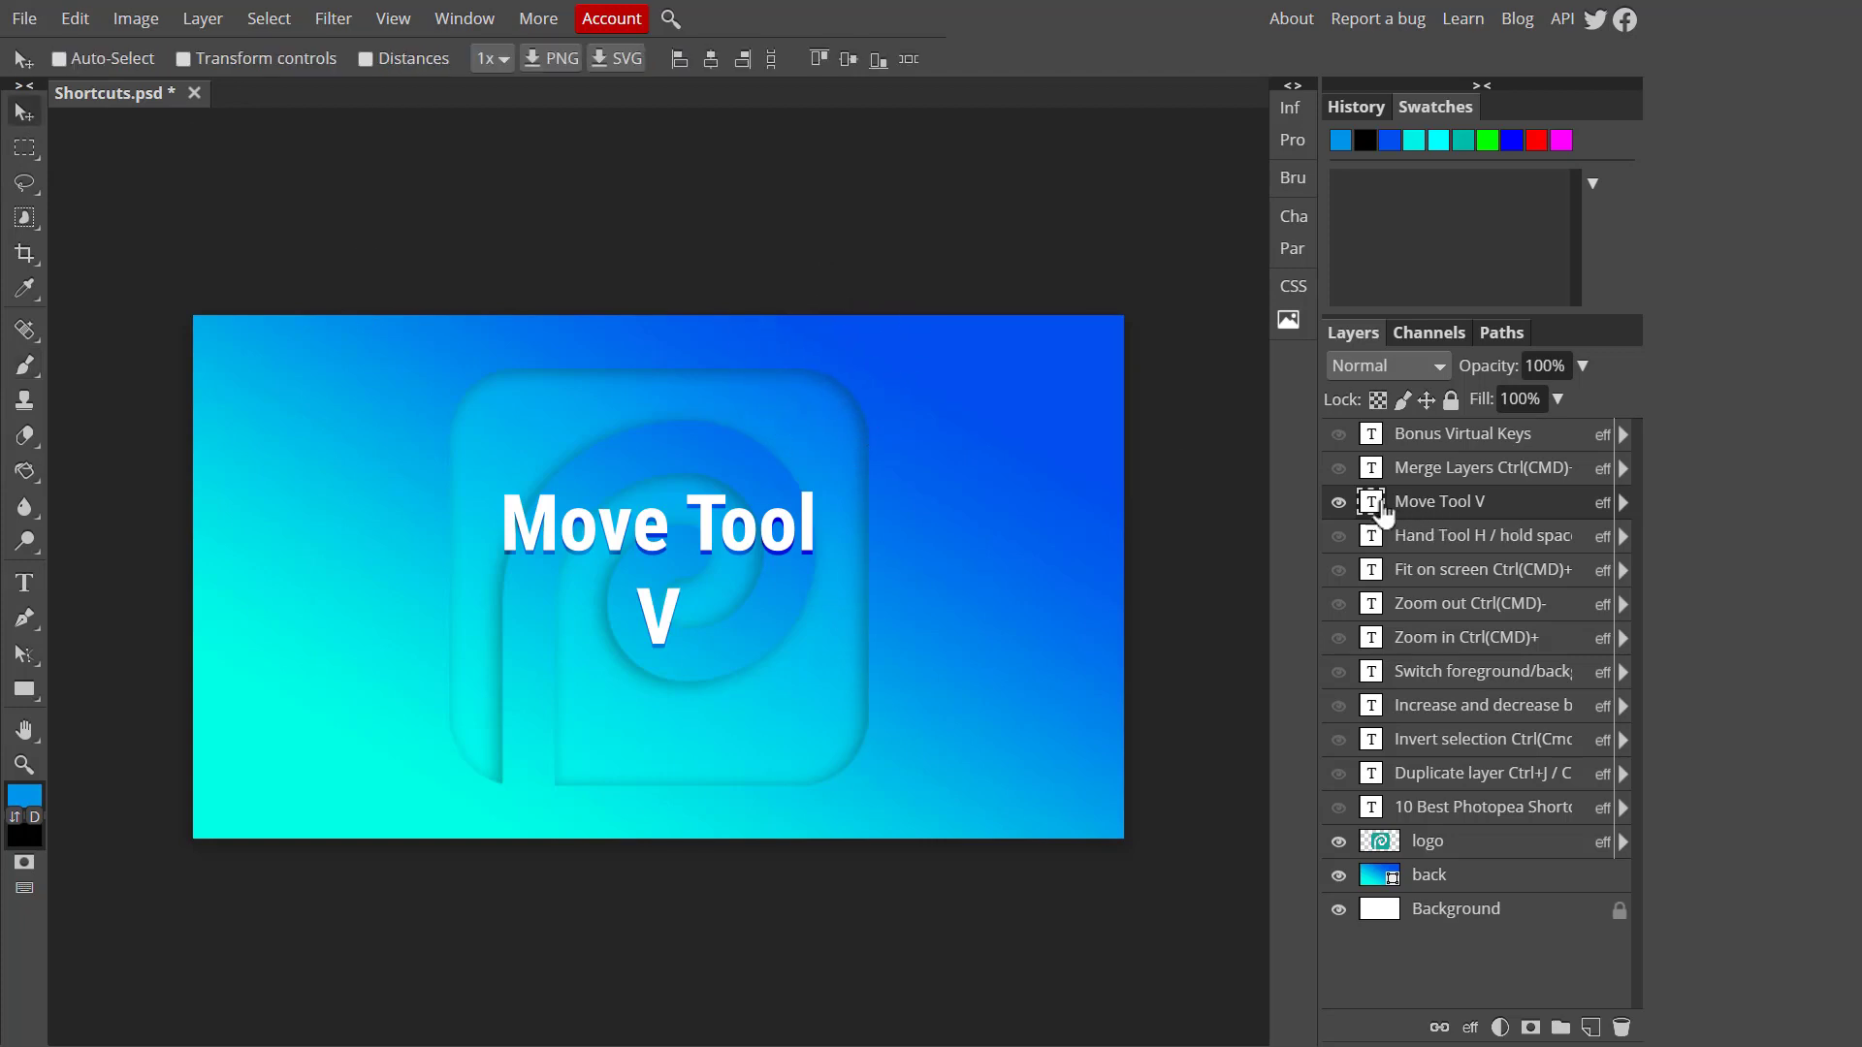
left_click(1336, 468)
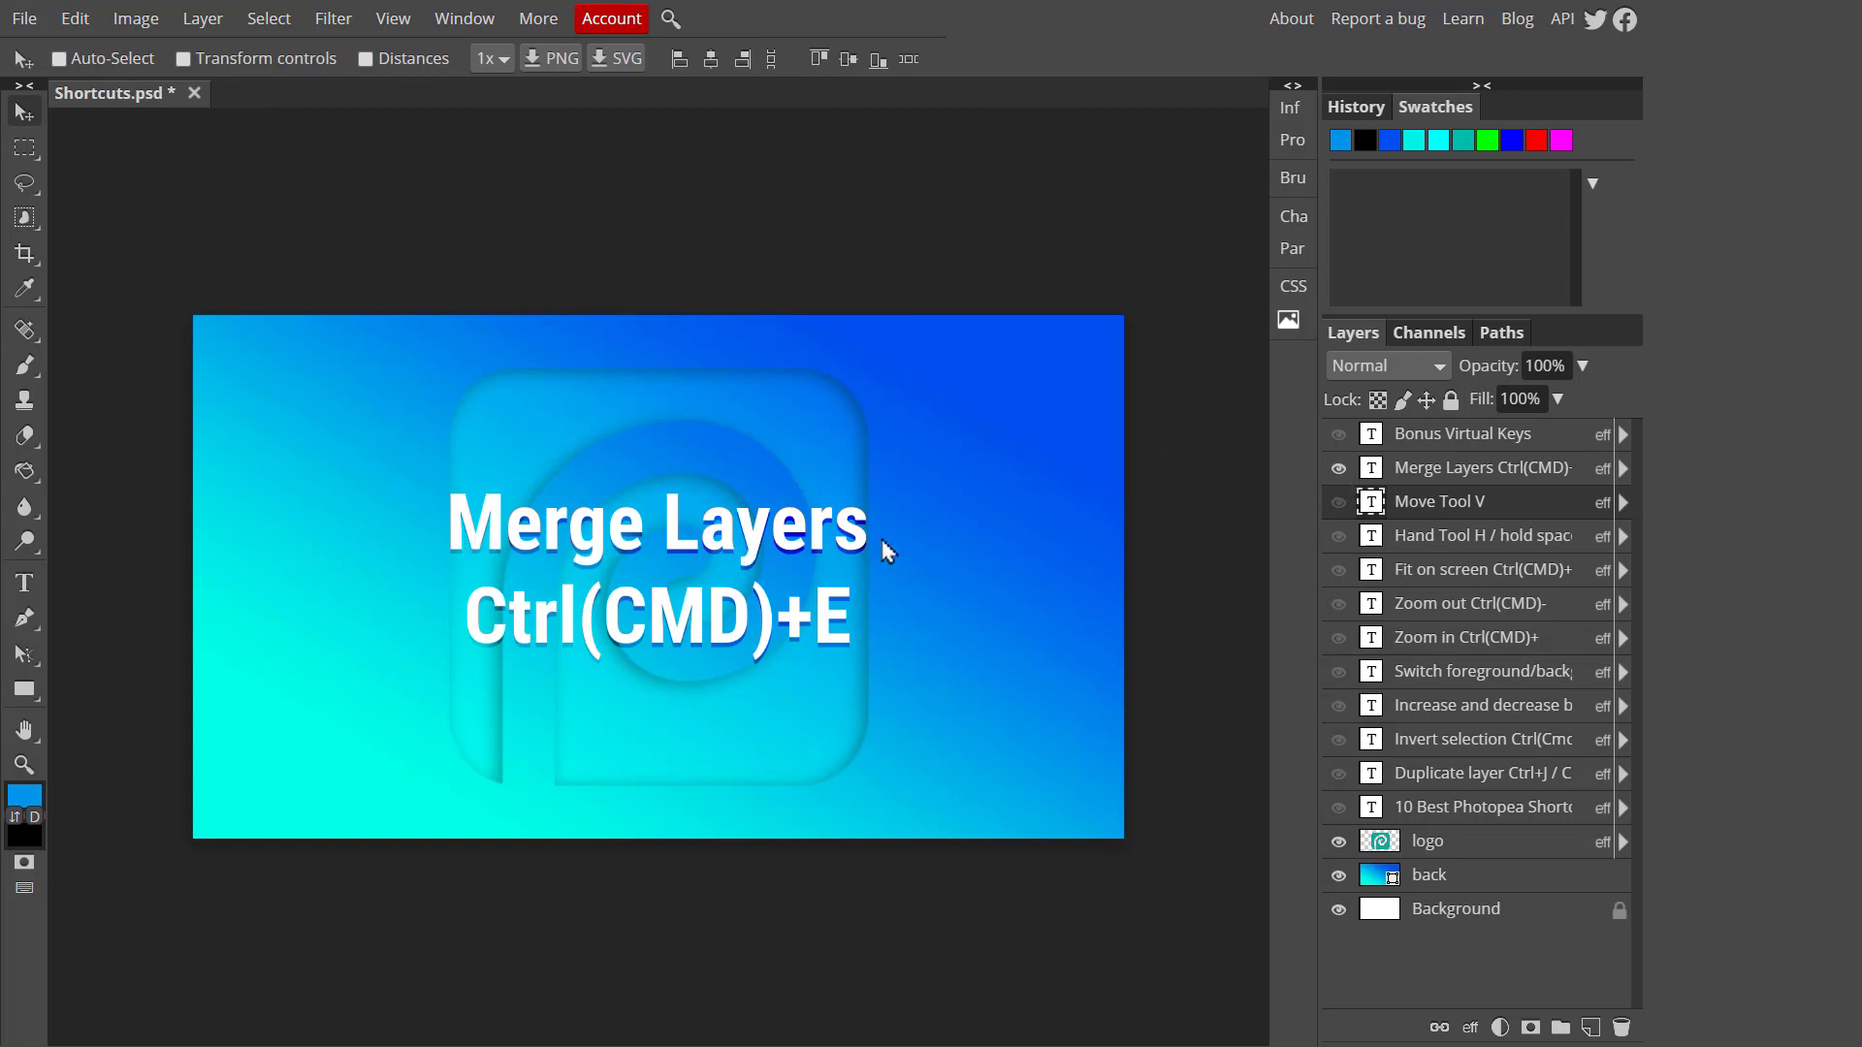
mouse_move(1446, 512)
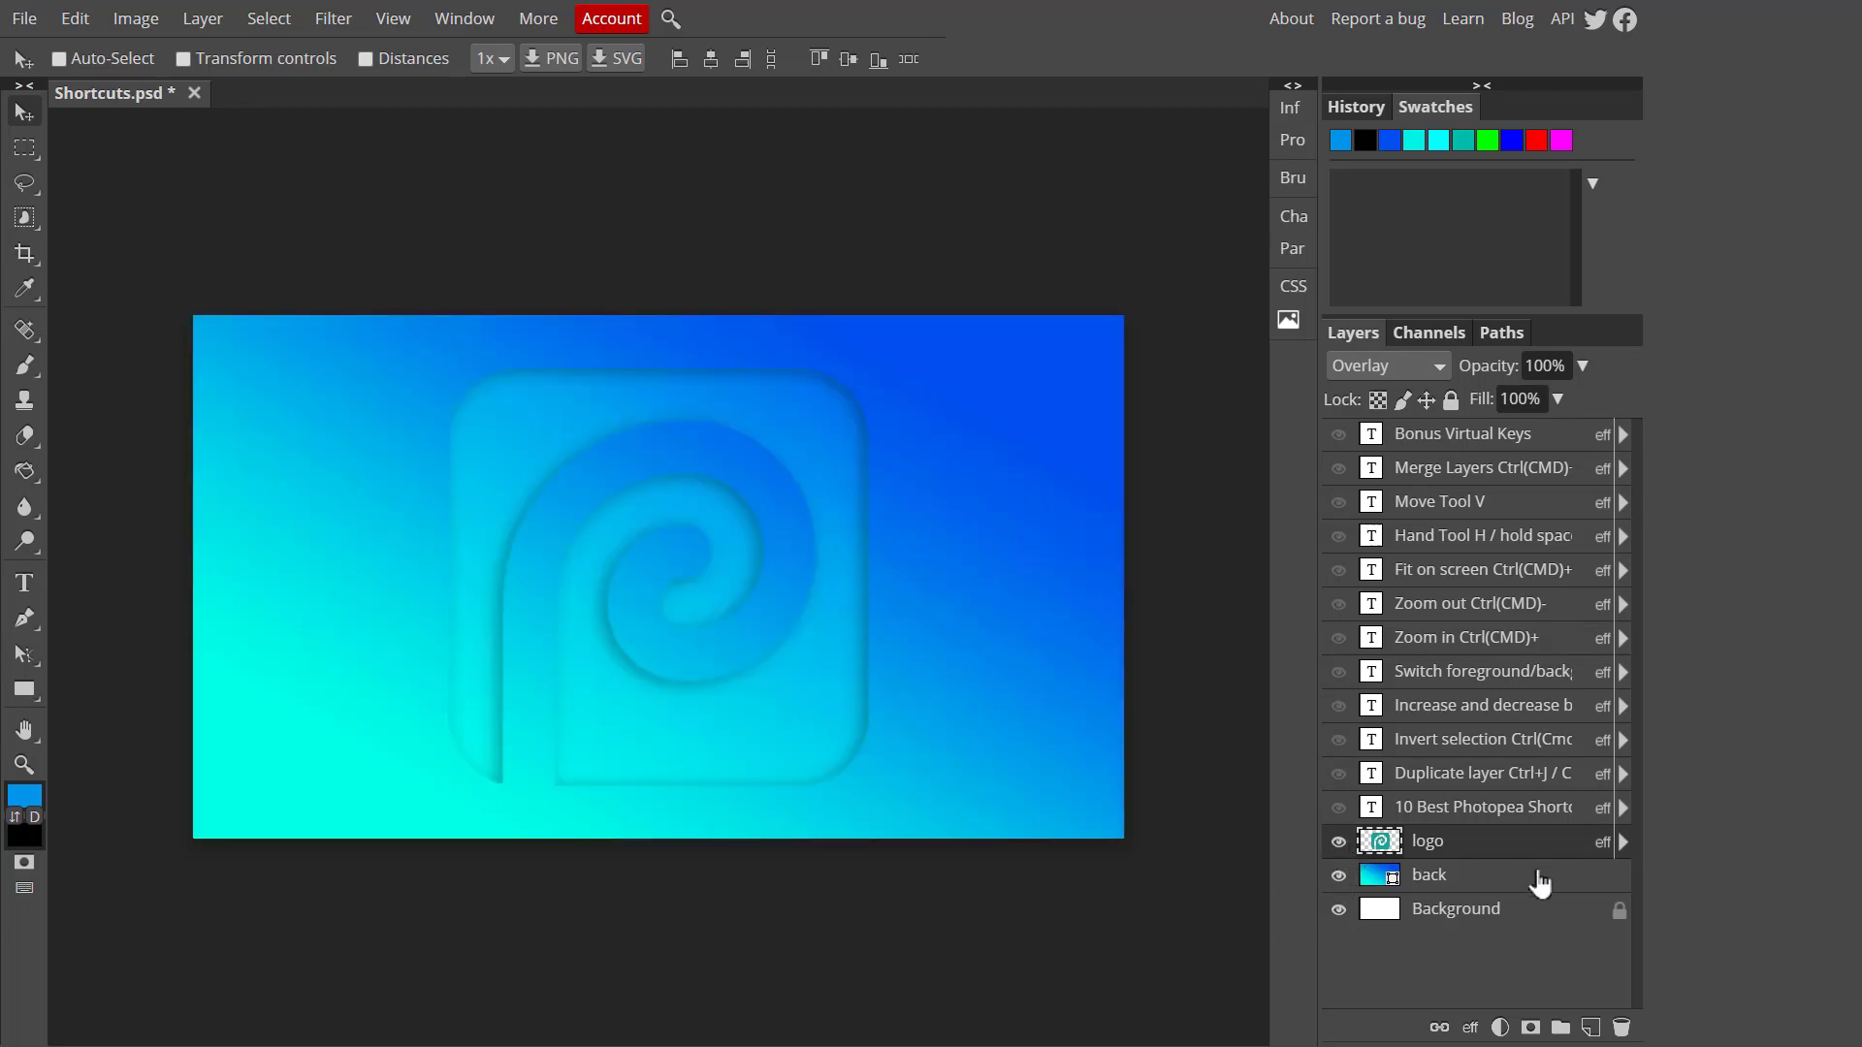
Select the back and logo layers together and merge them into a single logo layer
left_click(1429, 875)
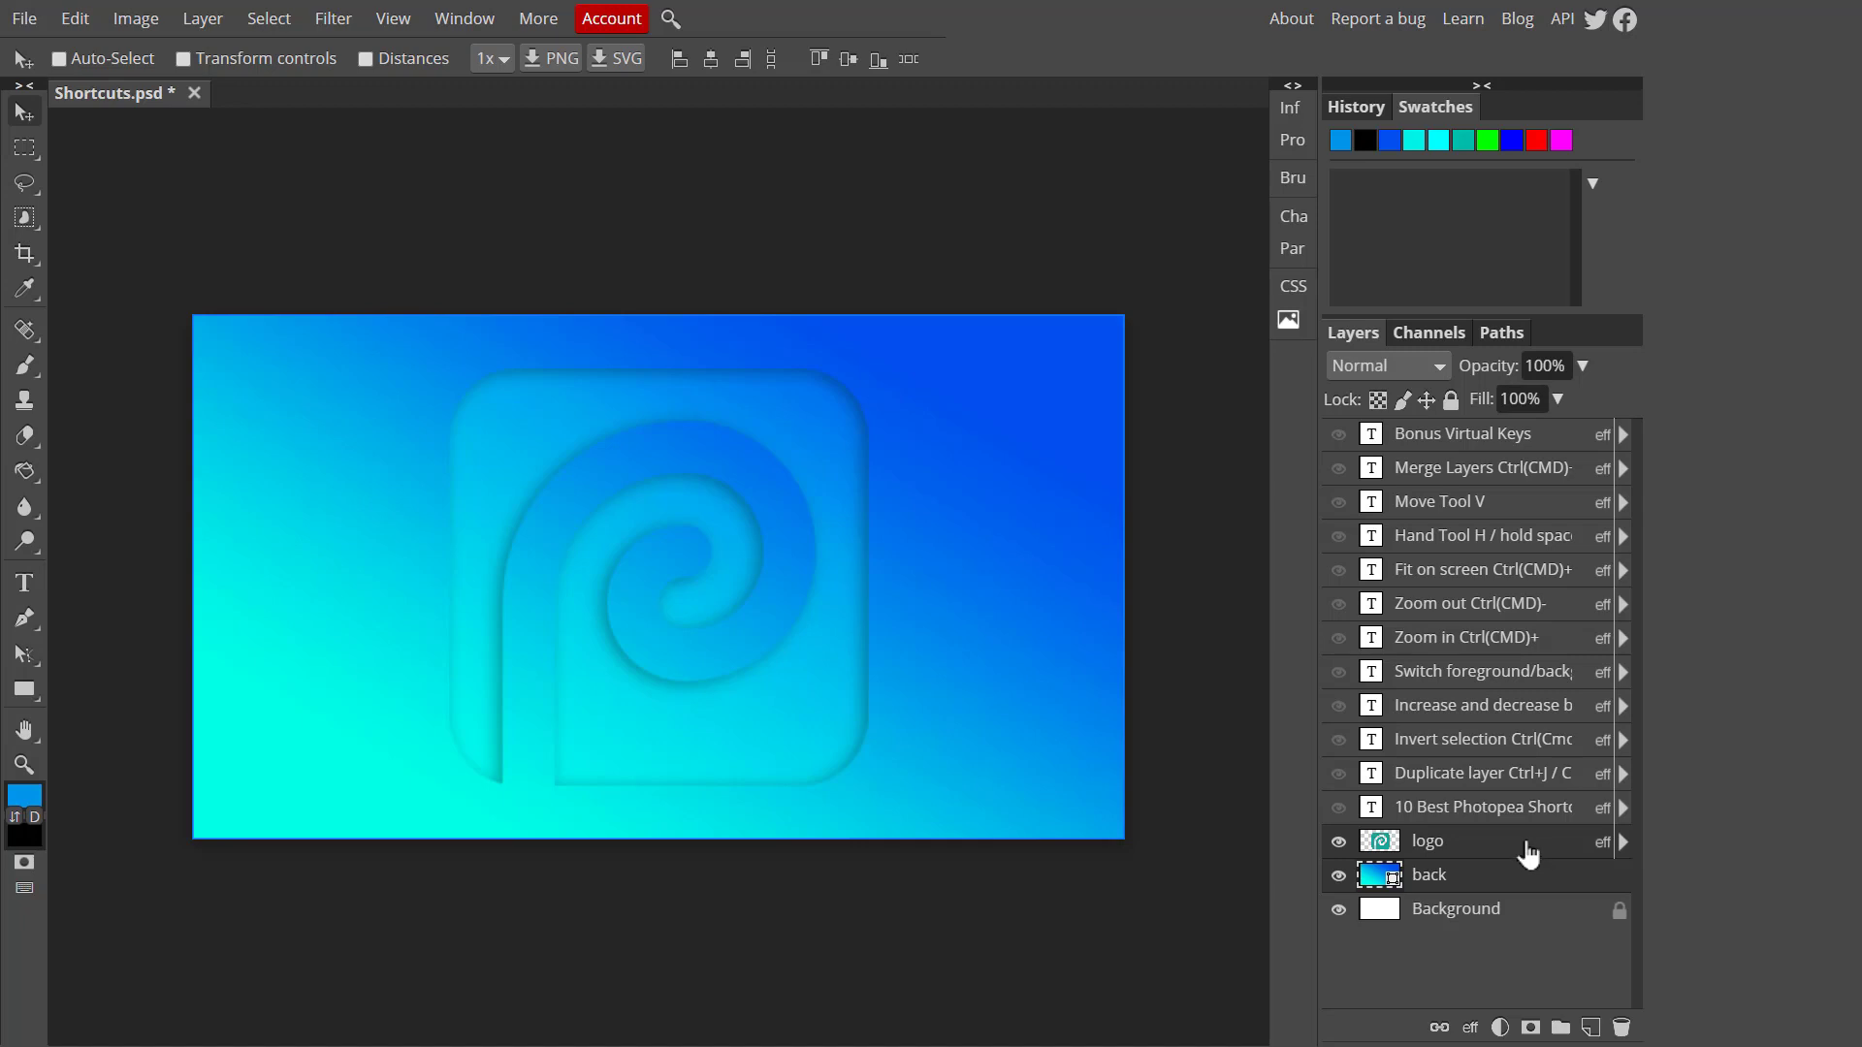
left_click(58, 59)
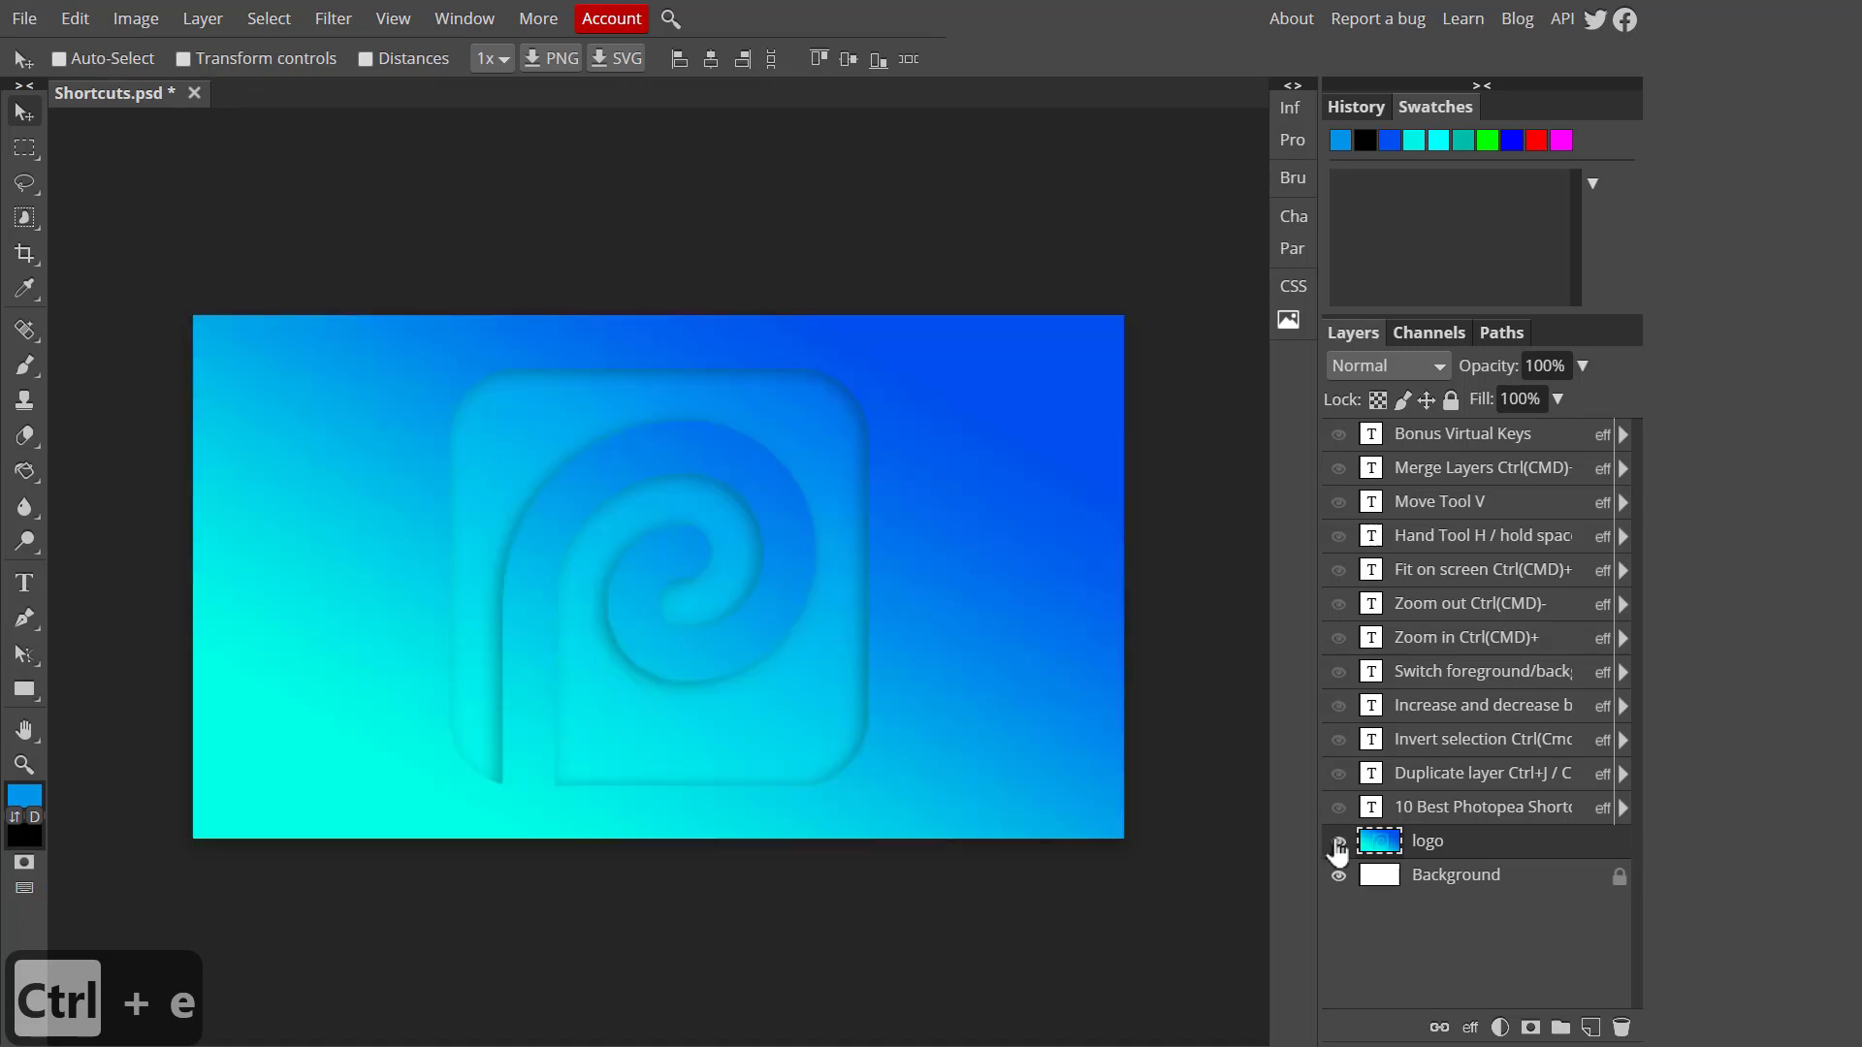
left_click(1336, 845)
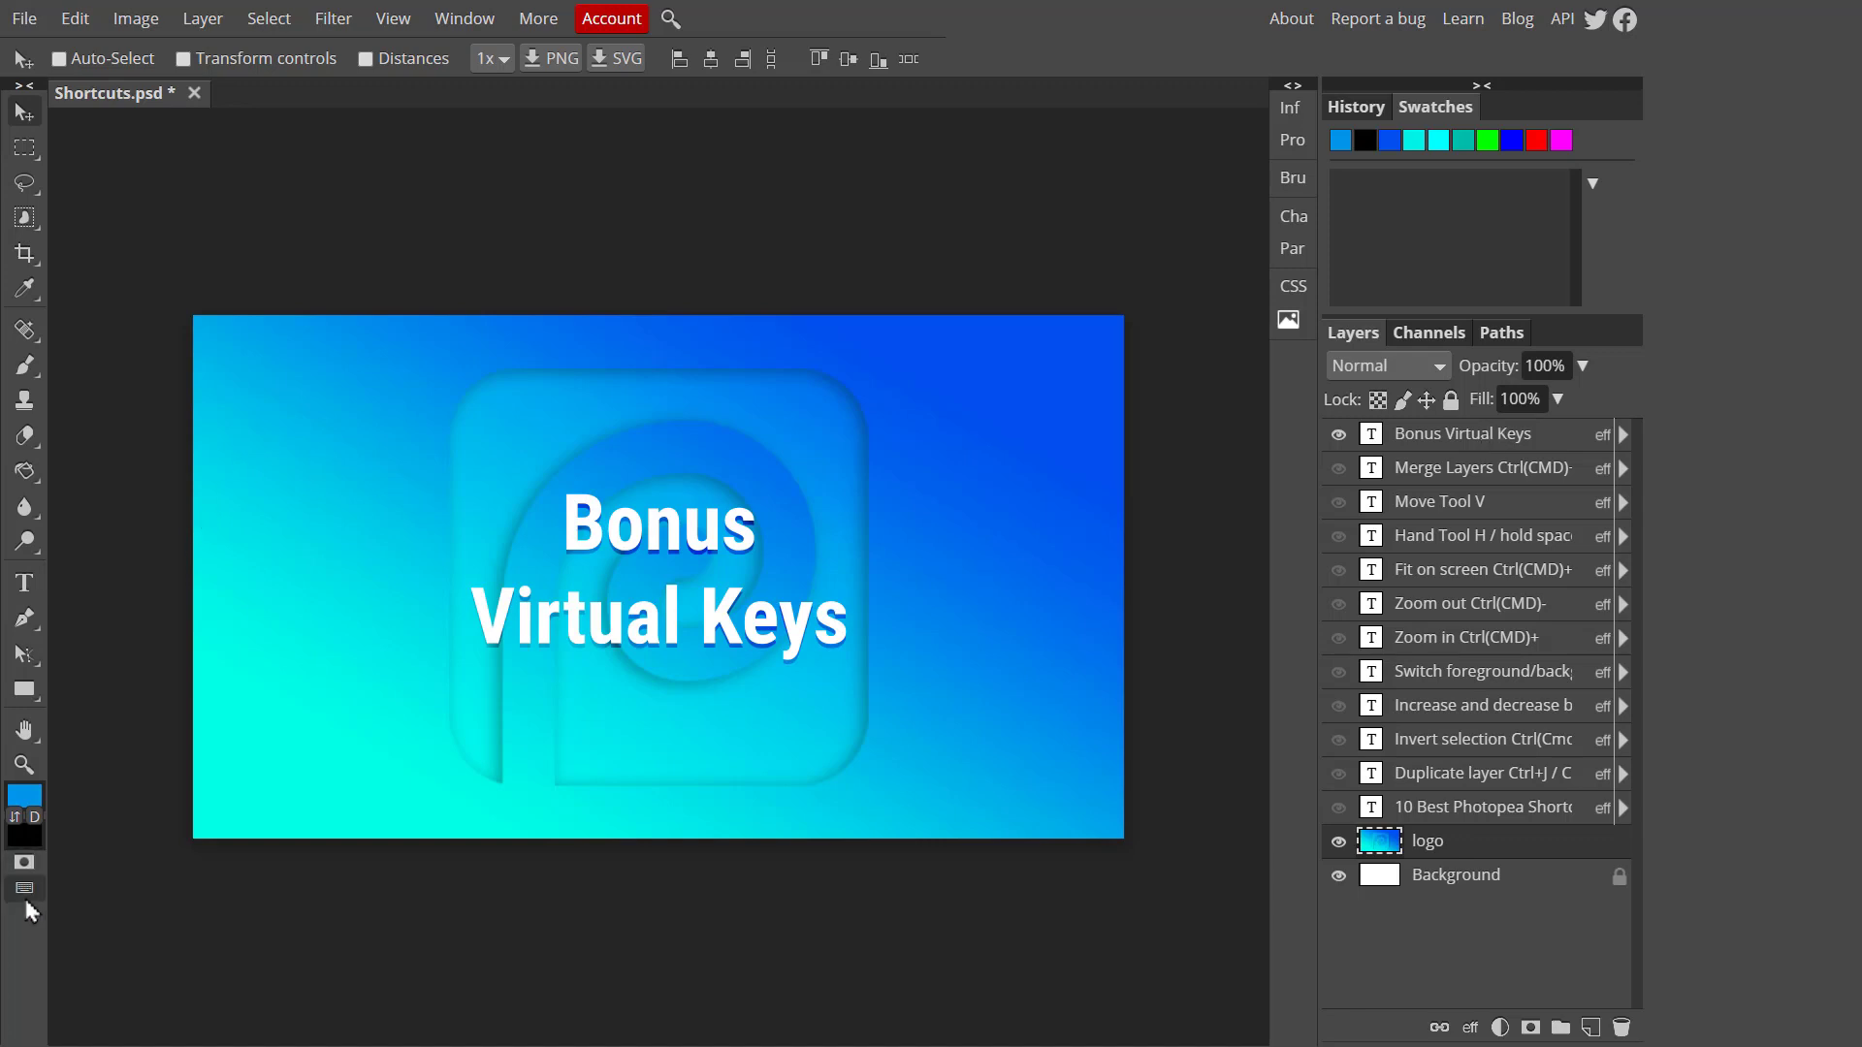
mouse_move(24, 891)
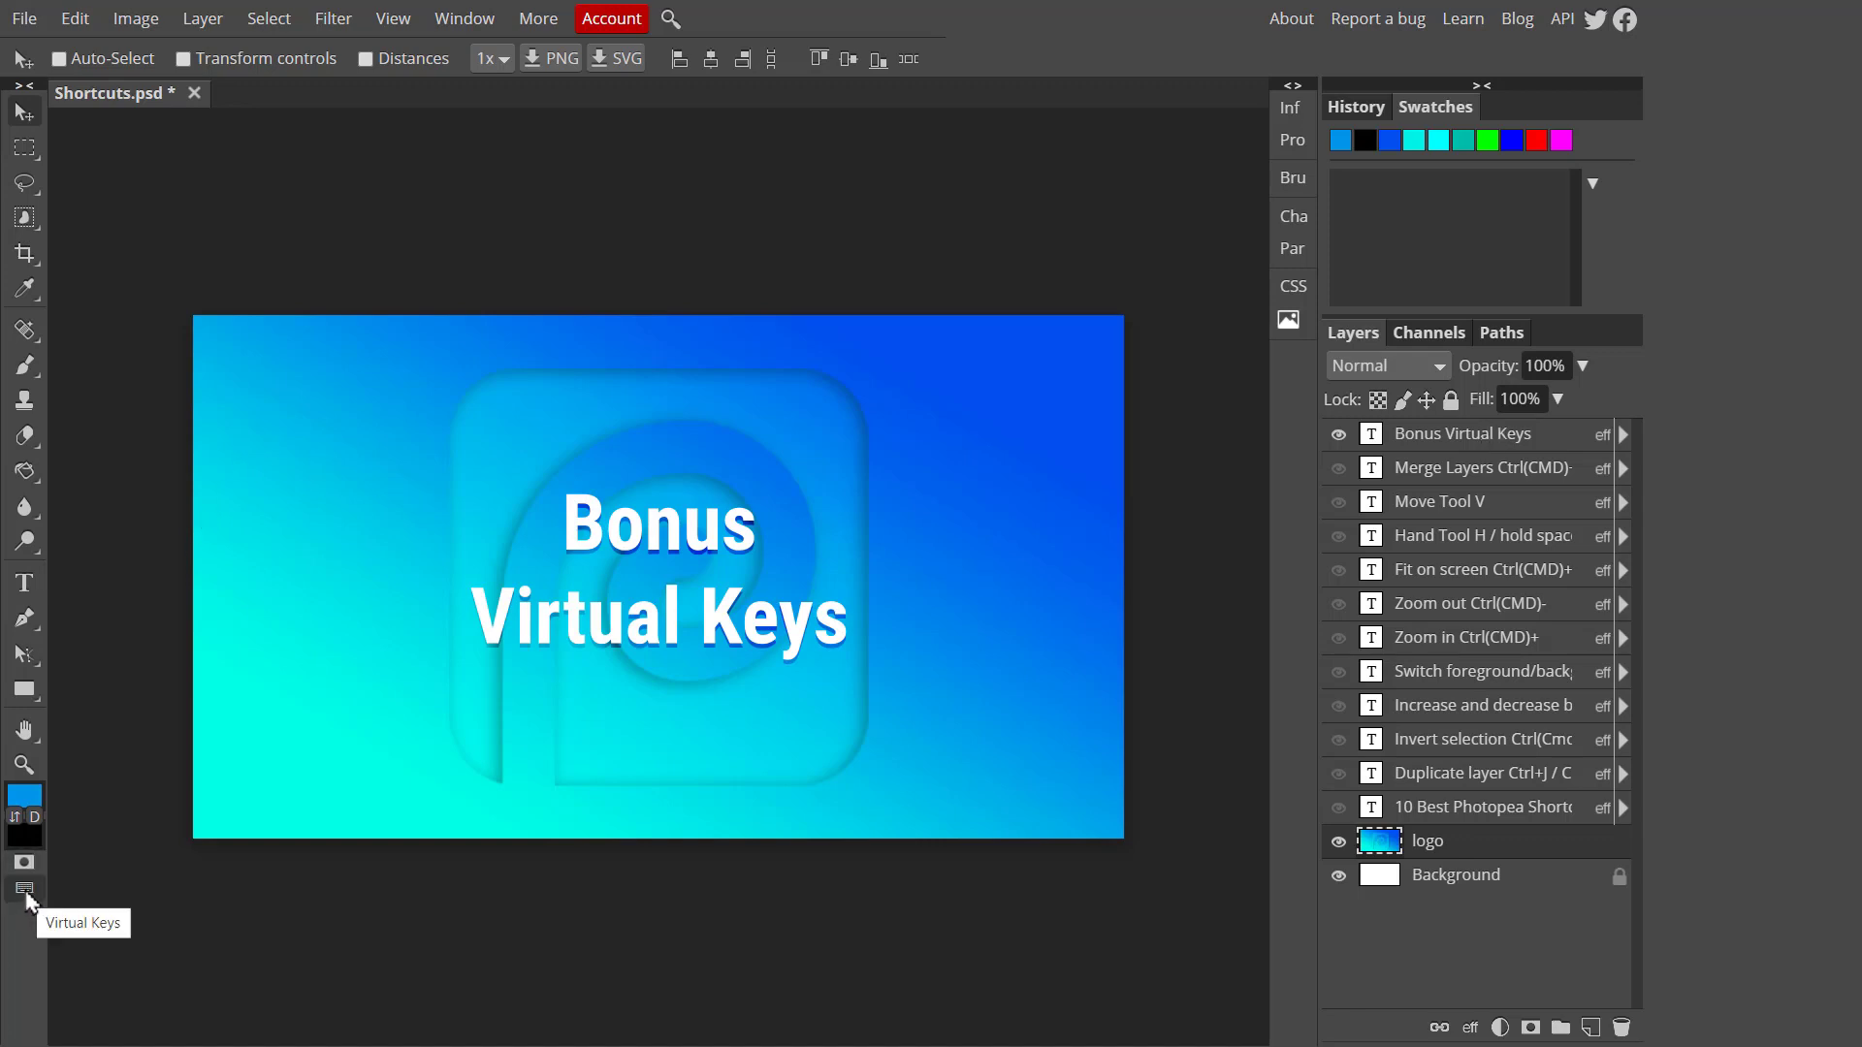
Demo the Virtual Keys button, bringing up and hiding the on-screen Ctrl/Alt/Shift keys
left_click(23, 888)
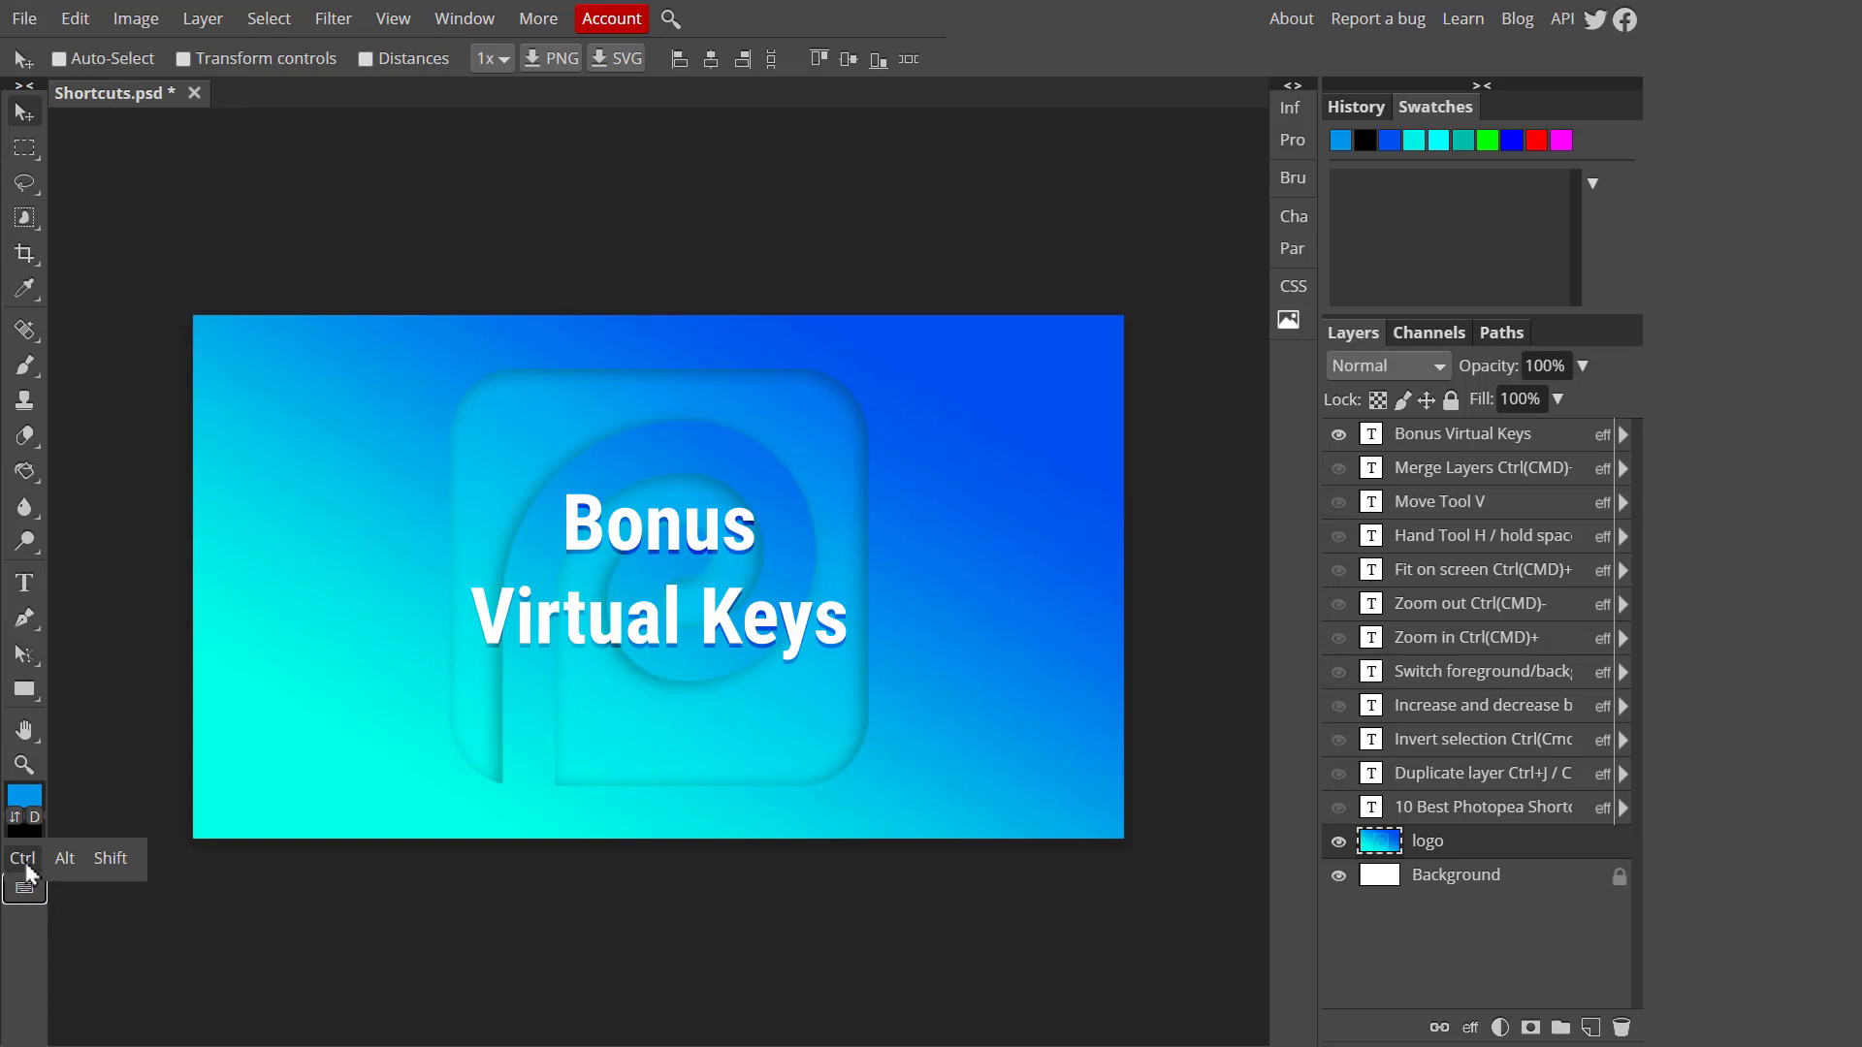
left_click(57, 58)
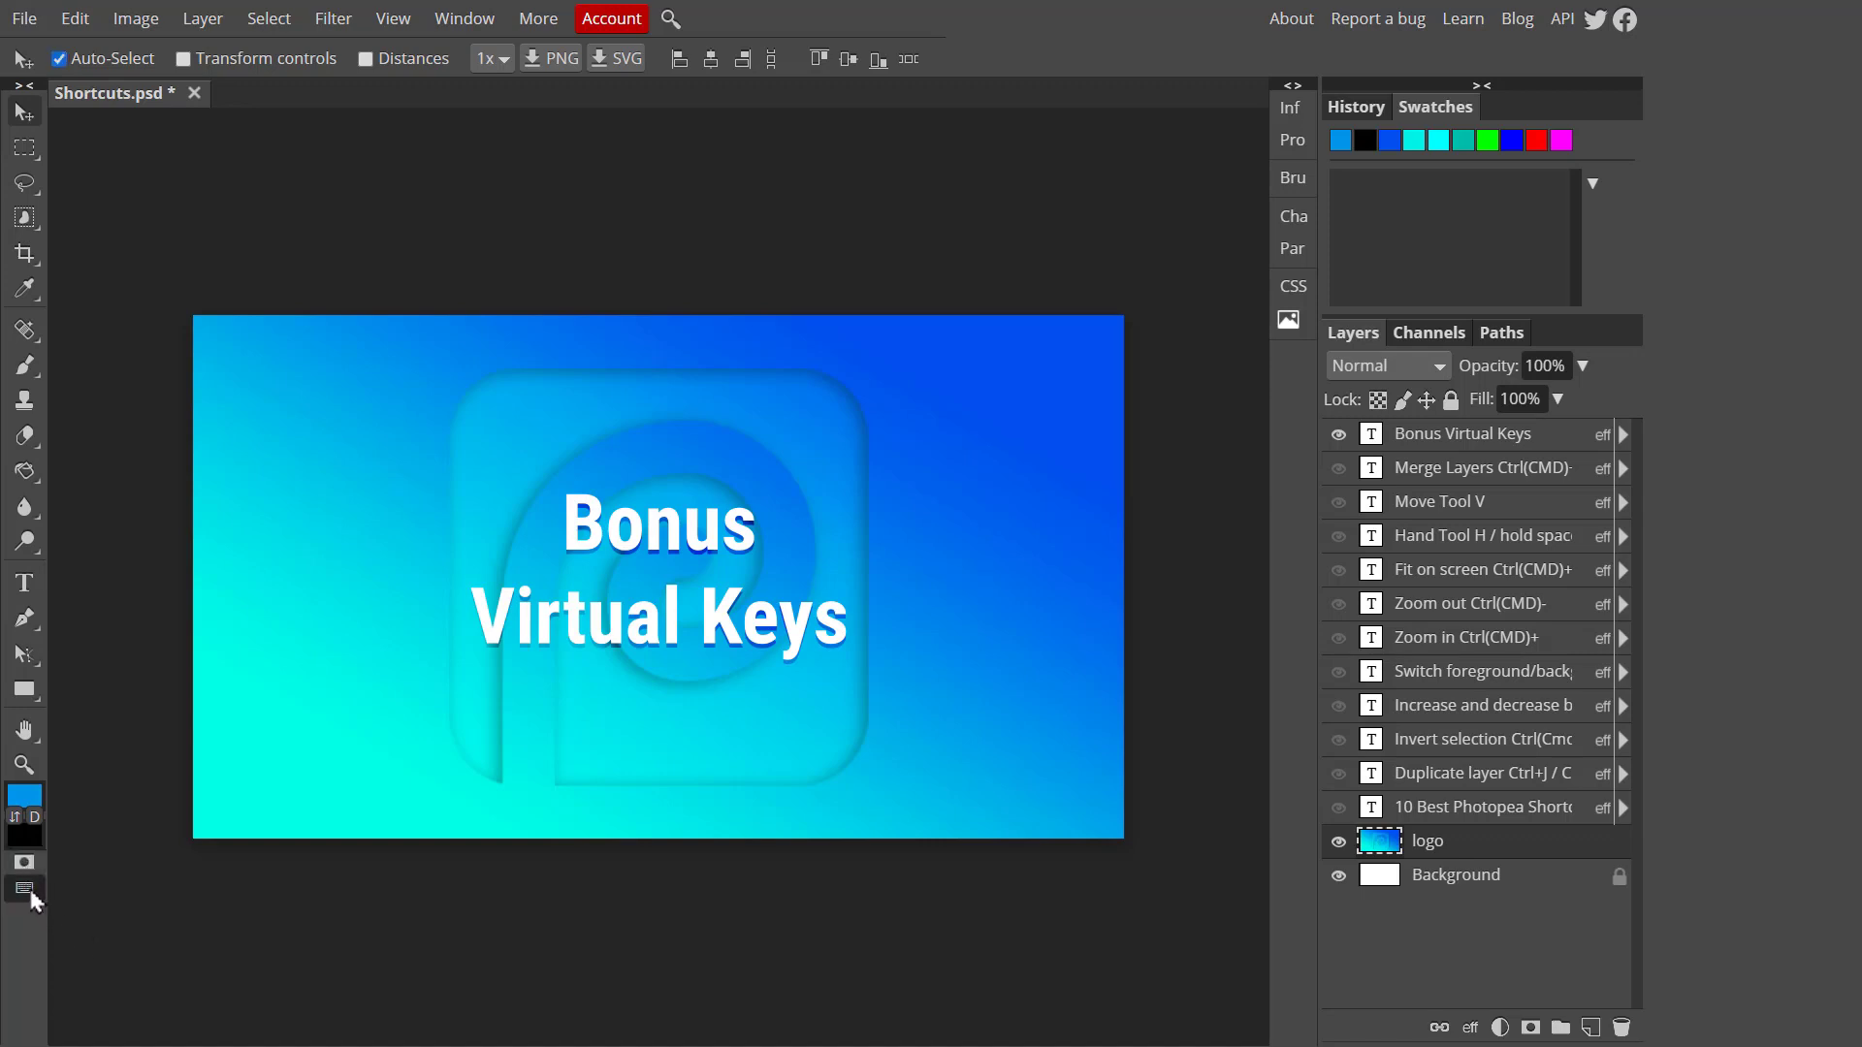
mouse_move(1479, 646)
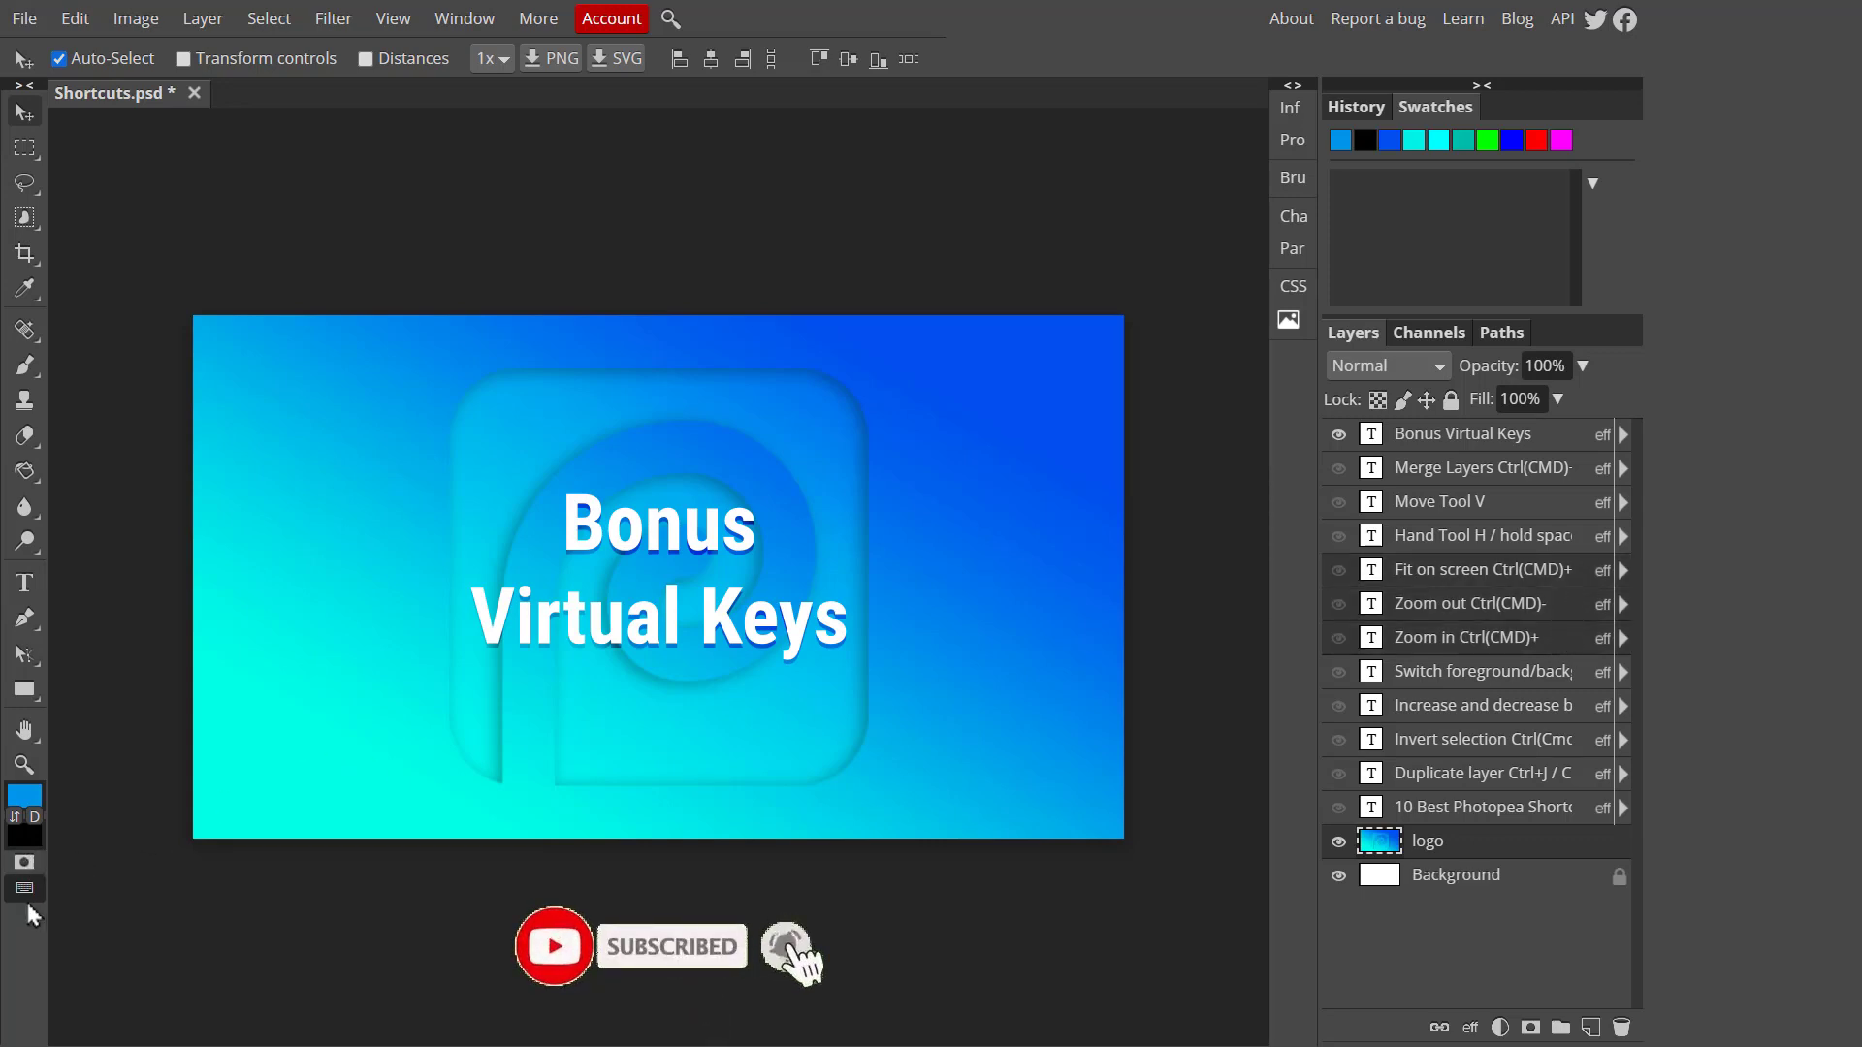
left_click(56, 58)
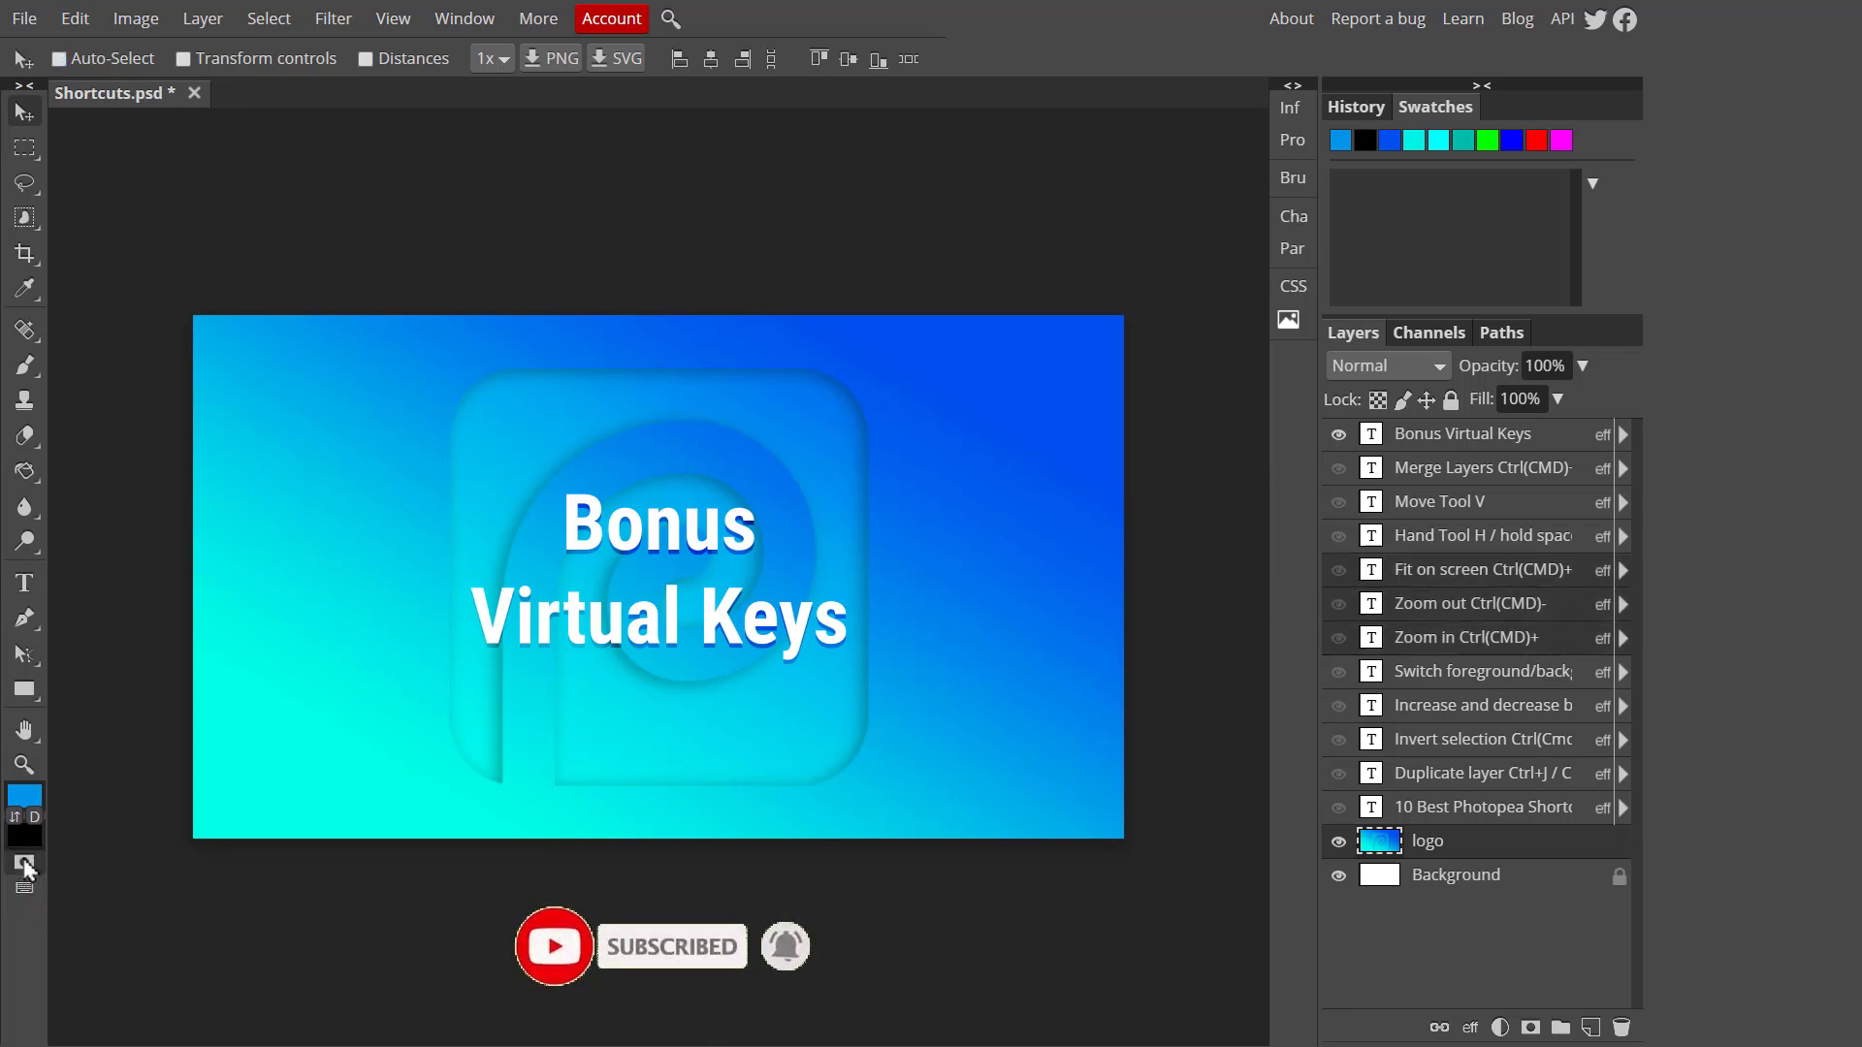